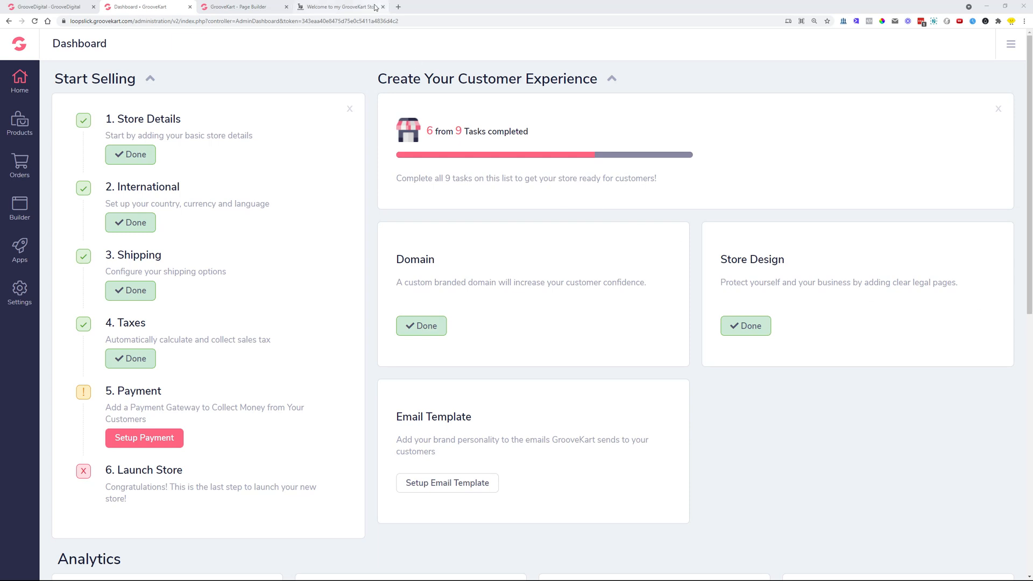
- Show the live Loopslick storefront and browse down past the promo banners to Featured Products
{"action": "left_click", "coordinate": [339, 6]}
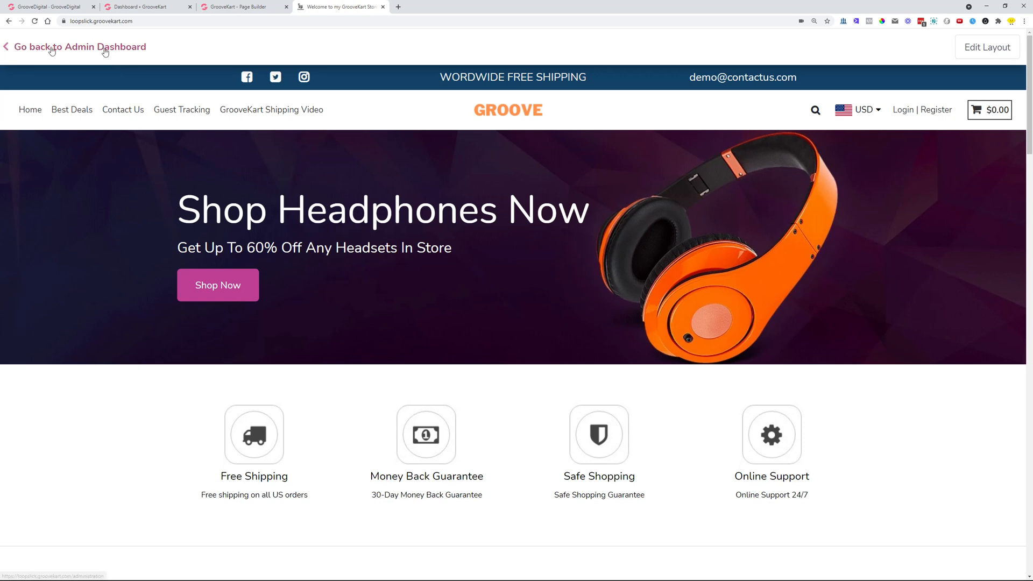
{"action": "mouse_move", "coordinate": [398, 65]}
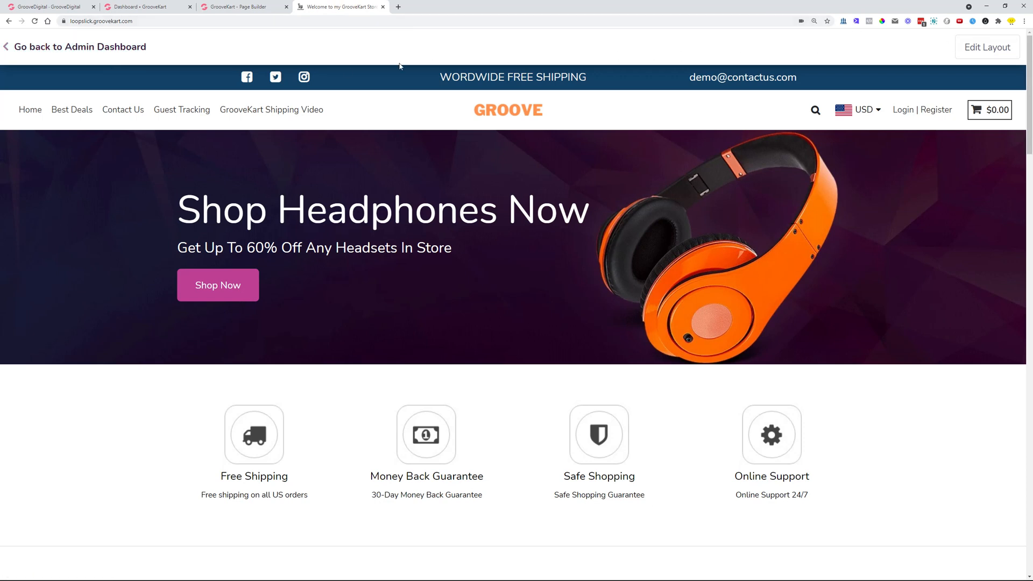
{"action": "mouse_move", "coordinate": [410, 186]}
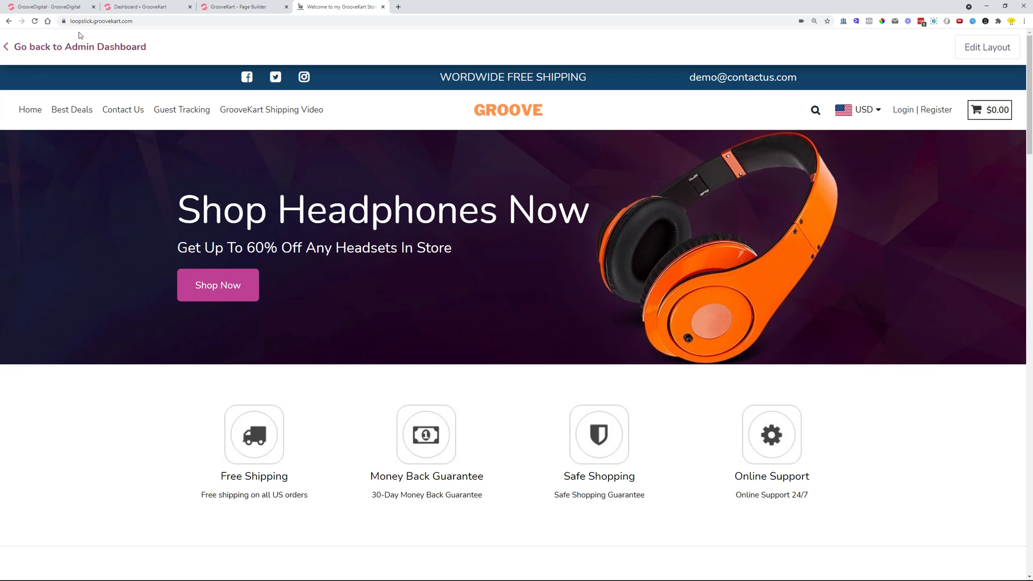
{"action": "left_click", "coordinate": [99, 21]}
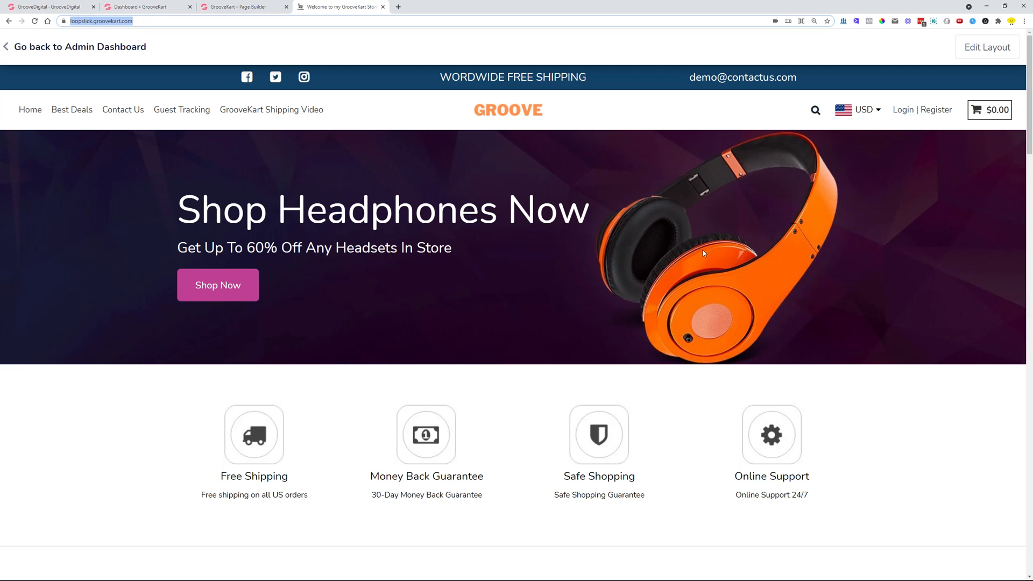
{"action": "scroll", "scroll_direction": "down", "scroll_amount": 3}
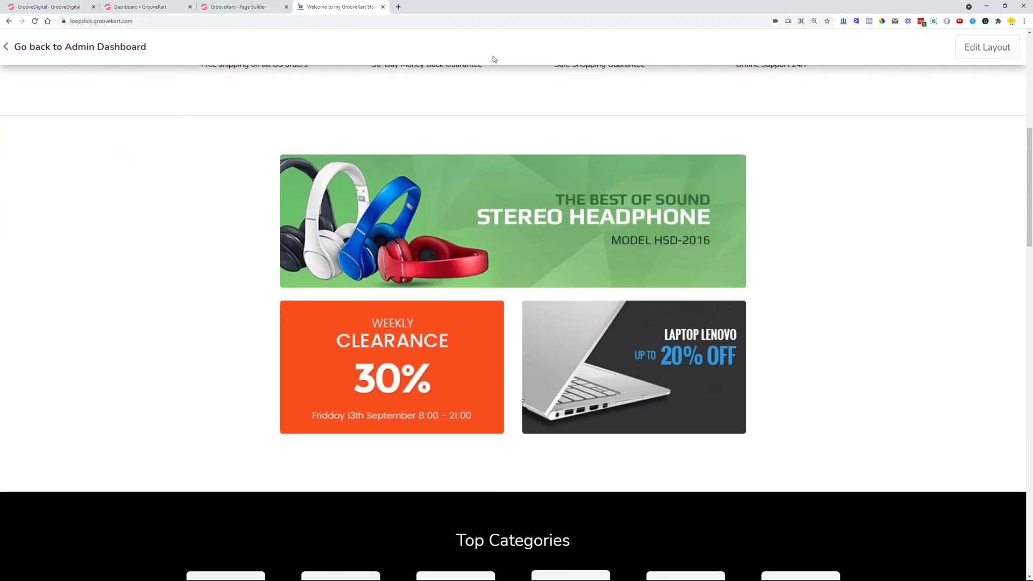
{"action": "scroll", "scroll_direction": "down", "scroll_amount": 3}
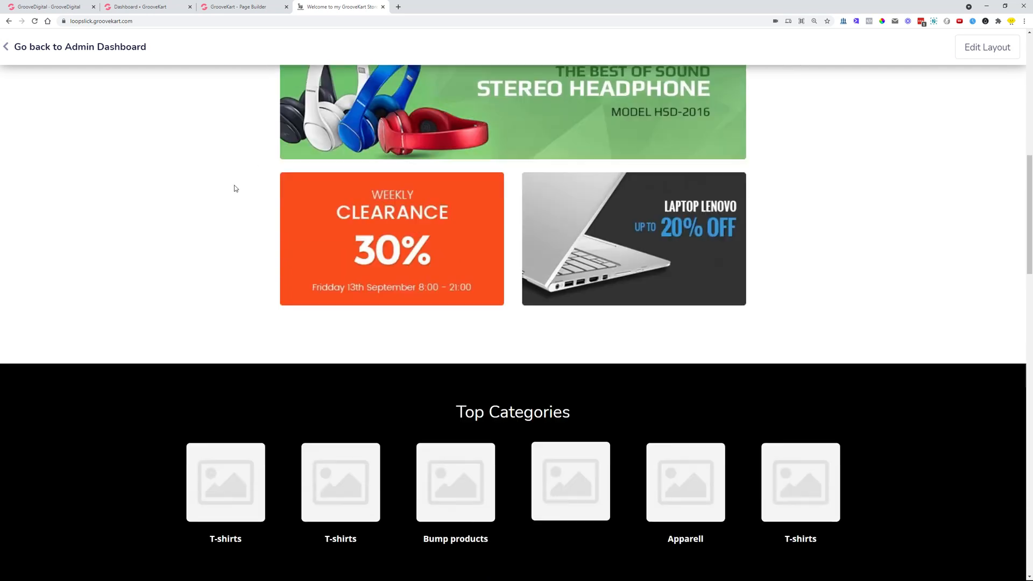
{"action": "scroll", "scroll_direction": "down", "scroll_amount": 3}
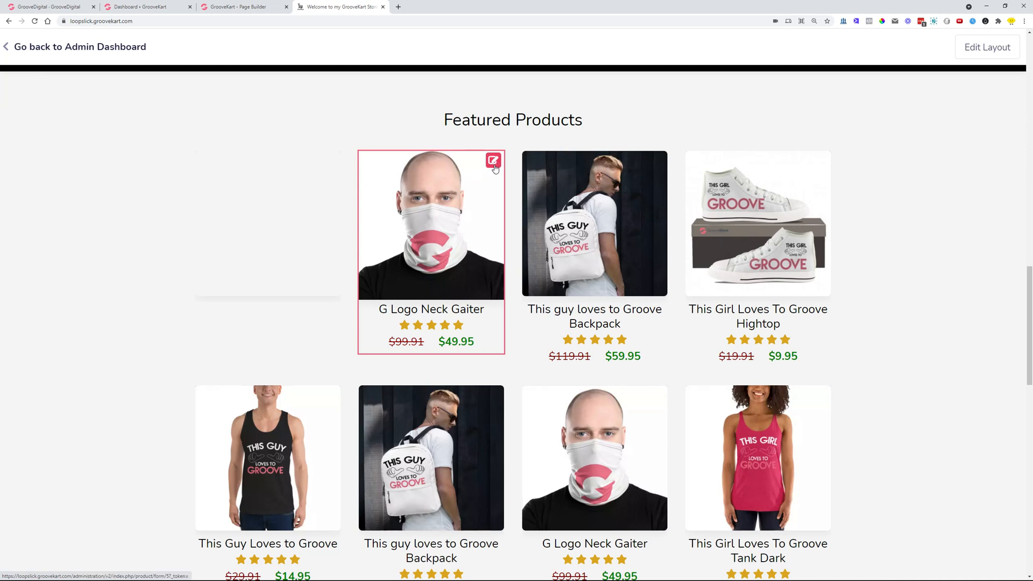
- Go into the G Logo Neck Gaiter product page and start editing it, reaching the robot check
{"action": "left_click", "coordinate": [431, 224]}
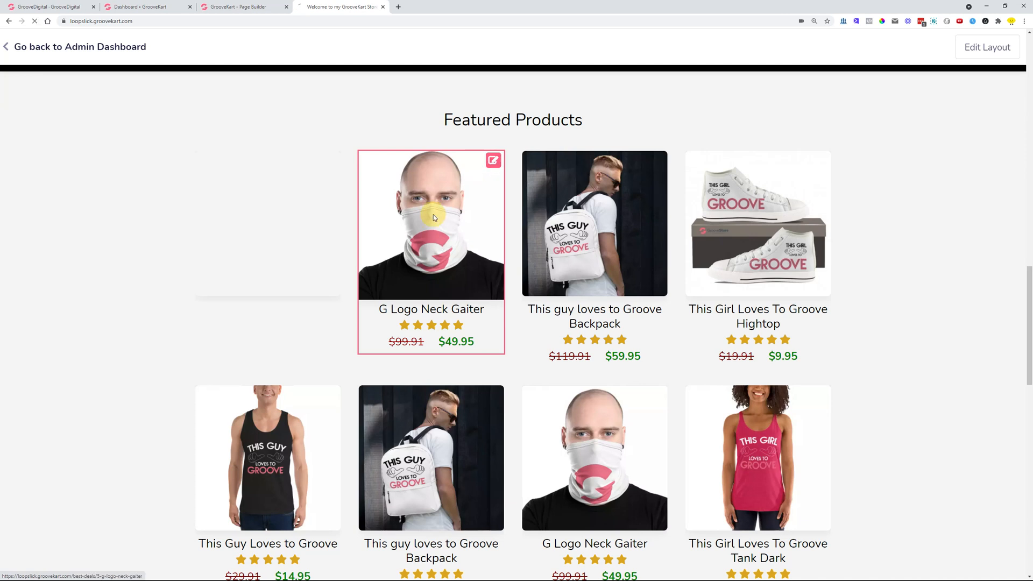
{"action": "left_click", "coordinate": [430, 223]}
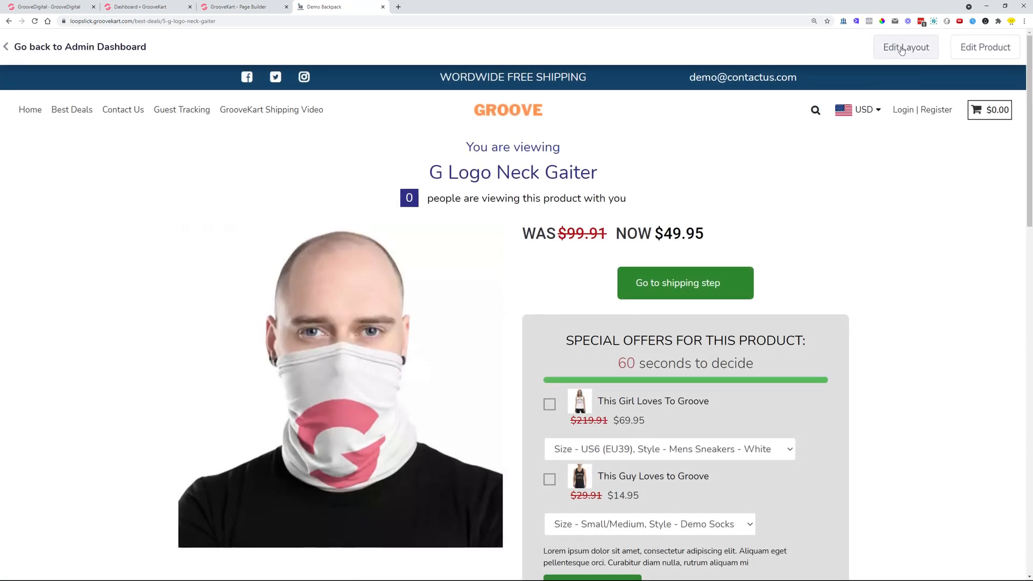
{"action": "mouse_move", "coordinate": [865, 398]}
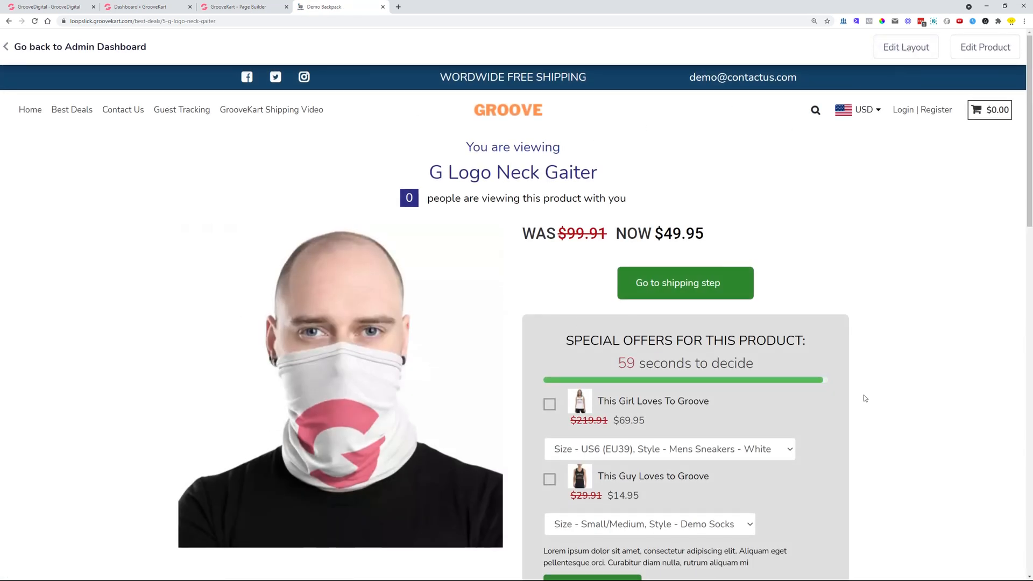
{"action": "mouse_move", "coordinate": [929, 345]}
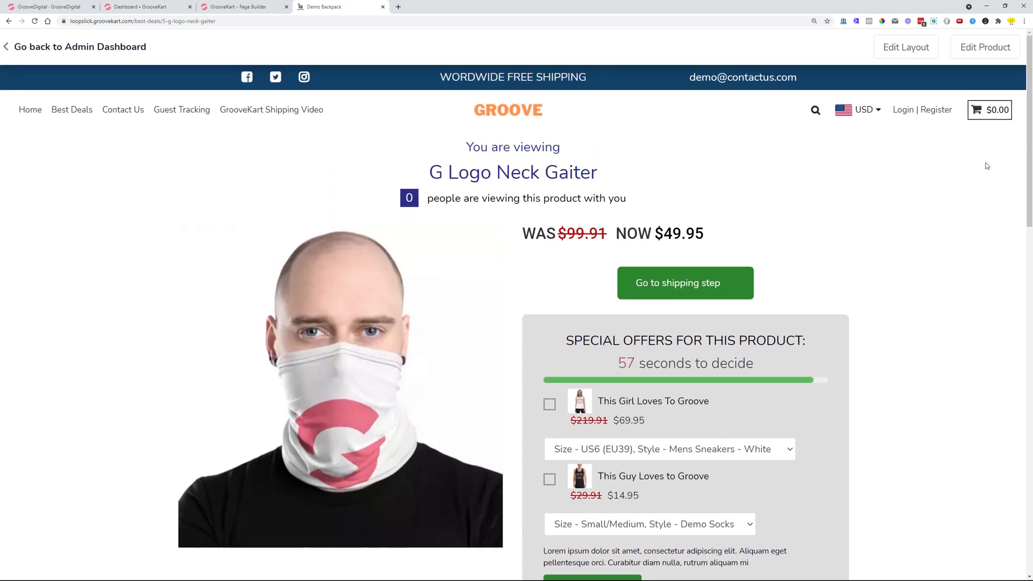
{"action": "left_click", "coordinate": [985, 47]}
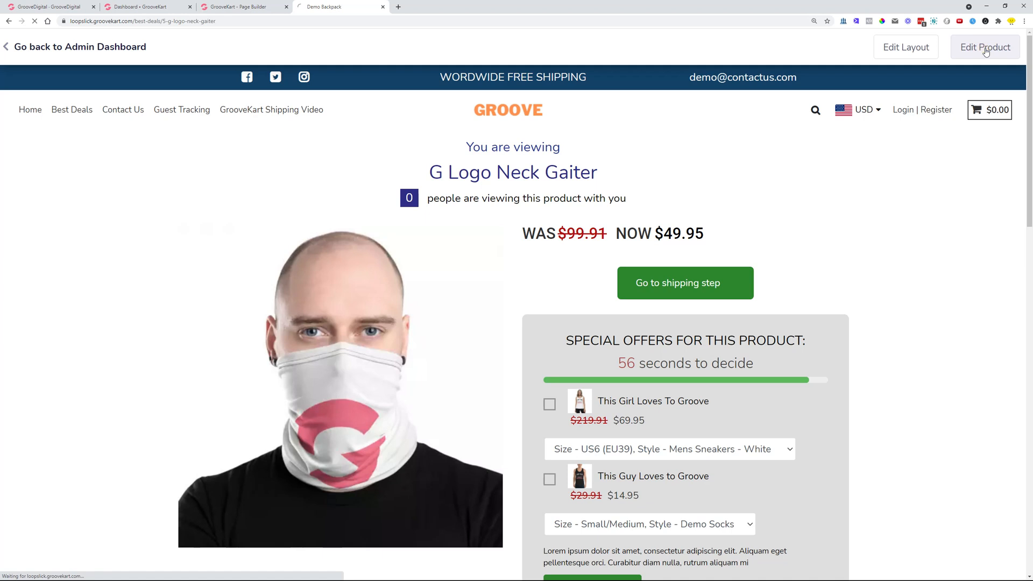
{"action": "left_click", "coordinate": [984, 46]}
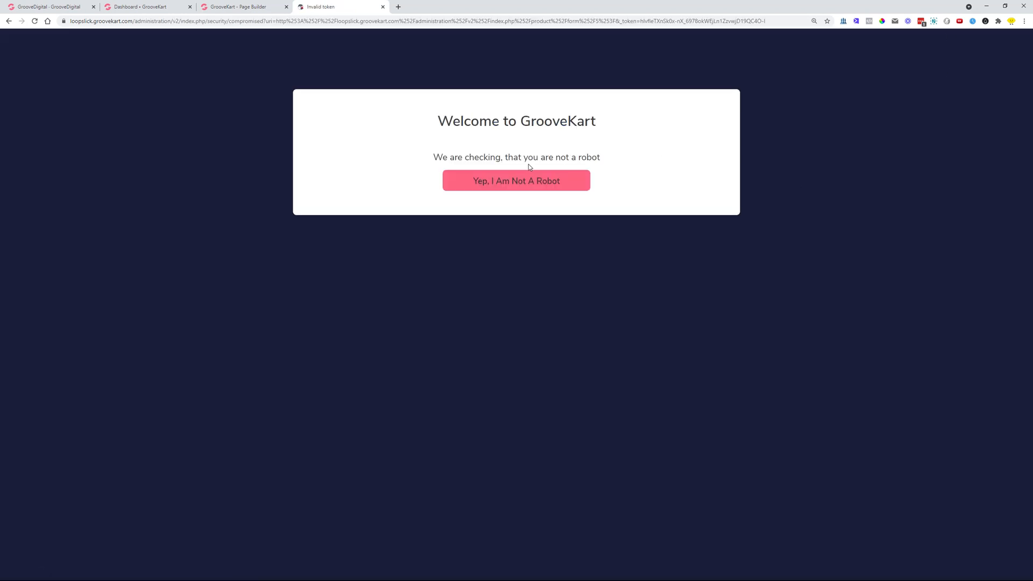
- Pass the not-a-robot check, dismiss the variations-loaded toast and return to the admin dashboard
{"action": "left_click", "coordinate": [515, 181]}
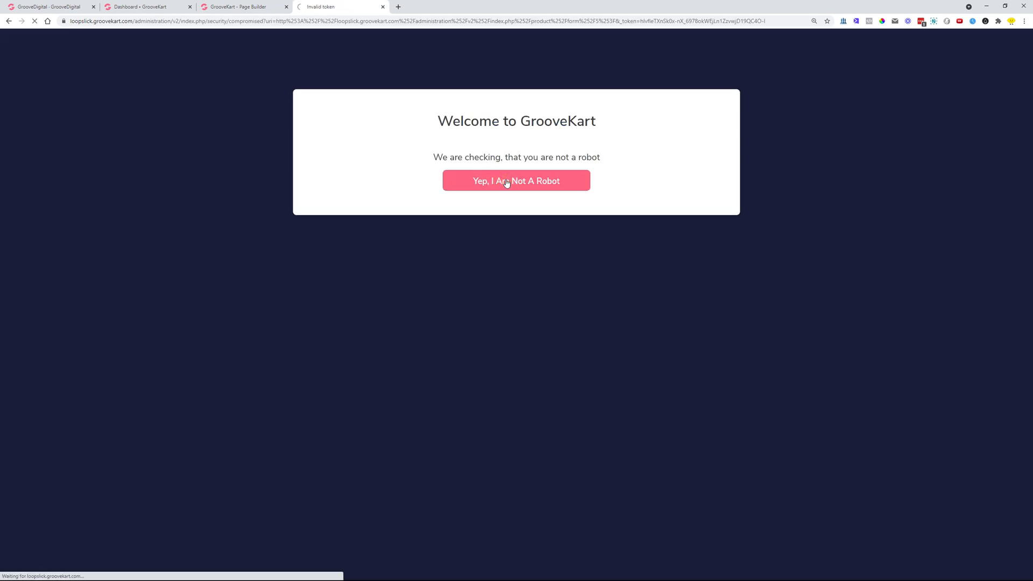
{"action": "left_click", "coordinate": [515, 180]}
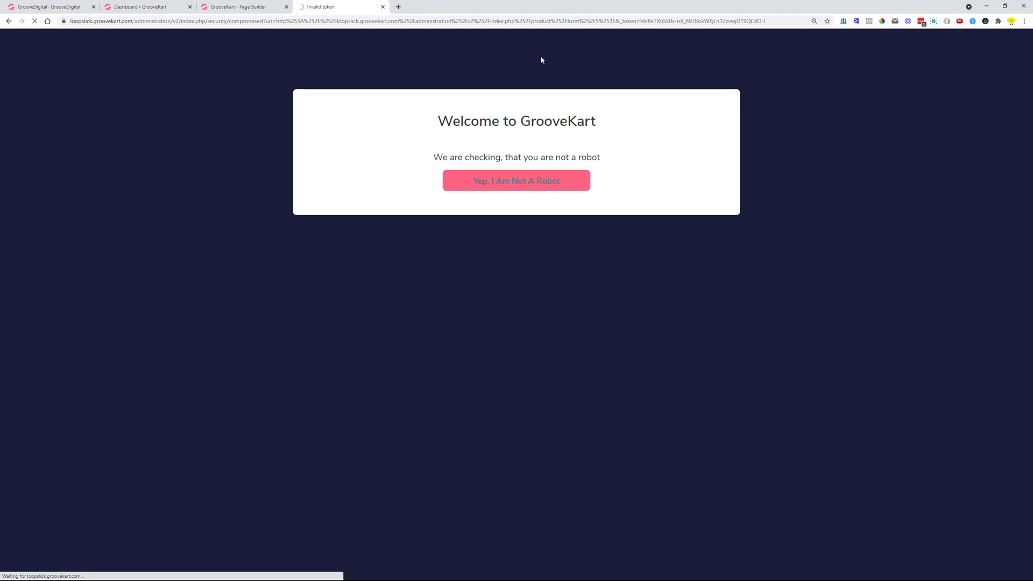
{"action": "left_click", "coordinate": [516, 180]}
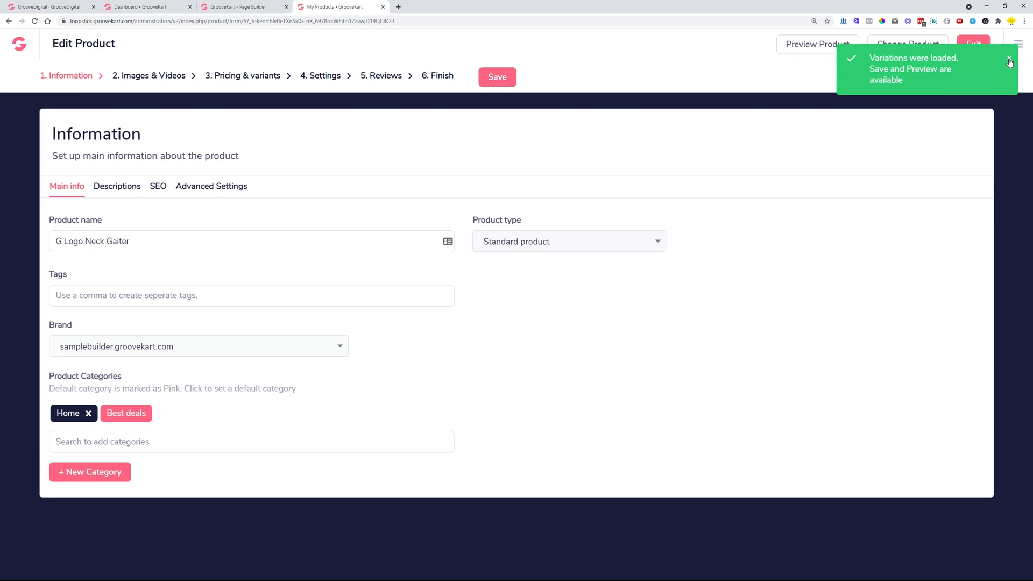
{"action": "left_click", "coordinate": [1009, 60]}
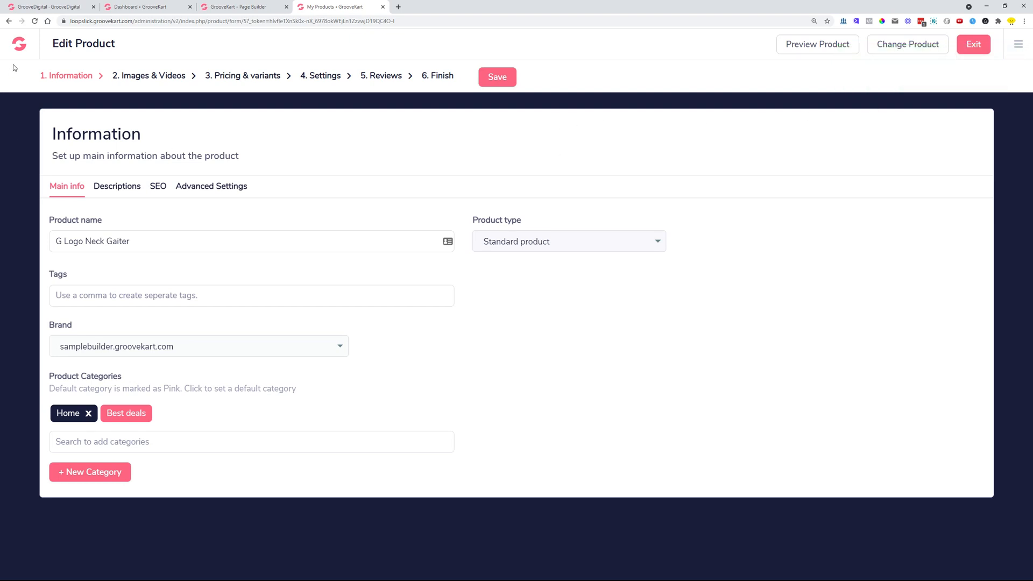
{"action": "mouse_move", "coordinate": [432, 39]}
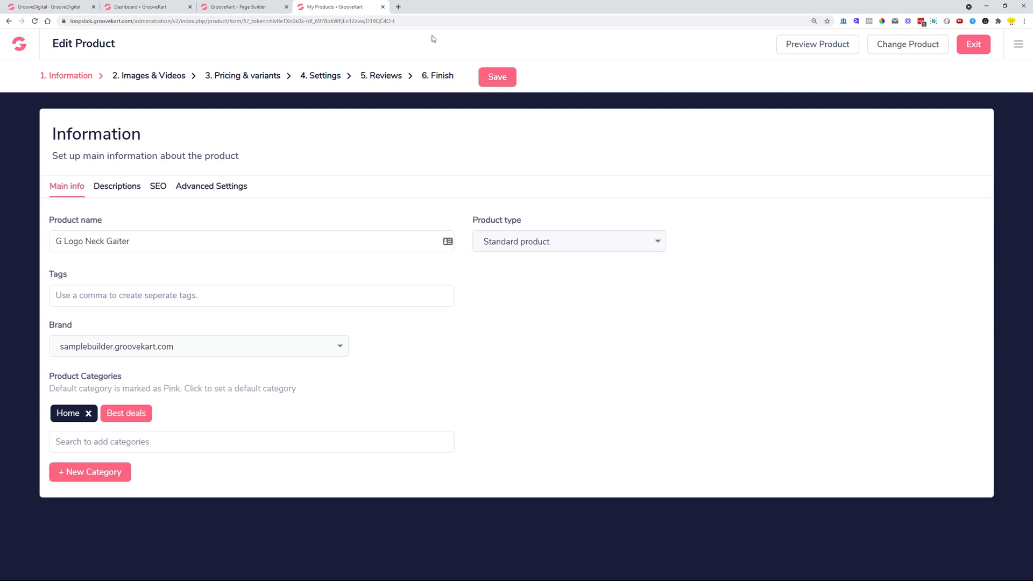
{"action": "mouse_move", "coordinate": [397, 6]}
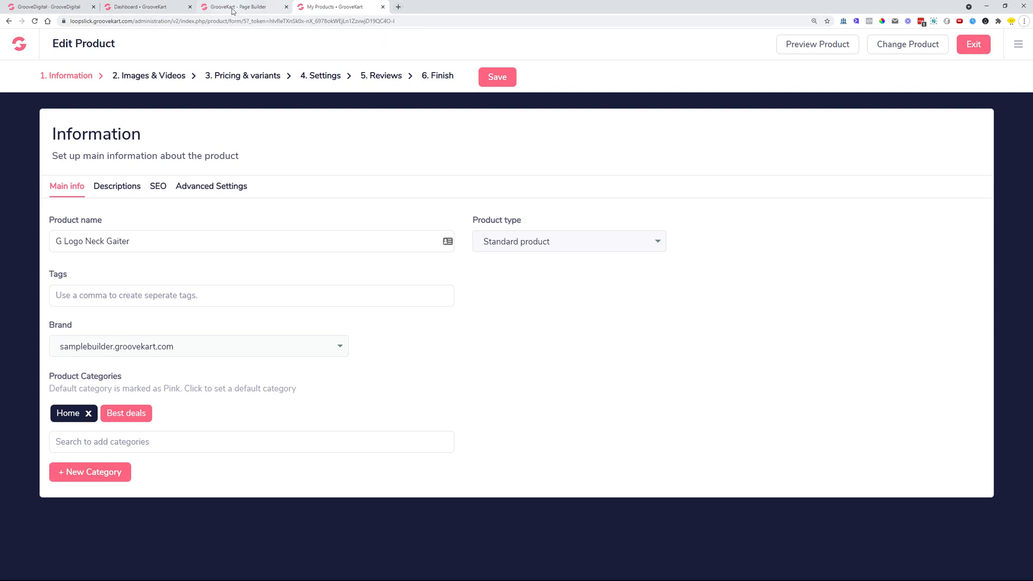
{"action": "left_click", "coordinate": [145, 7]}
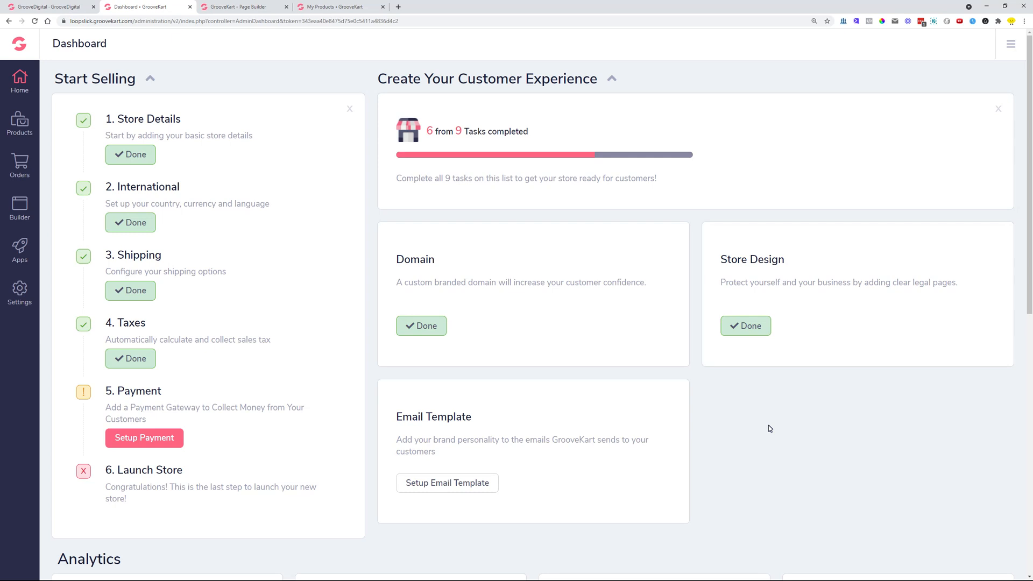
{"action": "mouse_move", "coordinate": [737, 399]}
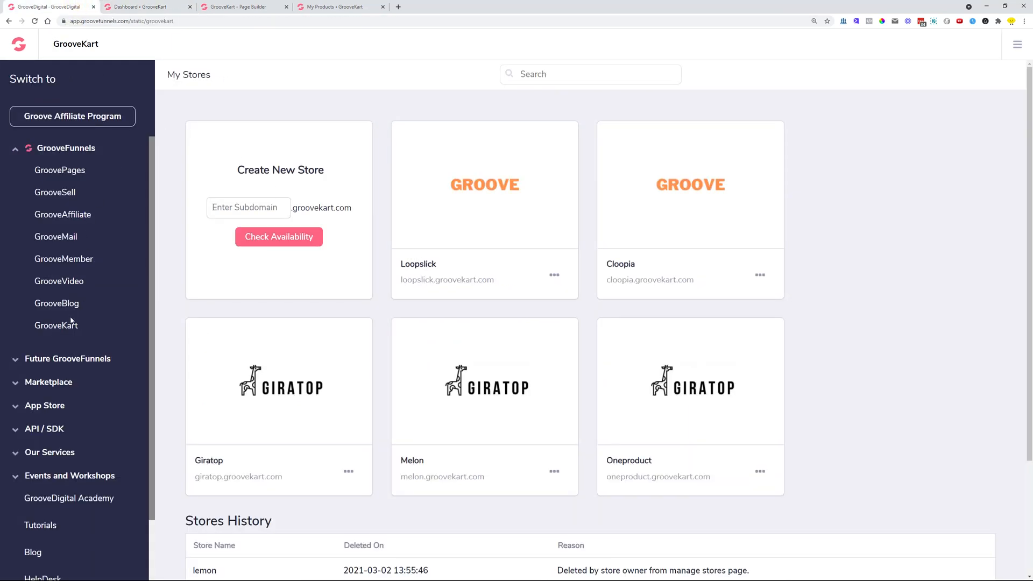
- Review the GrooveDigital My Stores page, highlighting the Stores History heading of five deleted stores
{"action": "scroll", "scroll_direction": "down", "scroll_amount": 3}
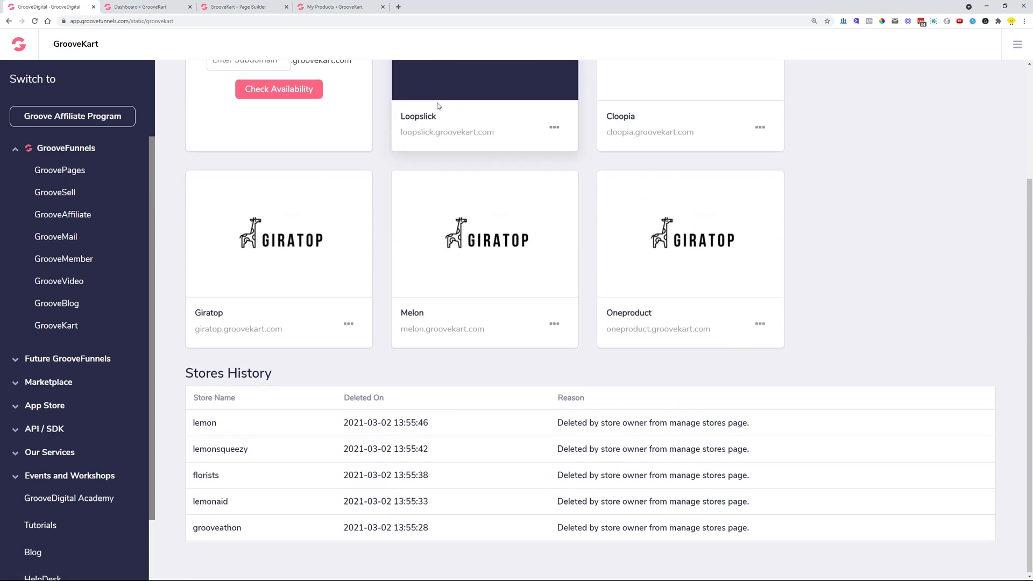
{"action": "double_click", "coordinate": [227, 373]}
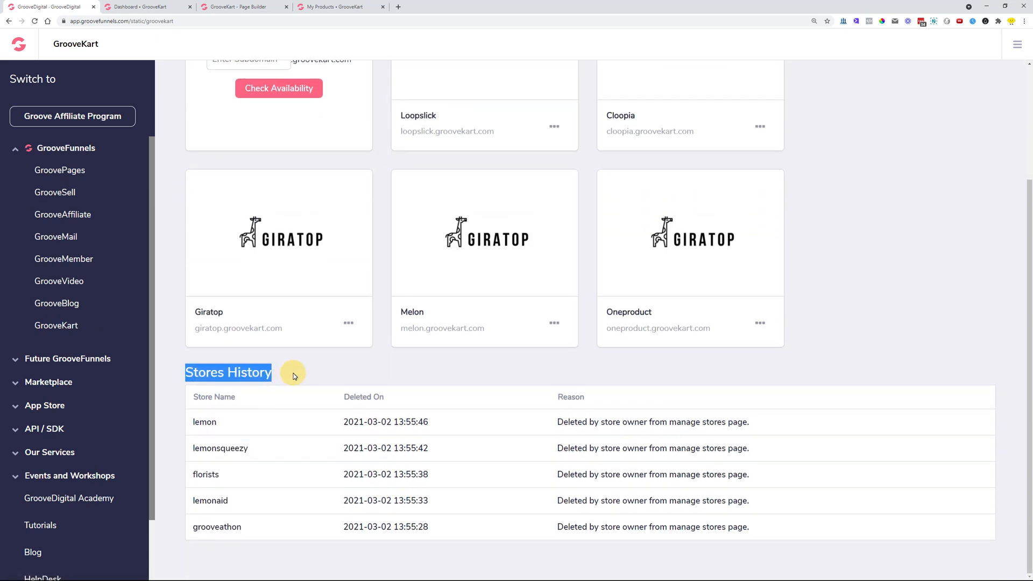
{"action": "mouse_move", "coordinate": [493, 417]}
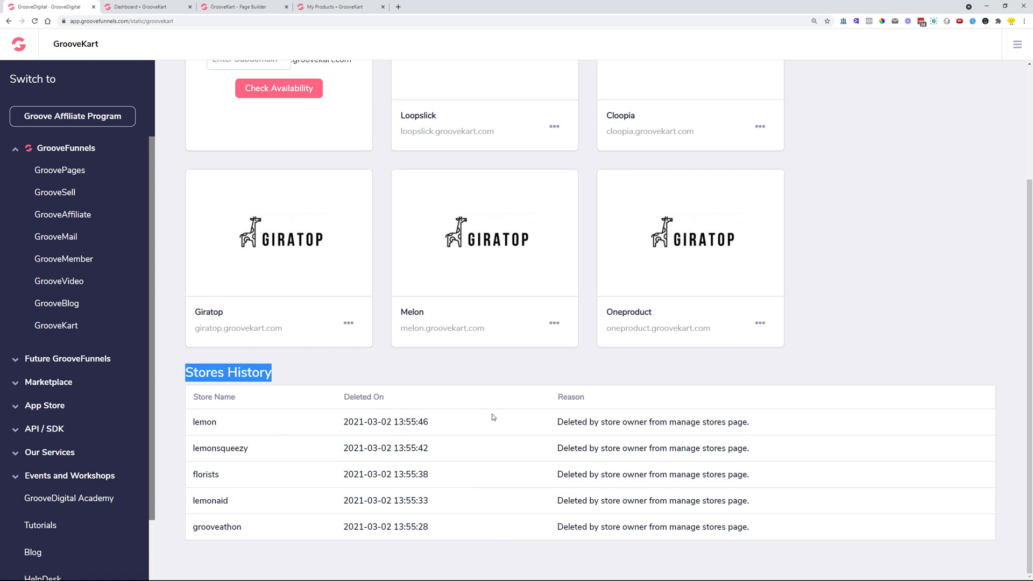
{"action": "double_click", "coordinate": [652, 421]}
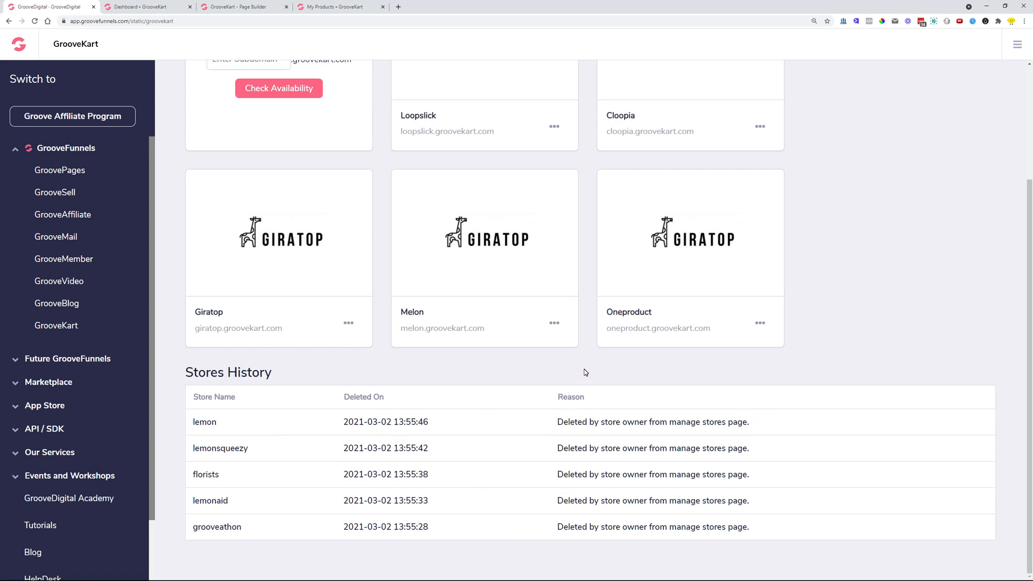
{"action": "scroll", "scroll_direction": "up", "scroll_amount": 3}
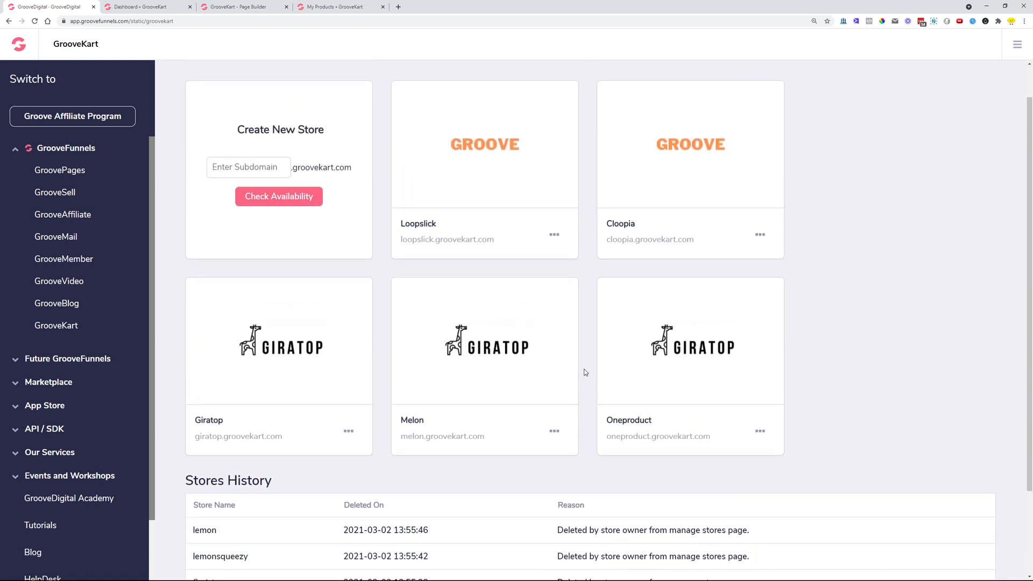
{"action": "scroll", "scroll_direction": "down", "scroll_amount": 3}
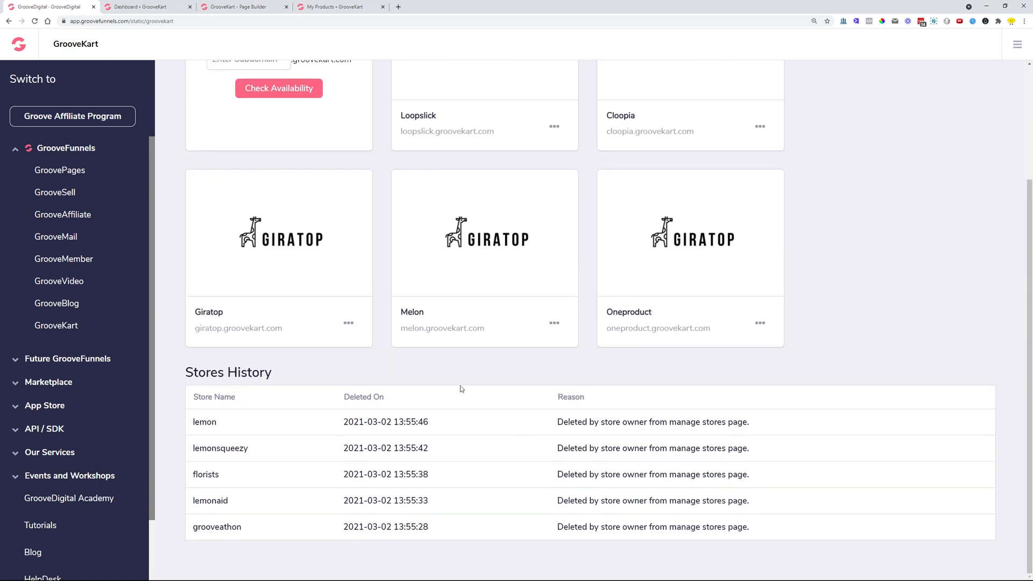
{"action": "scroll", "scroll_direction": "up", "scroll_amount": 3}
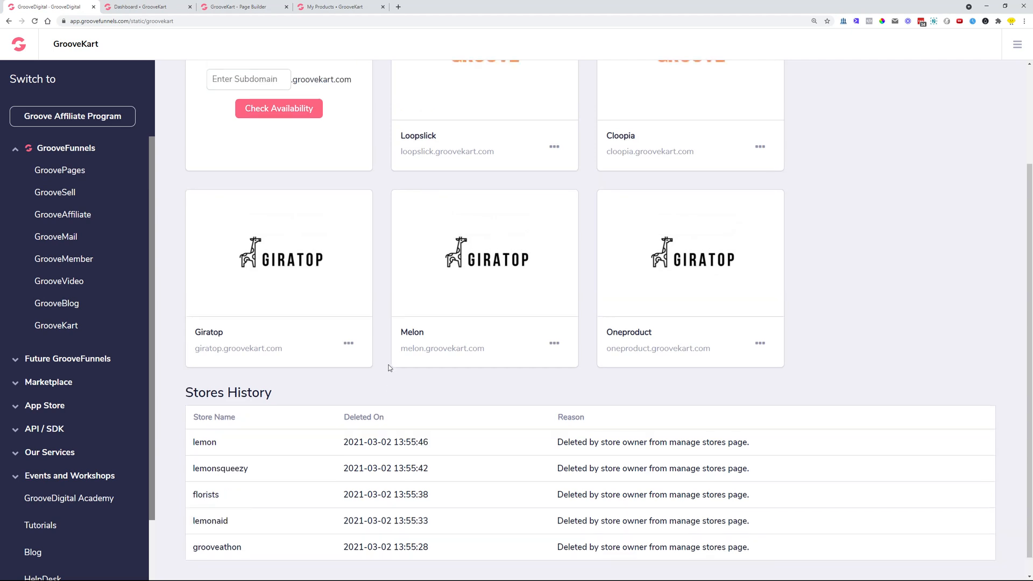
{"action": "scroll", "scroll_direction": "up", "scroll_amount": 3}
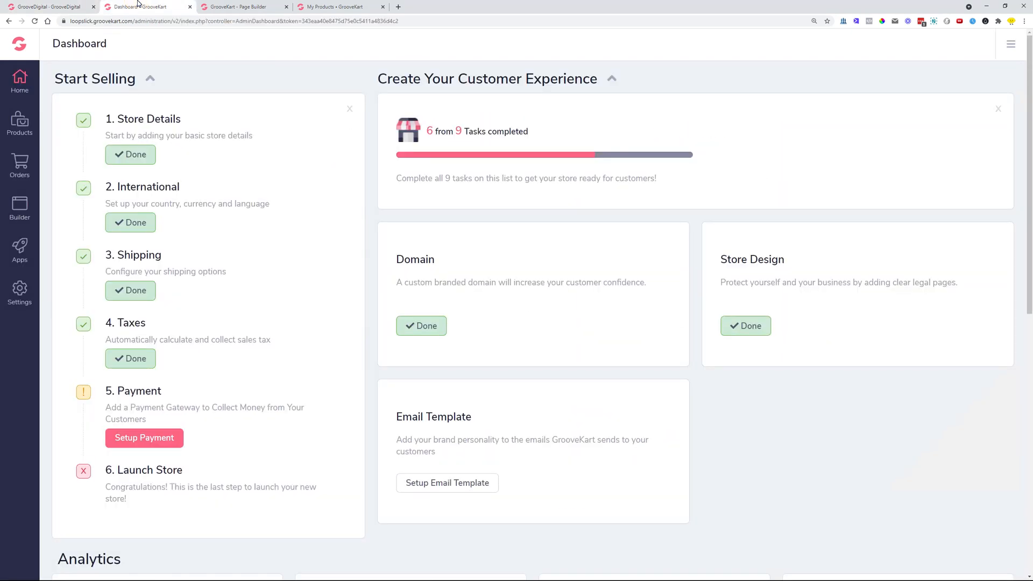
- List My Products and start editing product 8, This Girl Loves To Groove Tank Dark #2
{"action": "left_click", "coordinate": [19, 124]}
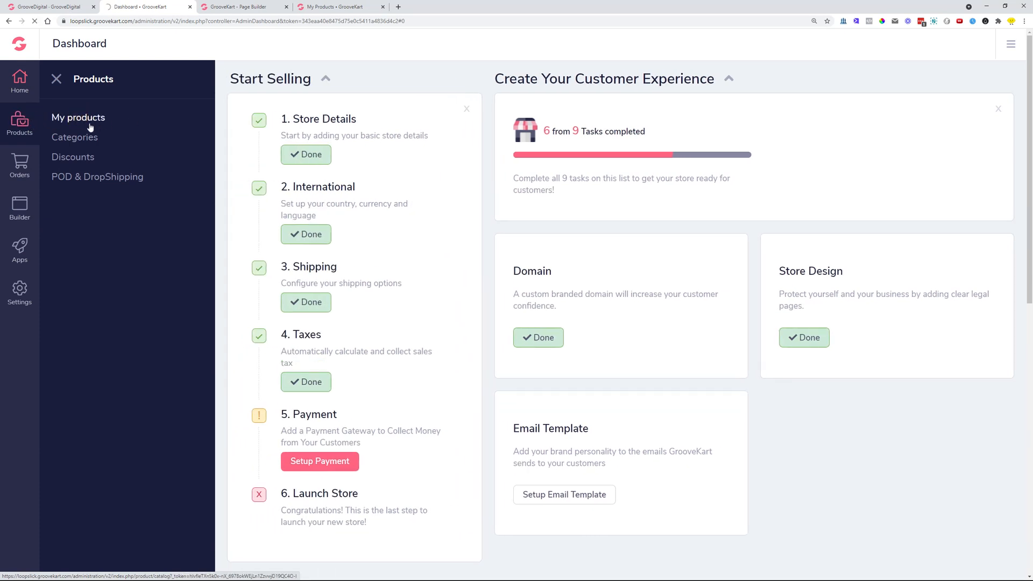
{"action": "left_click", "coordinate": [78, 117]}
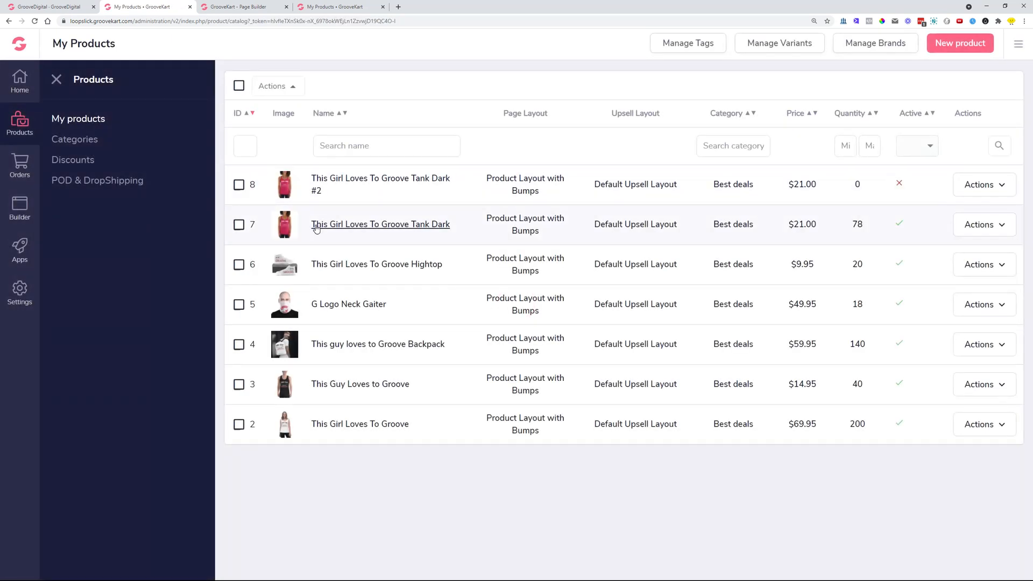
{"action": "mouse_move", "coordinate": [446, 227]}
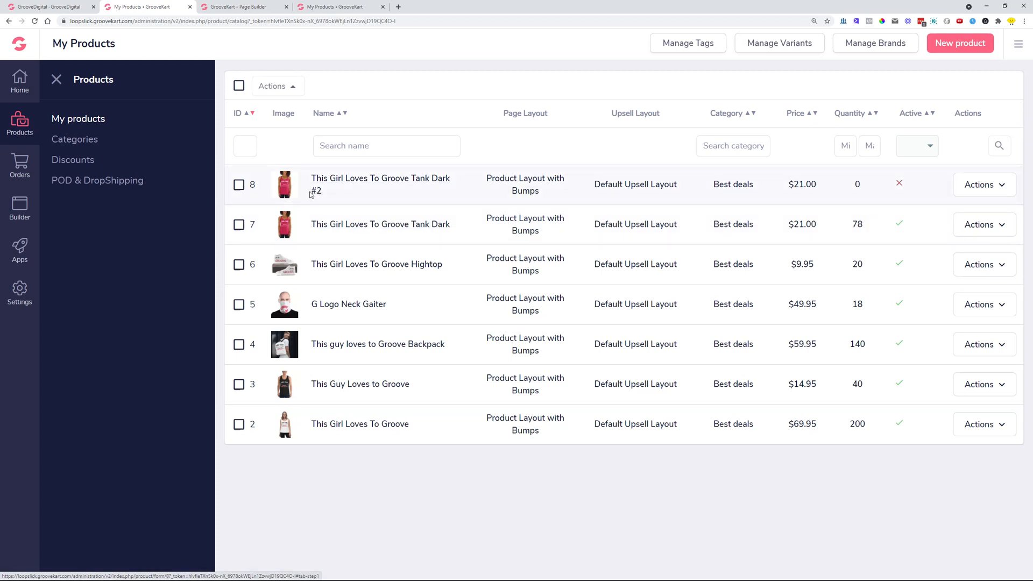
{"action": "left_click", "coordinate": [981, 184]}
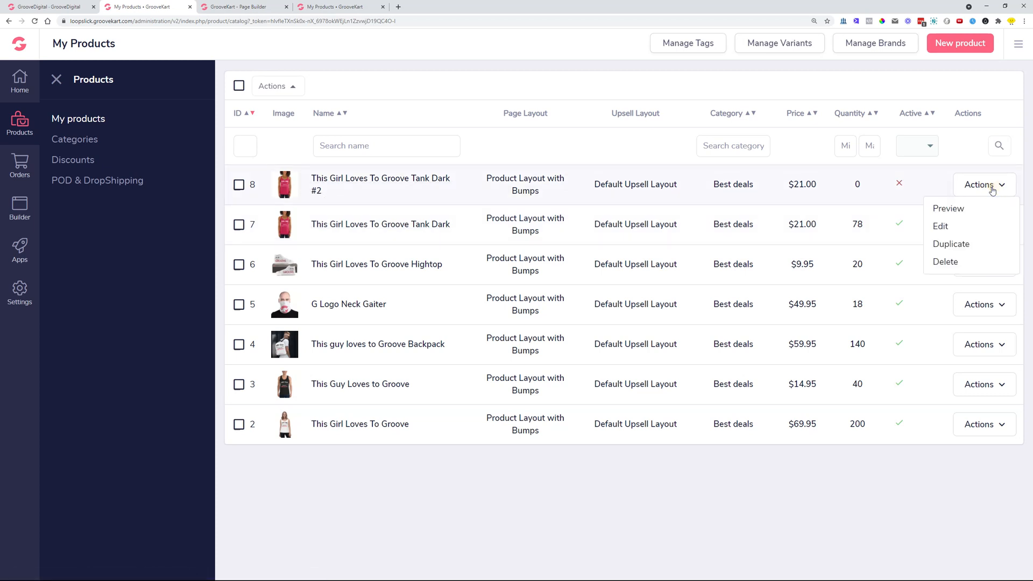
{"action": "left_click", "coordinate": [940, 226]}
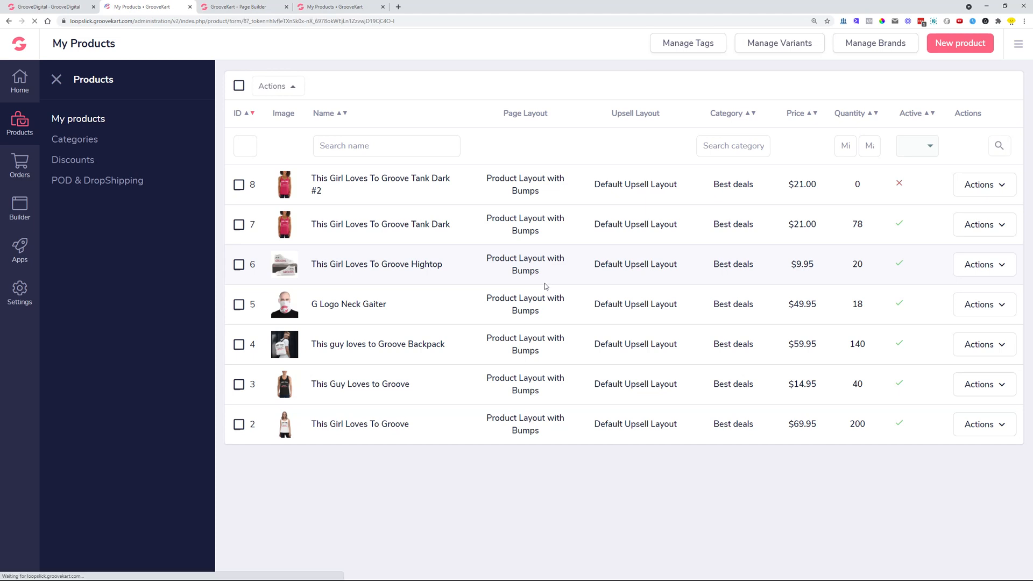
{"action": "left_click", "coordinate": [380, 184]}
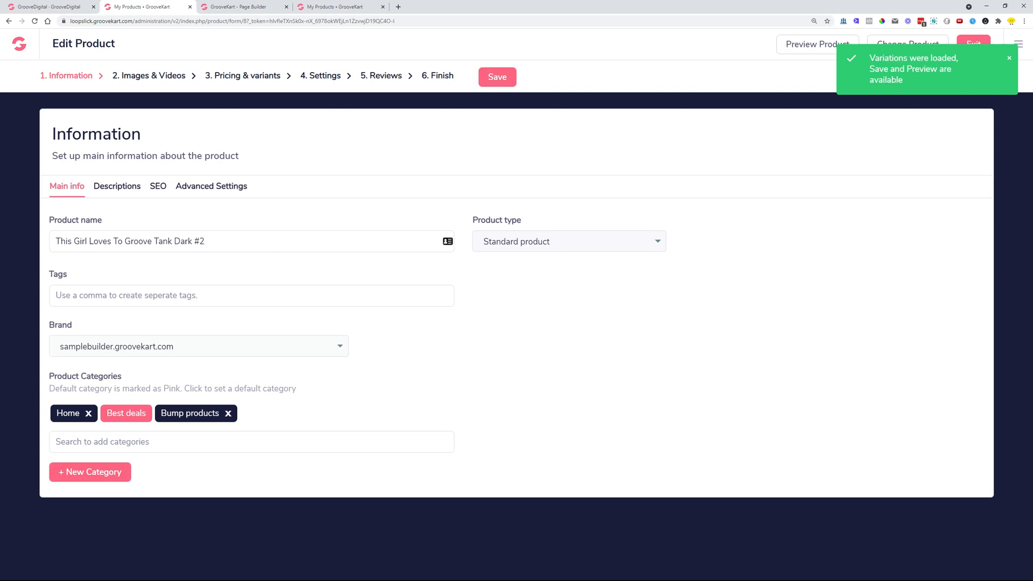
{"action": "key", "text": "Backspace"}
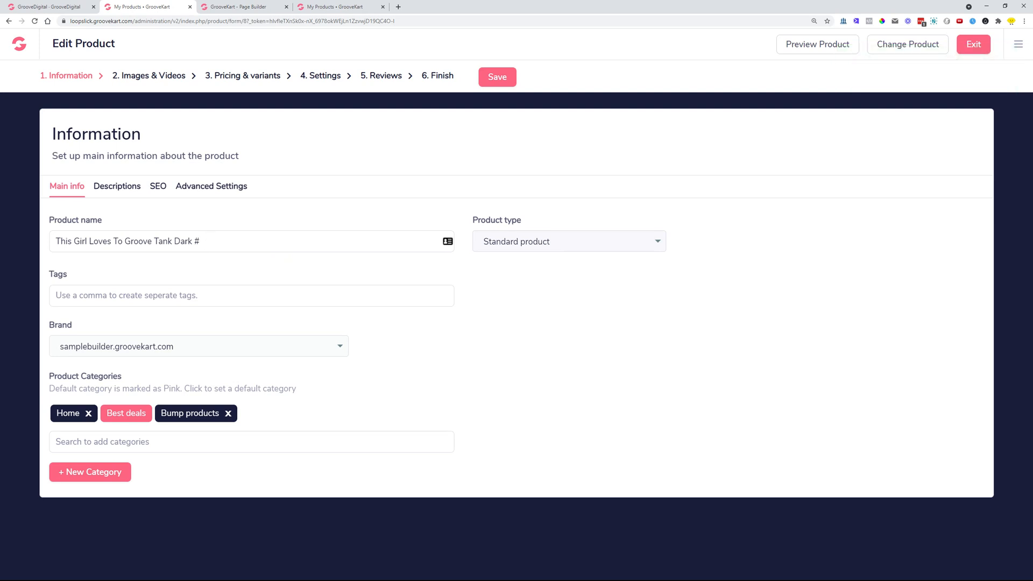
{"action": "left_click", "coordinate": [198, 241]}
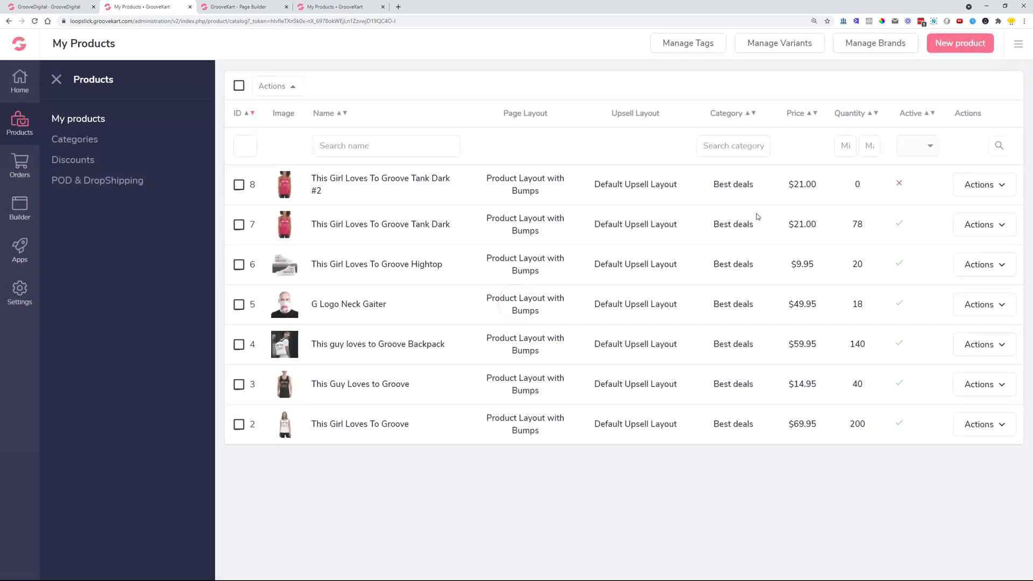
- Show the Payment gateways settings and browse from GroovePay down to Cash On Delivery
{"action": "left_click", "coordinate": [19, 293]}
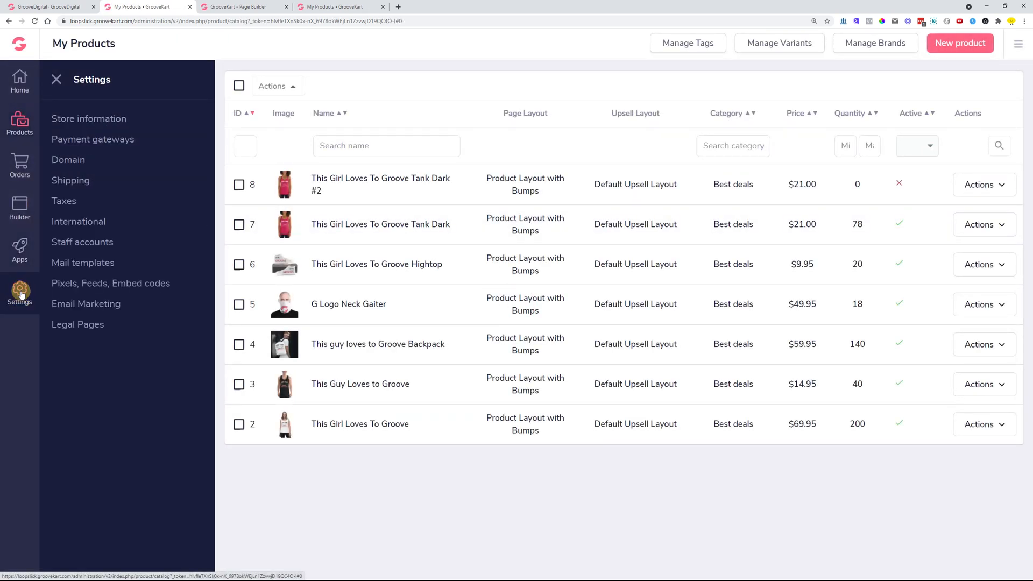
{"action": "left_click", "coordinate": [93, 138]}
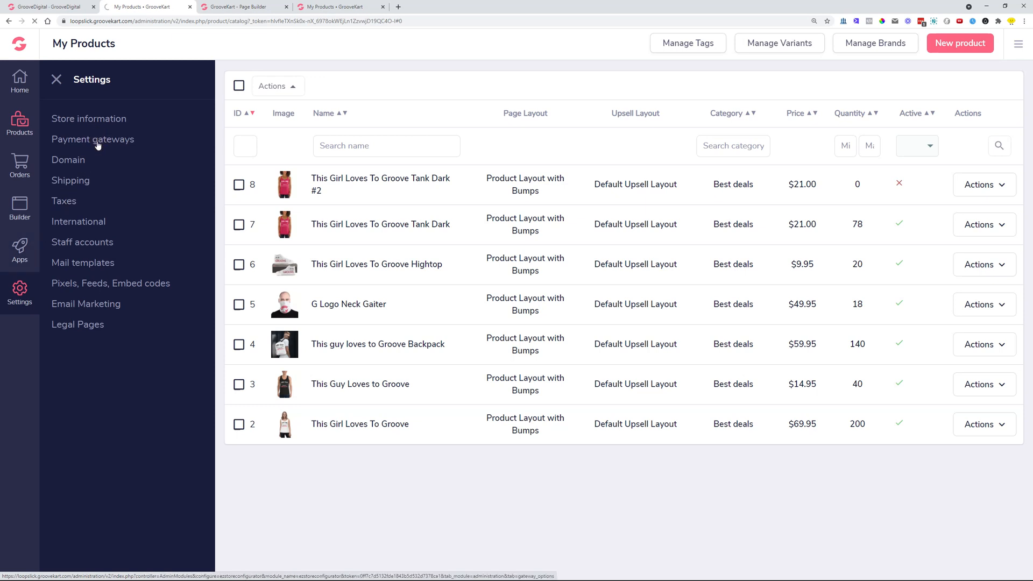
{"action": "left_click", "coordinate": [93, 139]}
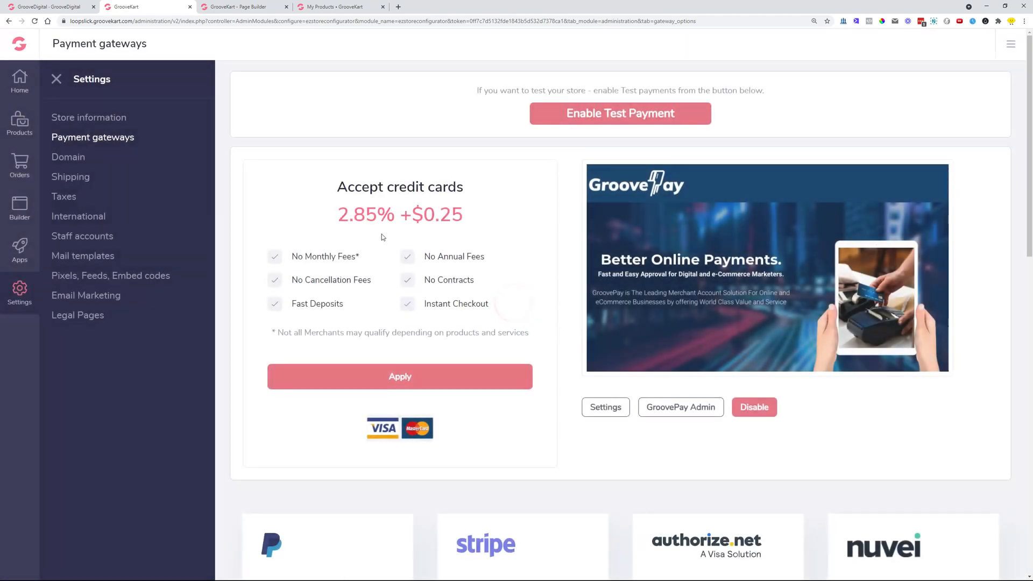
{"action": "scroll", "scroll_direction": "down", "scroll_amount": 3}
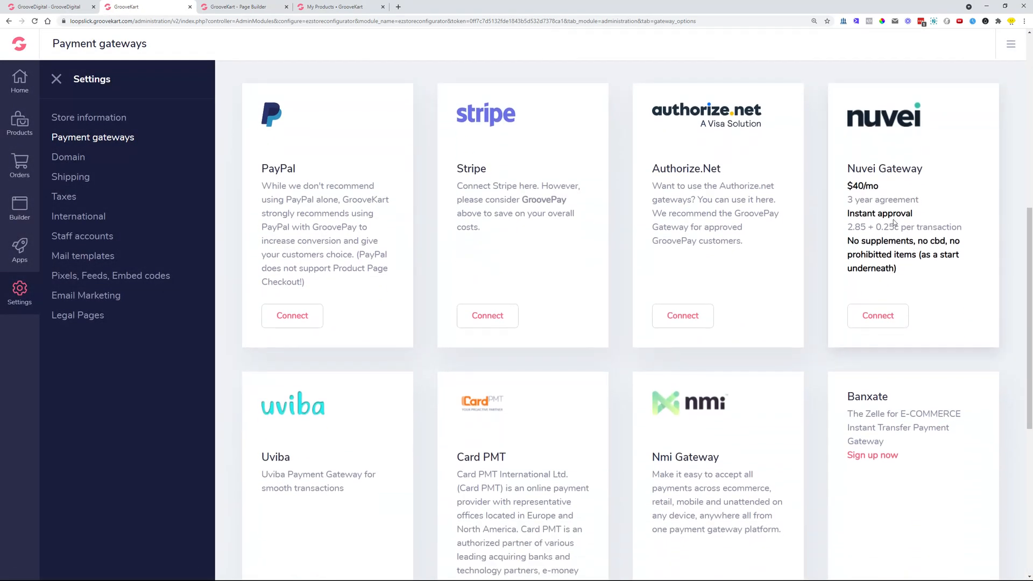
{"action": "scroll", "scroll_direction": "down", "scroll_amount": 3}
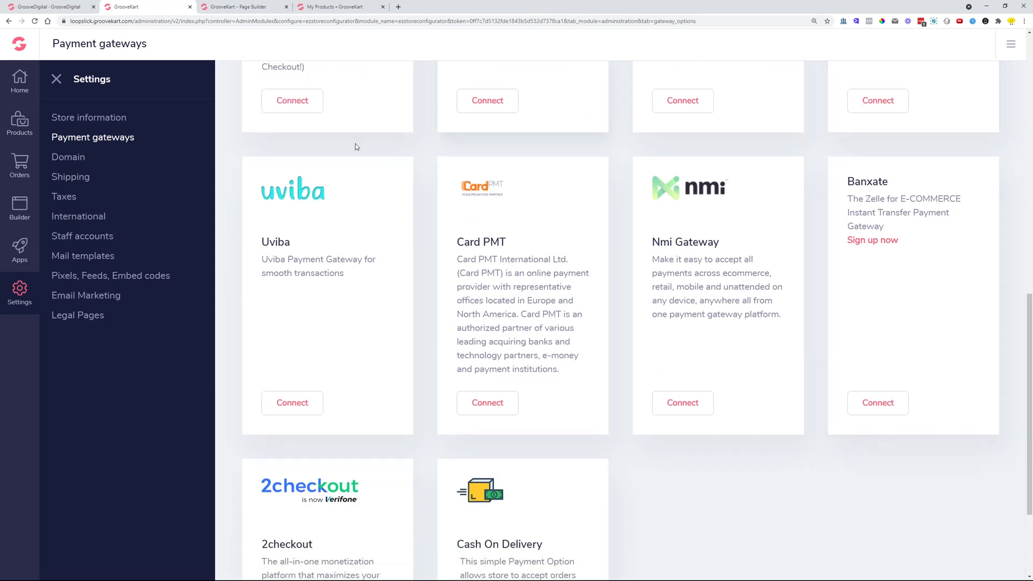
{"action": "scroll", "scroll_direction": "down", "scroll_amount": 3}
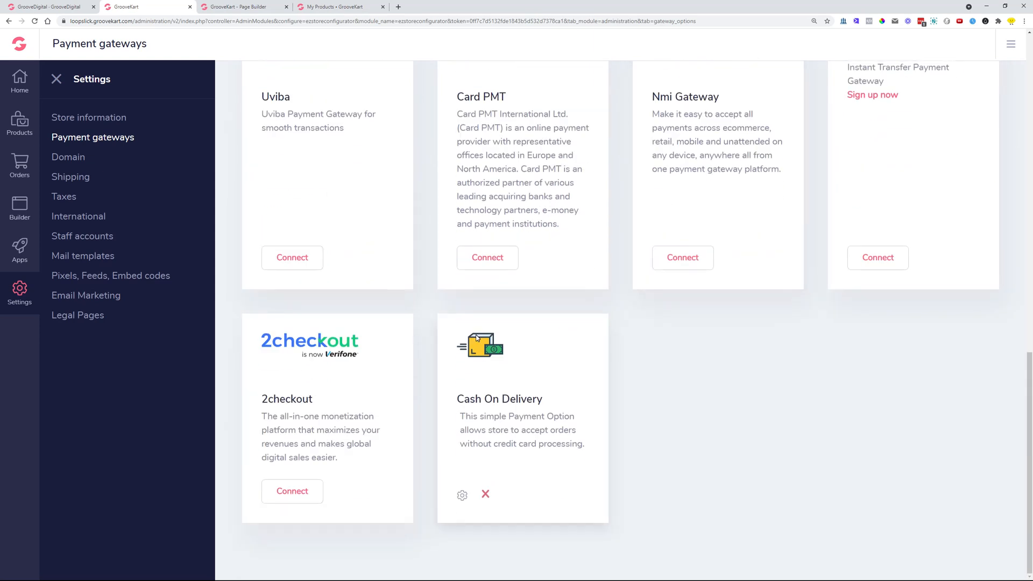
{"action": "mouse_move", "coordinate": [462, 495]}
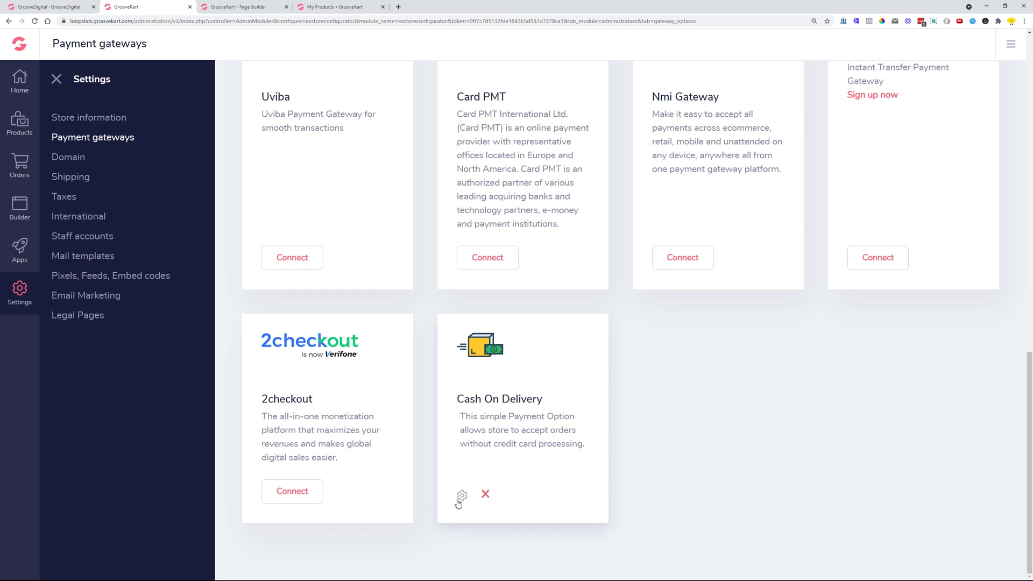
{"action": "left_click", "coordinate": [462, 495]}
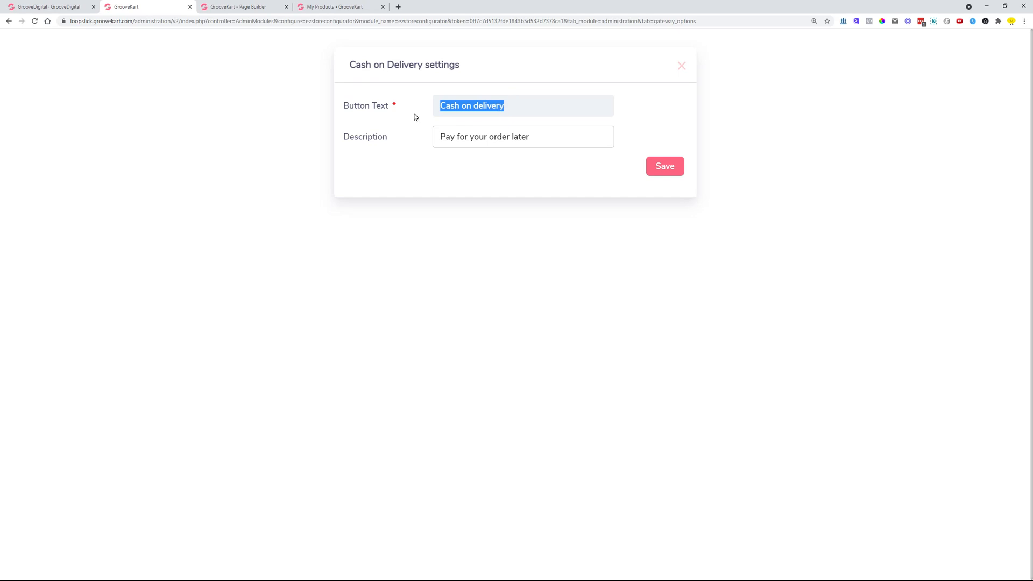
{"action": "double_click", "coordinate": [514, 137]}
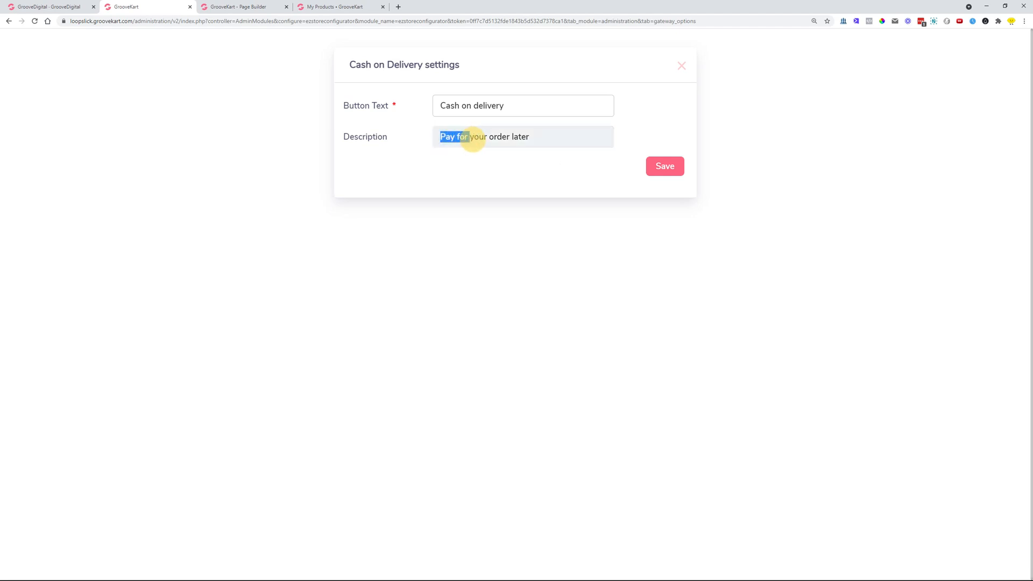
{"action": "triple_click", "coordinate": [484, 136]}
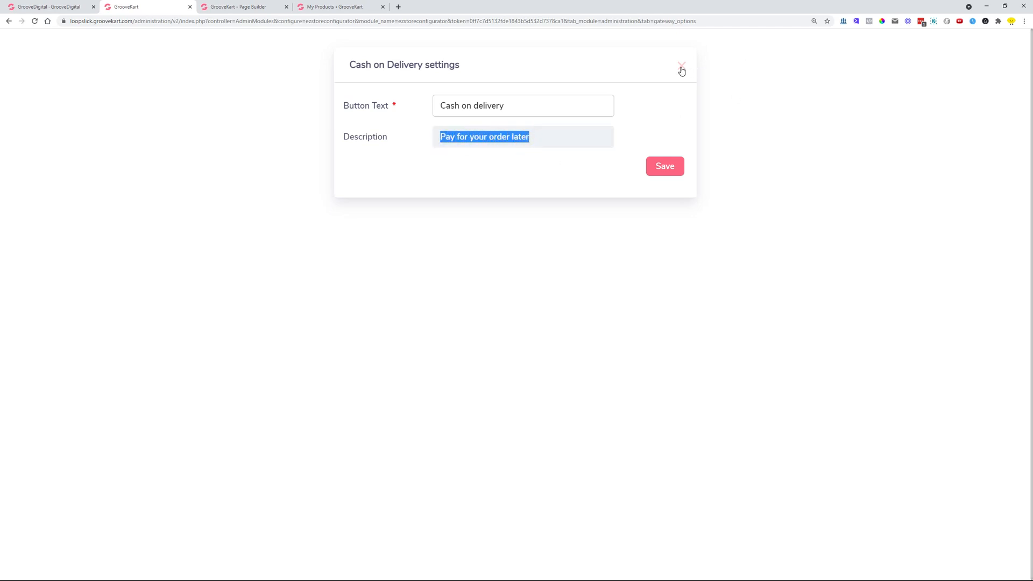
{"action": "left_click", "coordinate": [682, 71]}
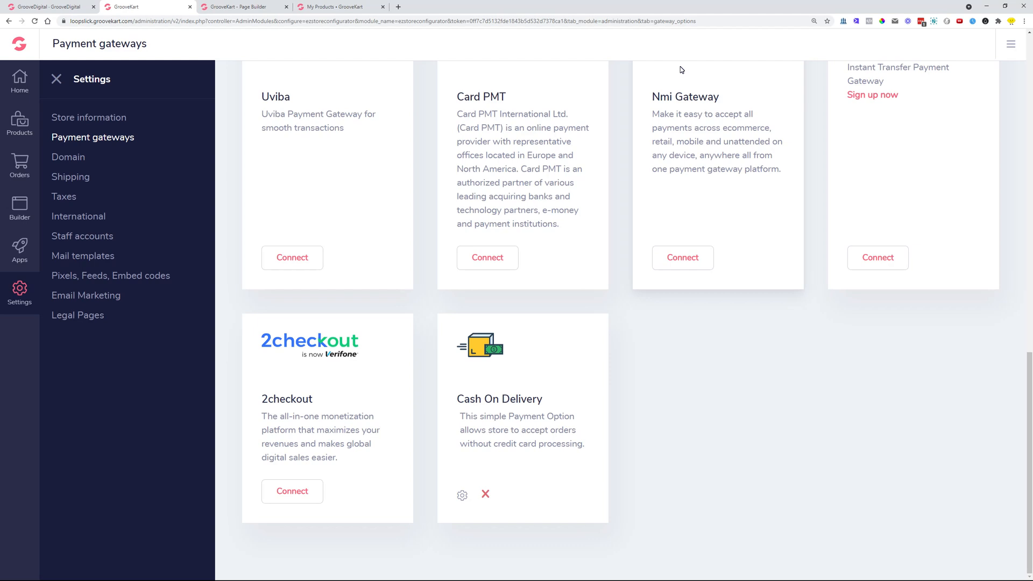
{"action": "left_click", "coordinate": [46, 7]}
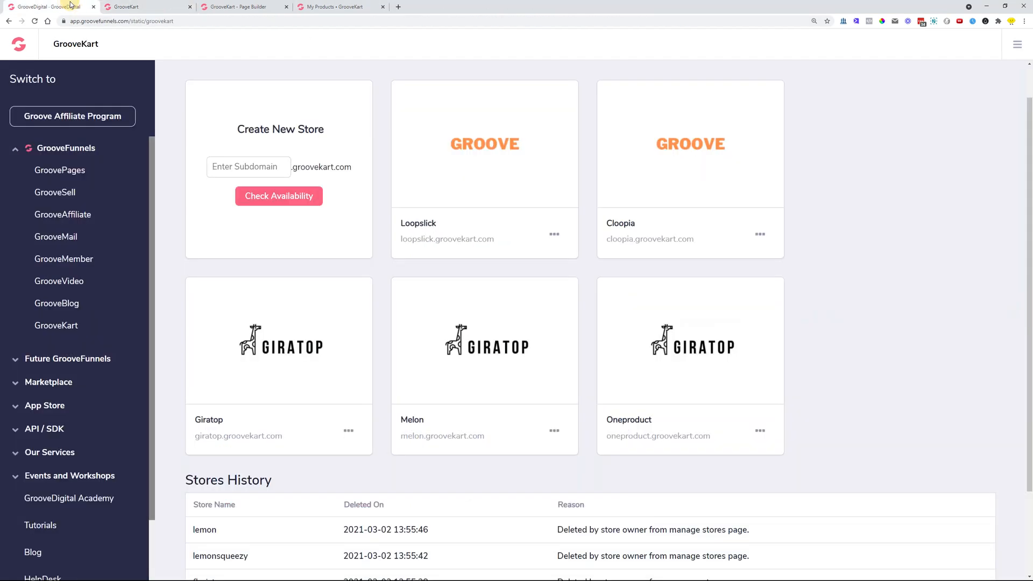
{"action": "scroll", "scroll_direction": "up", "scroll_amount": 3}
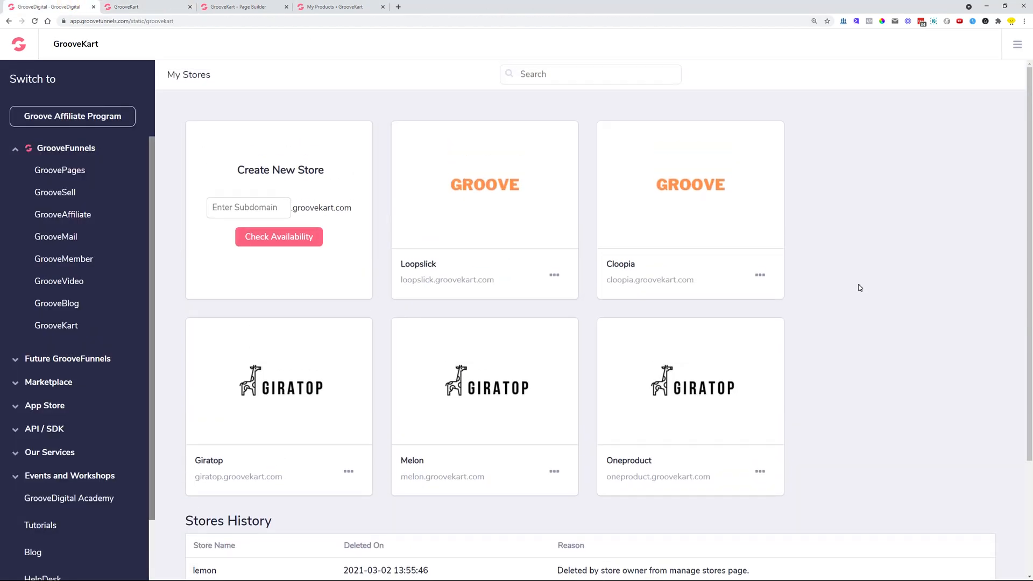
{"action": "mouse_move", "coordinate": [701, 308]}
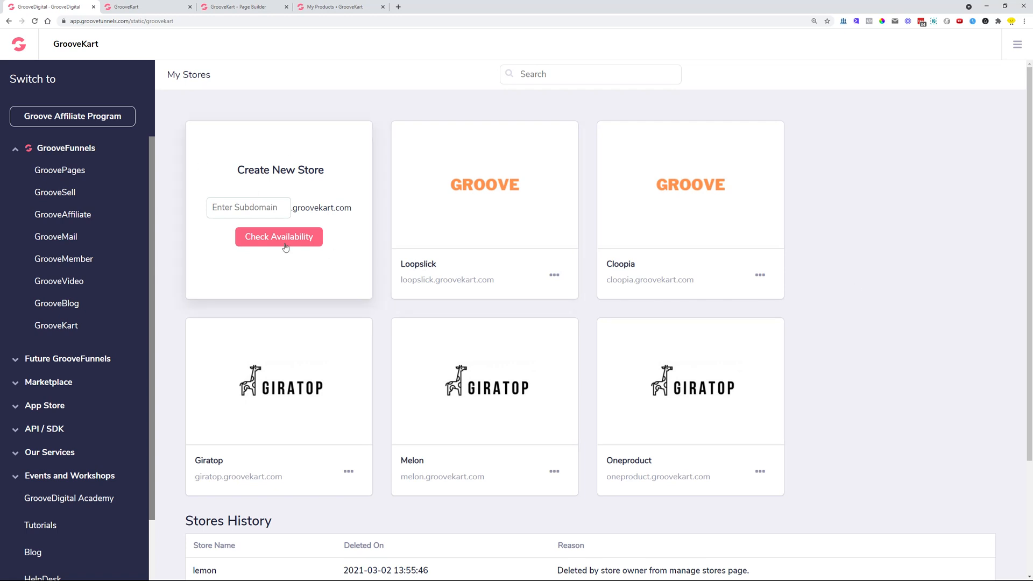
{"action": "mouse_move", "coordinate": [342, 300]}
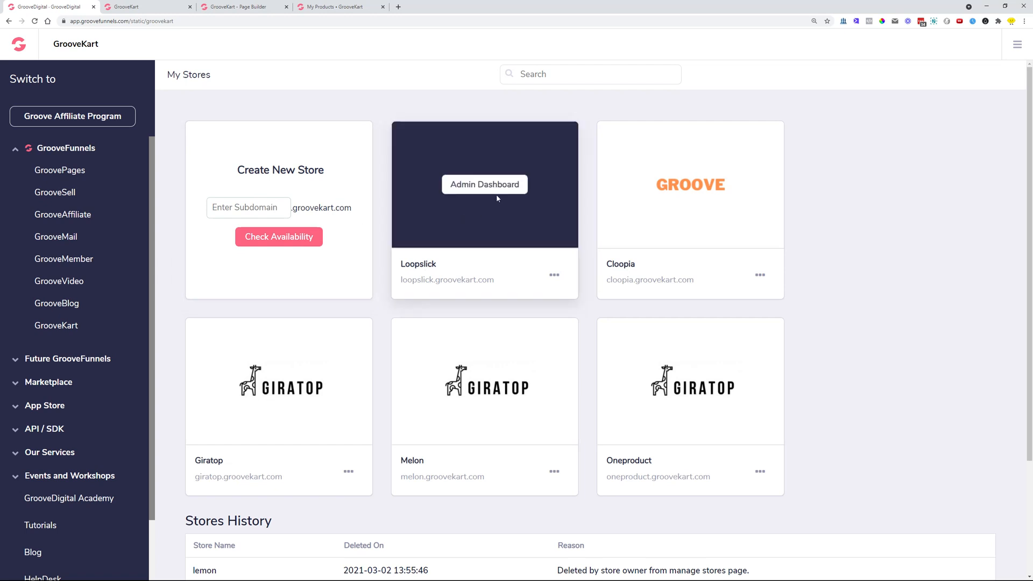
{"action": "mouse_move", "coordinate": [559, 387]}
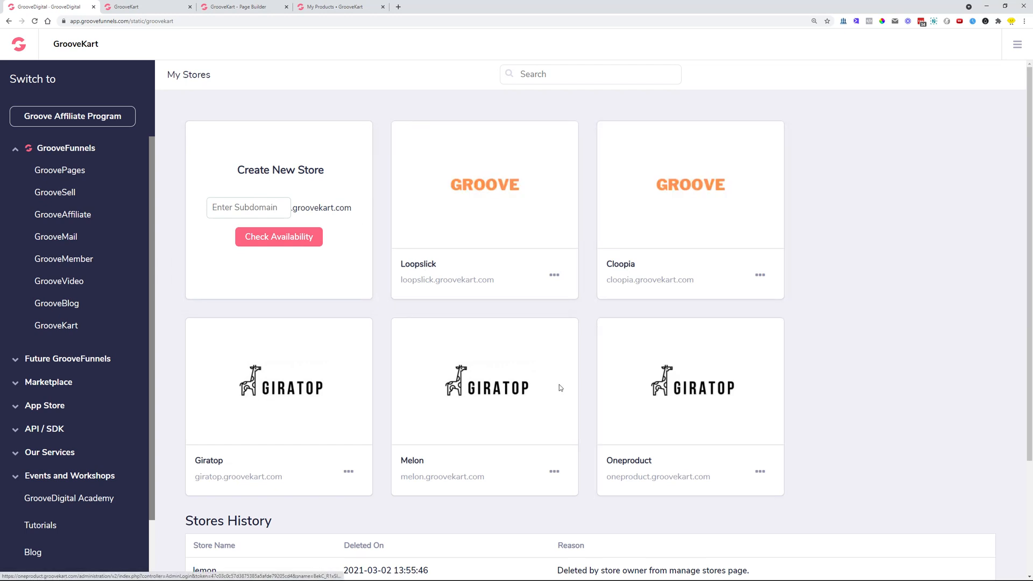
{"action": "mouse_move", "coordinate": [884, 149]}
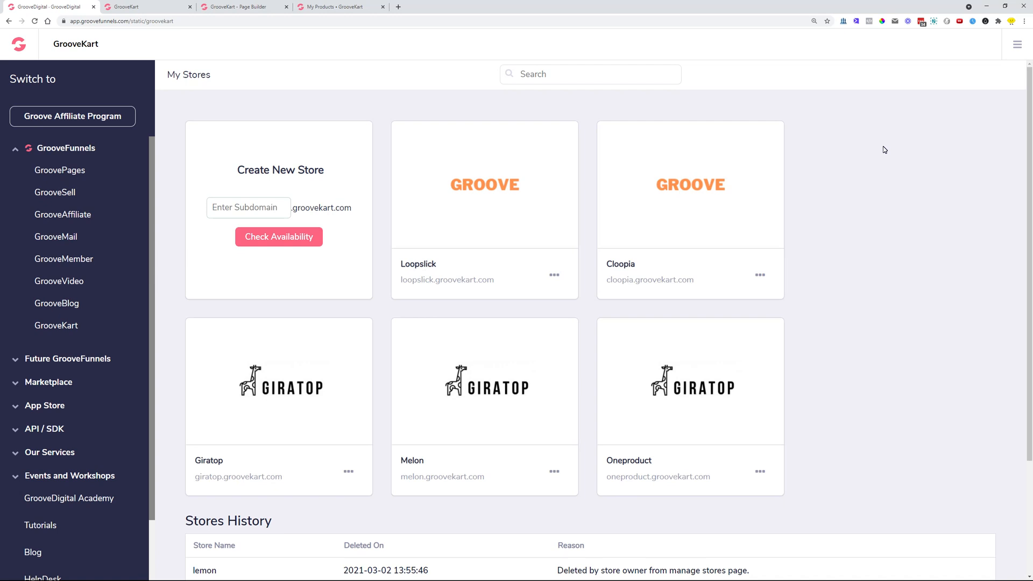
{"action": "mouse_move", "coordinate": [555, 280]}
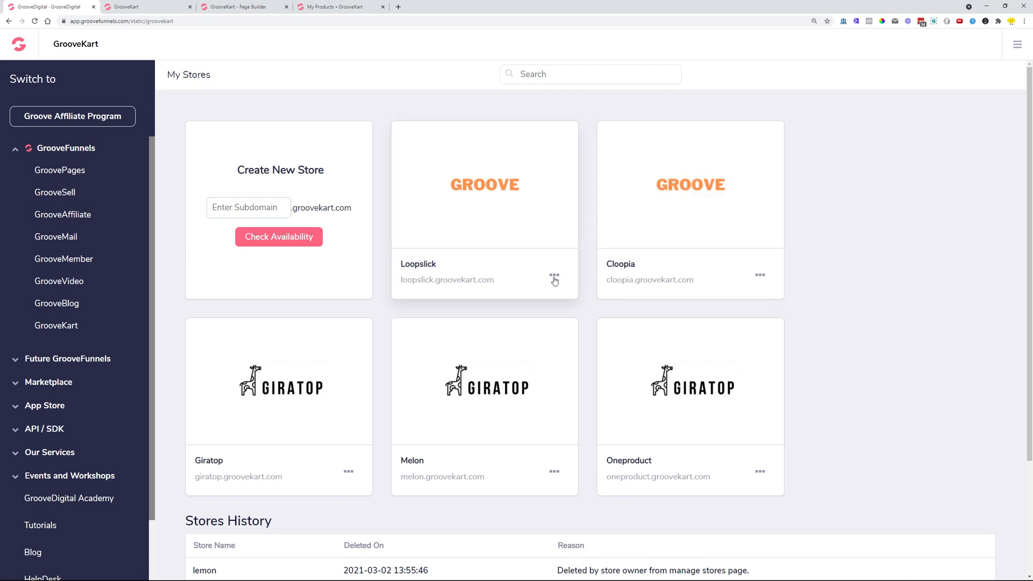
{"action": "left_click", "coordinate": [554, 274]}
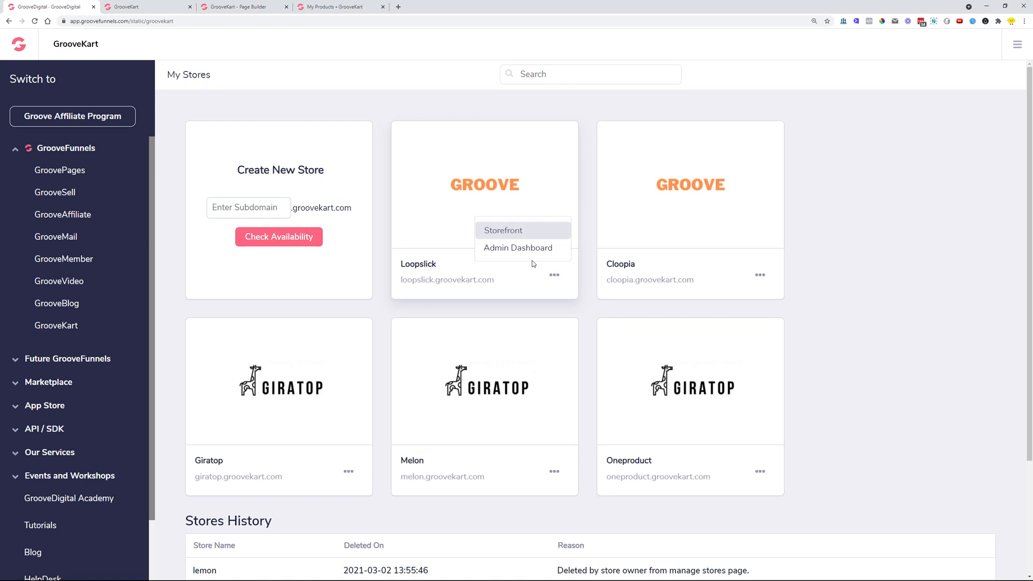
{"action": "mouse_move", "coordinate": [517, 248]}
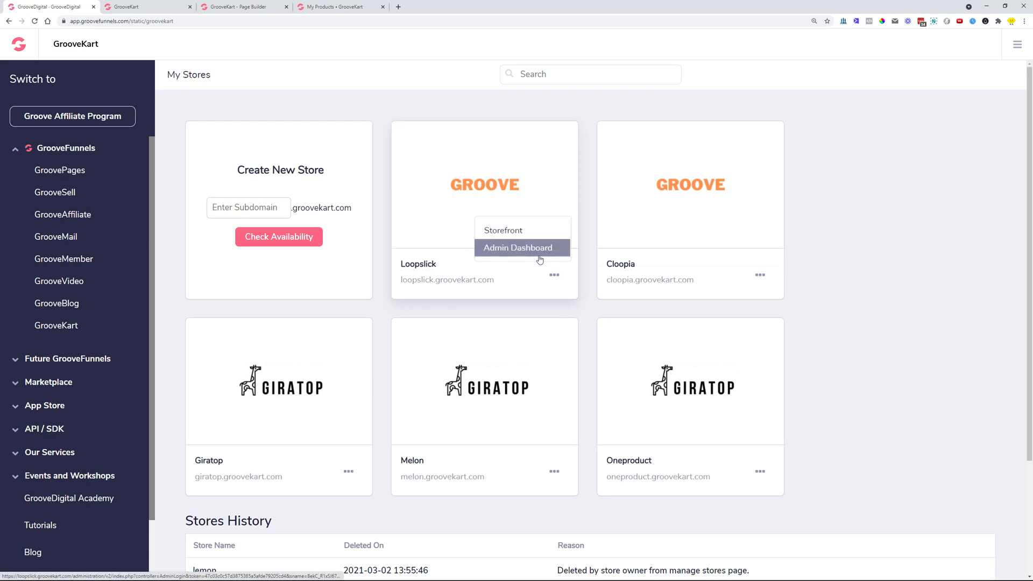
{"action": "left_click", "coordinate": [518, 248]}
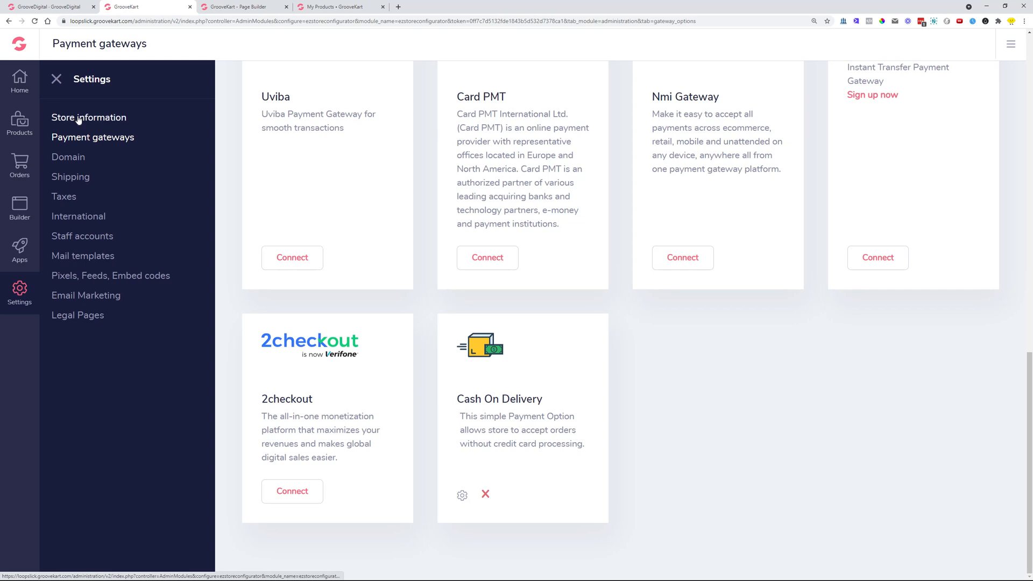
- Reach the Delete Store section under Store information via the Disable my store tab
{"action": "left_click", "coordinate": [89, 117]}
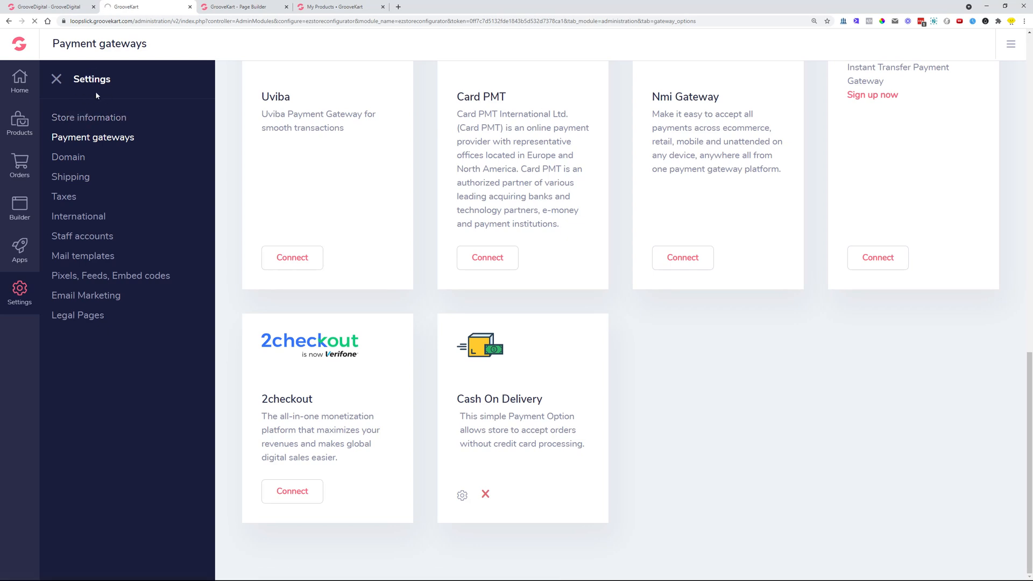
{"action": "left_click", "coordinate": [89, 118]}
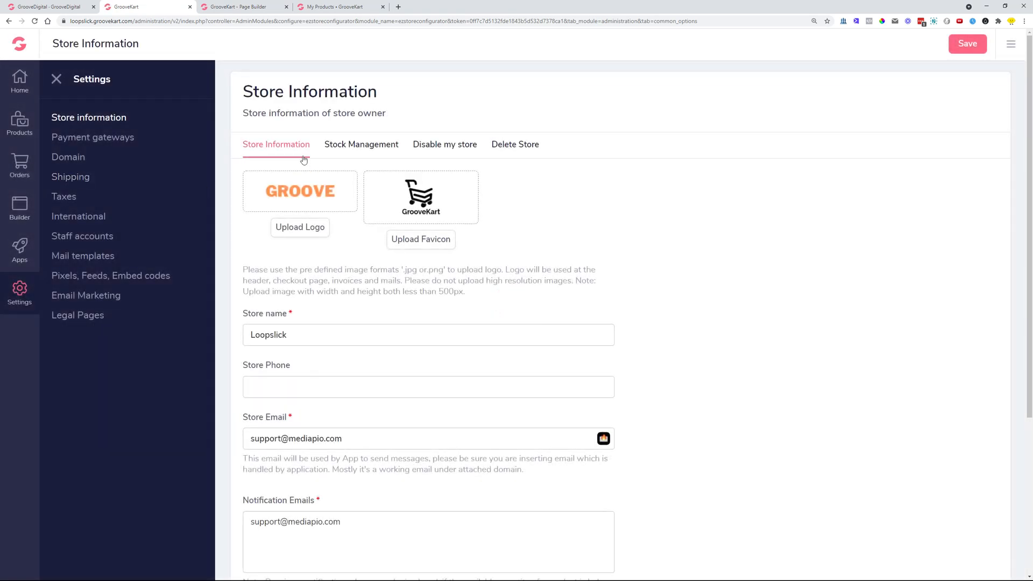
{"action": "mouse_move", "coordinate": [444, 144]}
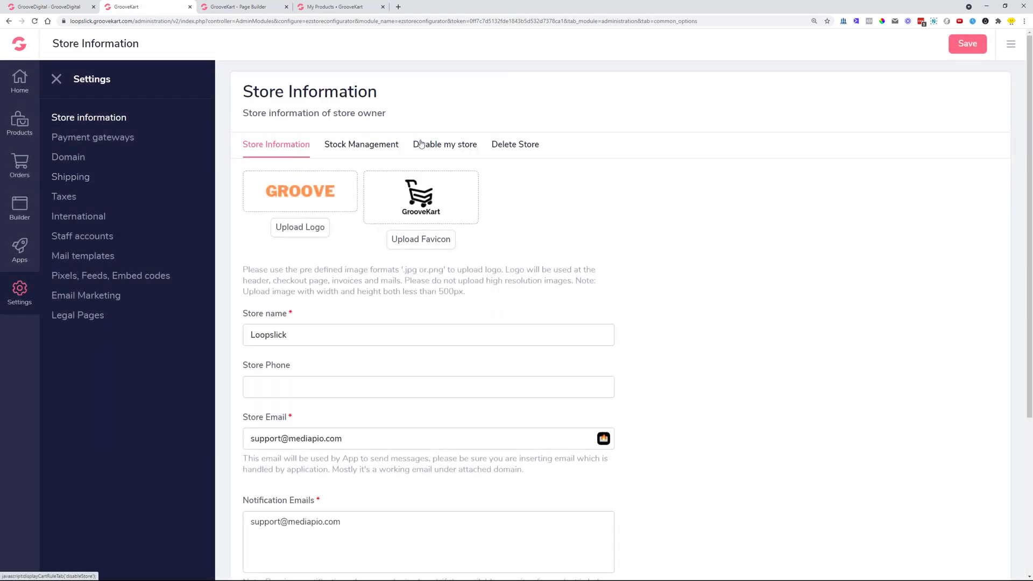
{"action": "left_click", "coordinate": [444, 145]}
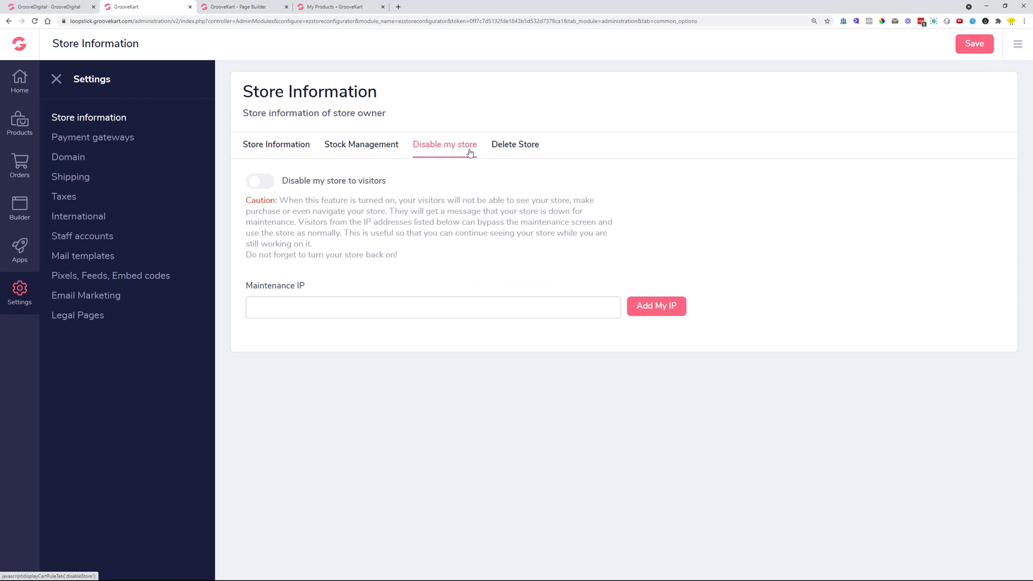
{"action": "left_click", "coordinate": [516, 144]}
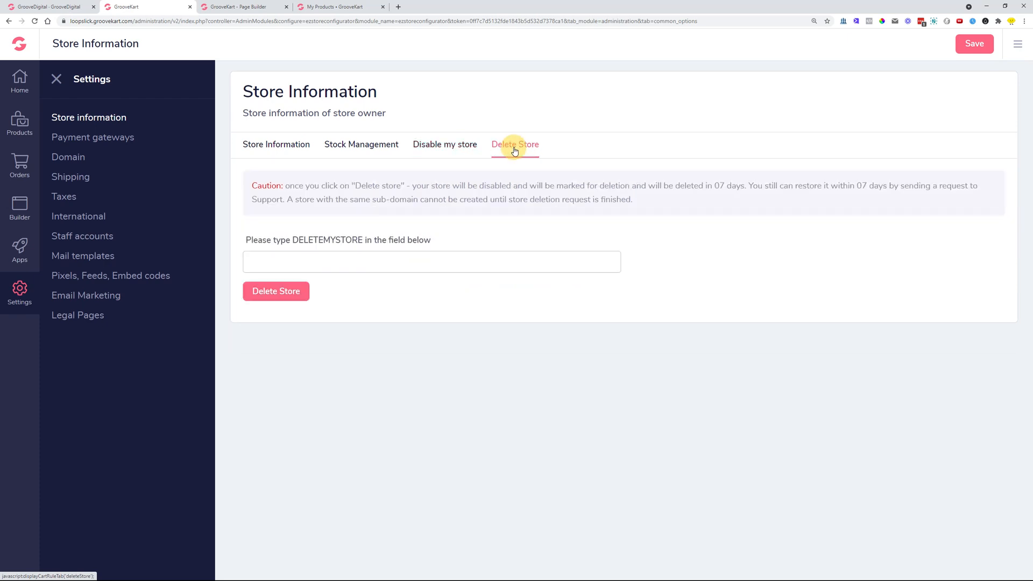
{"action": "mouse_move", "coordinate": [458, 179]}
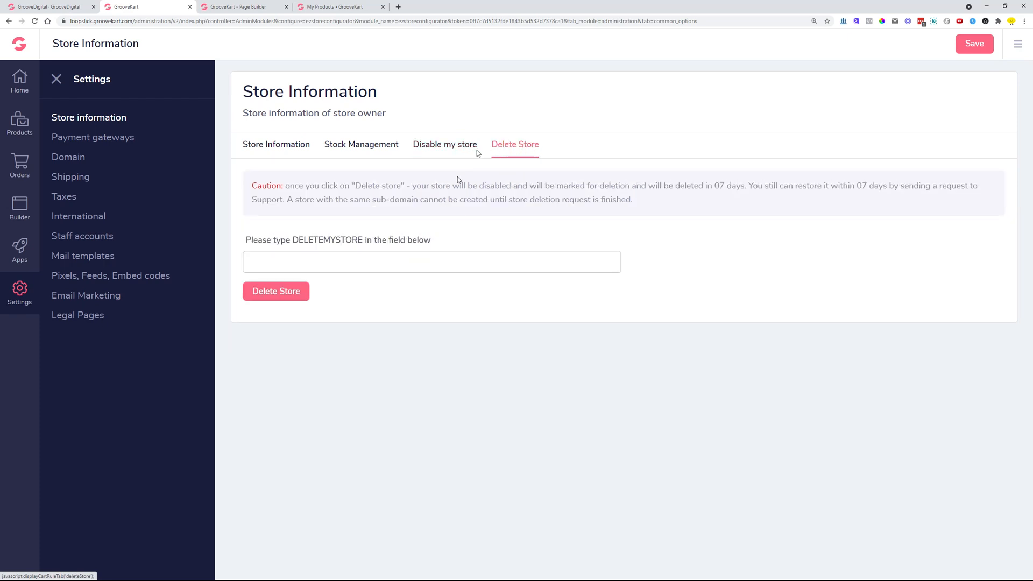
- Enter DELETEMYSTORE in the deletion confirmation field
{"action": "left_click", "coordinate": [431, 261]}
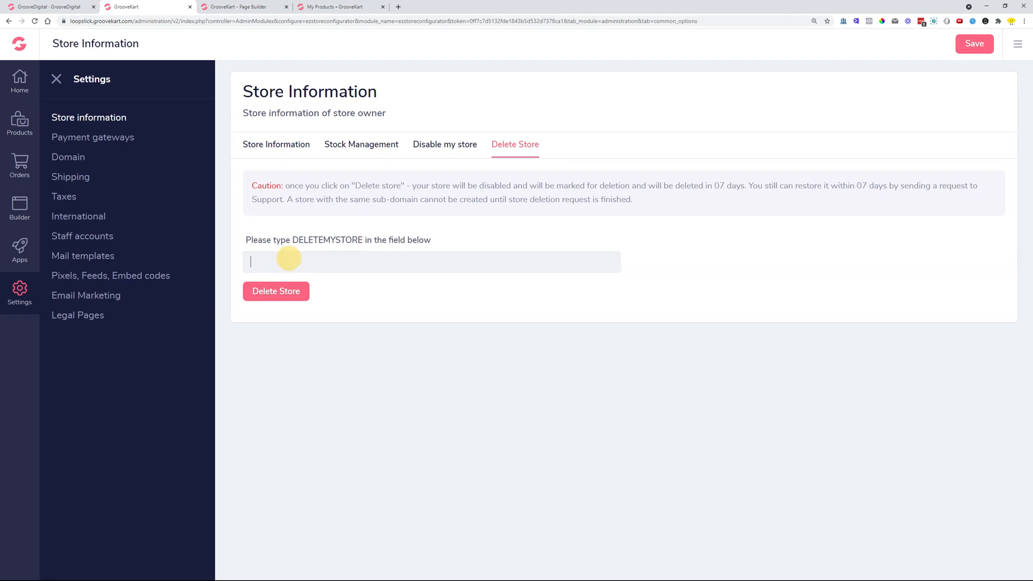
{"action": "type", "text": "DELE"}
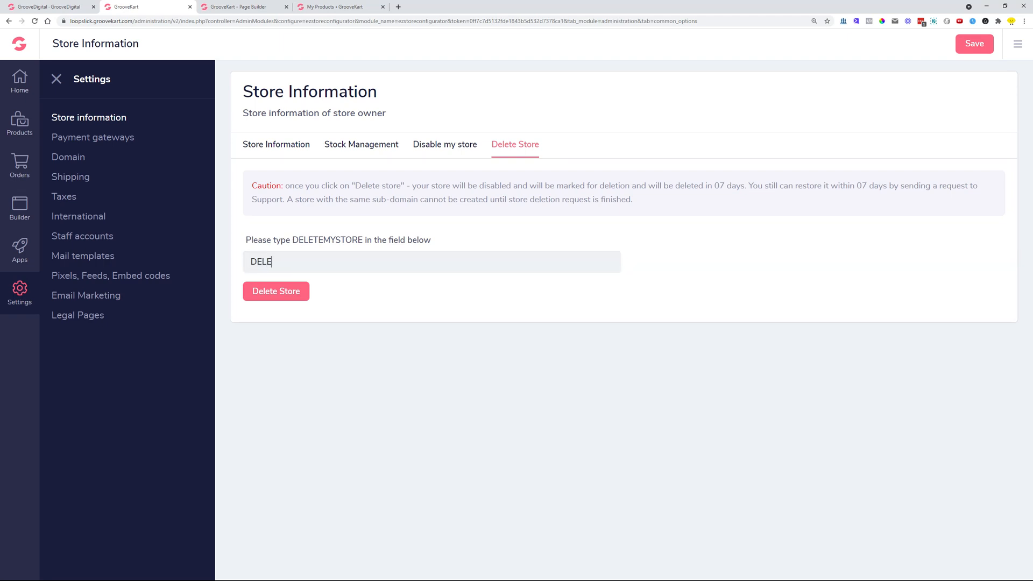
{"action": "type", "text": "TEMYS"}
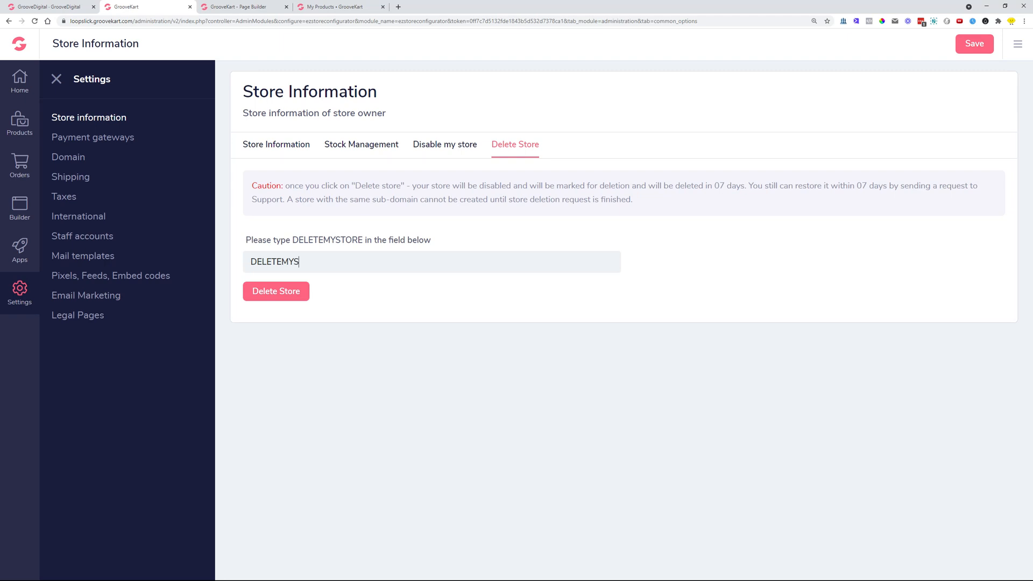
{"action": "type", "text": "TORE"}
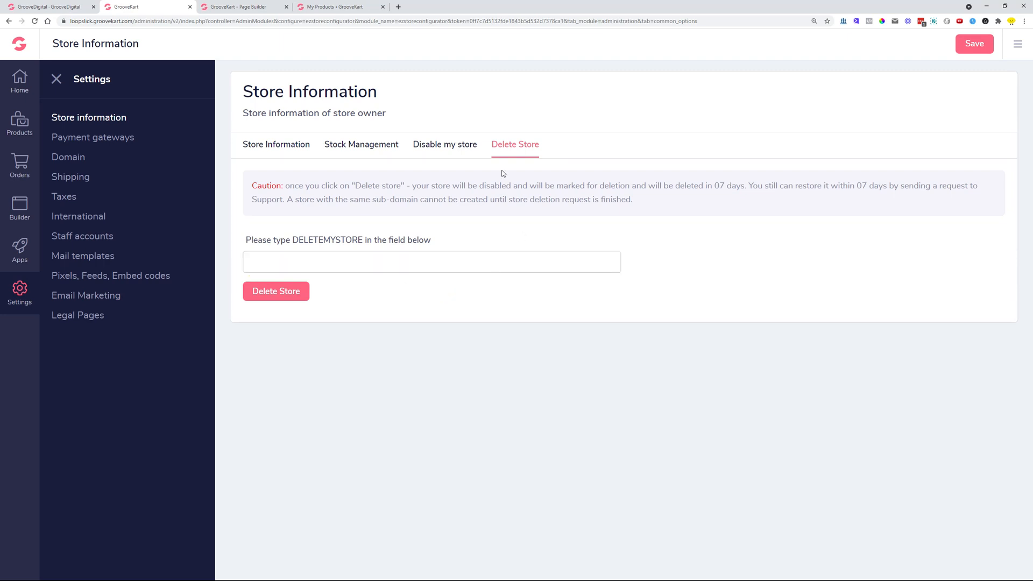
{"action": "mouse_move", "coordinate": [216, 313]}
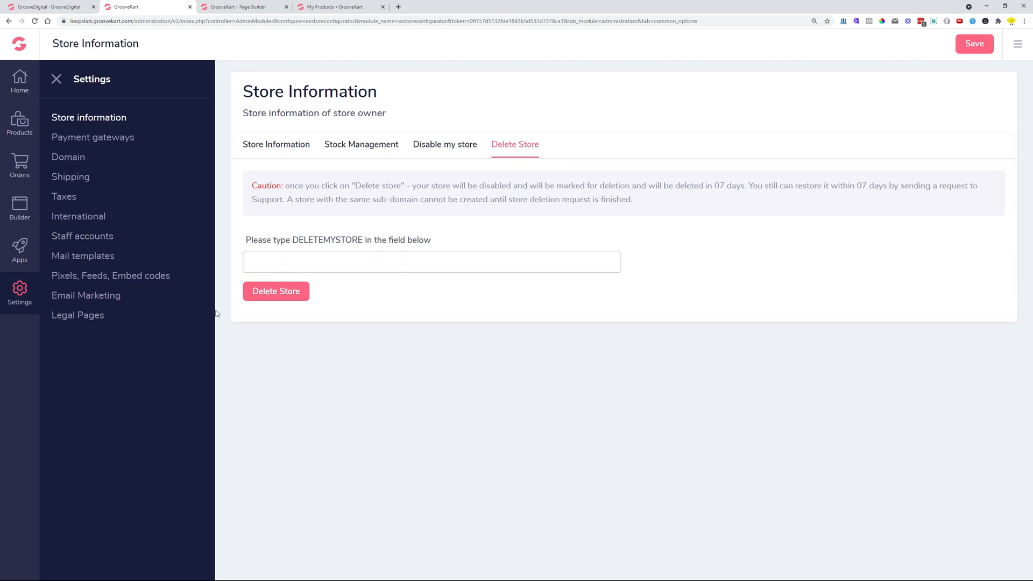
{"action": "mouse_move", "coordinate": [381, 298]}
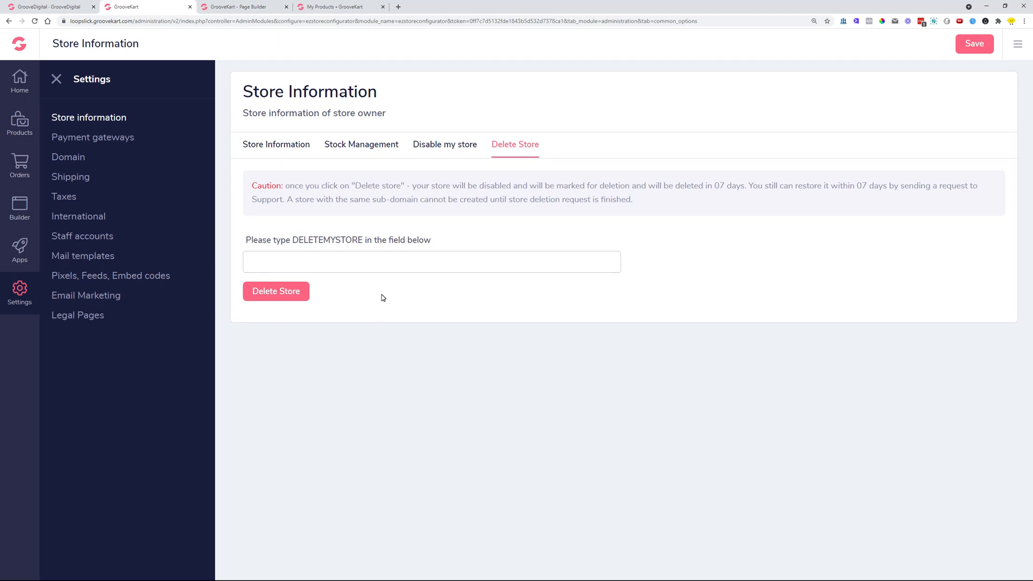
{"action": "mouse_move", "coordinate": [549, 322]}
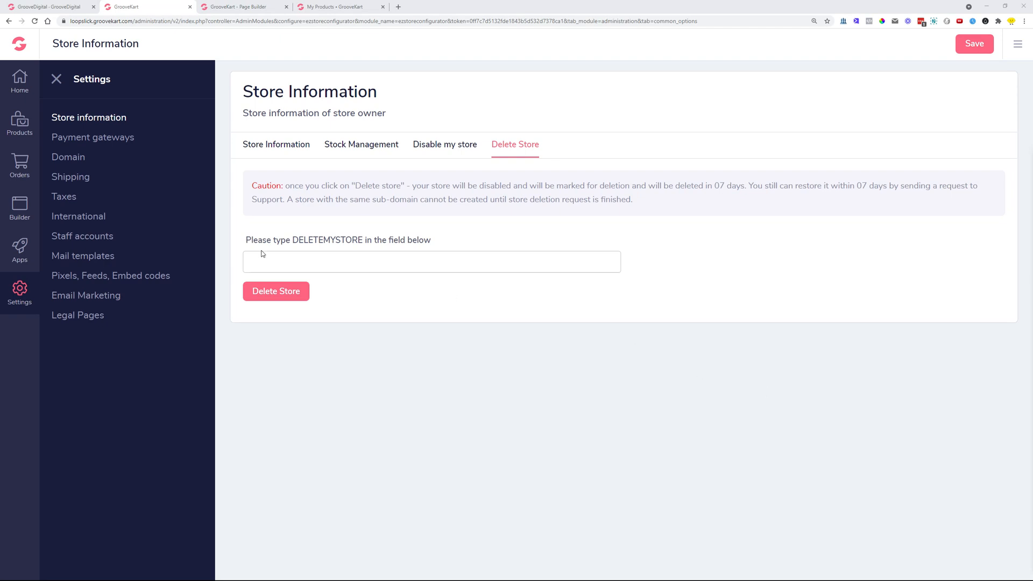
- Return to the Home dashboard and browse down to the Analytics figures and Last 10 Orders
{"action": "left_click", "coordinate": [19, 79]}
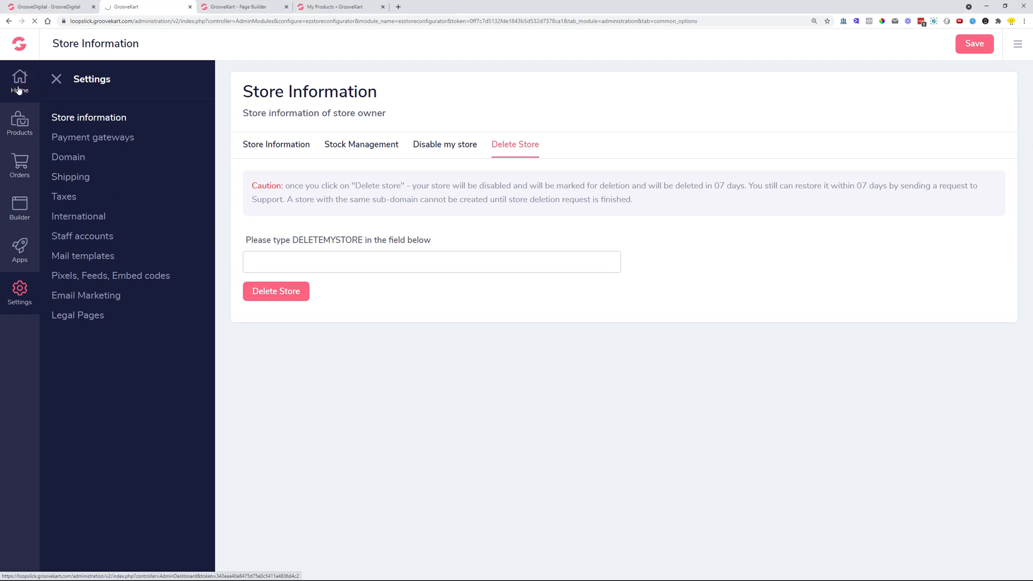
{"action": "left_click", "coordinate": [20, 79]}
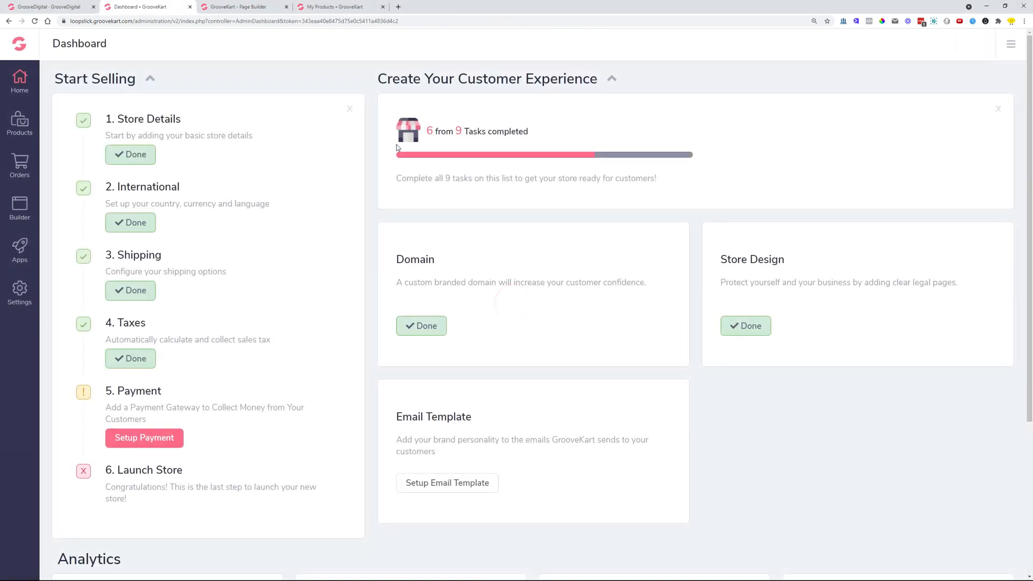
{"action": "mouse_move", "coordinate": [319, 117]}
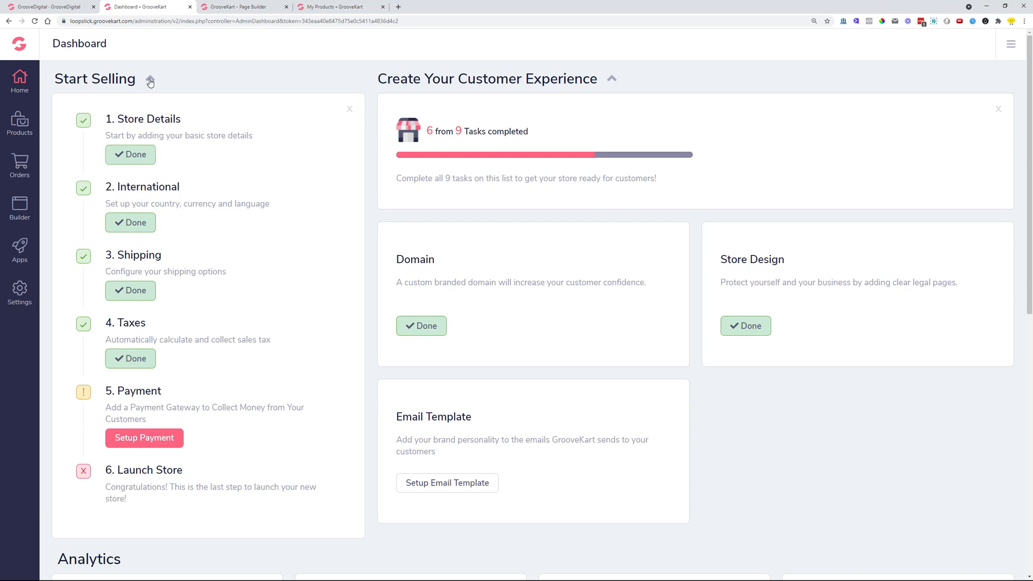
{"action": "left_click", "coordinate": [151, 81]}
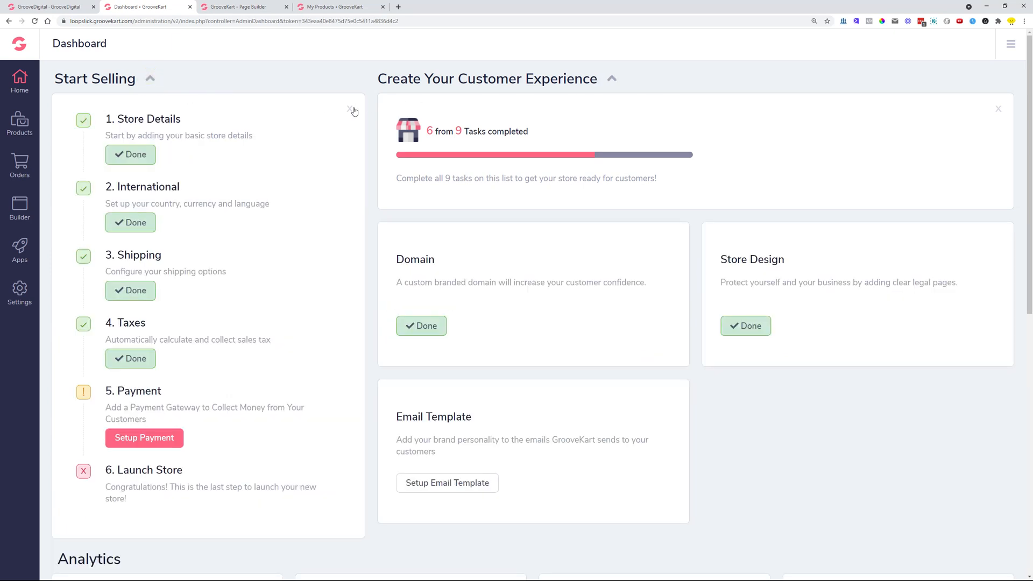
{"action": "mouse_move", "coordinate": [350, 118]}
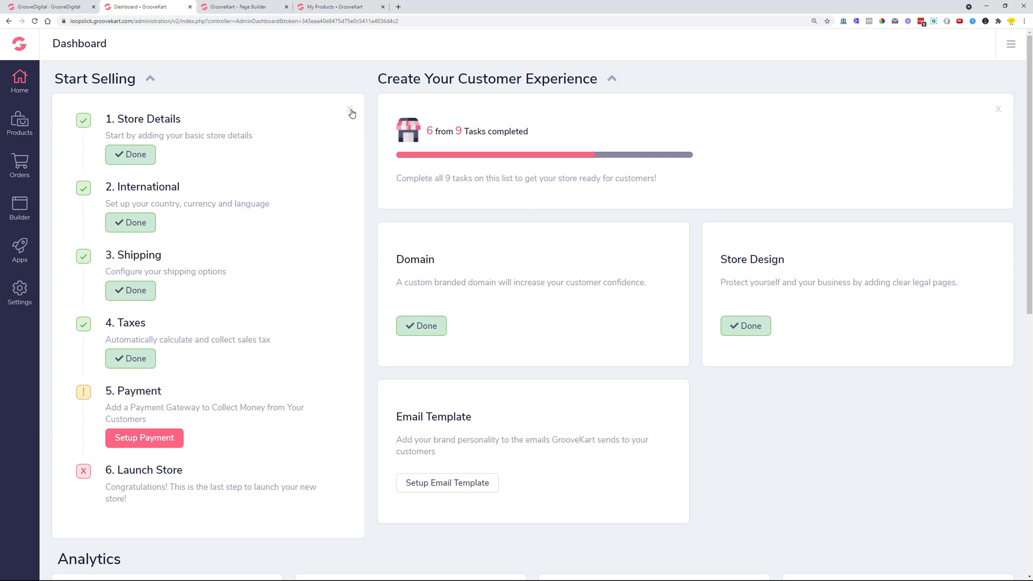
{"action": "scroll", "scroll_direction": "down", "scroll_amount": 3}
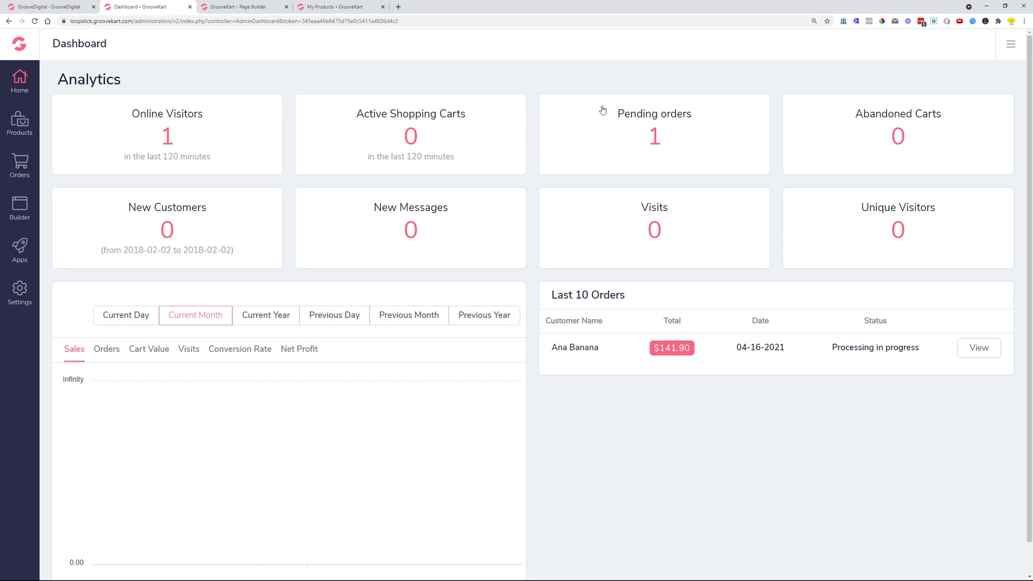
{"action": "mouse_move", "coordinate": [548, 86]}
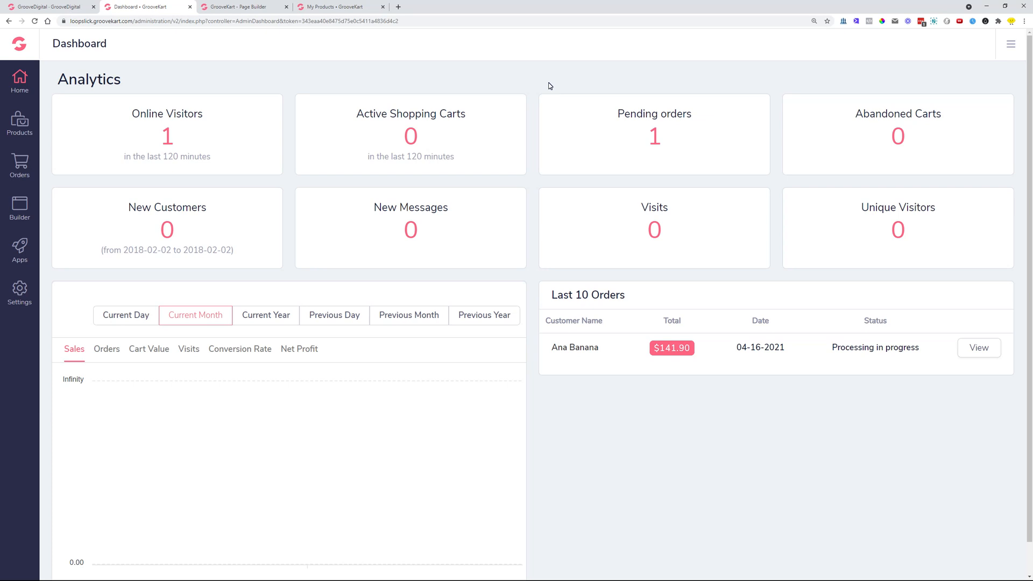
{"action": "mouse_move", "coordinate": [360, 72]}
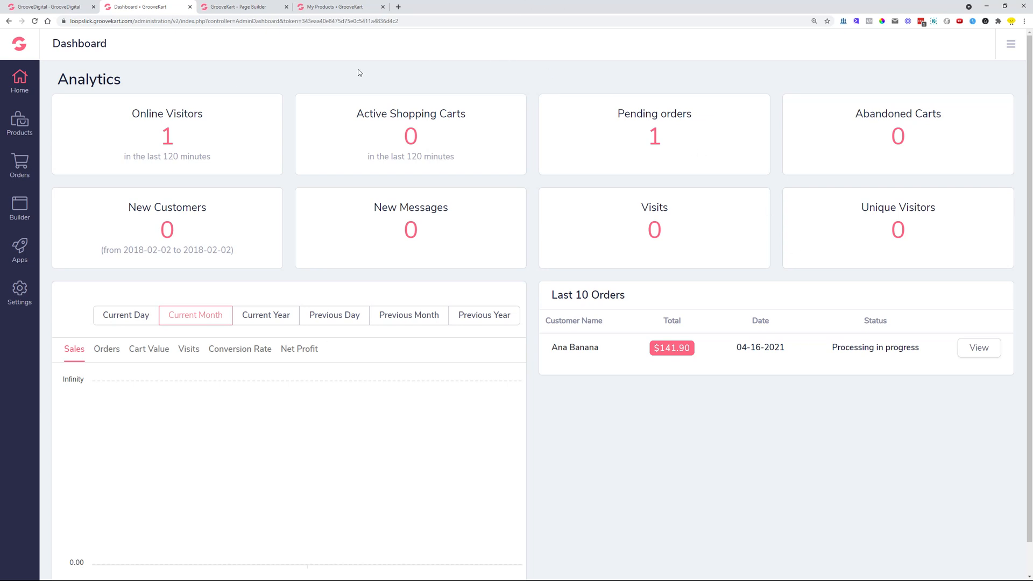
{"action": "mouse_move", "coordinate": [320, 86]}
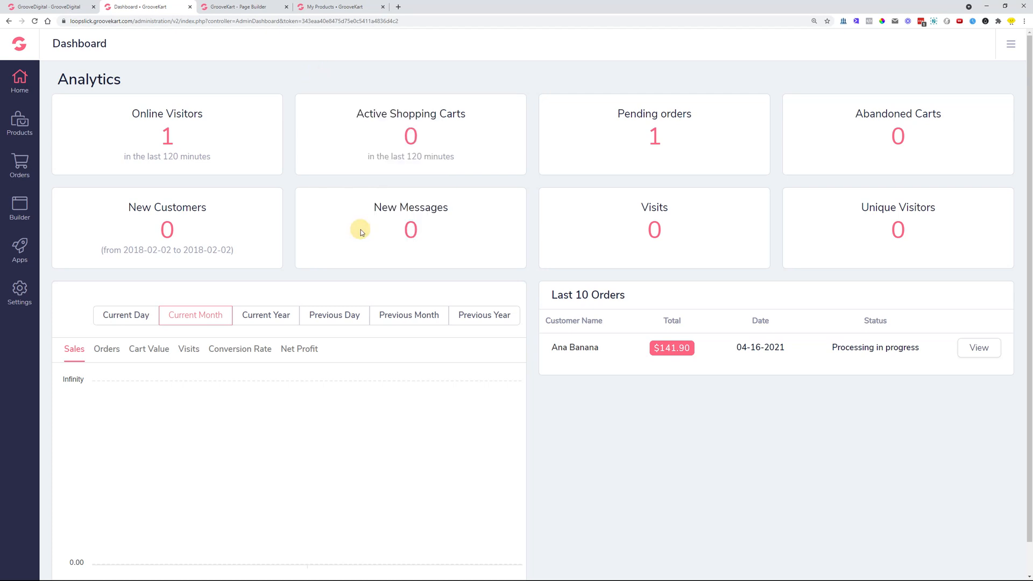
{"action": "key", "text": "f12"}
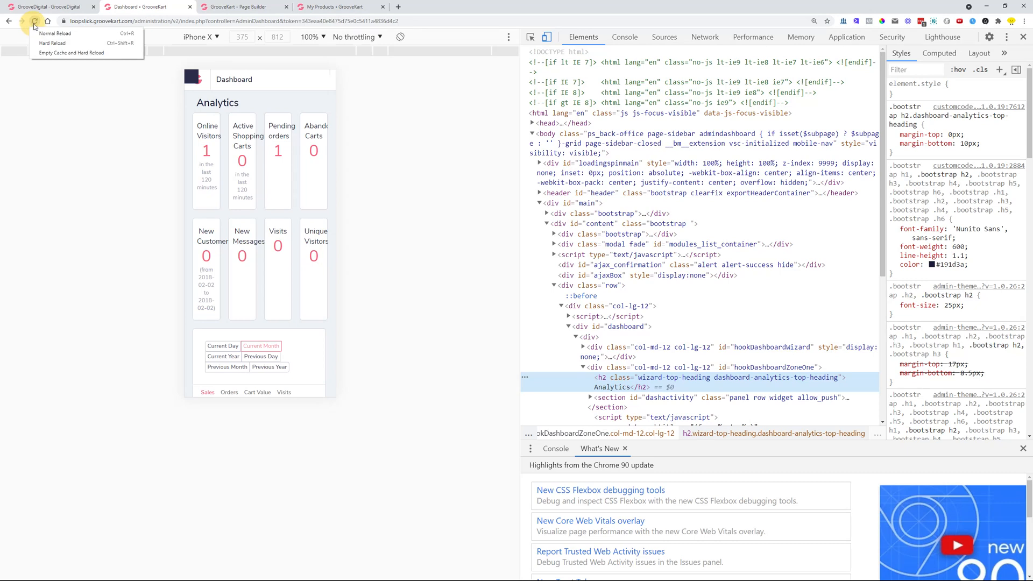
{"action": "mouse_move", "coordinate": [47, 53]}
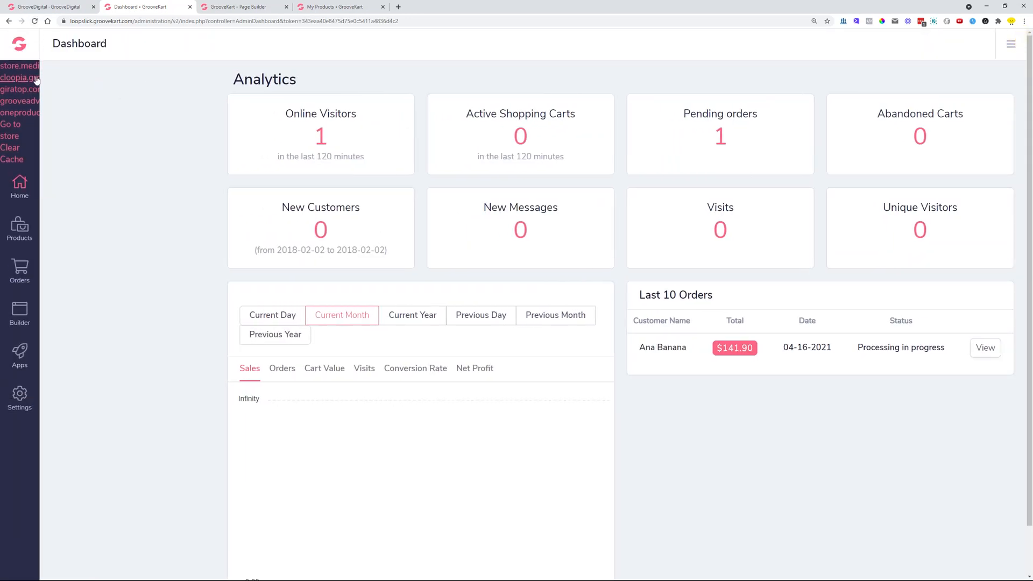
{"action": "left_click", "coordinate": [34, 21]}
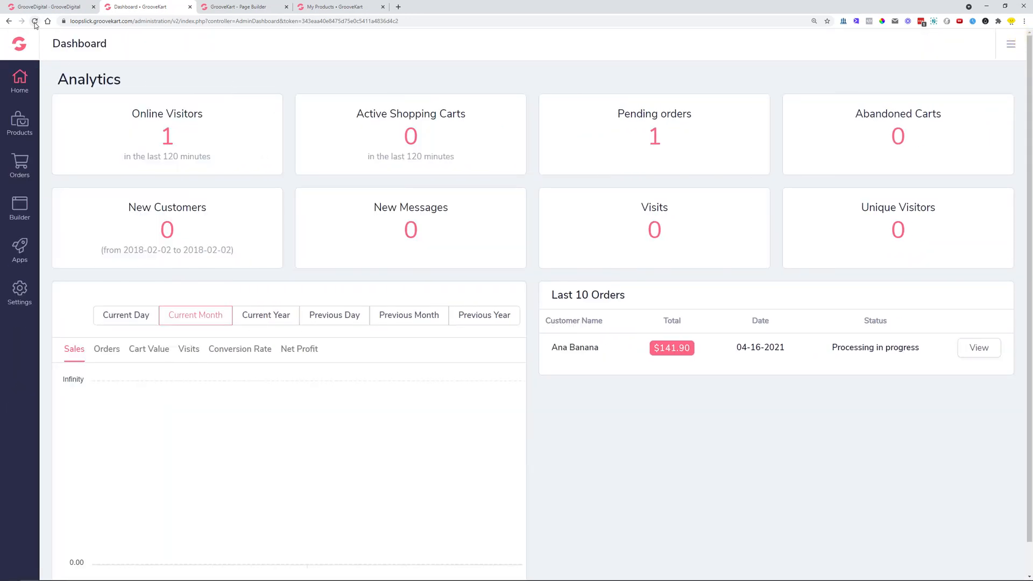
{"action": "left_click", "coordinate": [245, 6]}
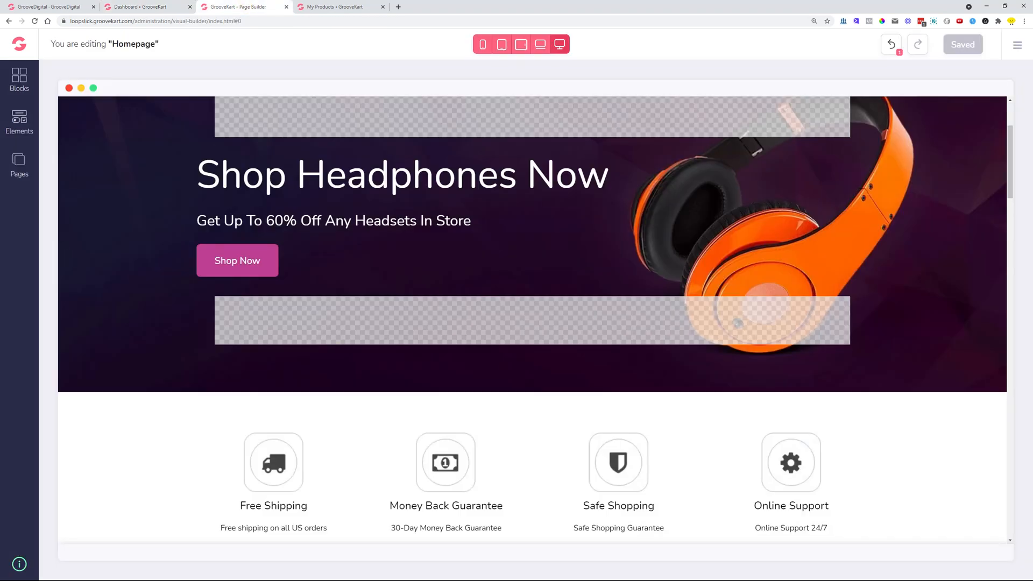
{"action": "mouse_move", "coordinate": [63, 172]}
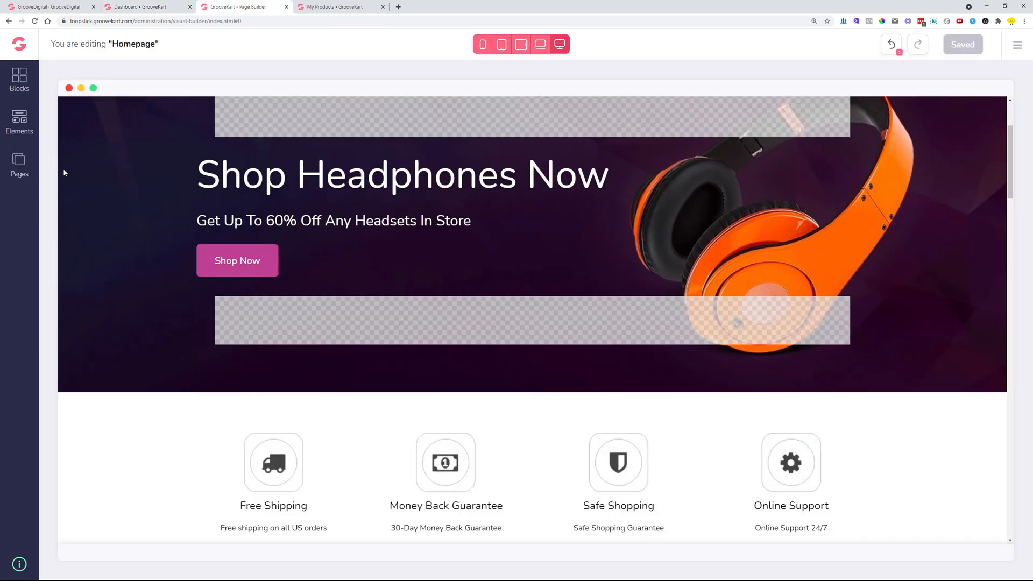
{"action": "left_click", "coordinate": [19, 162]}
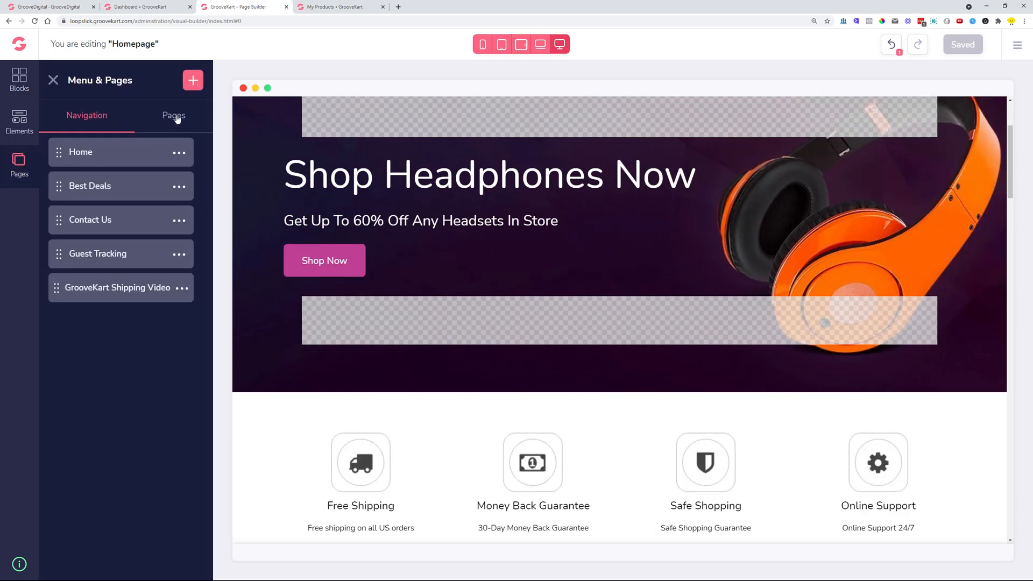
{"action": "left_click", "coordinate": [173, 115]}
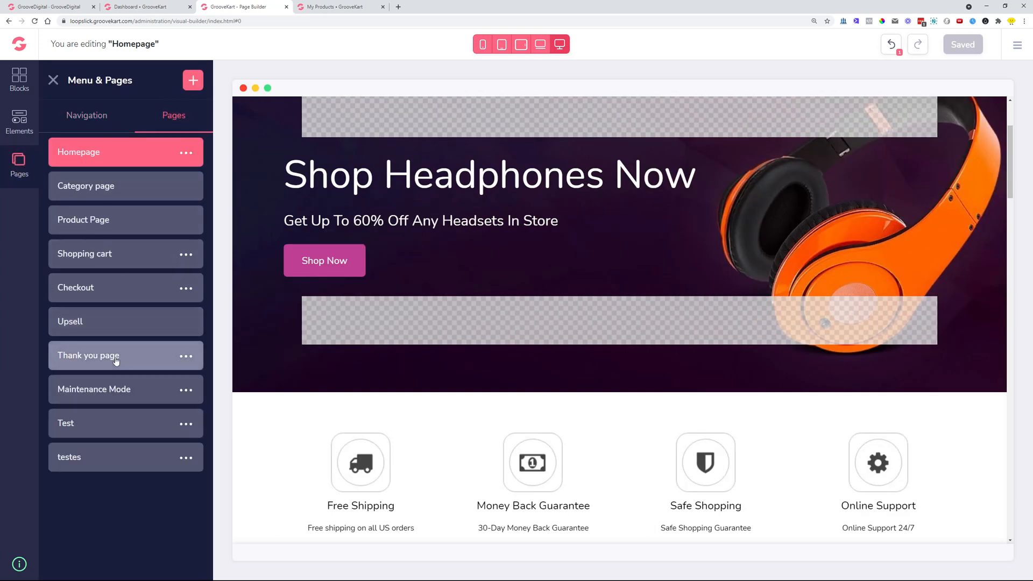
{"action": "left_click", "coordinate": [87, 355]}
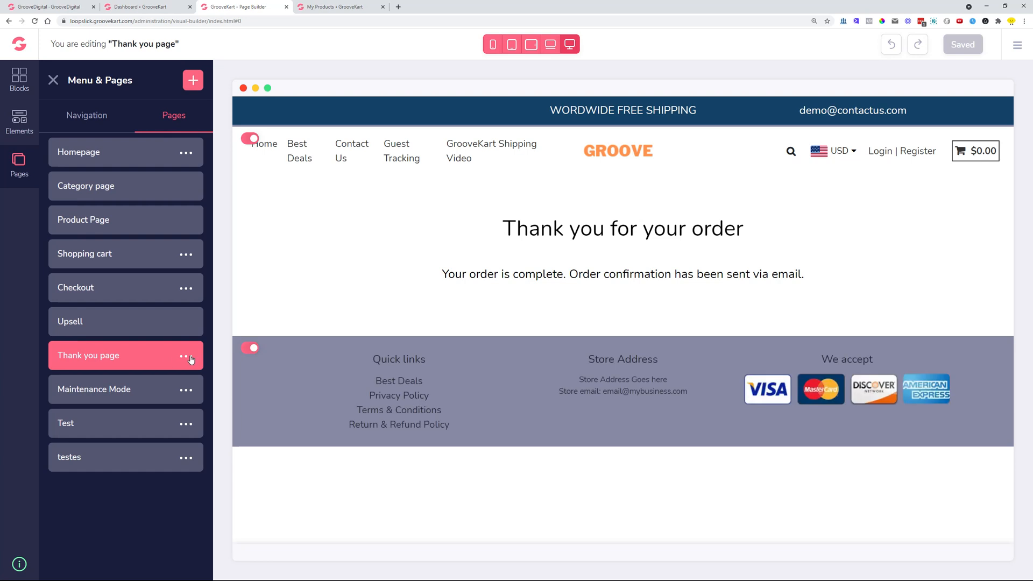
{"action": "left_click", "coordinate": [185, 354]}
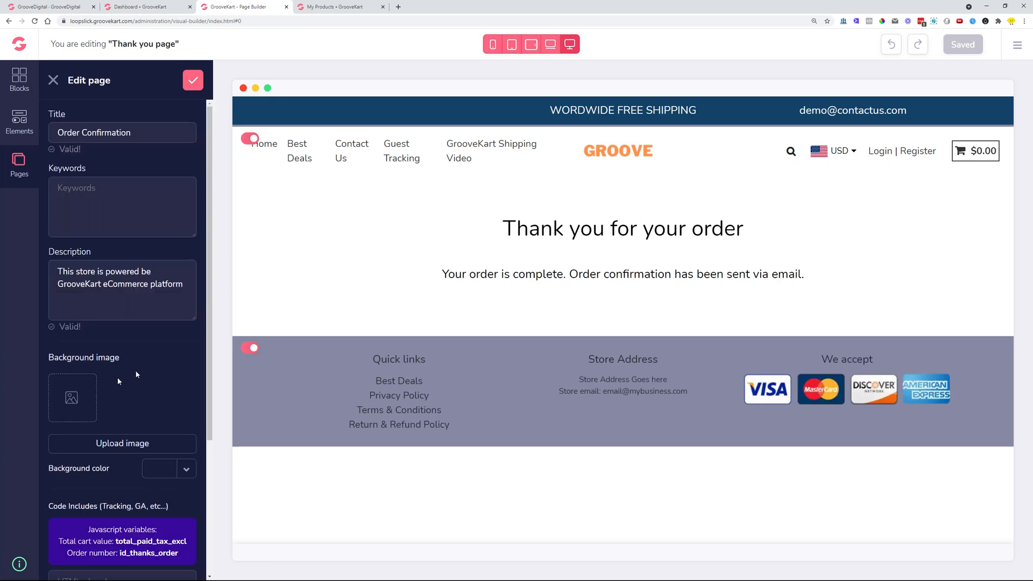
{"action": "scroll", "scroll_direction": "down", "scroll_amount": 3}
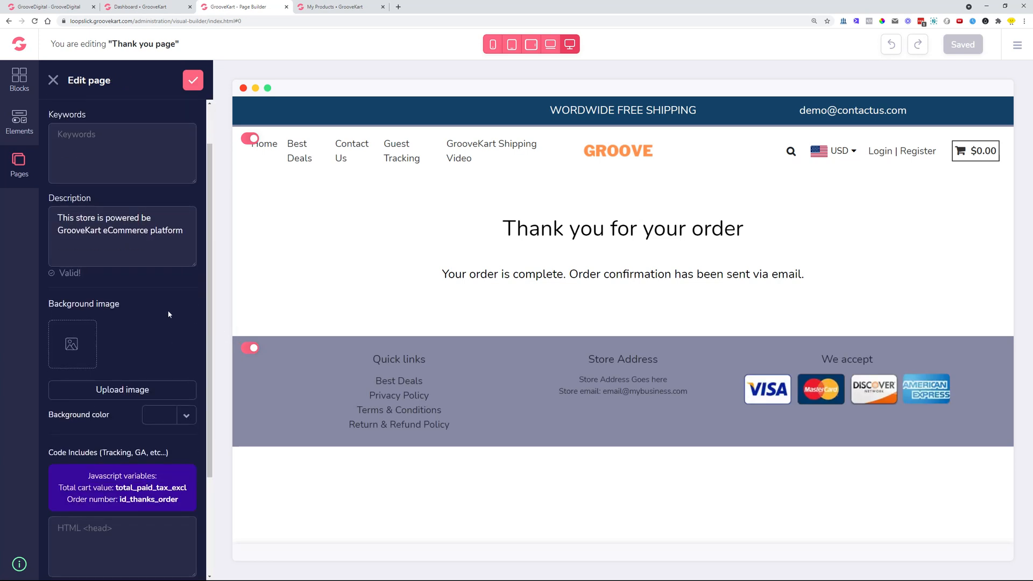
{"action": "scroll", "scroll_direction": "down", "scroll_amount": 3}
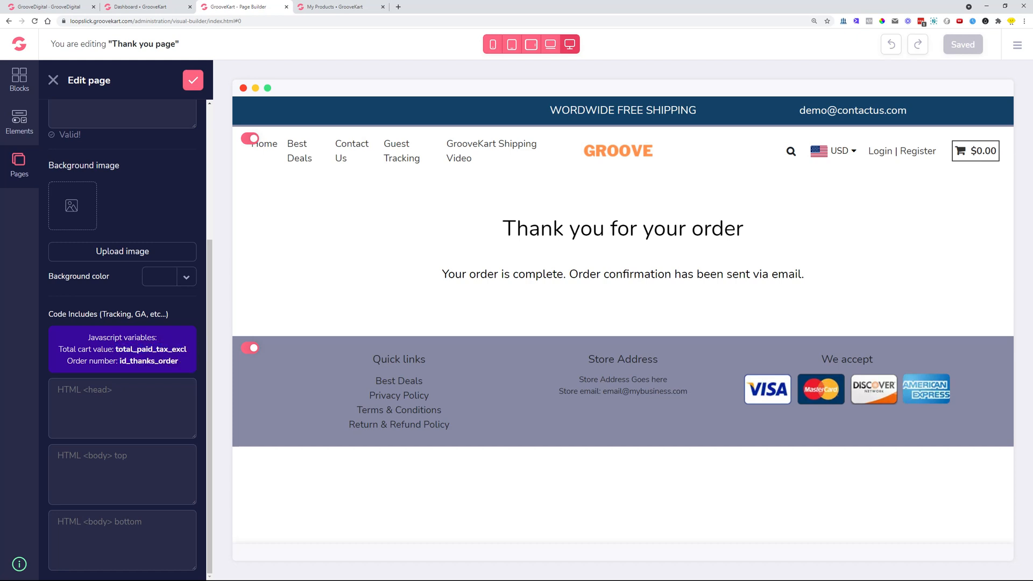
{"action": "mouse_move", "coordinate": [736, 473]}
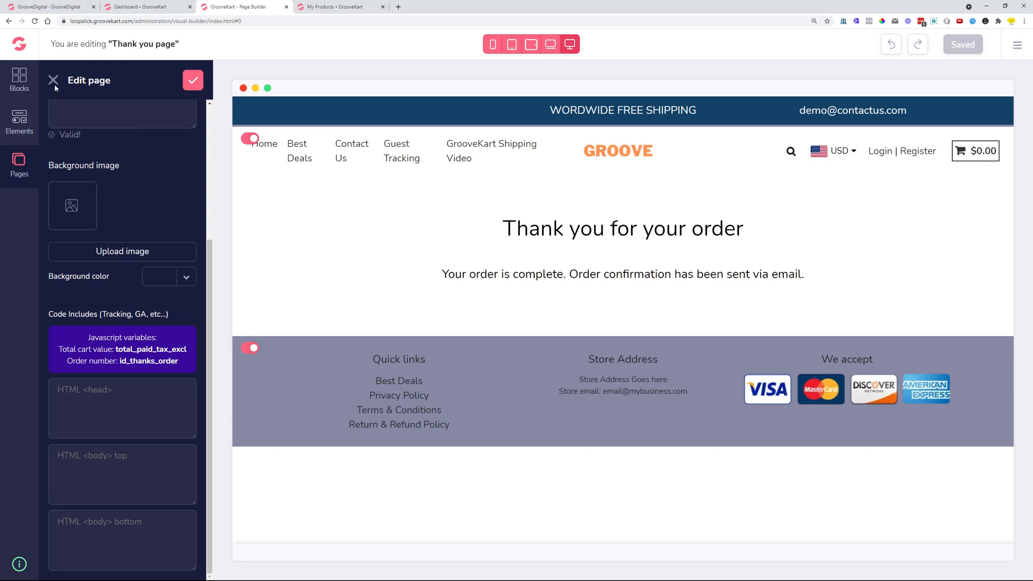
- Bring up the reviews section settings in the Product Layout with Bumps
{"action": "left_click", "coordinate": [20, 164]}
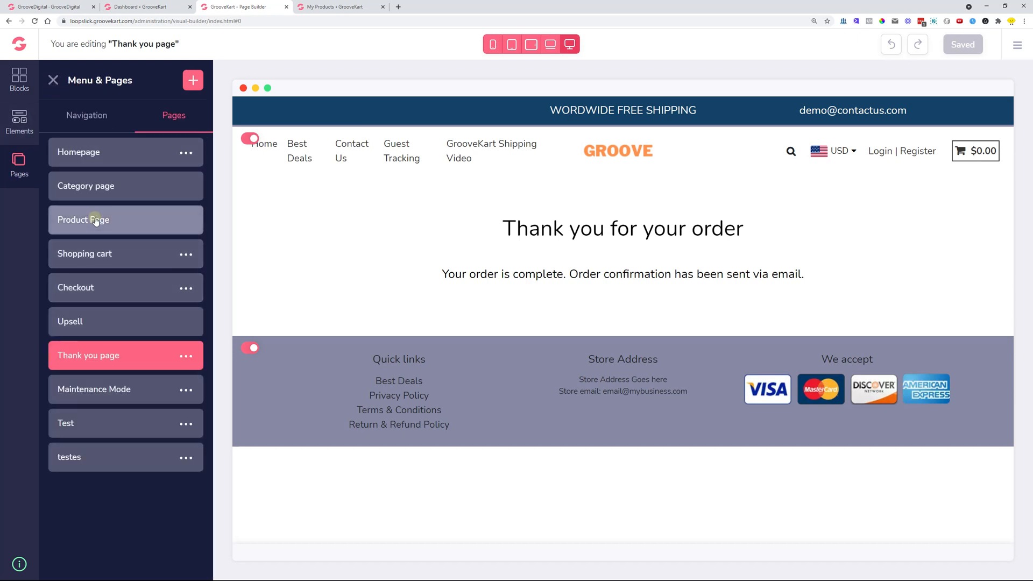
{"action": "left_click", "coordinate": [83, 220]}
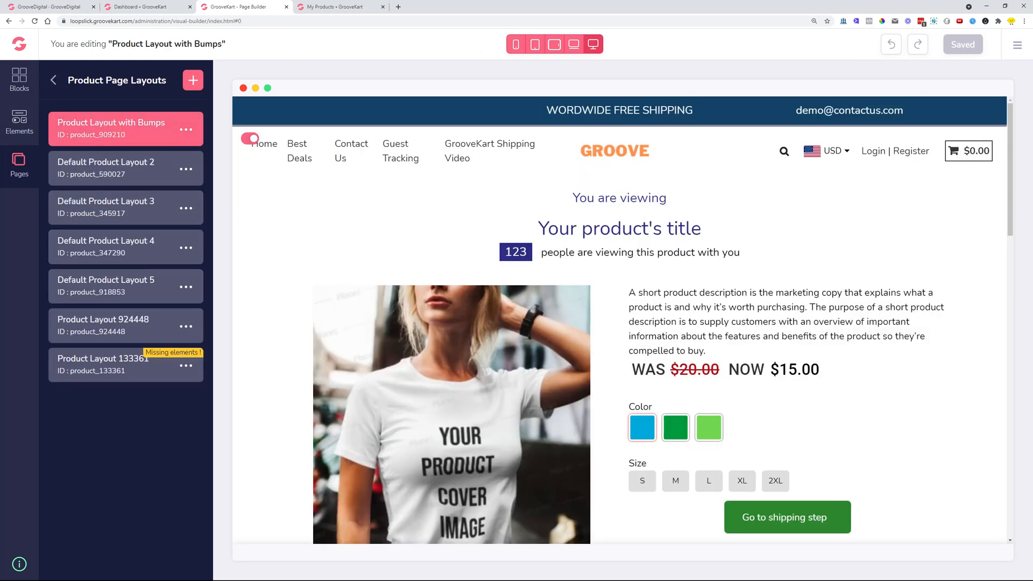
{"action": "scroll", "scroll_direction": "down", "scroll_amount": 3}
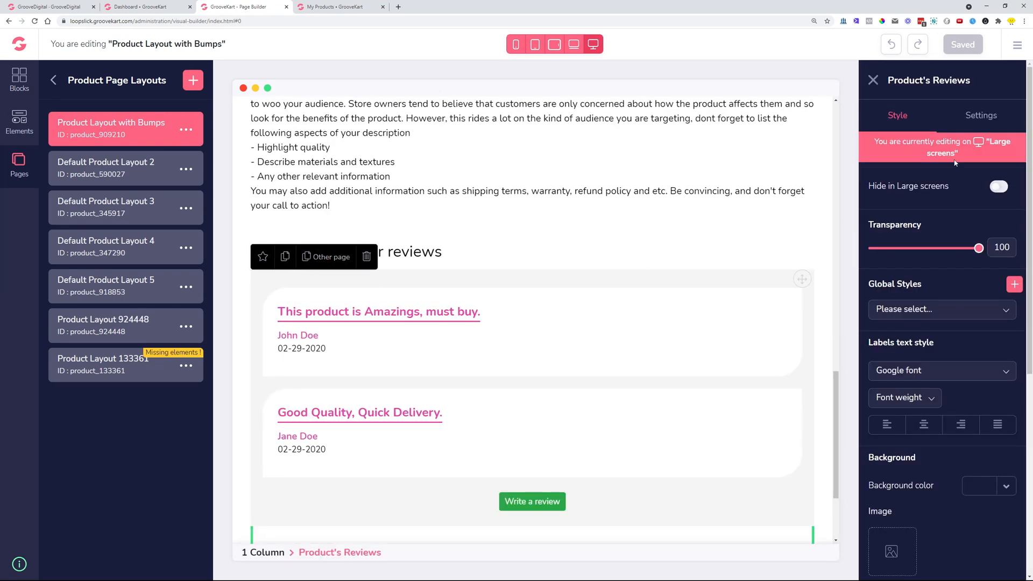
{"action": "left_click", "coordinate": [987, 115]}
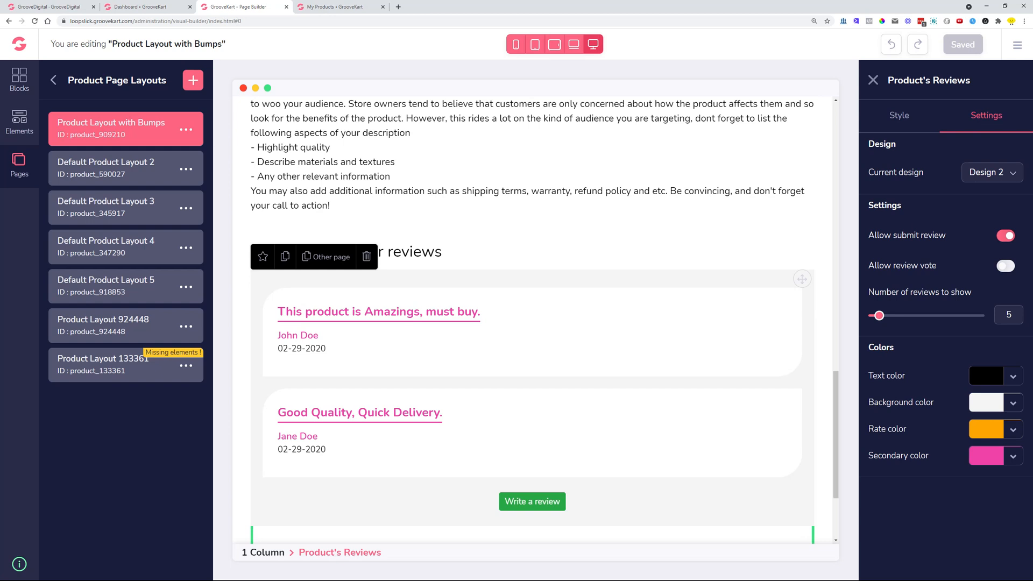
{"action": "mouse_move", "coordinate": [873, 302]}
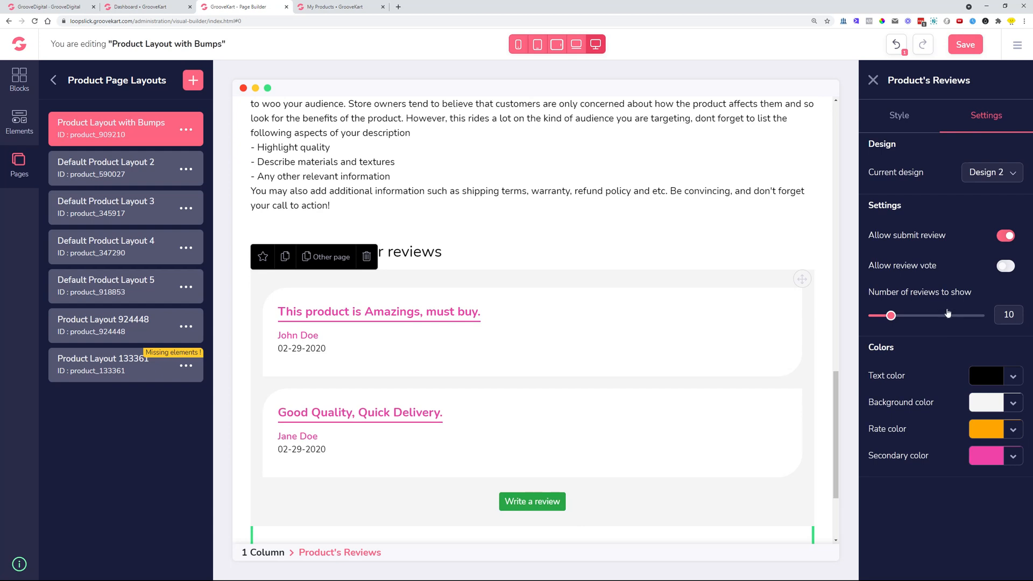
{"action": "mouse_move", "coordinate": [886, 297]}
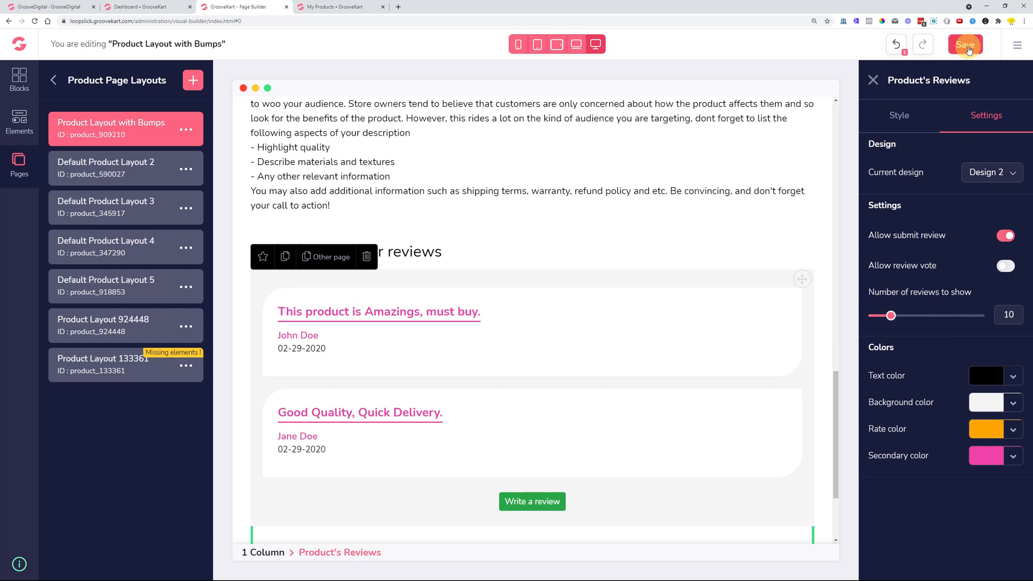
- Save the layout with Number of reviews set to 10
{"action": "left_click", "coordinate": [964, 45]}
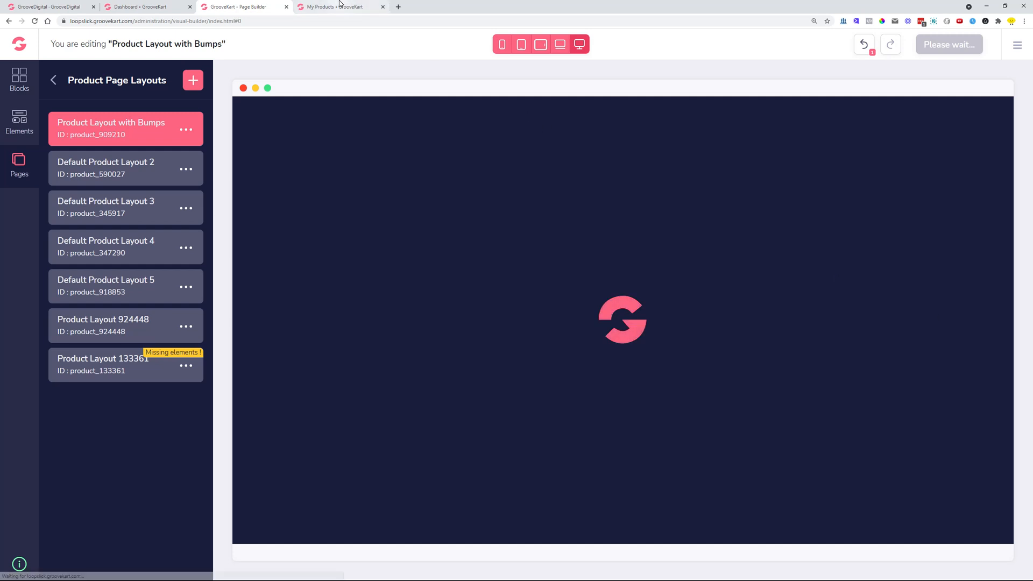
{"action": "left_click", "coordinate": [338, 7]}
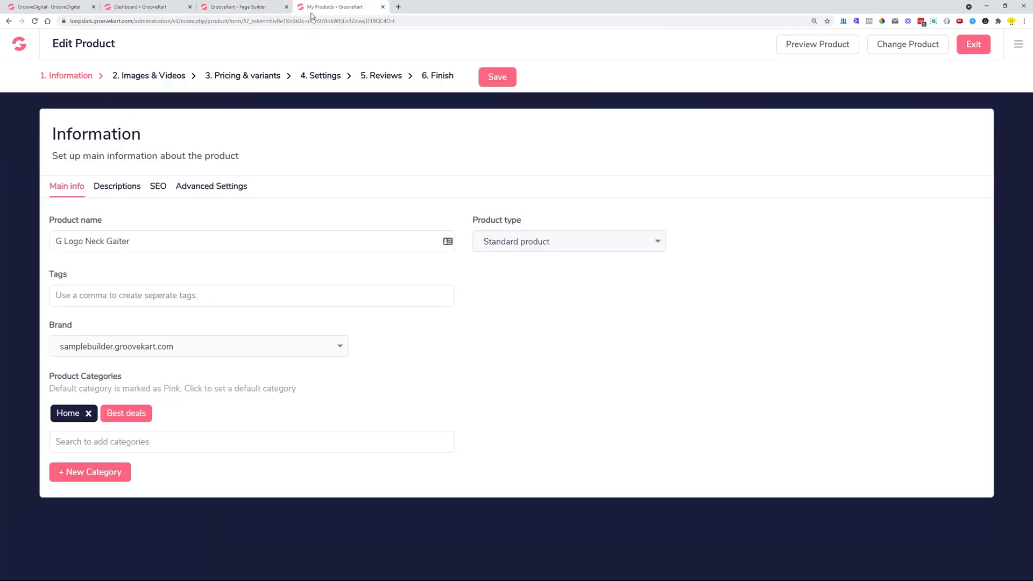
{"action": "left_click", "coordinate": [242, 7]}
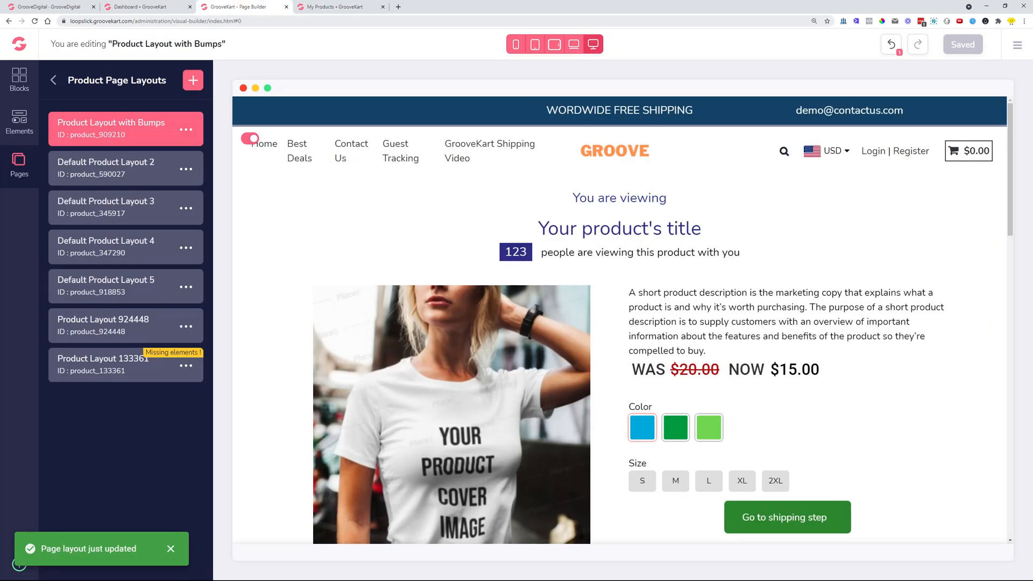
- View the live Tank Dark product page down at its Read our customer reviews section
{"action": "left_click", "coordinate": [434, 7]}
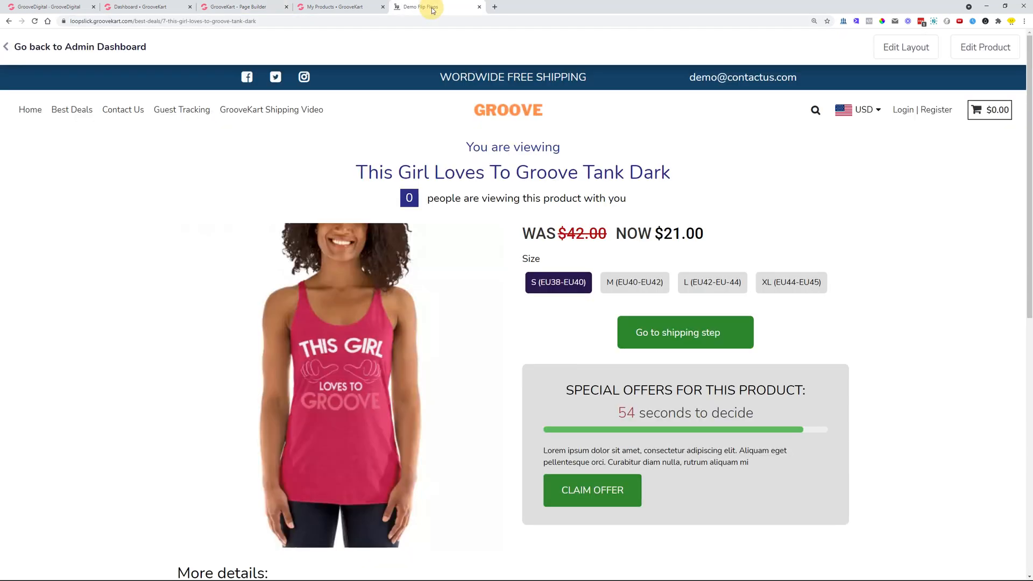
{"action": "mouse_move", "coordinate": [198, 170]}
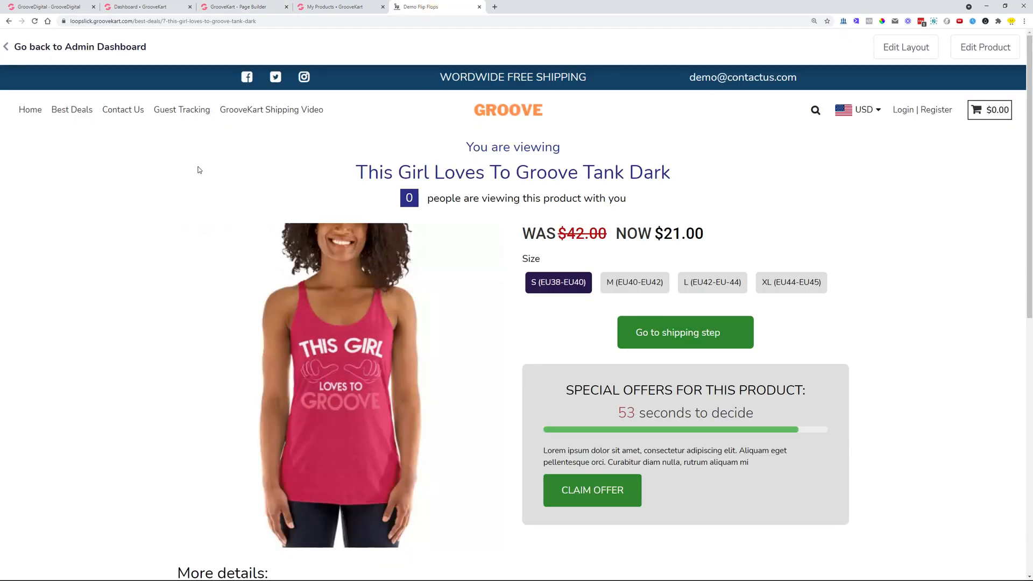
{"action": "scroll", "scroll_direction": "down", "scroll_amount": 3}
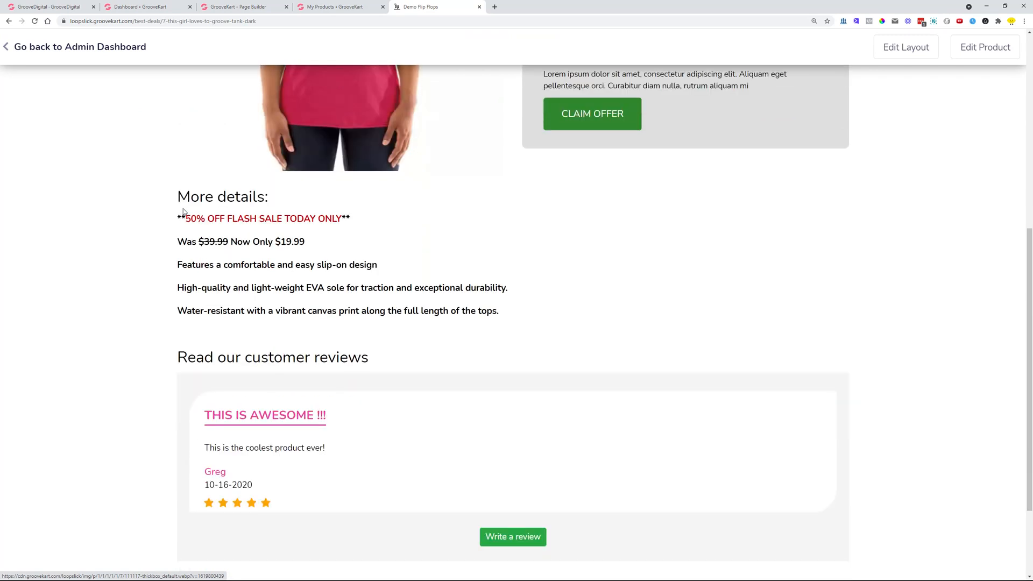
{"action": "scroll", "scroll_direction": "down", "scroll_amount": 3}
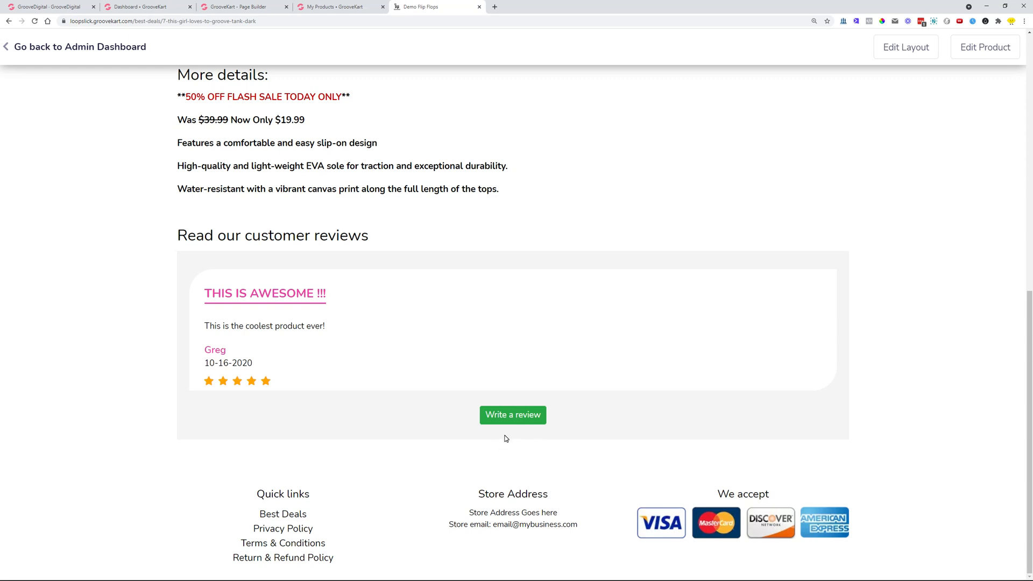
{"action": "mouse_move", "coordinate": [520, 439]}
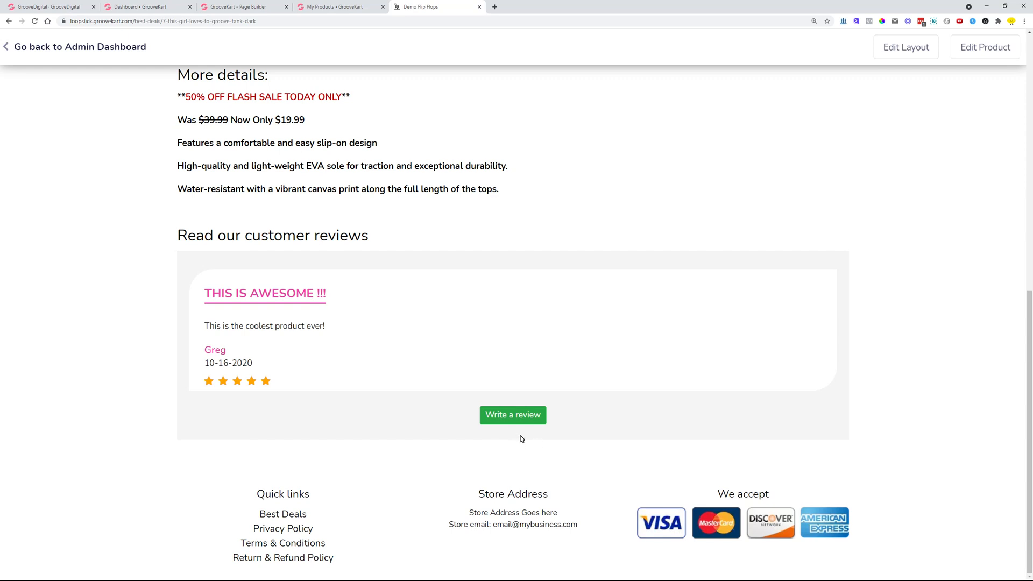
{"action": "mouse_move", "coordinate": [233, 281]}
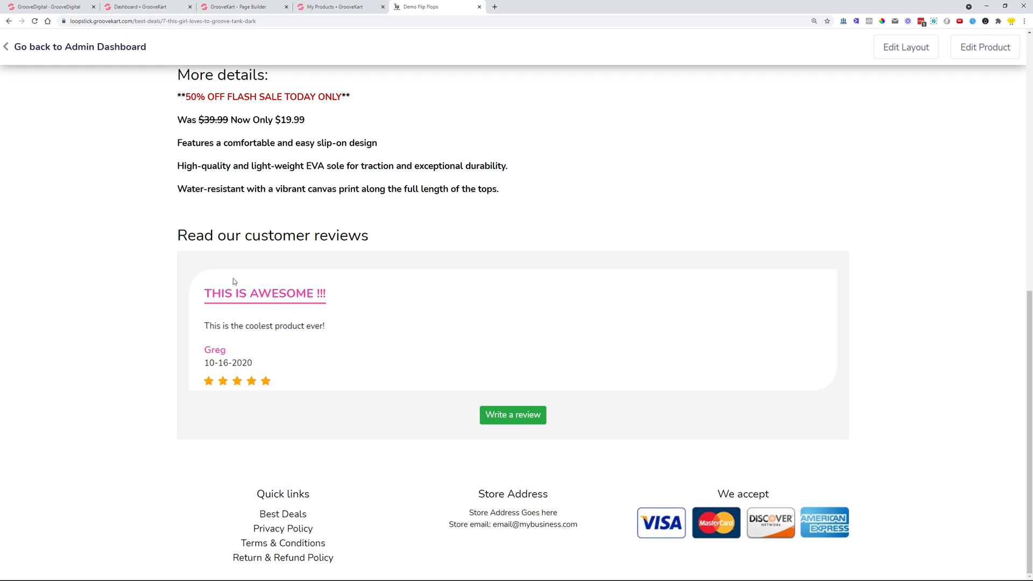
{"action": "mouse_move", "coordinate": [244, 6]}
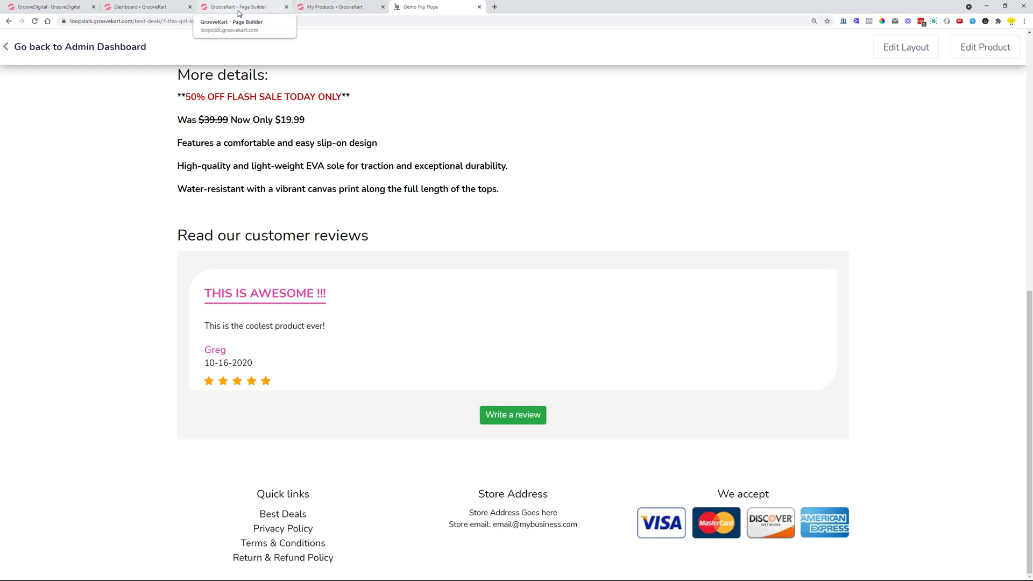
- Return to the page builder and review the reviews section's settings on Product Layout with Bumps
{"action": "left_click", "coordinate": [244, 6]}
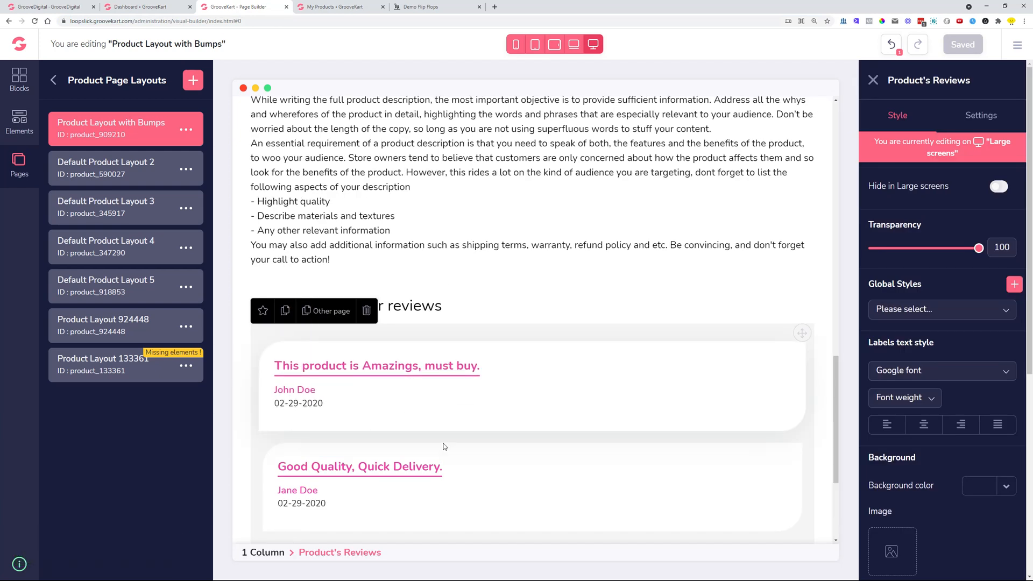
{"action": "left_click", "coordinate": [981, 115]}
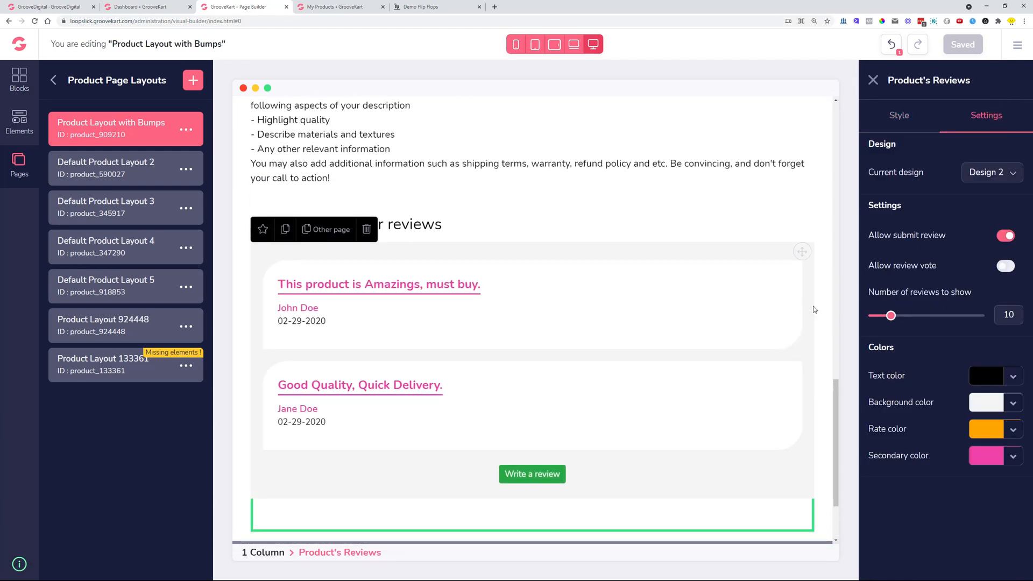
{"action": "scroll", "scroll_direction": "down", "scroll_amount": 3}
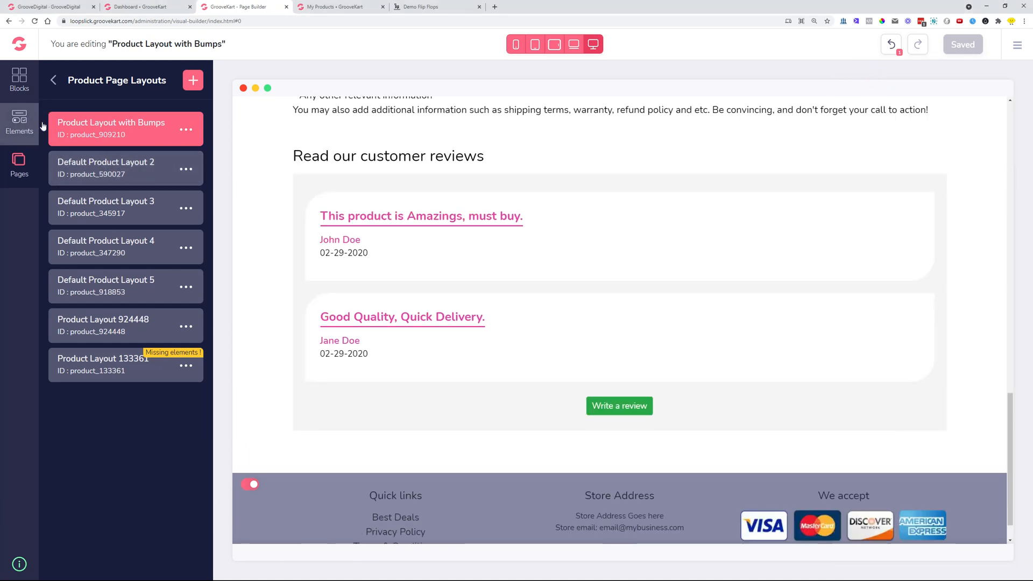
- Edit the Homepage's page settings, replacing the selected title text with 'Stores'
{"action": "left_click", "coordinate": [19, 162]}
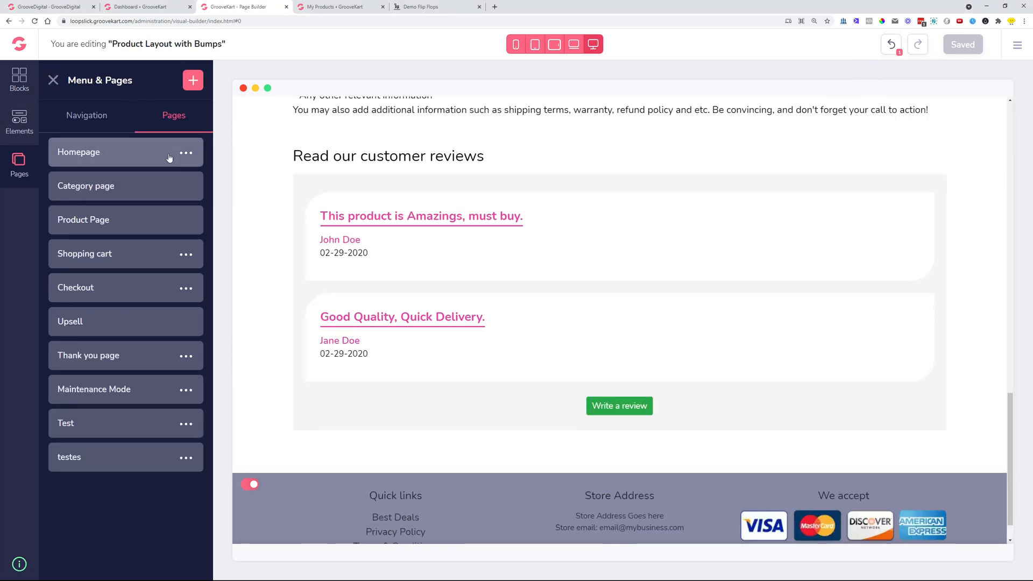
{"action": "left_click", "coordinate": [185, 151]}
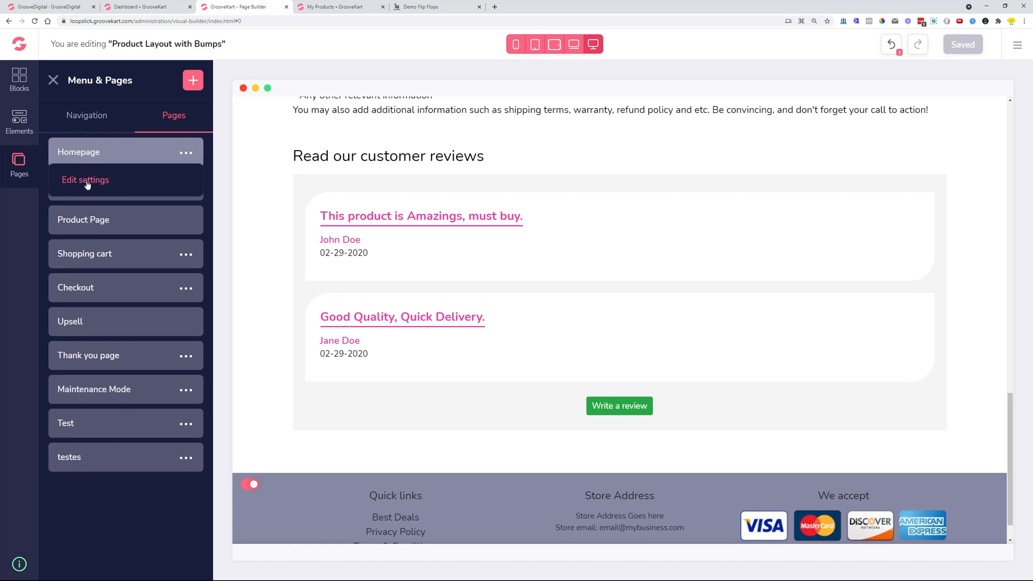
{"action": "left_click", "coordinate": [85, 180]}
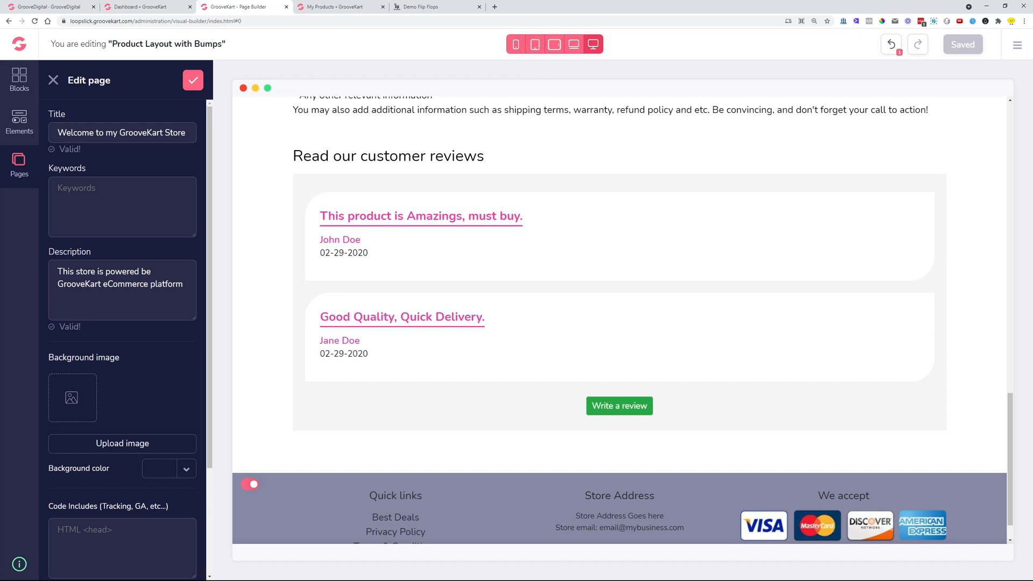
{"action": "triple_click", "coordinate": [122, 132]}
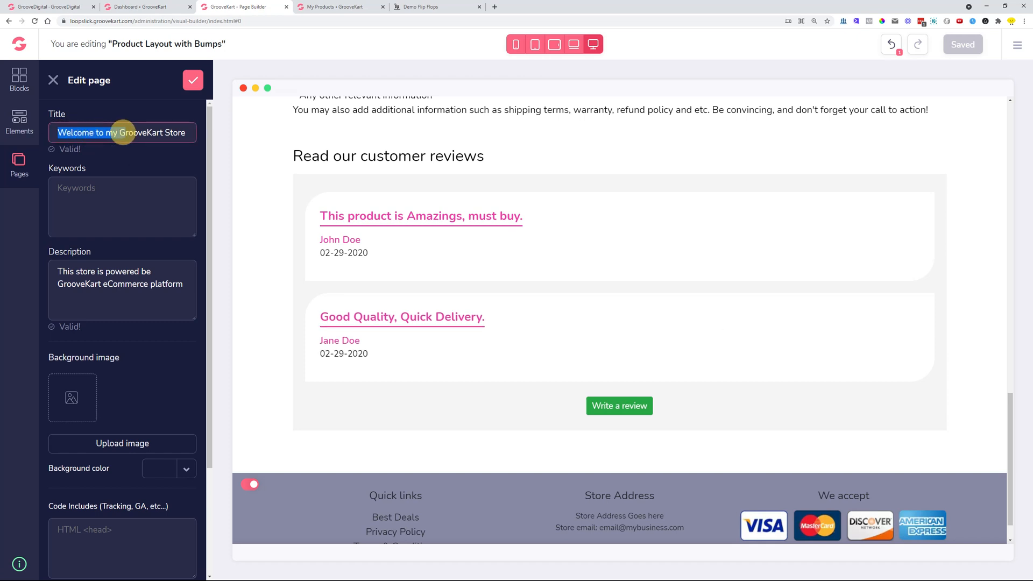
{"action": "triple_click", "coordinate": [122, 133]}
{"action": "type", "text": " -"}
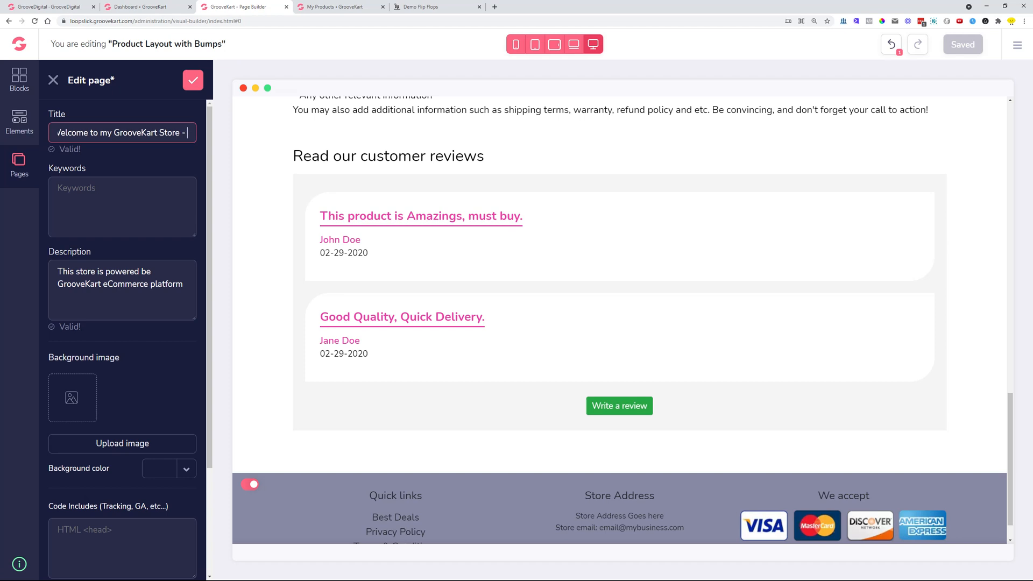
{"action": "type", "text": "Stores"}
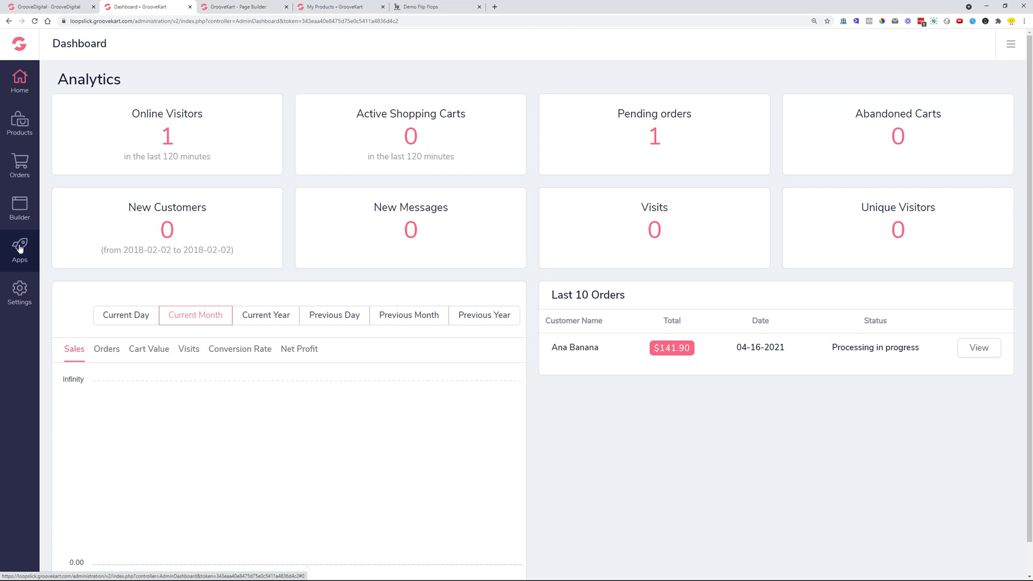
- View the admin Home dashboard analytics and last 10 orders
{"action": "left_click", "coordinate": [125, 315]}
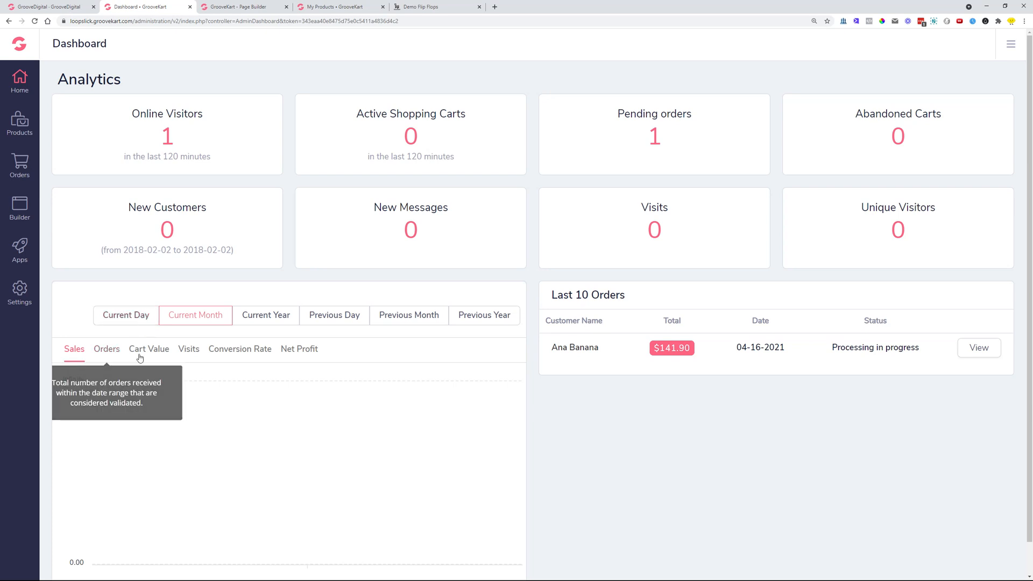
{"action": "mouse_move", "coordinate": [203, 390]}
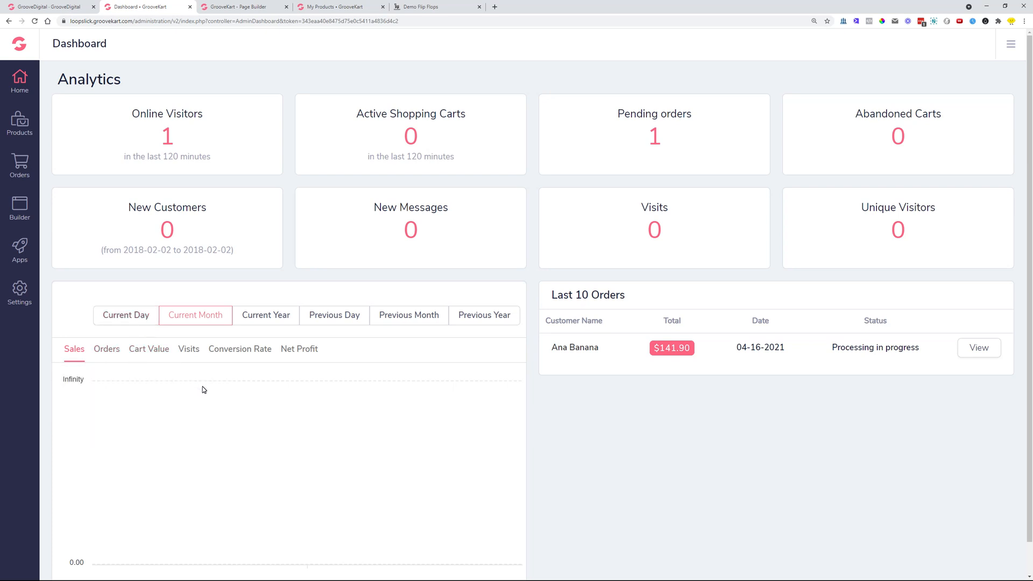
{"action": "mouse_move", "coordinate": [832, 72]}
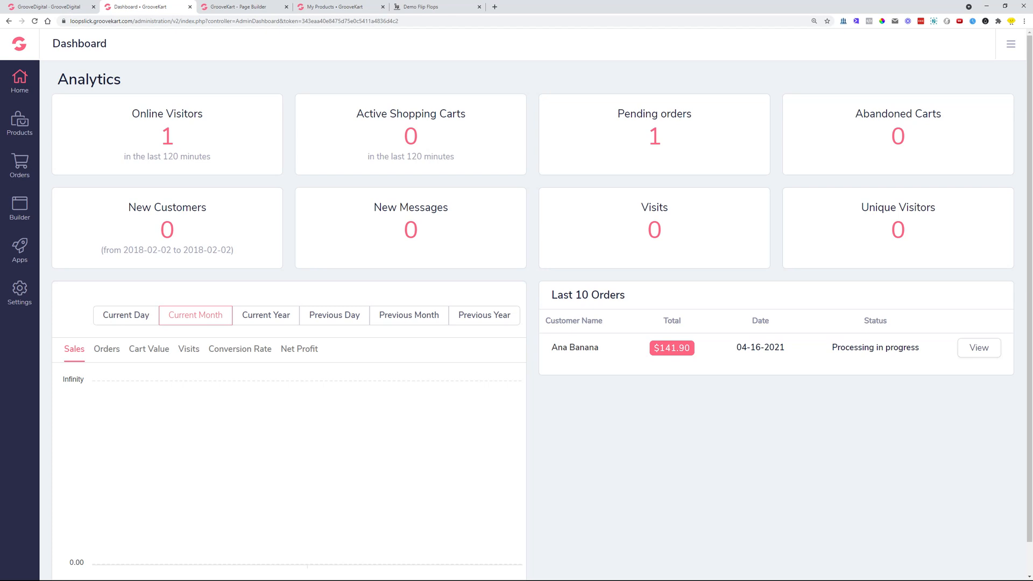
{"action": "mouse_move", "coordinate": [19, 292]}
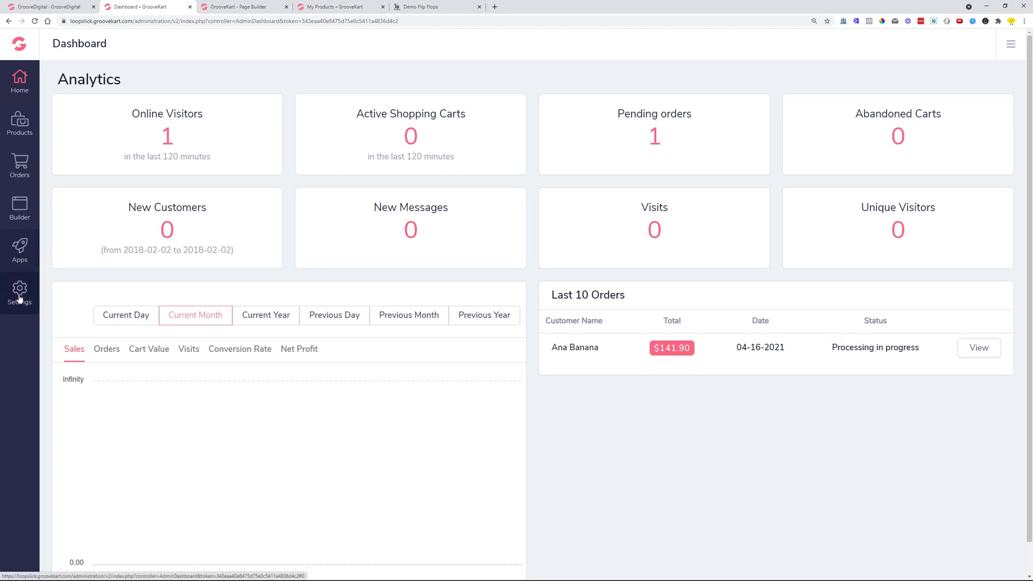
- Review the Payment gateways settings from the test payment option and GroovePay down to Cash On Delivery
{"action": "left_click", "coordinate": [19, 292]}
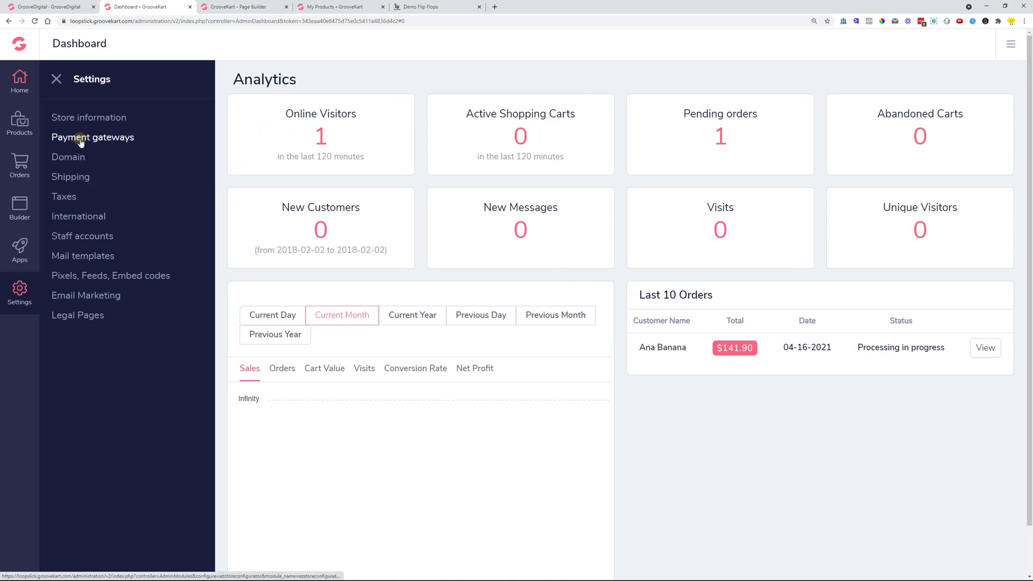
{"action": "left_click", "coordinate": [93, 137]}
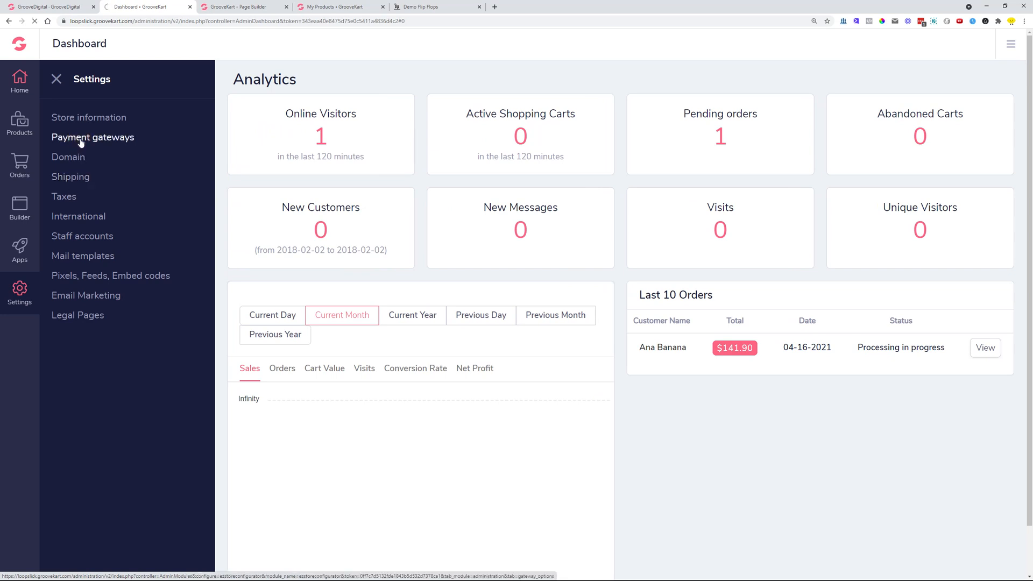
{"action": "left_click", "coordinate": [93, 136]}
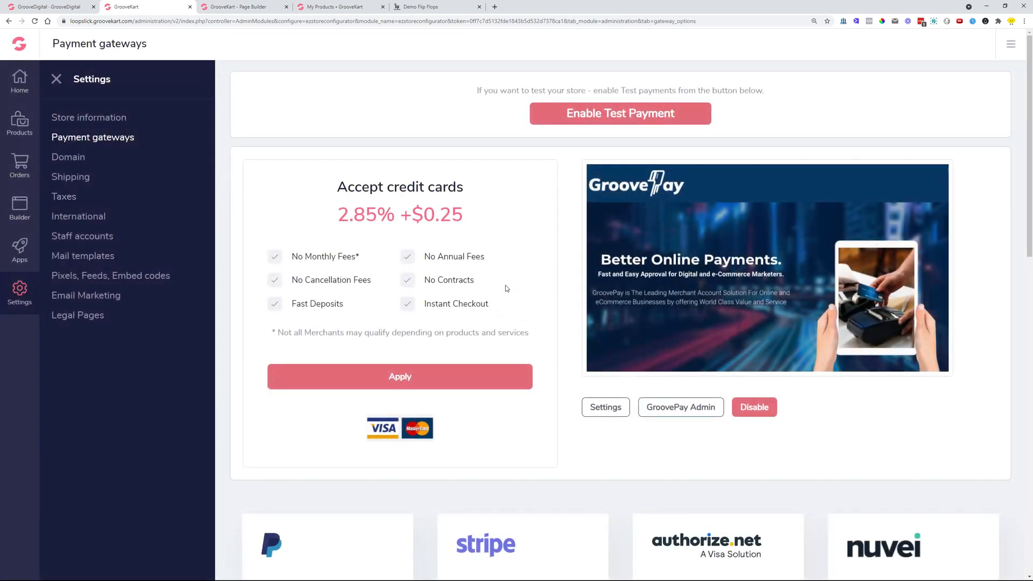
{"action": "scroll", "scroll_direction": "down", "scroll_amount": 3}
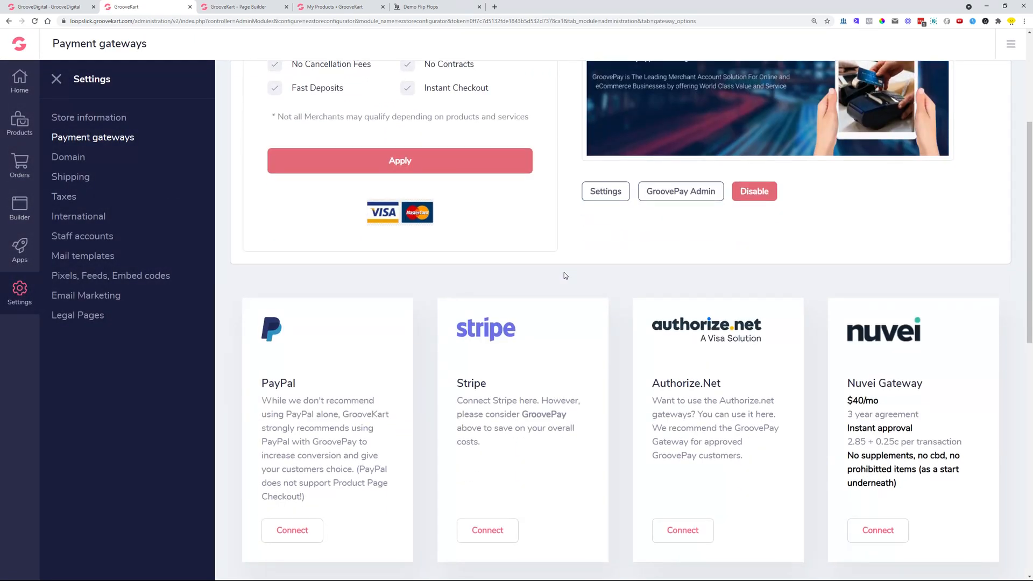
{"action": "scroll", "scroll_direction": "down", "scroll_amount": 3}
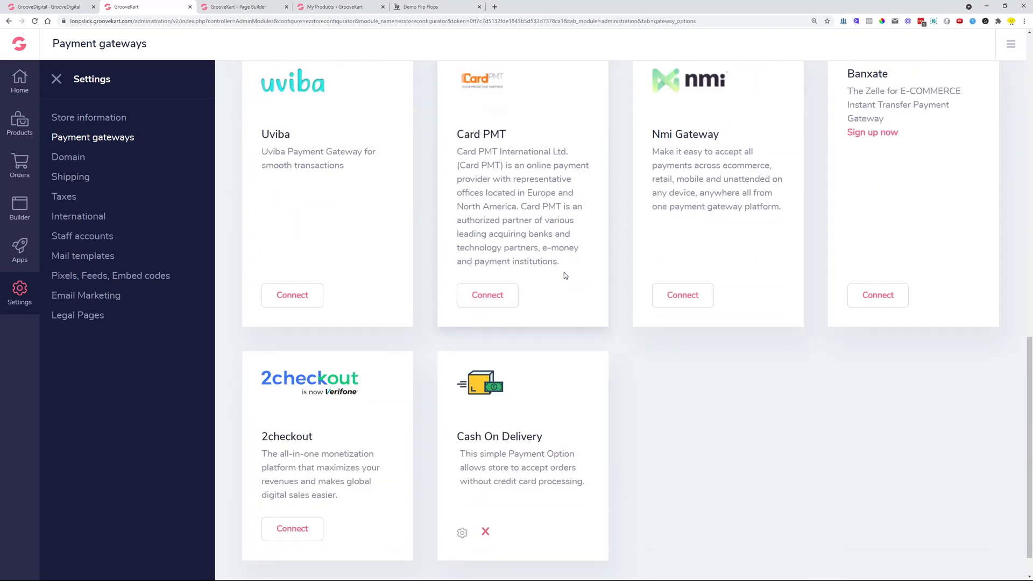
{"action": "scroll", "scroll_direction": "up", "scroll_amount": 3}
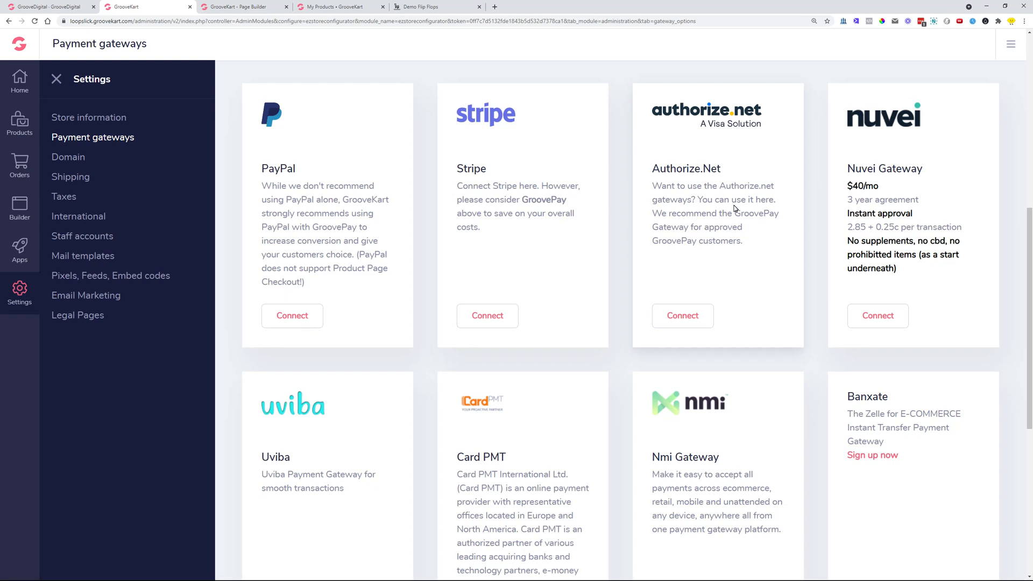
{"action": "left_click", "coordinate": [77, 216]}
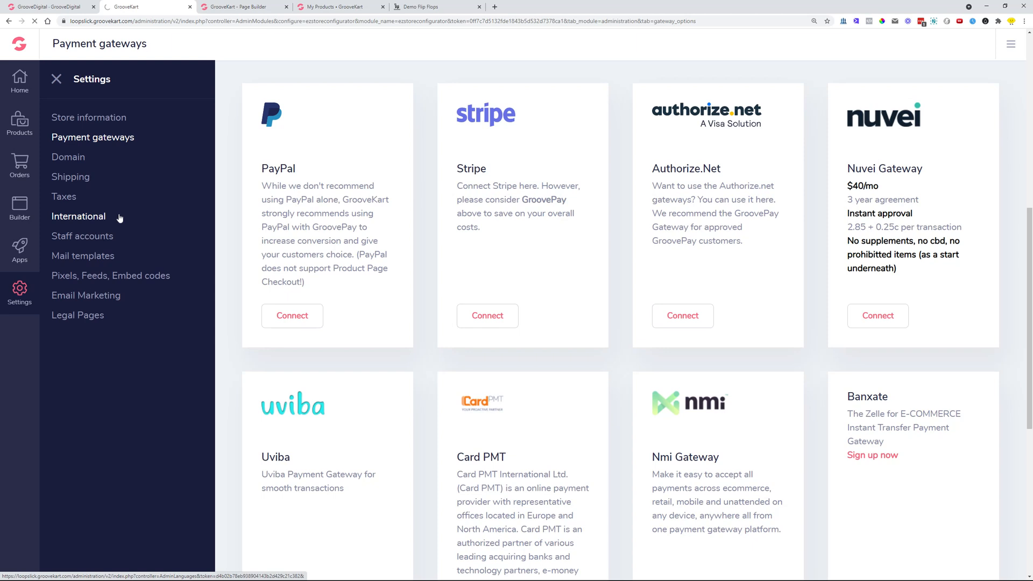
- Review the States list and Country filter in International settings, then return to the Home dashboard
{"action": "left_click", "coordinate": [78, 216]}
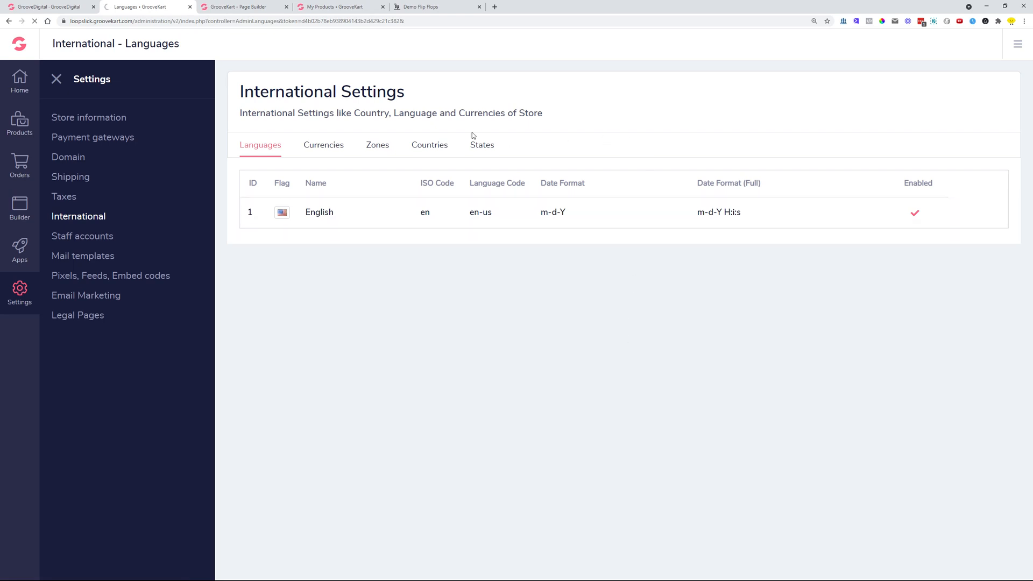
{"action": "left_click", "coordinate": [482, 145]}
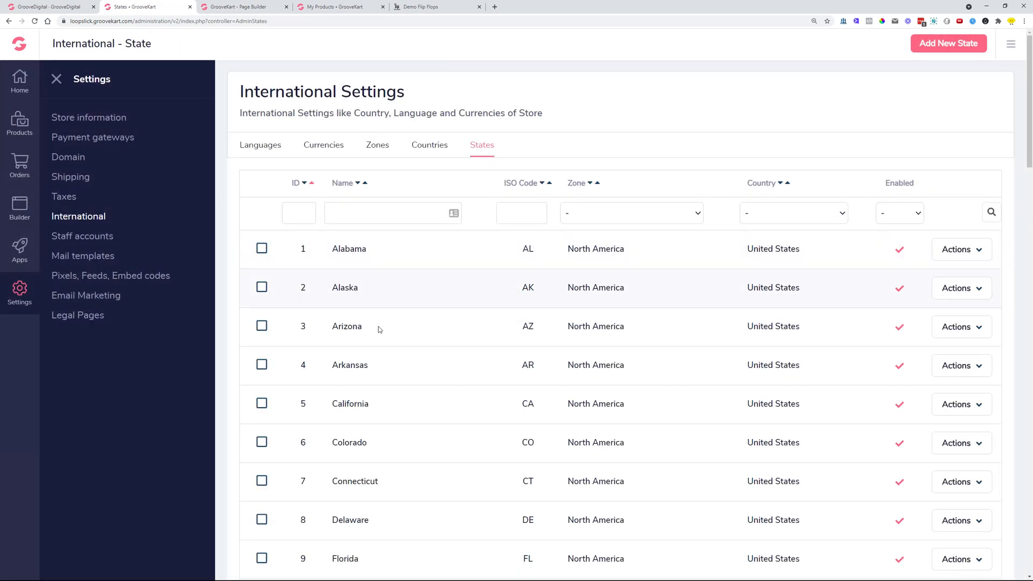
{"action": "mouse_move", "coordinate": [556, 136]}
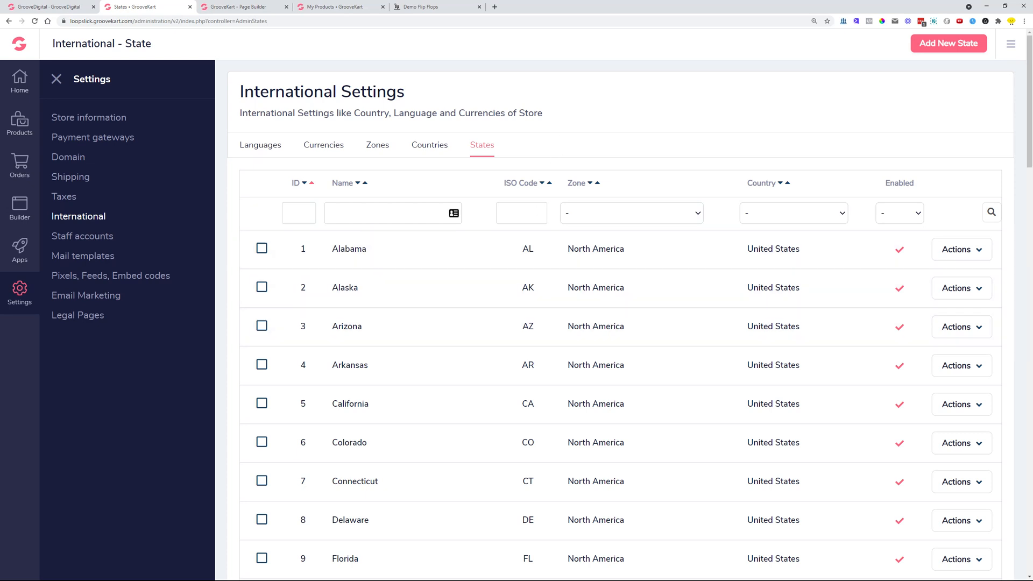
{"action": "left_click", "coordinate": [793, 212]}
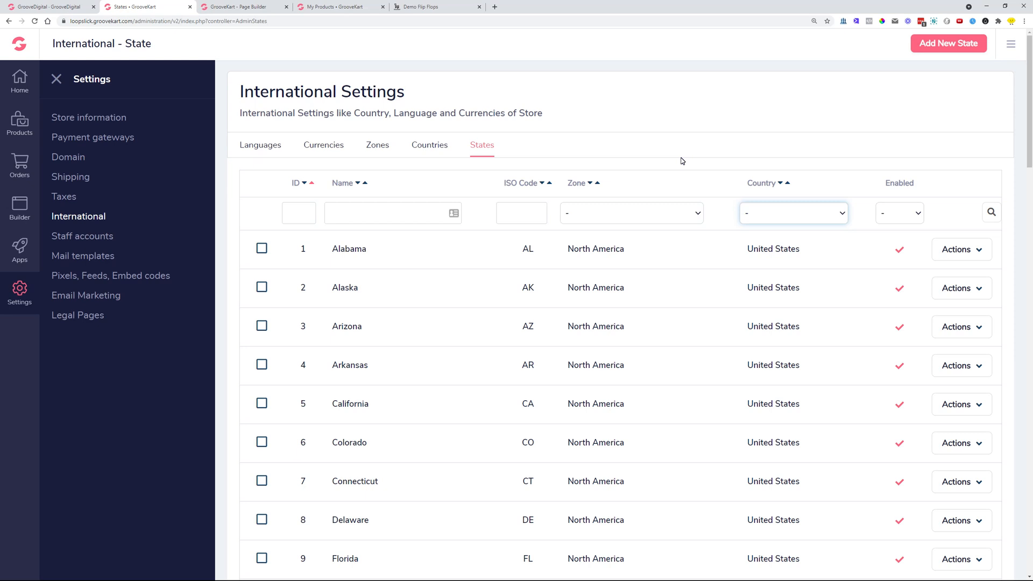
{"action": "mouse_move", "coordinate": [768, 219]}
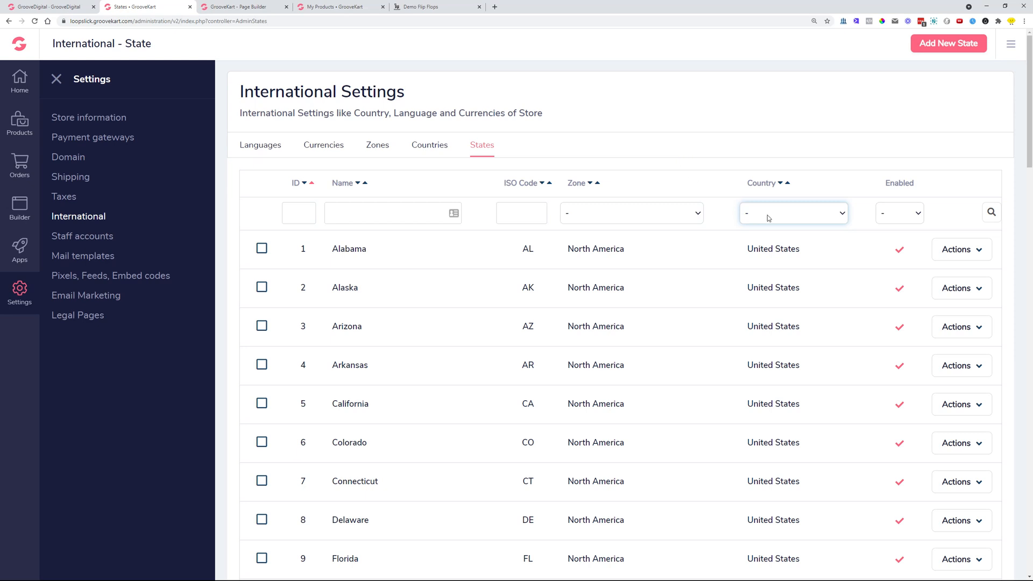
{"action": "mouse_move", "coordinate": [555, 227]}
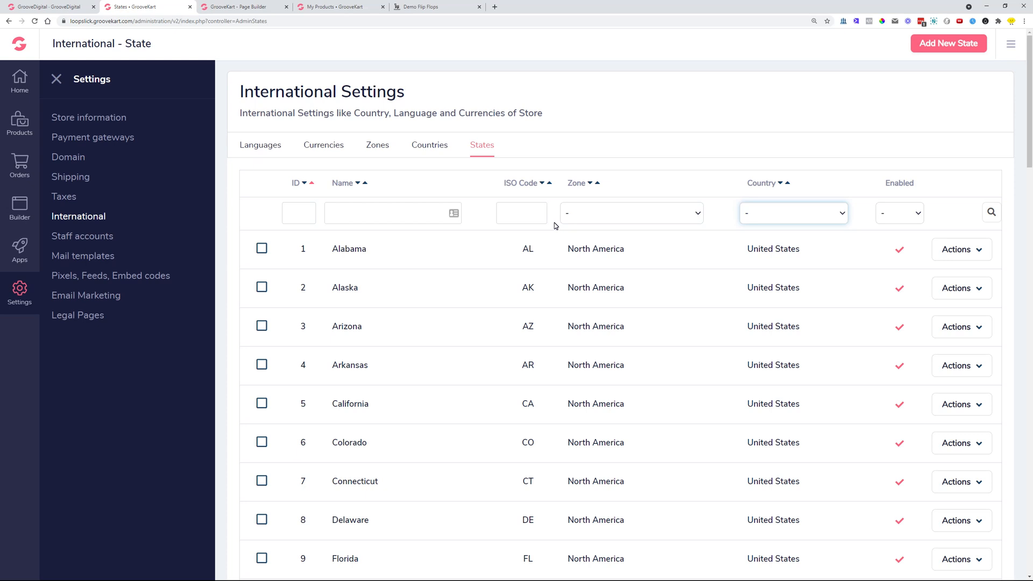
{"action": "left_click", "coordinate": [19, 79]}
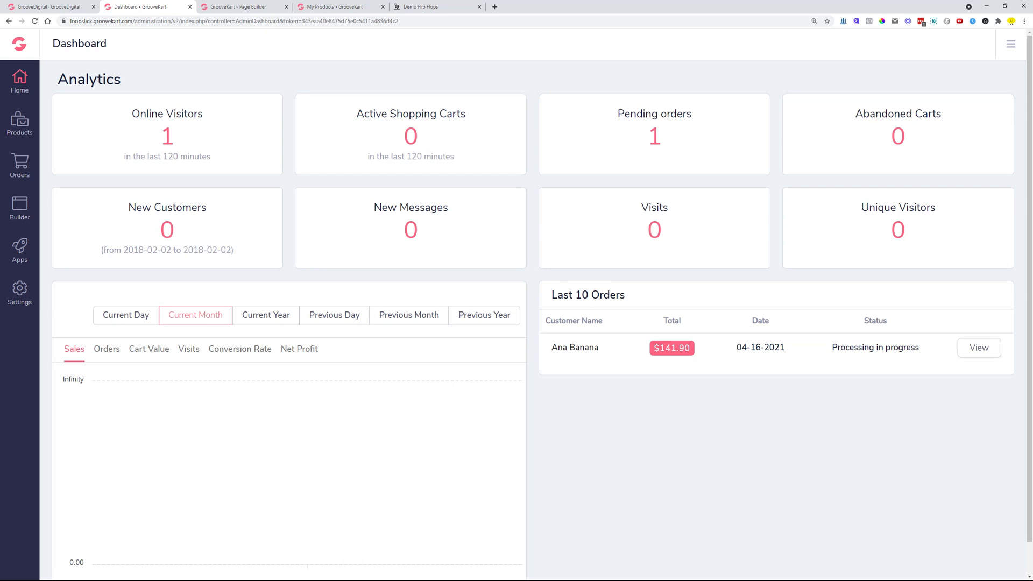
- Set the Checkout page's Checkout Form to the One page layout
{"action": "left_click", "coordinate": [245, 7]}
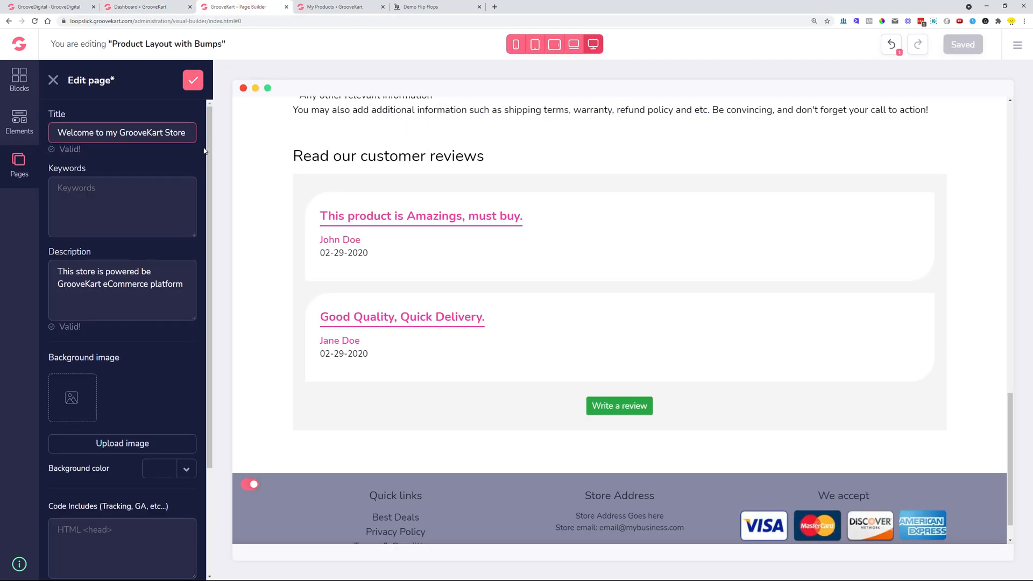
{"action": "left_click", "coordinate": [19, 164]}
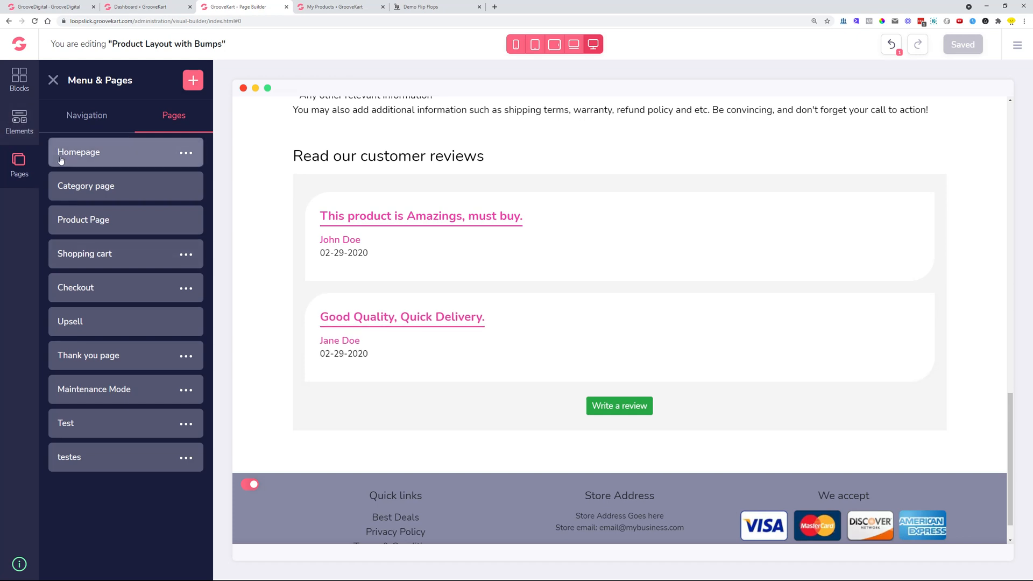
{"action": "mouse_move", "coordinate": [93, 287]}
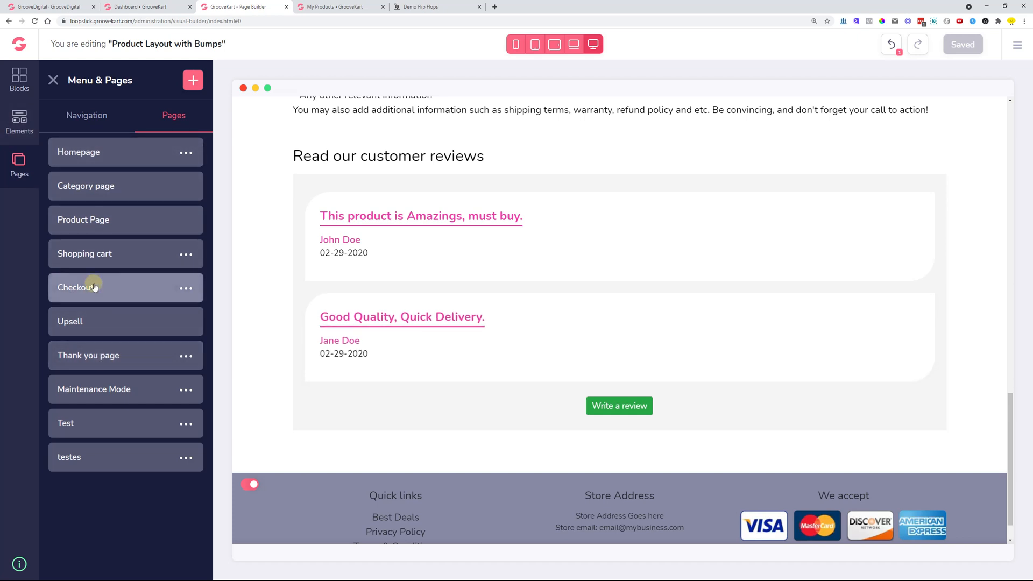
{"action": "left_click", "coordinate": [84, 287]}
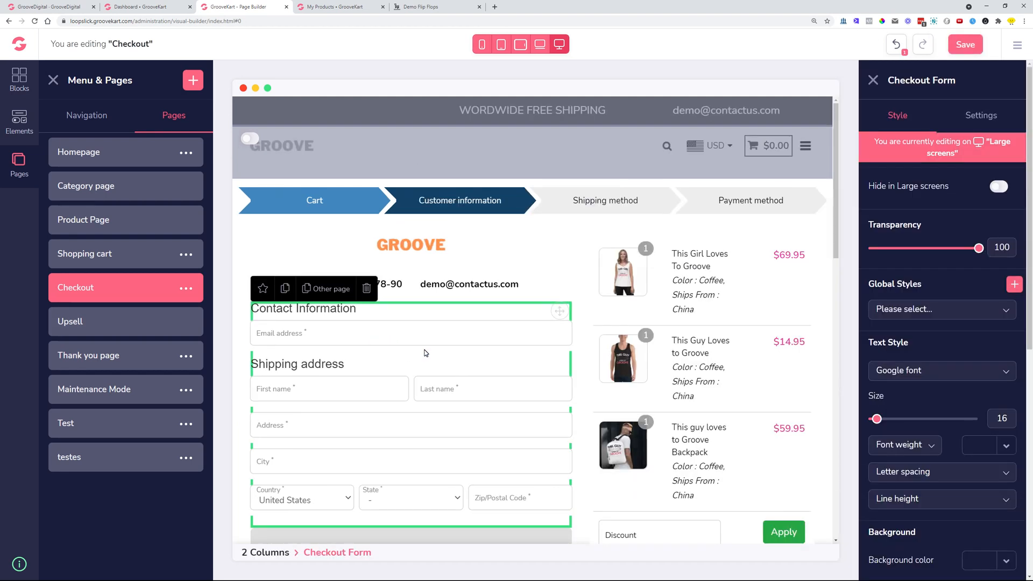
{"action": "left_click", "coordinate": [985, 115]}
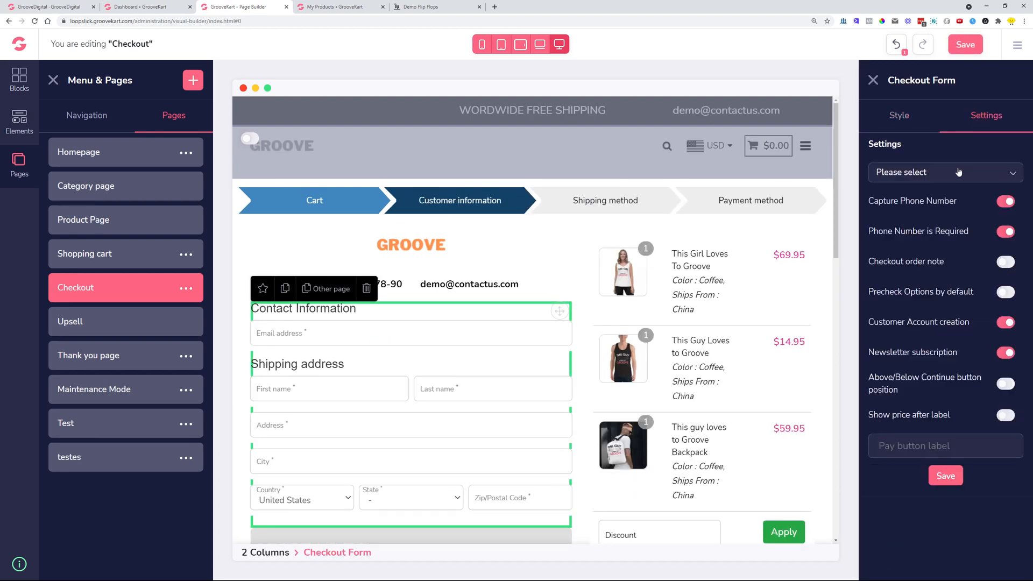
{"action": "left_click", "coordinate": [943, 172]}
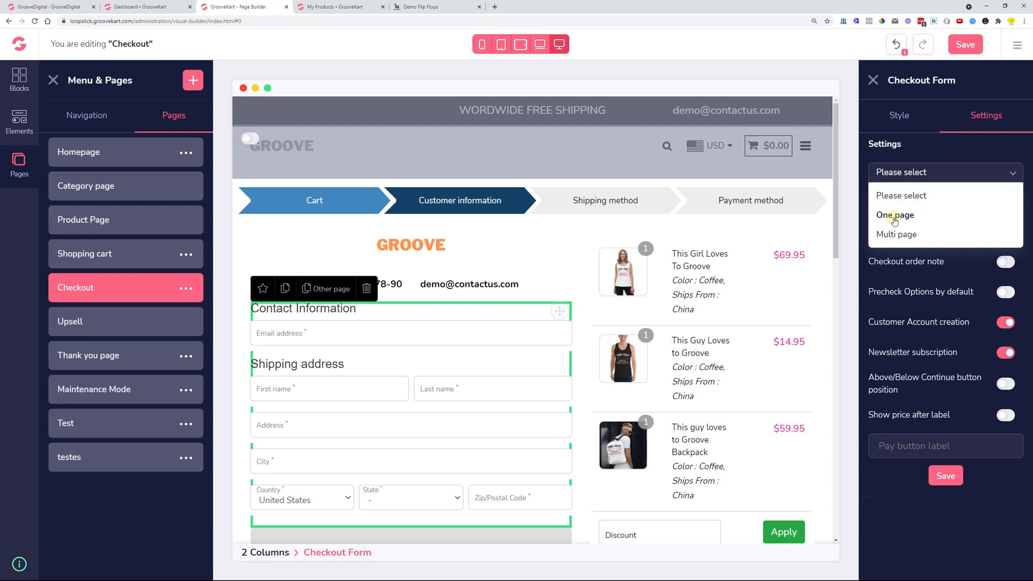
{"action": "left_click", "coordinate": [894, 215]}
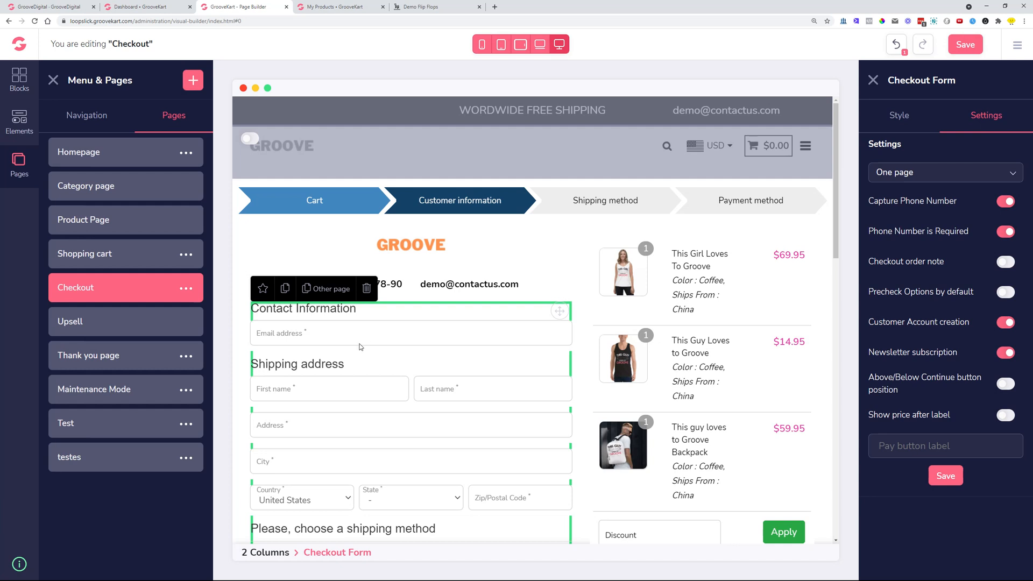
- Review the form's phone capture, account creation and newsletter subscription options
{"action": "scroll", "scroll_direction": "down", "scroll_amount": 3}
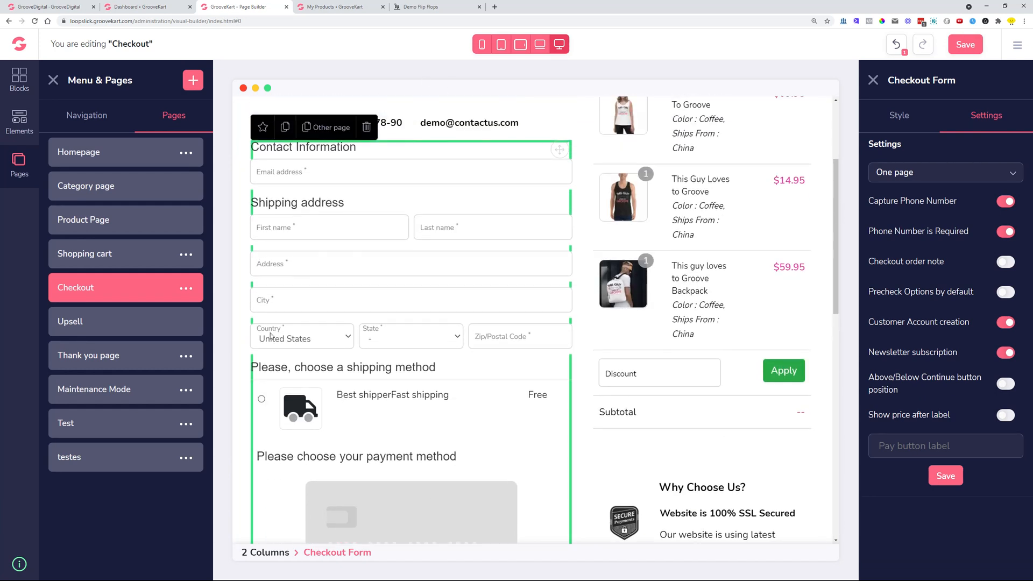
{"action": "mouse_move", "coordinate": [313, 389]}
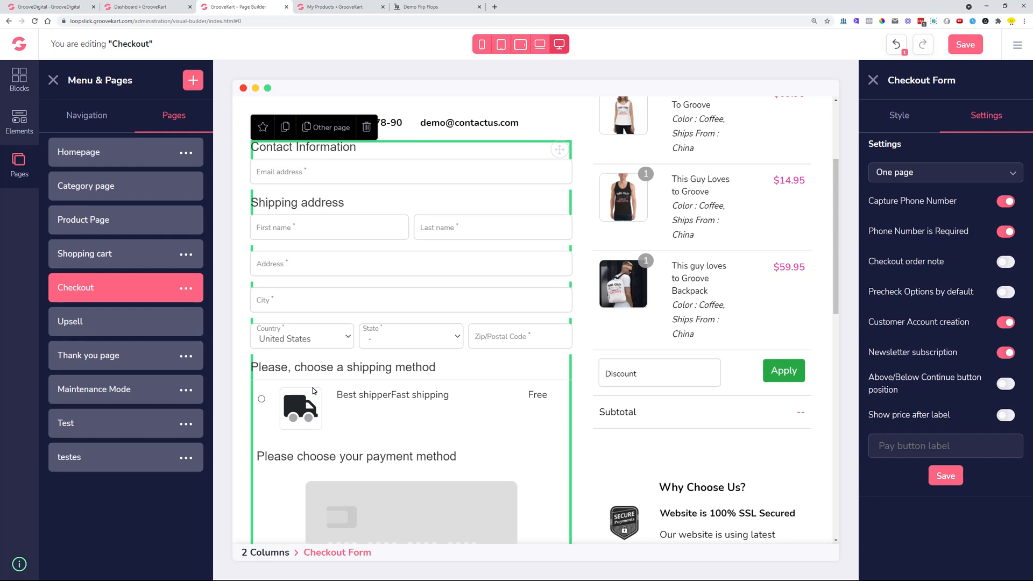
{"action": "mouse_move", "coordinate": [307, 270]}
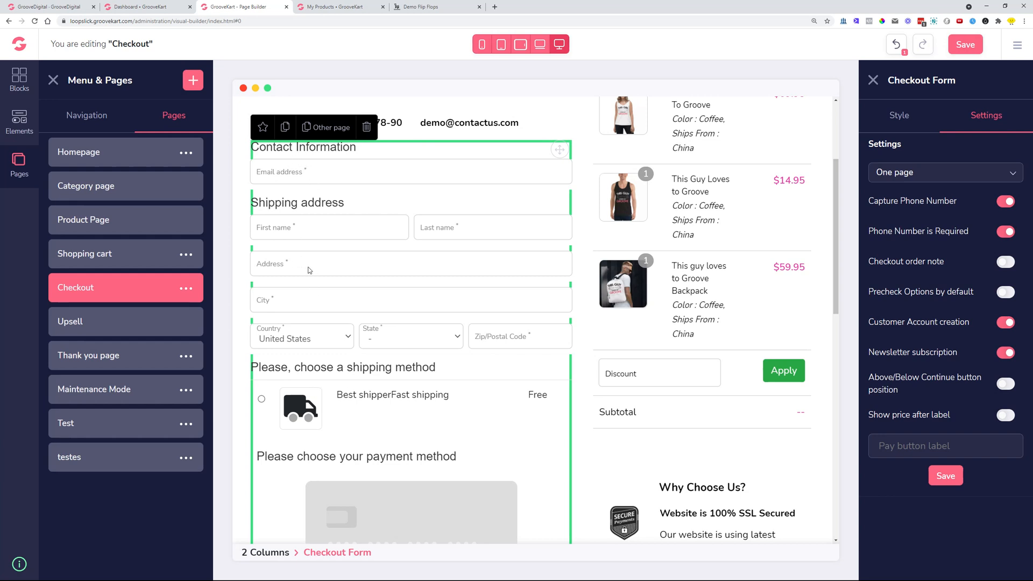
{"action": "scroll", "scroll_direction": "down", "scroll_amount": 3}
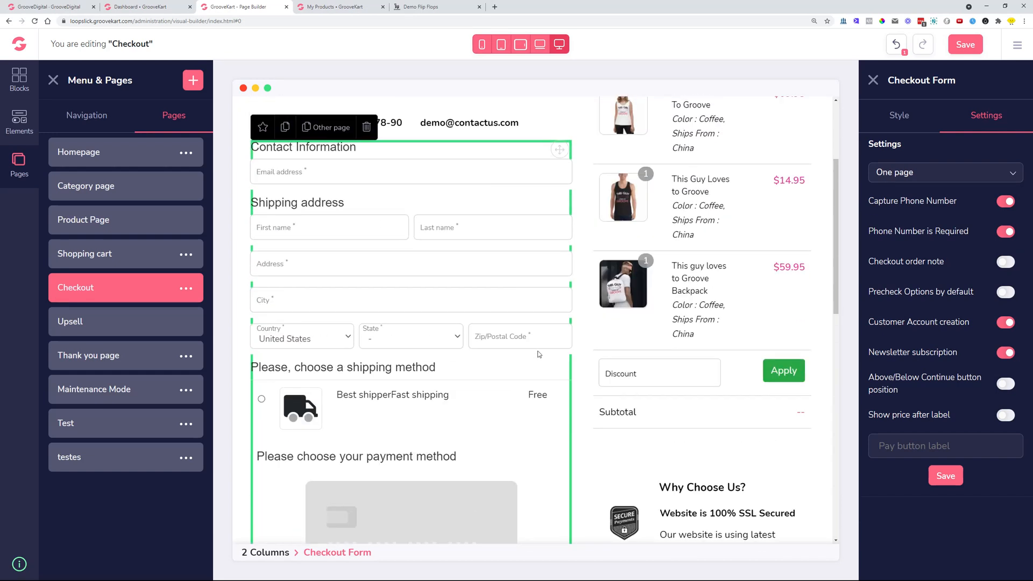
{"action": "scroll", "scroll_direction": "up", "scroll_amount": 3}
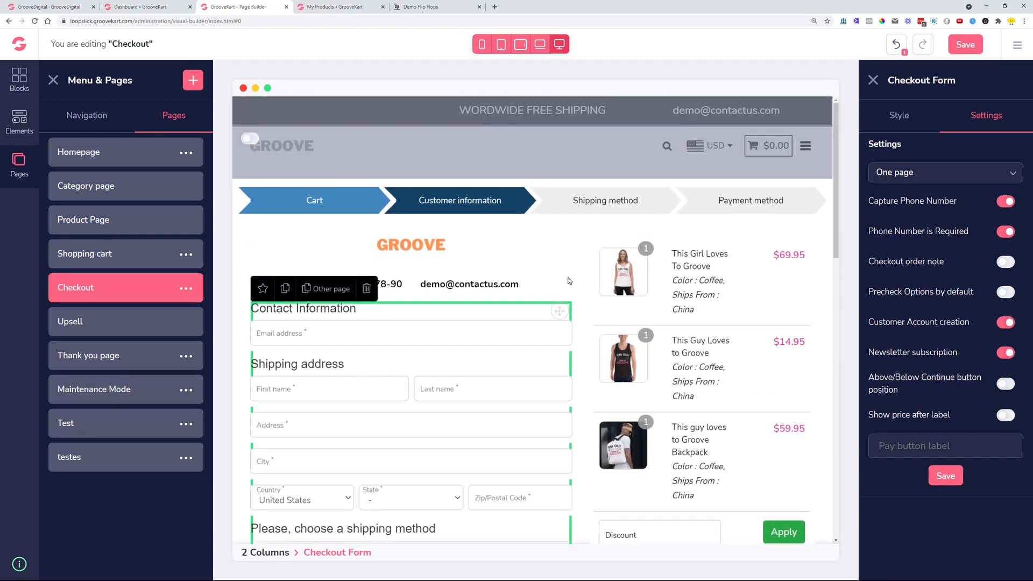
{"action": "mouse_move", "coordinate": [888, 187]}
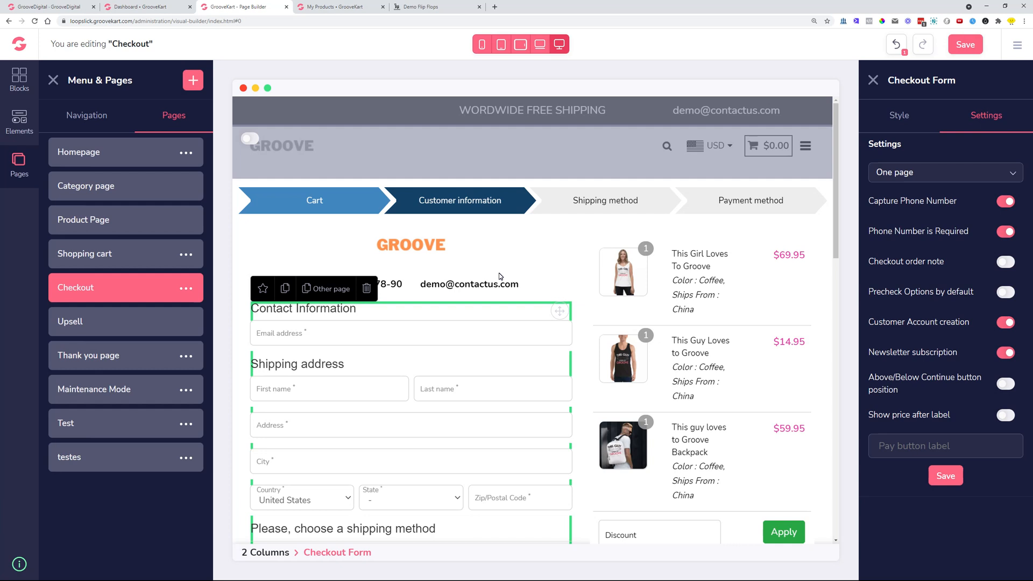
{"action": "mouse_move", "coordinate": [232, 64]}
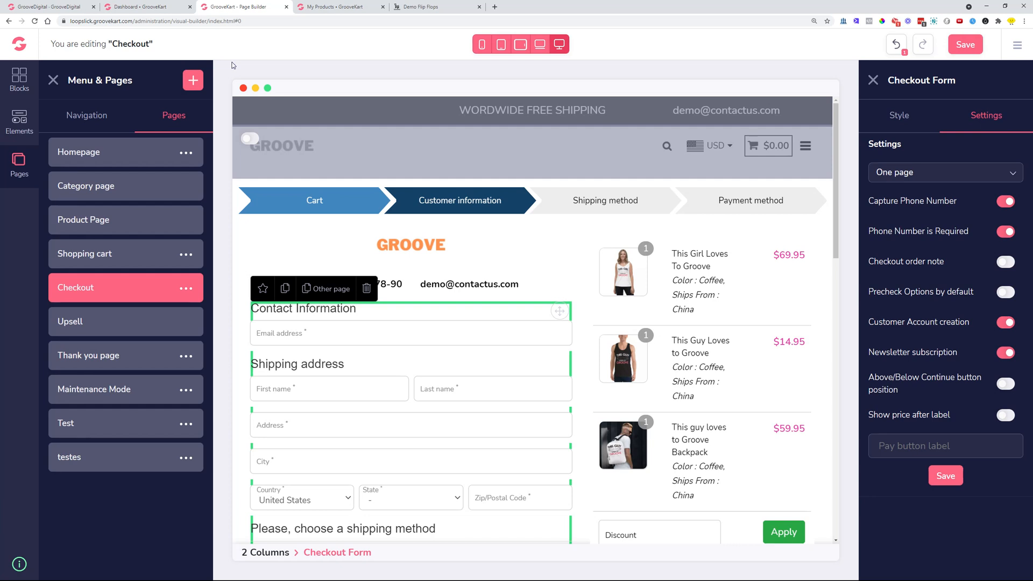
{"action": "mouse_move", "coordinate": [481, 391]}
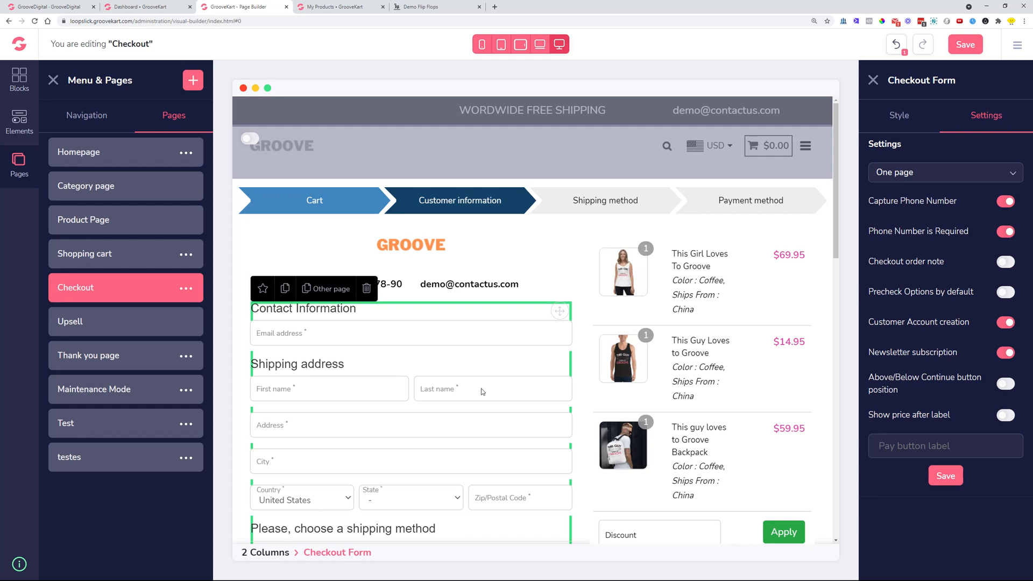
{"action": "mouse_move", "coordinate": [106, 127]}
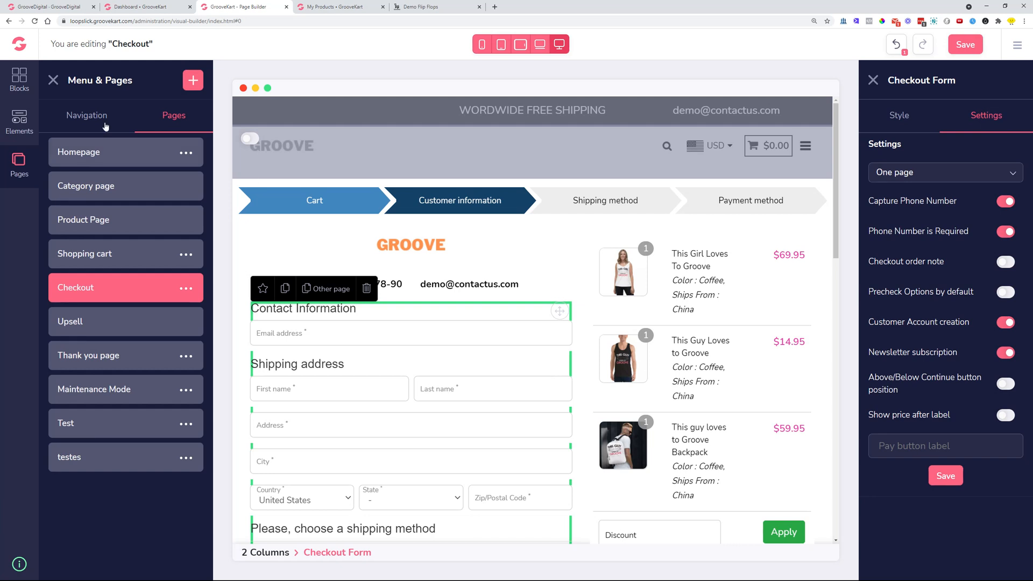
- Reach the Payment gateways settings from the store dashboard
{"action": "left_click", "coordinate": [145, 6]}
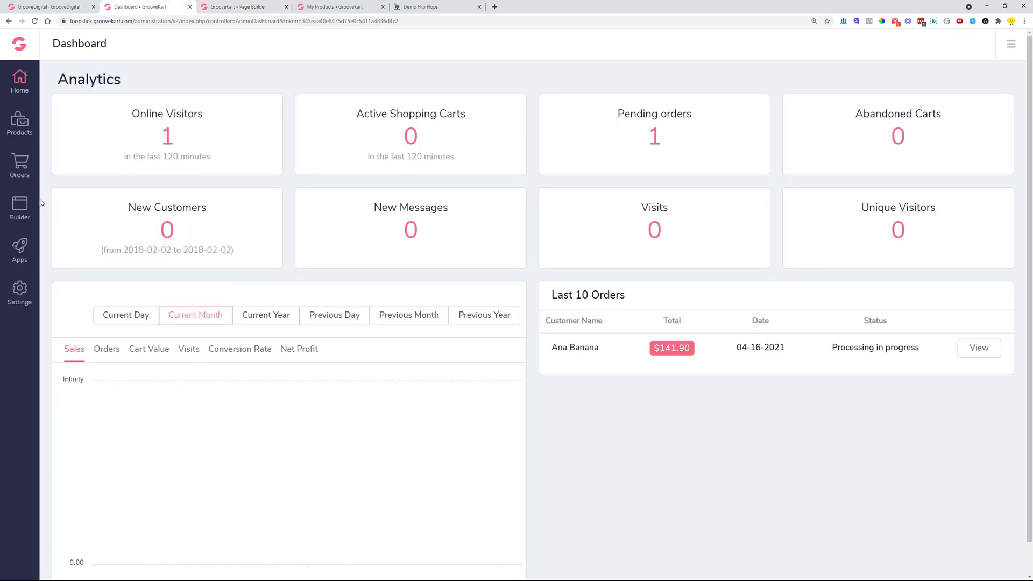
{"action": "left_click", "coordinate": [19, 248]}
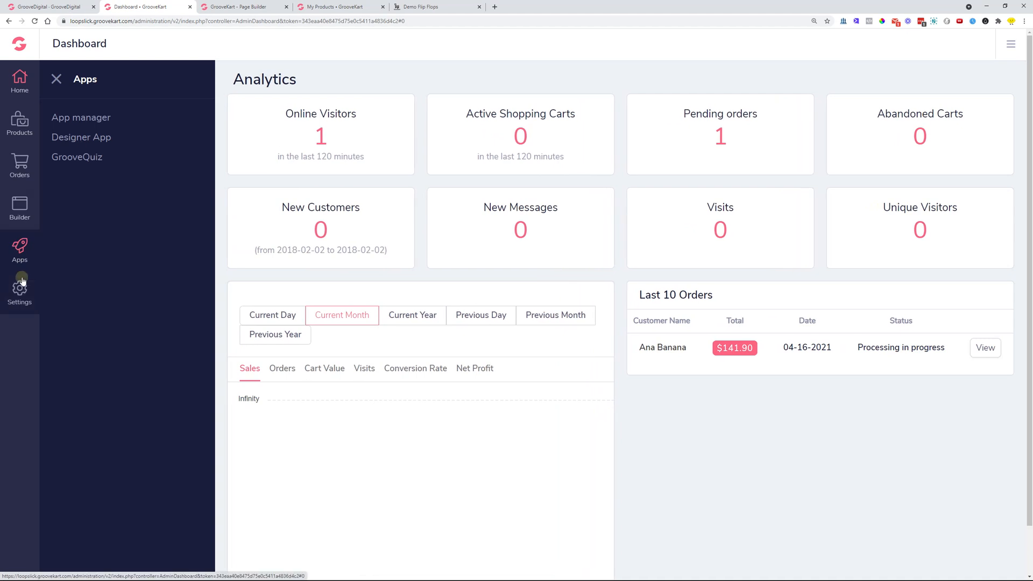
{"action": "left_click", "coordinate": [20, 286]}
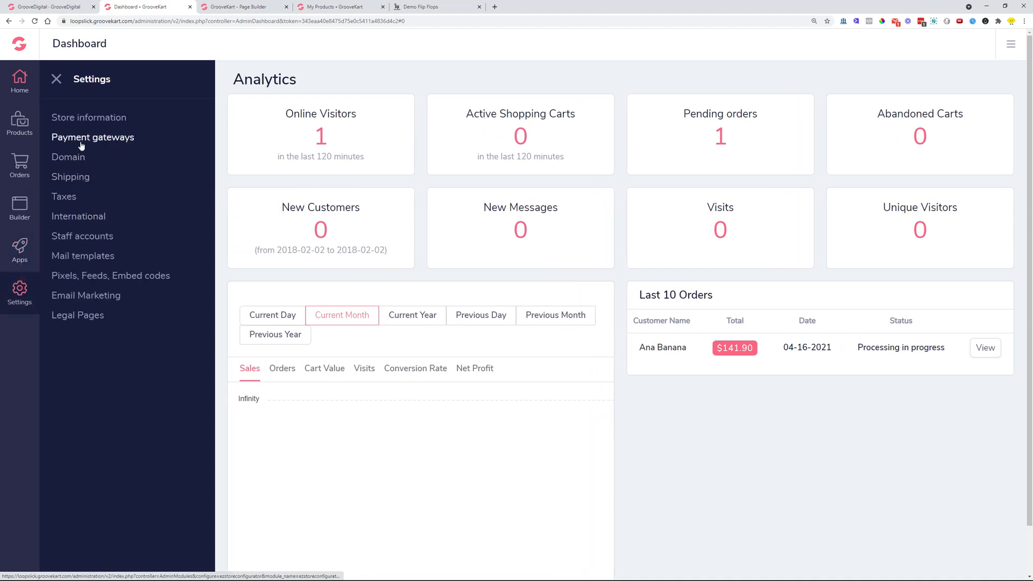
{"action": "left_click", "coordinate": [92, 136]}
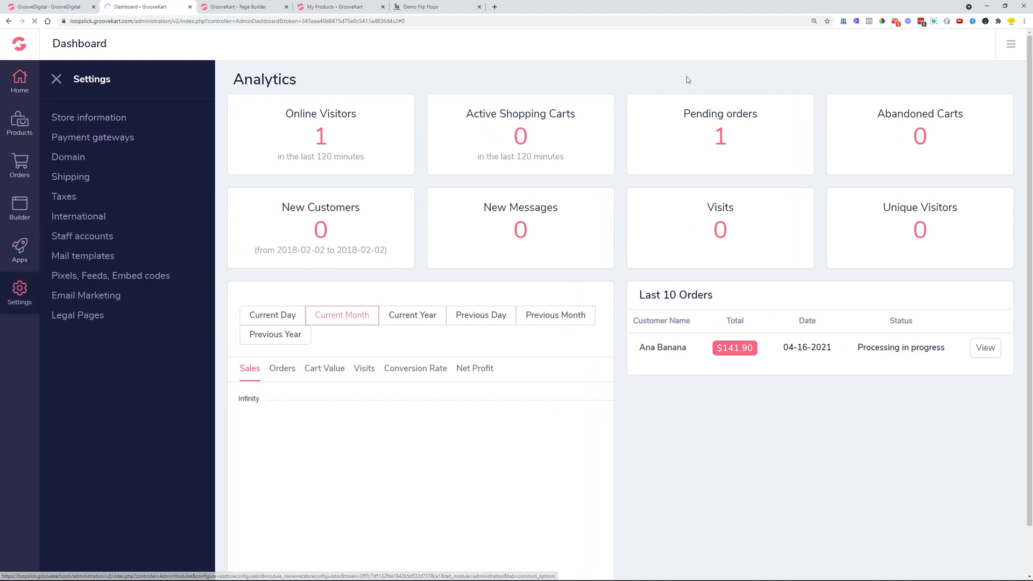
{"action": "left_click", "coordinate": [93, 136]}
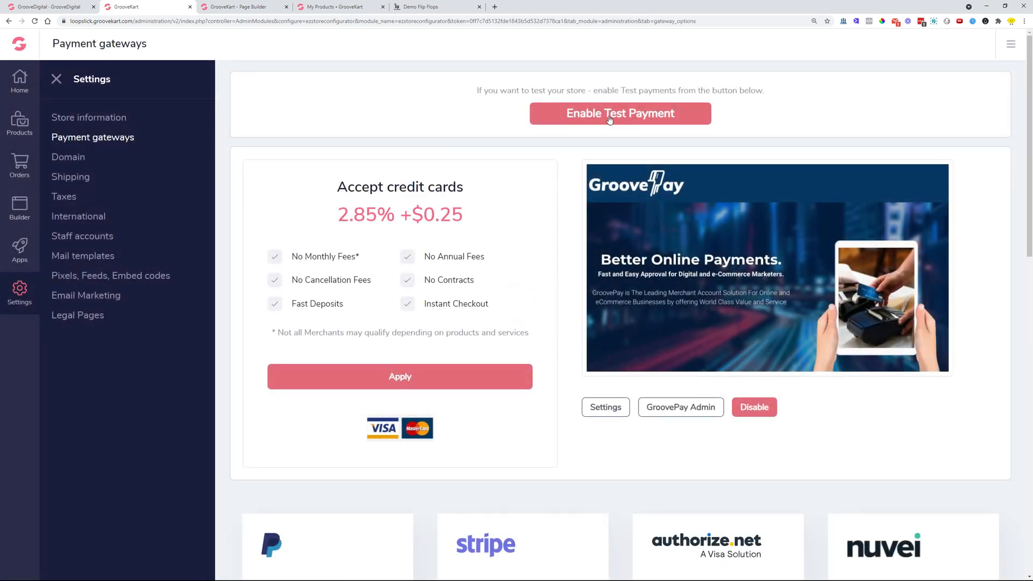
- Enable Test Payment, confirming that active payment methods will be disabled
{"action": "left_click", "coordinate": [620, 113]}
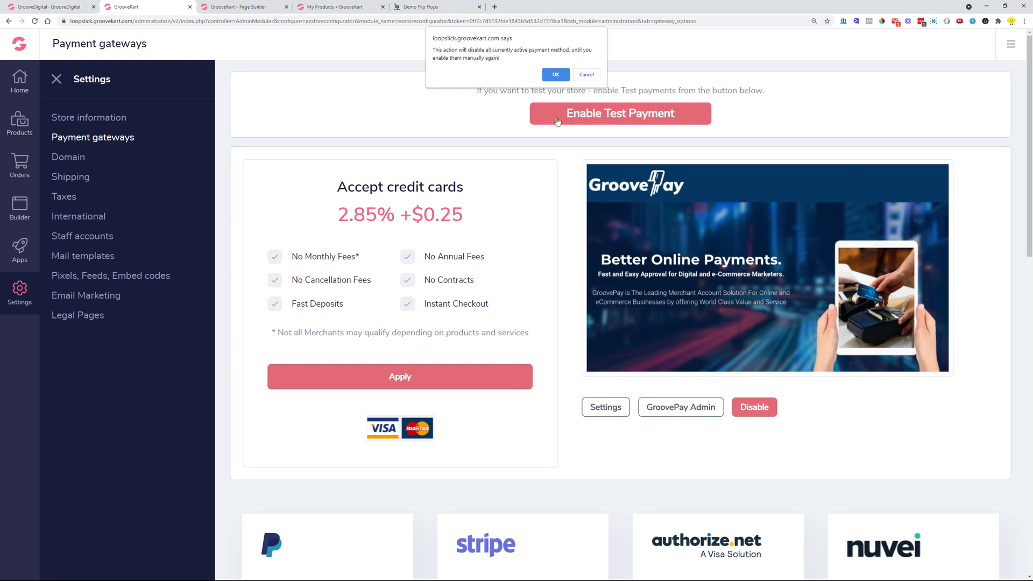
{"action": "left_click", "coordinate": [555, 75]}
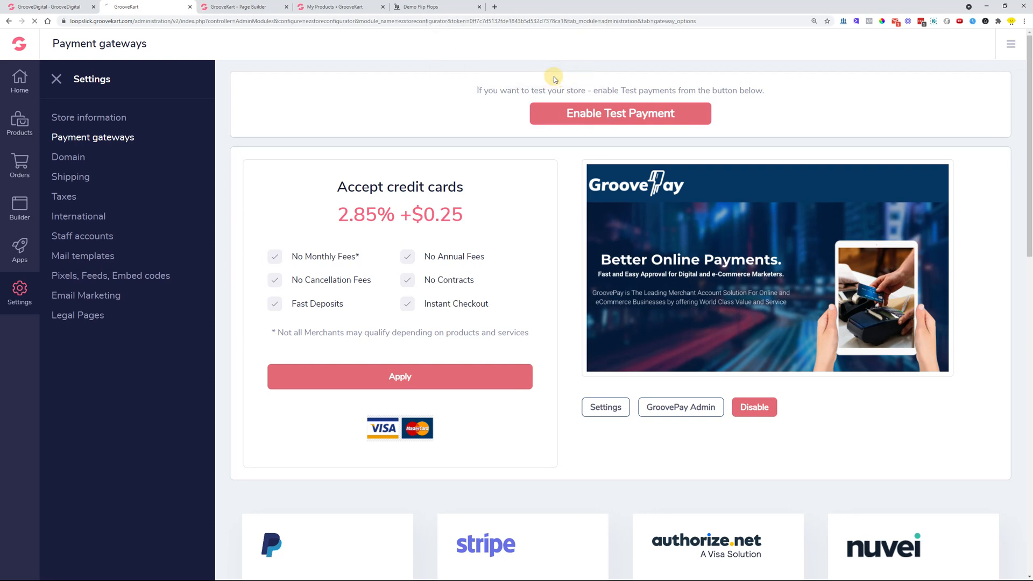
{"action": "mouse_move", "coordinate": [620, 84]}
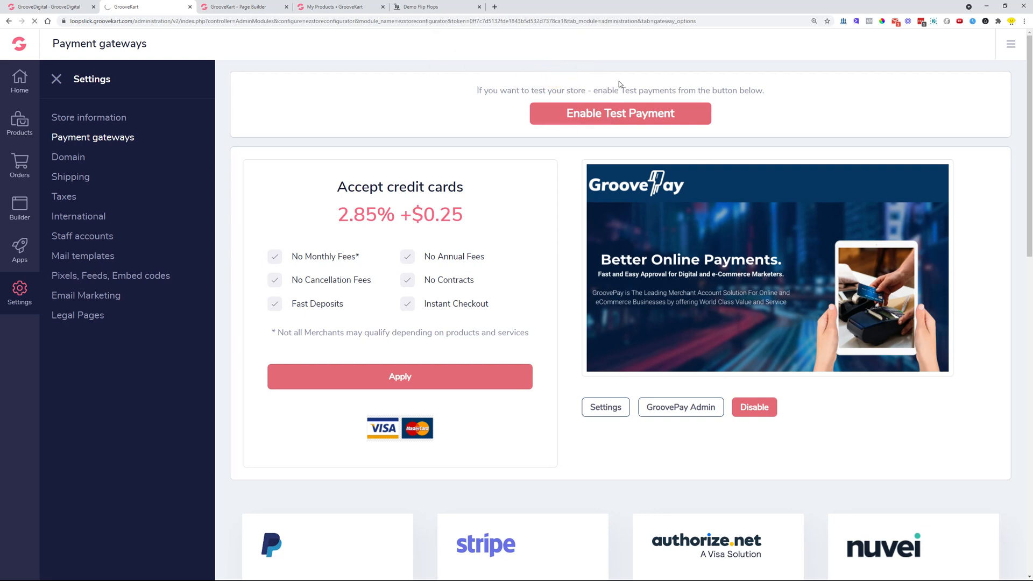
{"action": "left_click", "coordinate": [619, 113]}
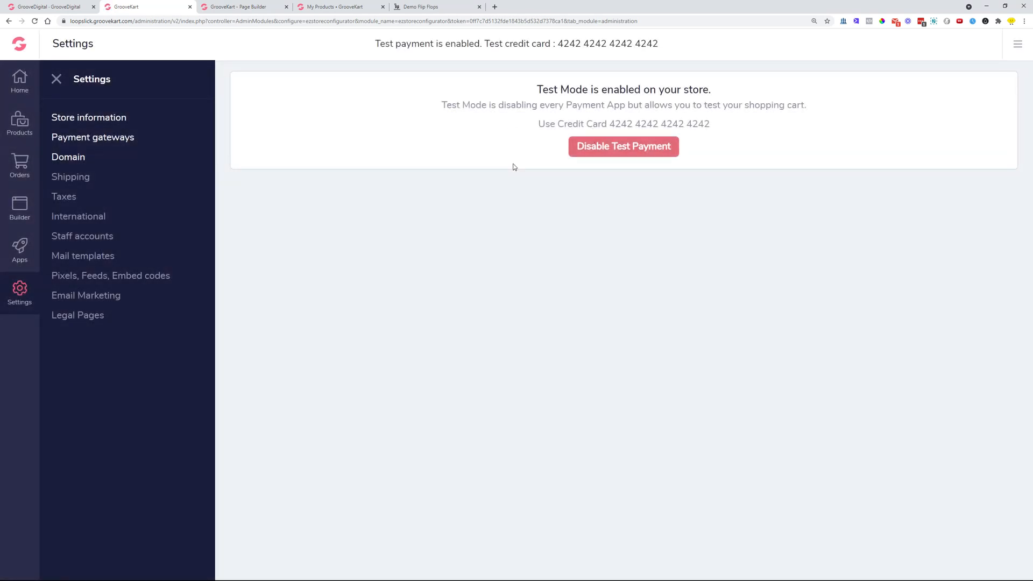
{"action": "mouse_move", "coordinate": [675, 219]}
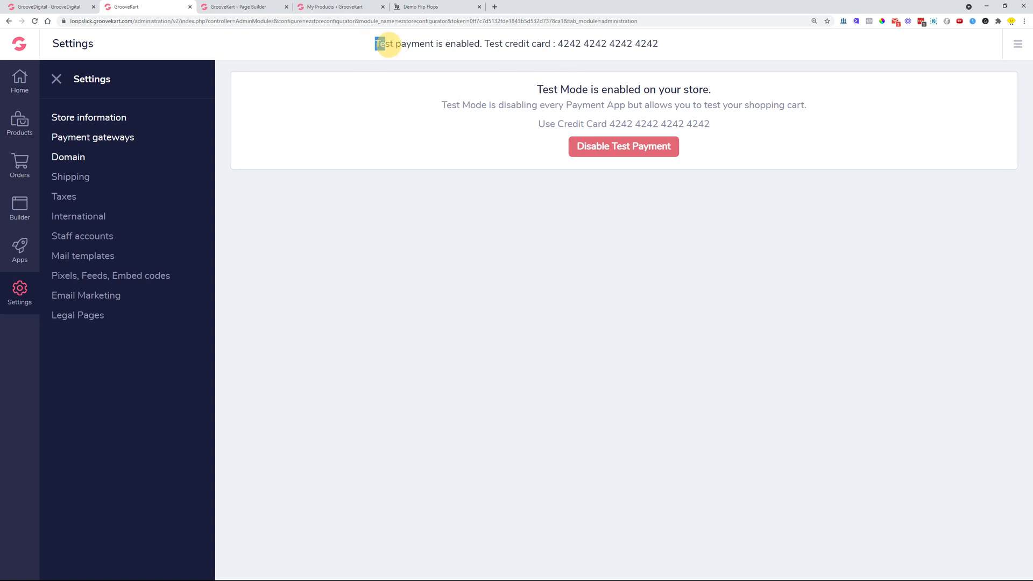
{"action": "mouse_move", "coordinate": [670, 47]}
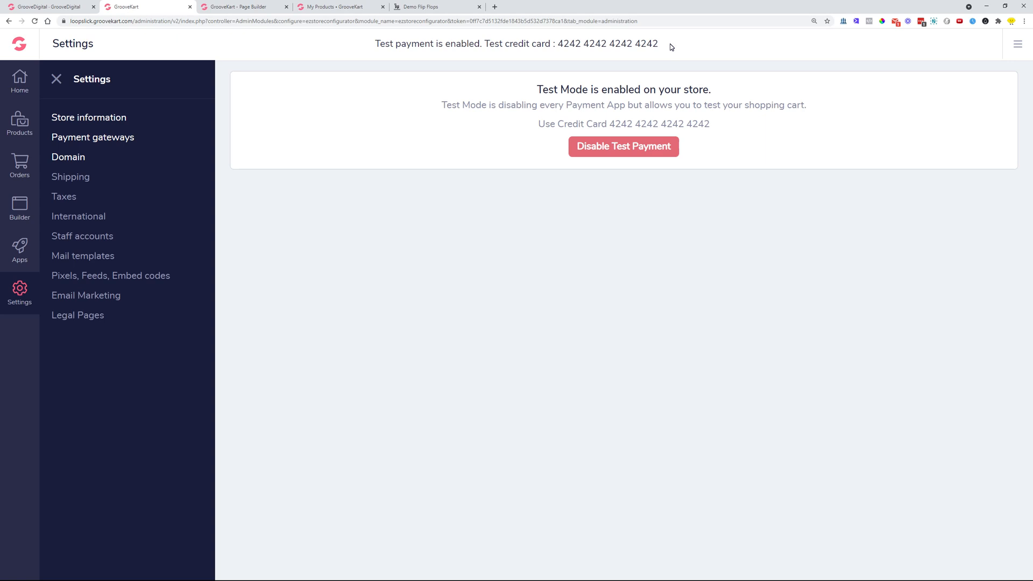
{"action": "mouse_move", "coordinate": [633, 260]}
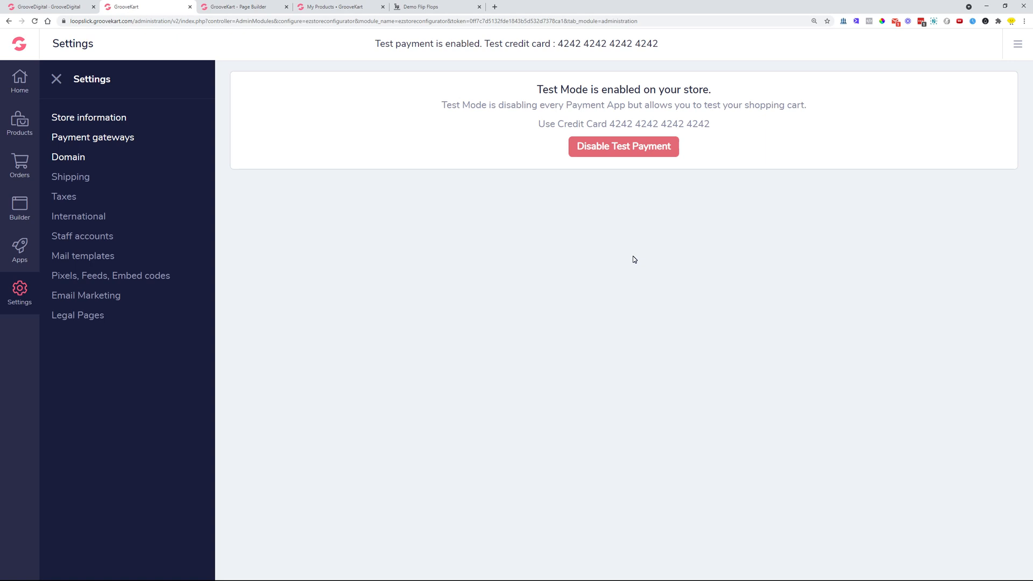
{"action": "mouse_move", "coordinate": [563, 272]}
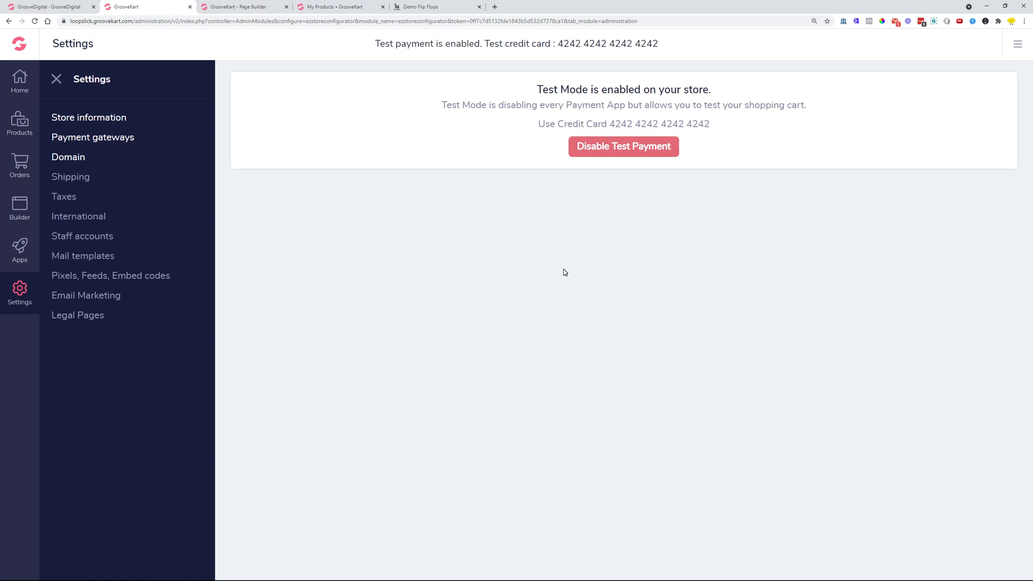
{"action": "mouse_move", "coordinate": [729, 251]}
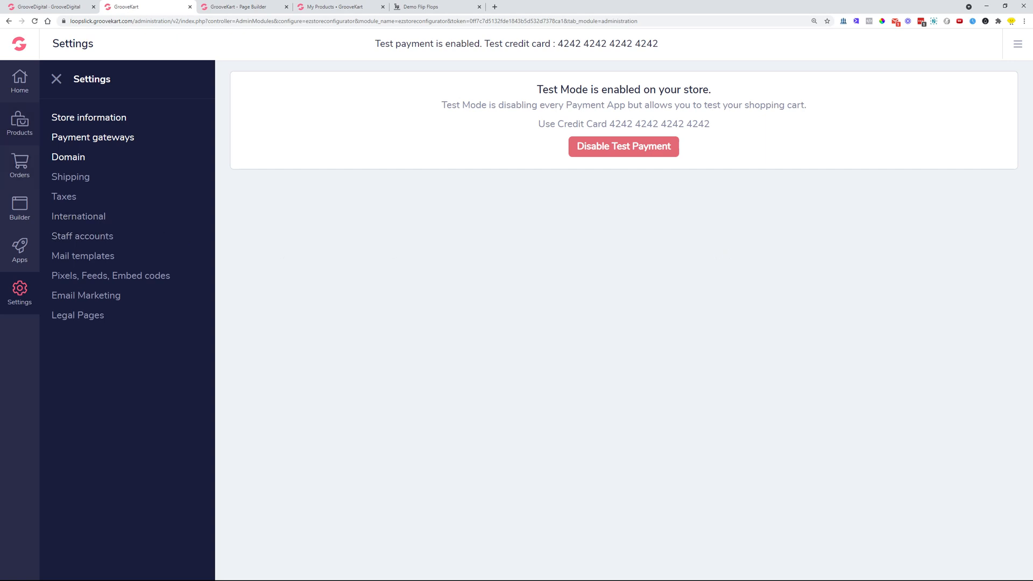
- View the My Products list, then return to the checkout page builder
{"action": "left_click", "coordinate": [20, 125]}
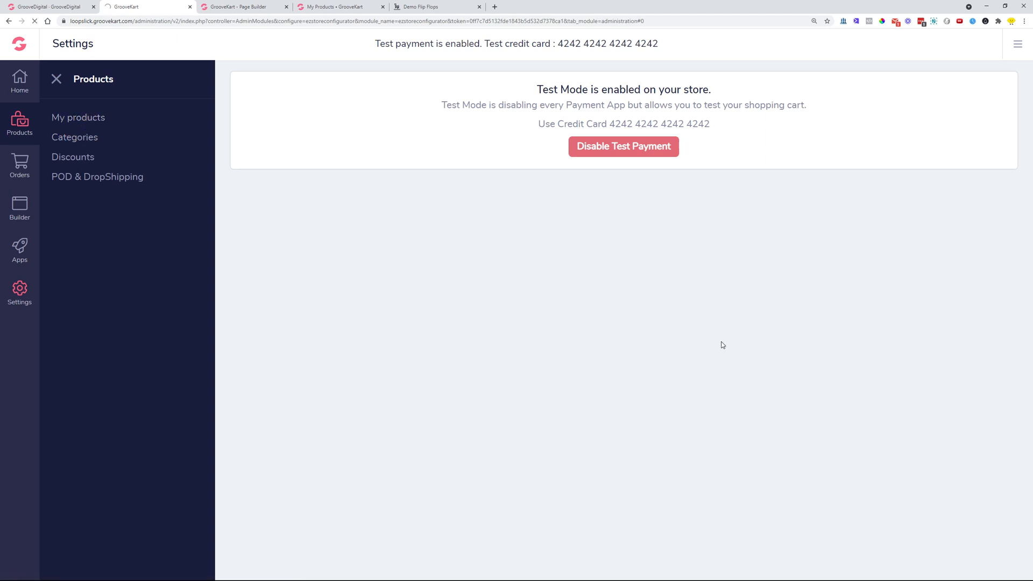
{"action": "left_click", "coordinate": [77, 117]}
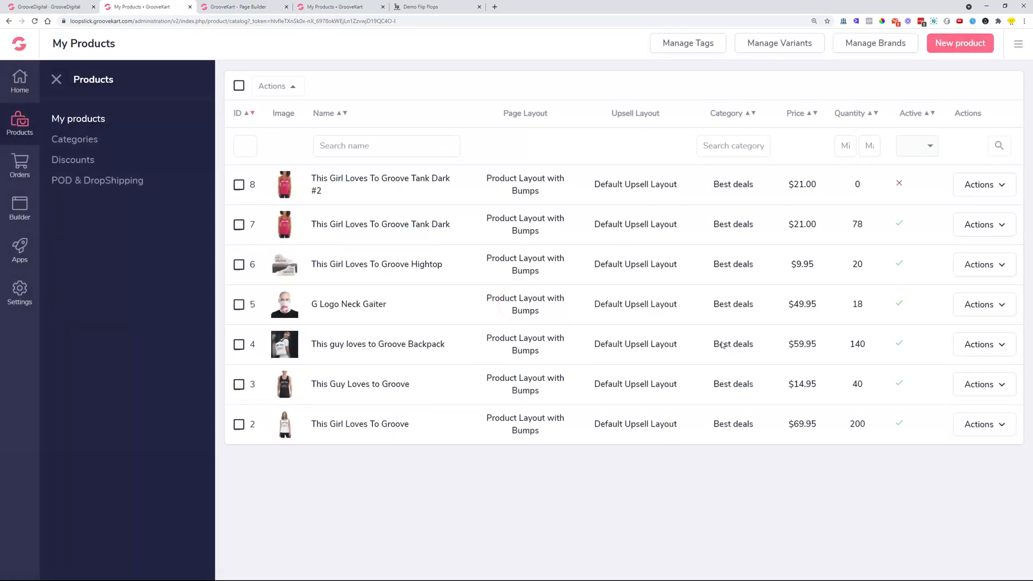
{"action": "mouse_move", "coordinate": [697, 80]}
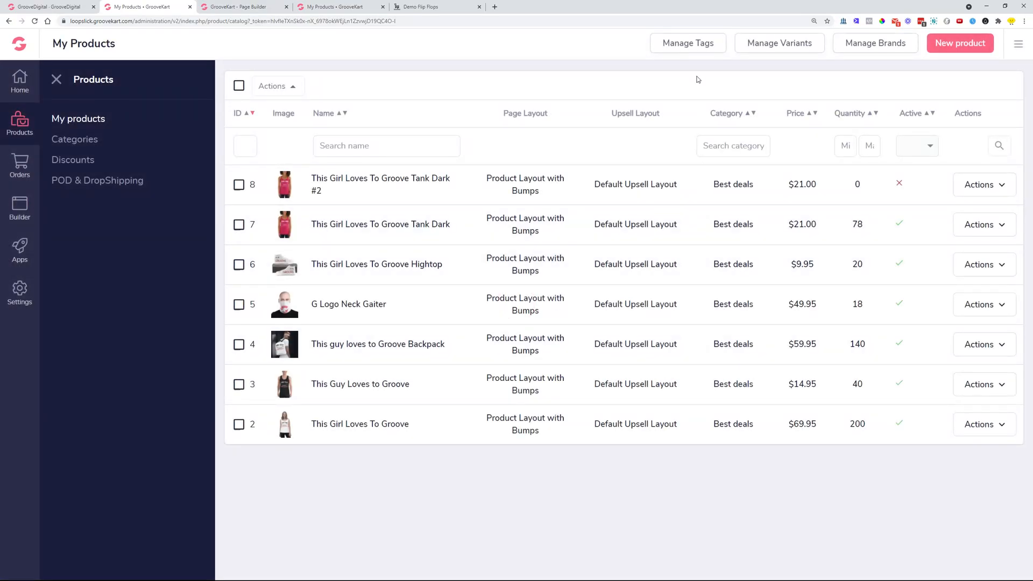
{"action": "left_click", "coordinate": [244, 7]}
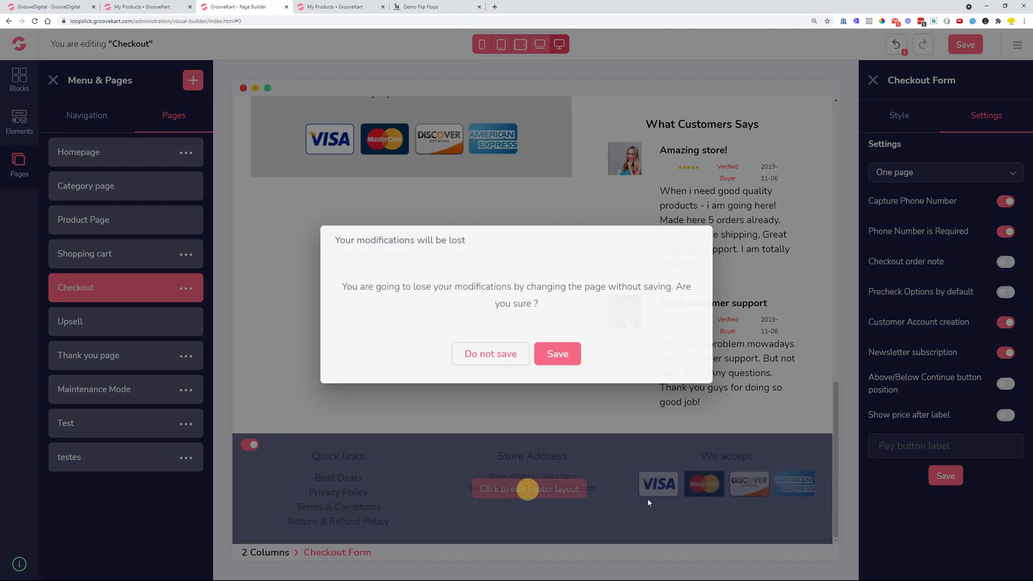
- Save the checkout changes before leaving and load the Footer layout
{"action": "left_click", "coordinate": [490, 353]}
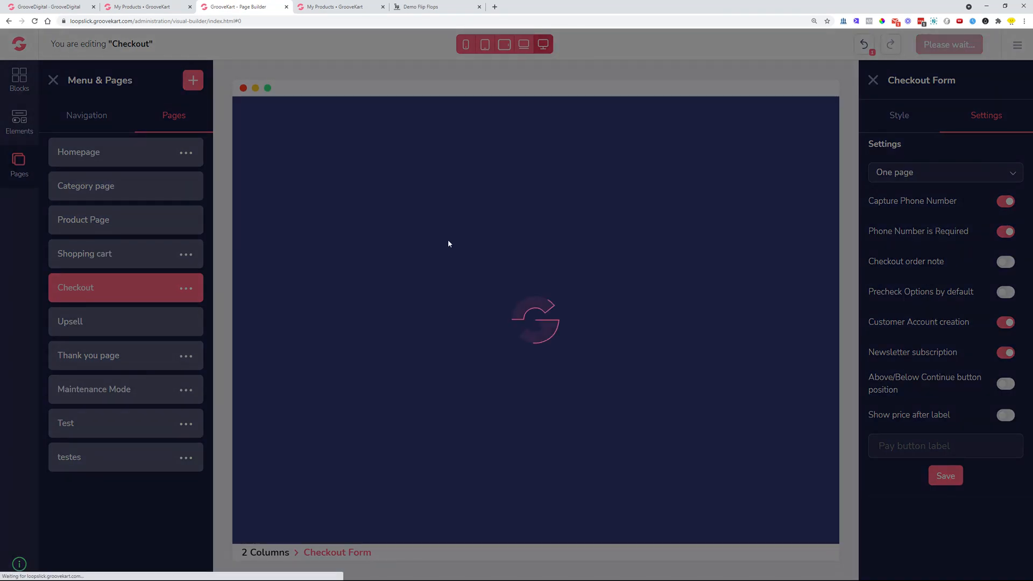
{"action": "left_click", "coordinate": [872, 79]}
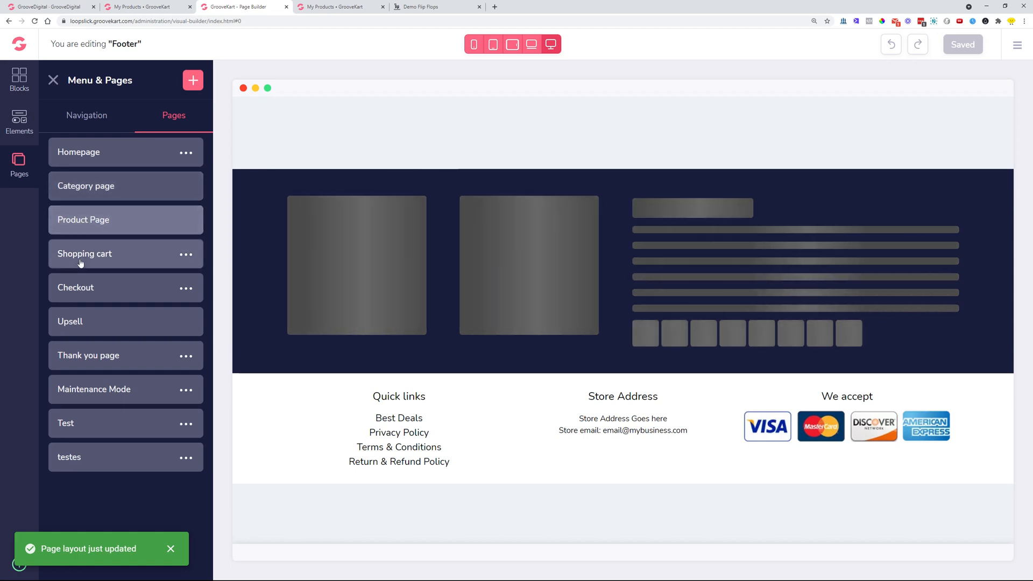
{"action": "mouse_move", "coordinate": [84, 220]}
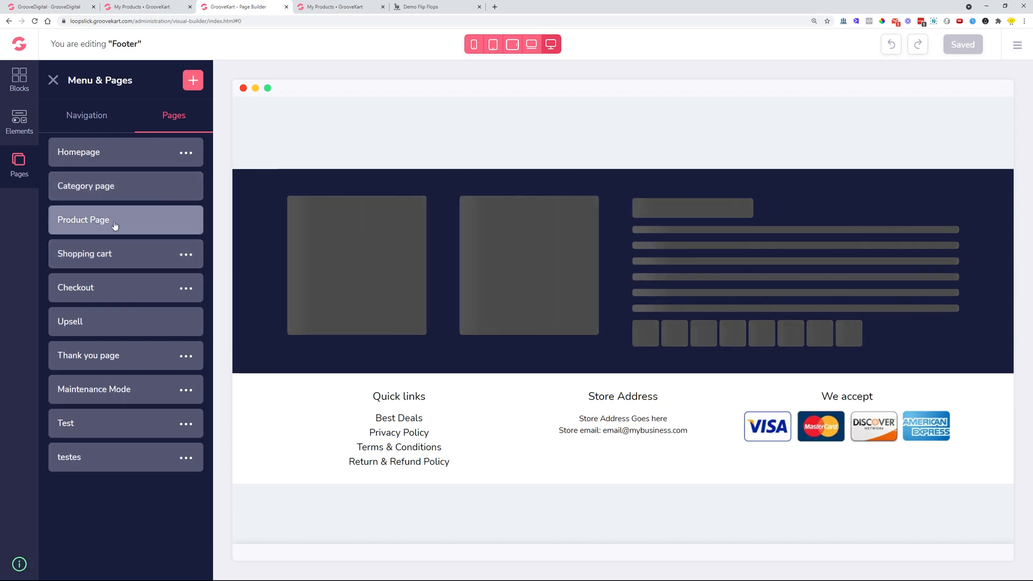
{"action": "mouse_move", "coordinate": [520, 429]}
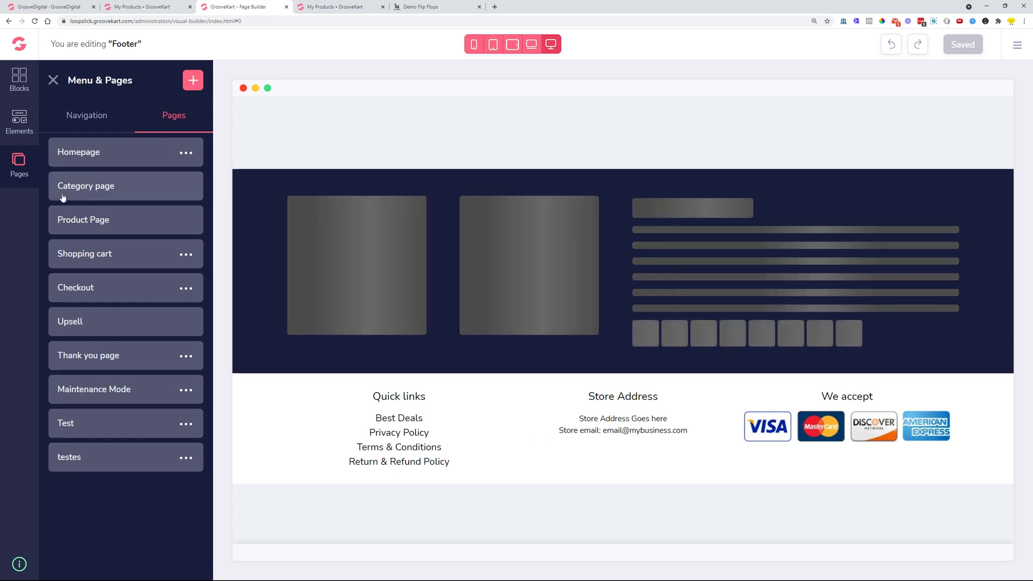
- Load Product Layout with Bumps and review the row with the Go to shipping step button
{"action": "left_click", "coordinate": [84, 219]}
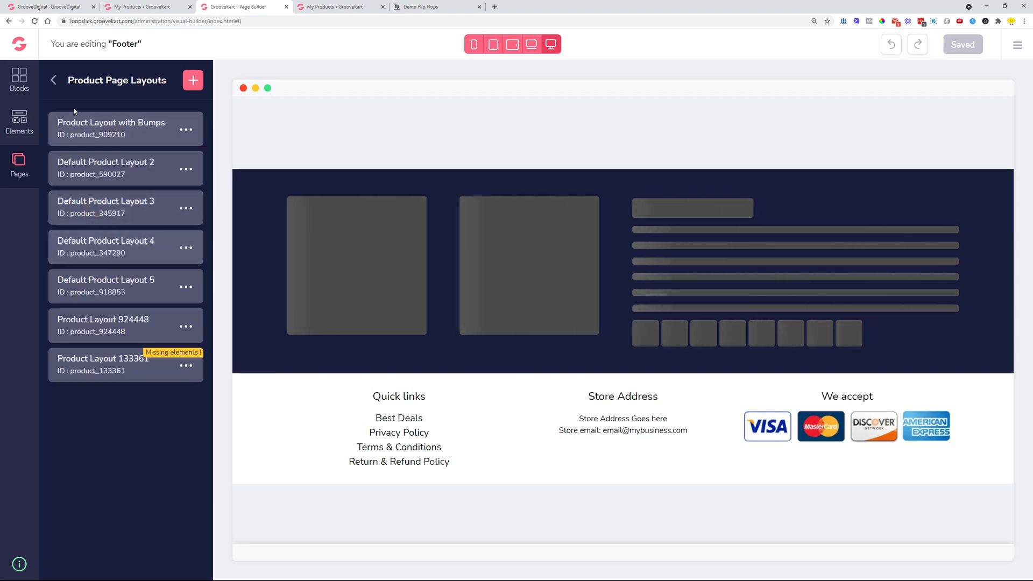
{"action": "left_click", "coordinate": [111, 128]}
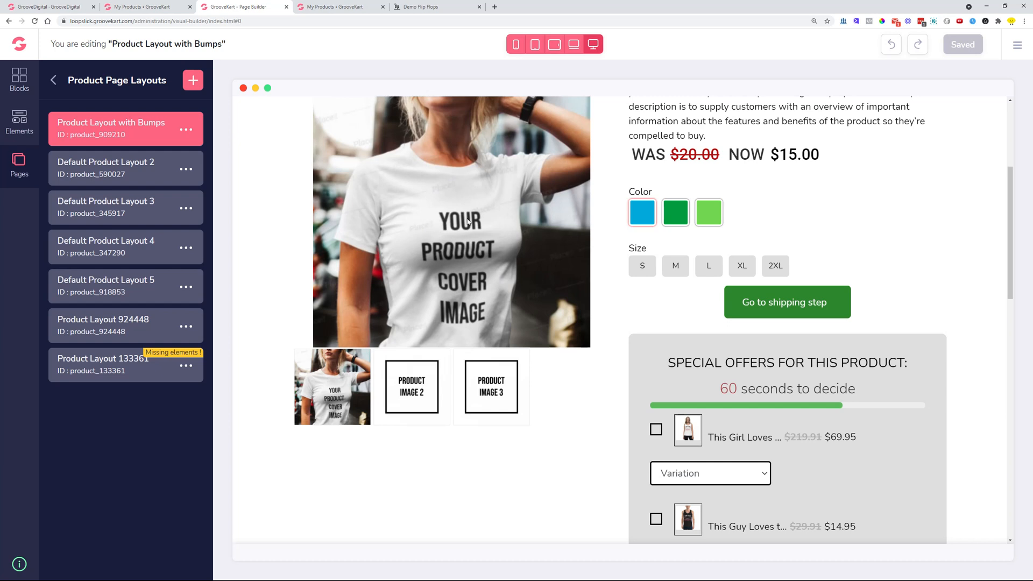
{"action": "mouse_move", "coordinate": [499, 282]}
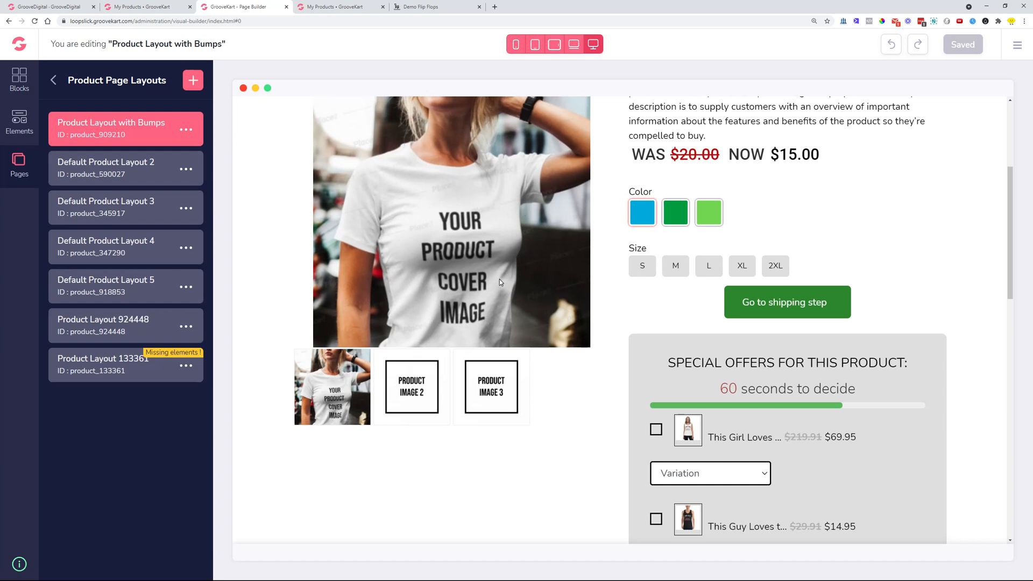
{"action": "mouse_move", "coordinate": [556, 387]}
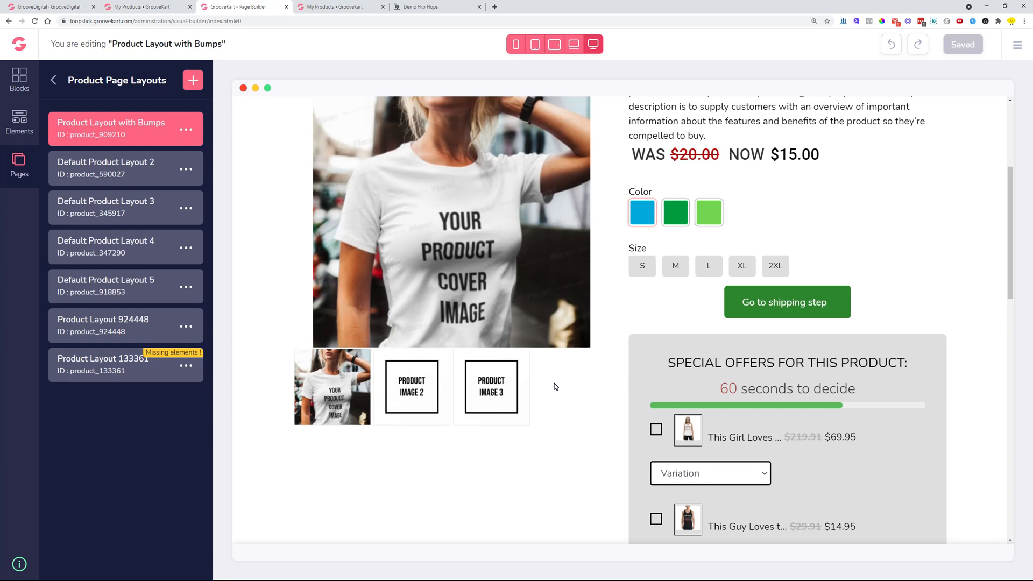
{"action": "mouse_move", "coordinate": [607, 412]}
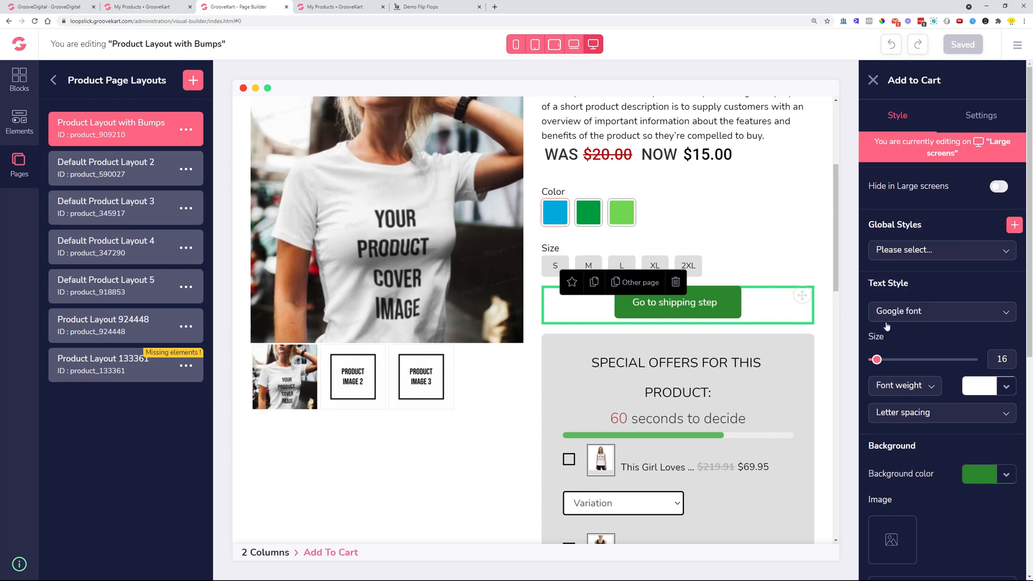
{"action": "scroll", "scroll_direction": "down", "scroll_amount": 3}
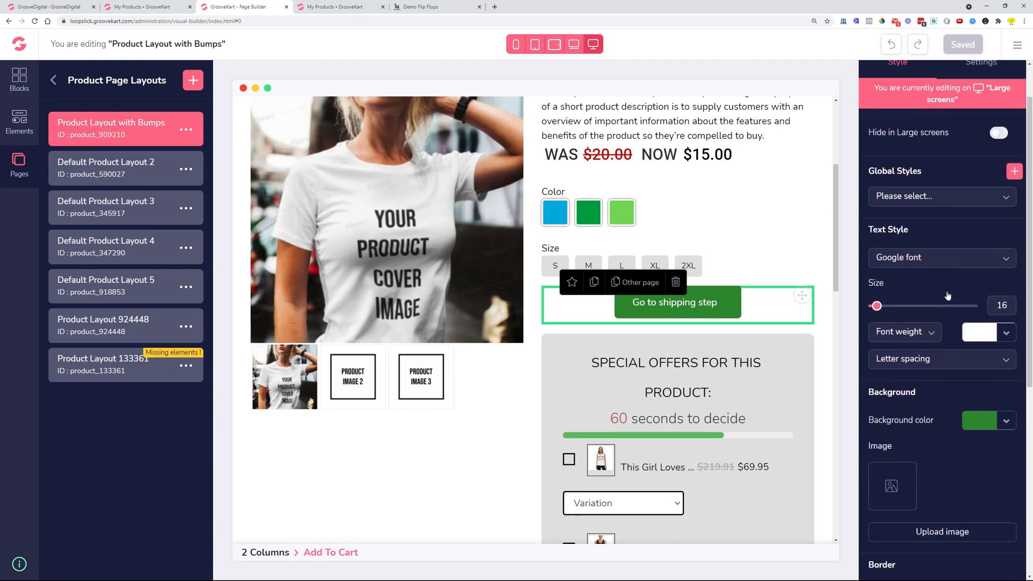
{"action": "scroll", "scroll_direction": "down", "scroll_amount": 3}
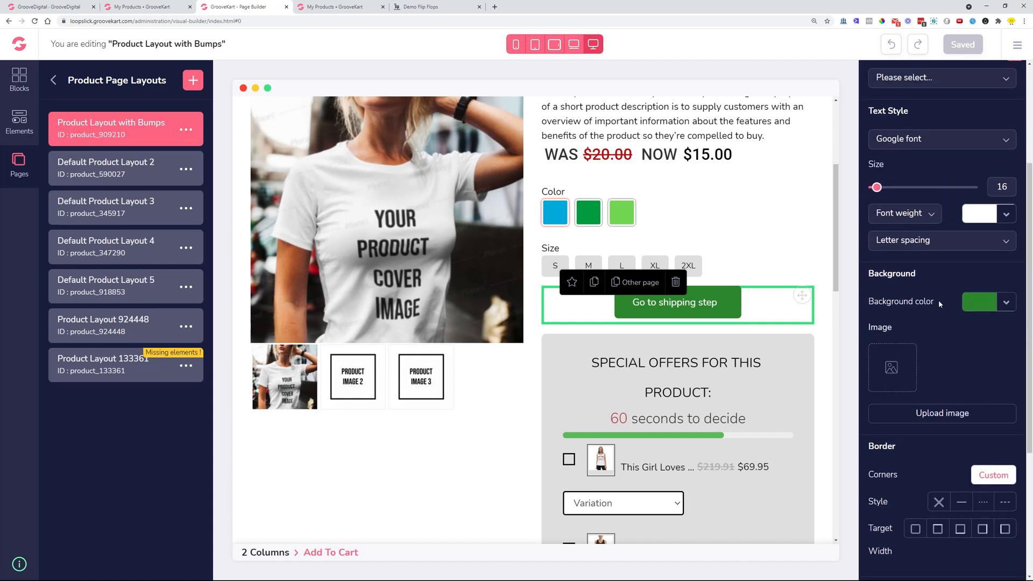
{"action": "mouse_move", "coordinate": [512, 400]}
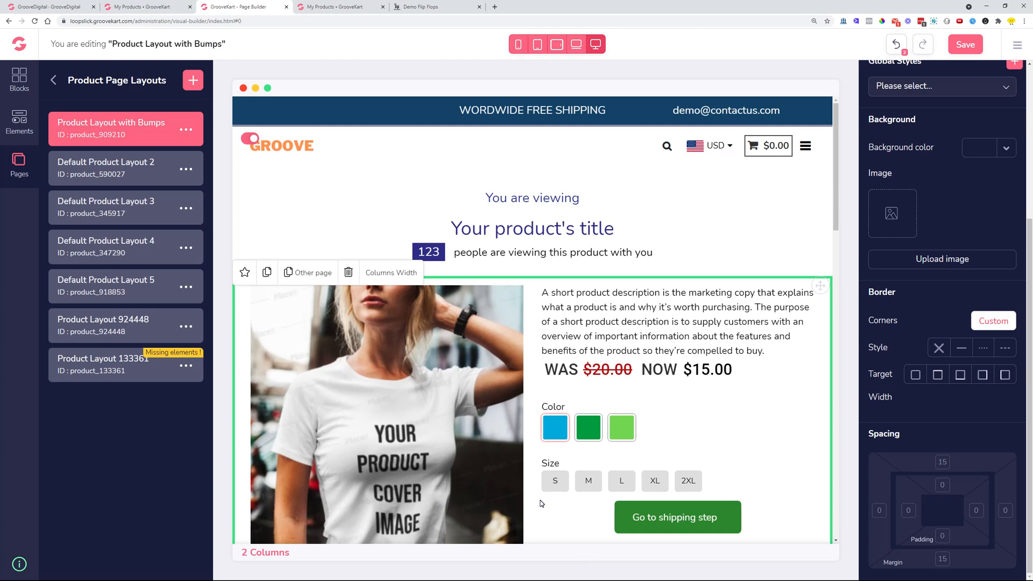
{"action": "mouse_move", "coordinate": [41, 132]}
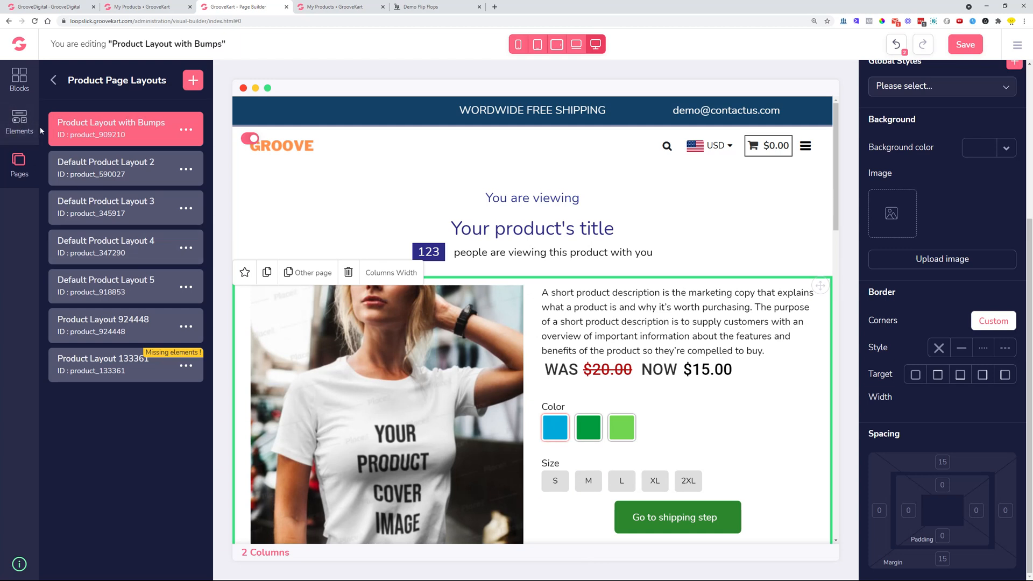
- Add a green Click Here button from the Buttons elements below the product title
{"action": "left_click", "coordinate": [19, 122]}
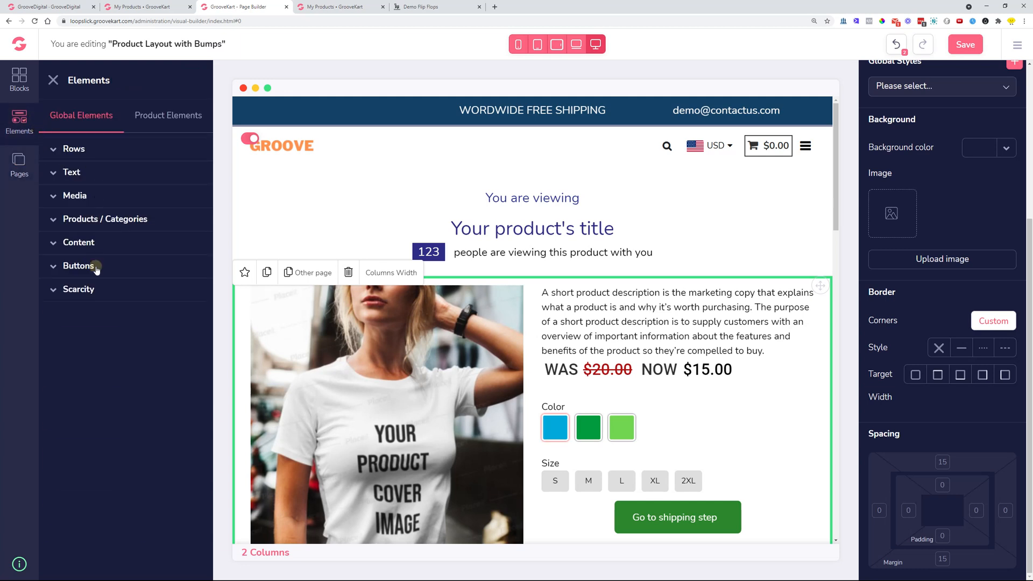
{"action": "left_click", "coordinate": [77, 265]}
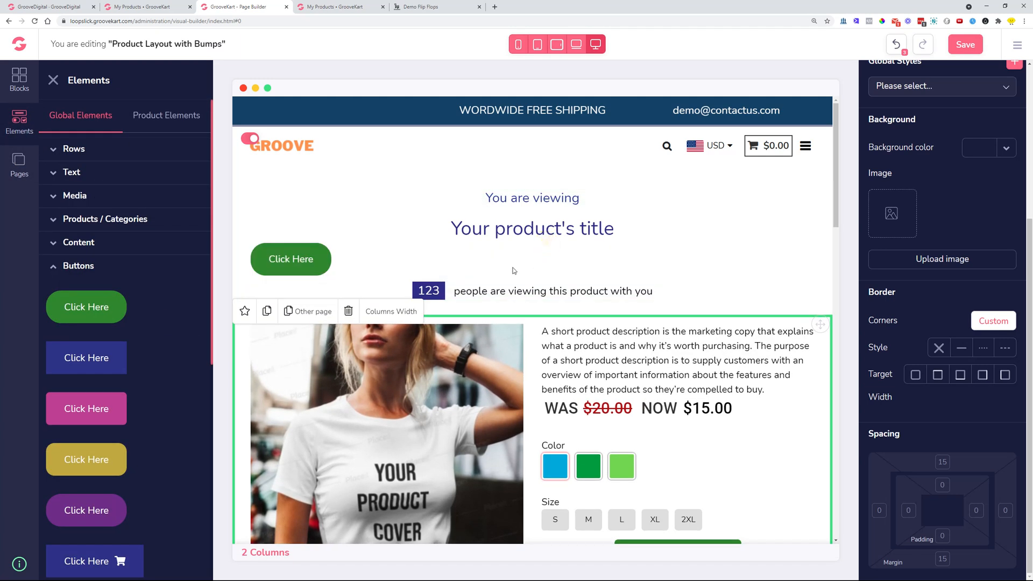
{"action": "left_click", "coordinate": [290, 259]}
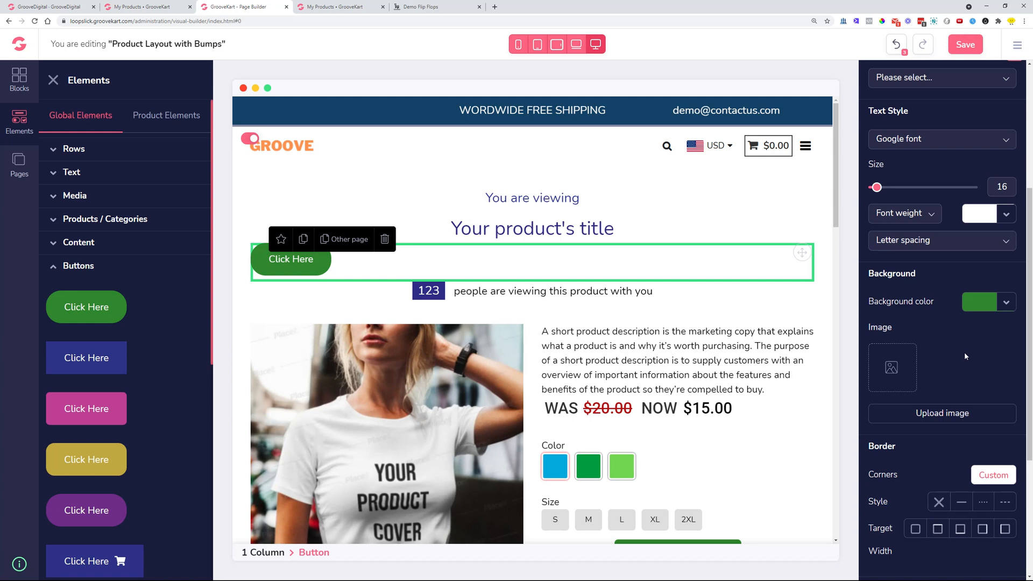
{"action": "scroll", "scroll_direction": "up", "scroll_amount": 3}
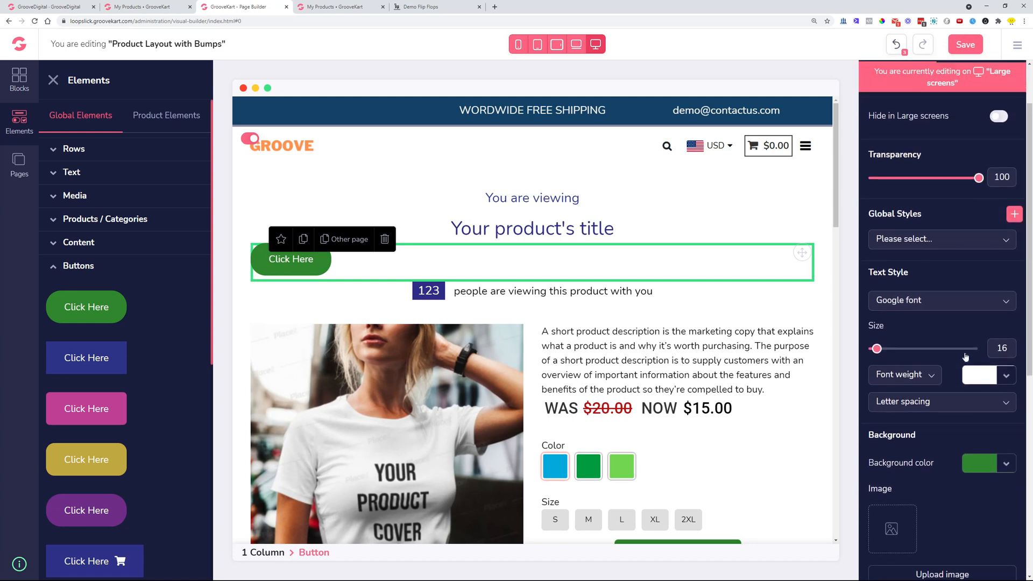
- Give the button the Flash animation from its Settings animation list
{"action": "left_click", "coordinate": [985, 115]}
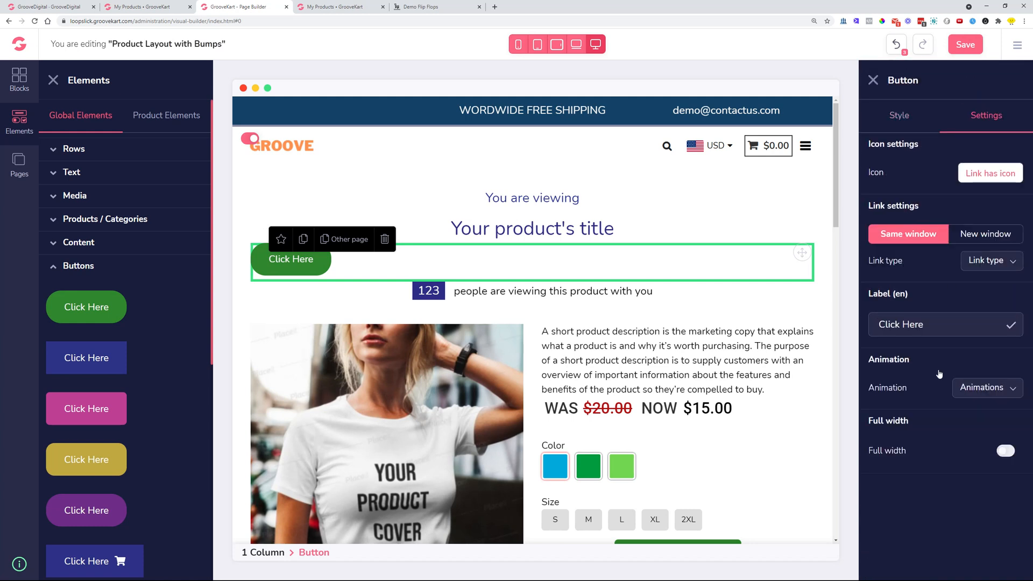
{"action": "left_click", "coordinate": [987, 388]}
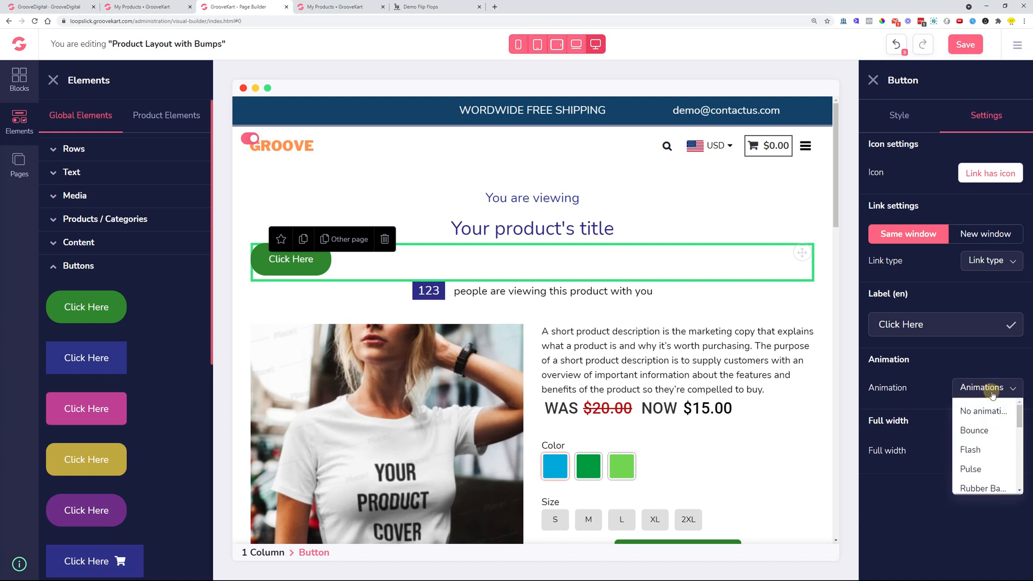
{"action": "left_click", "coordinate": [969, 449]}
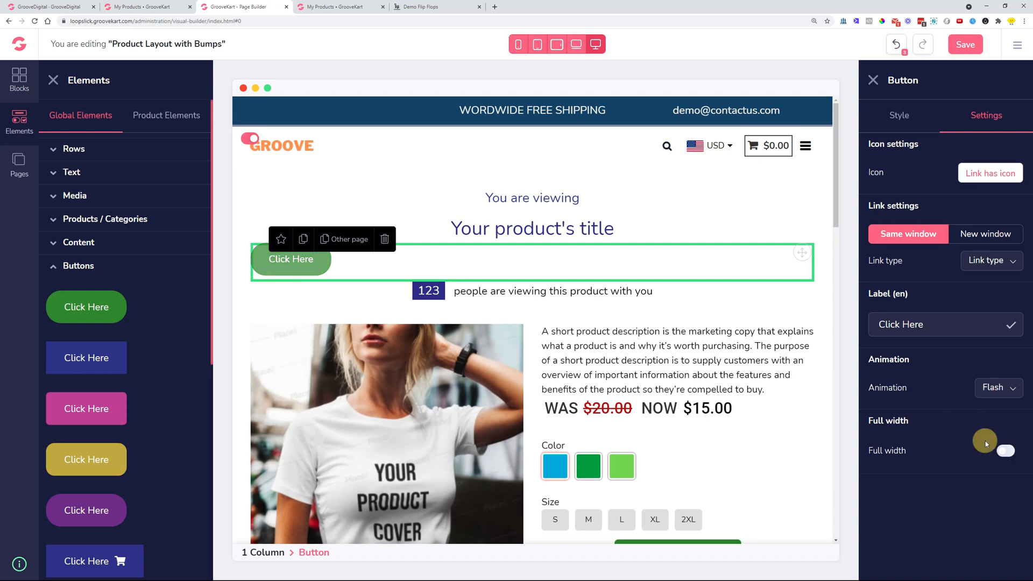
{"action": "left_click", "coordinate": [996, 387]}
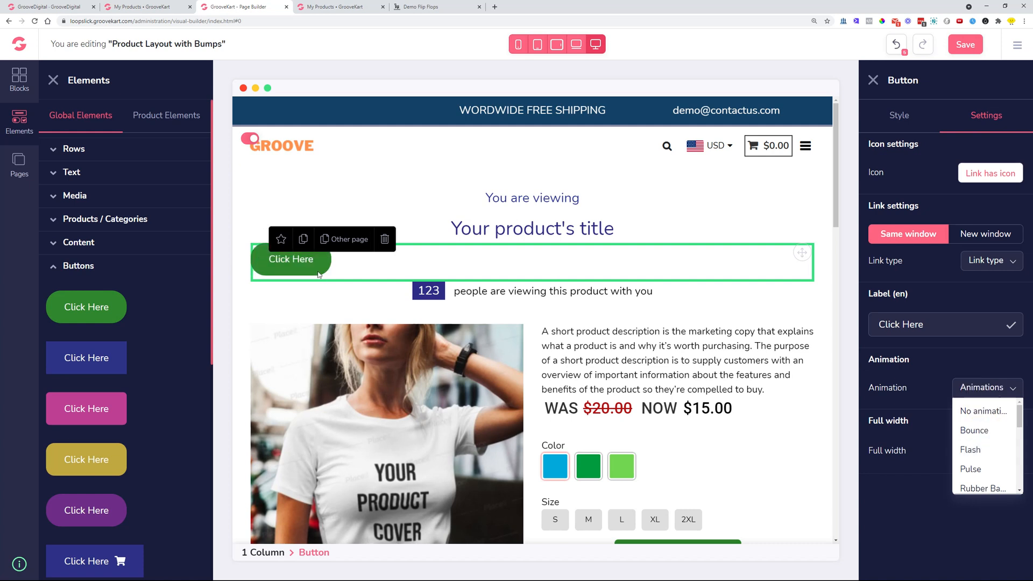
{"action": "mouse_move", "coordinate": [943, 378]}
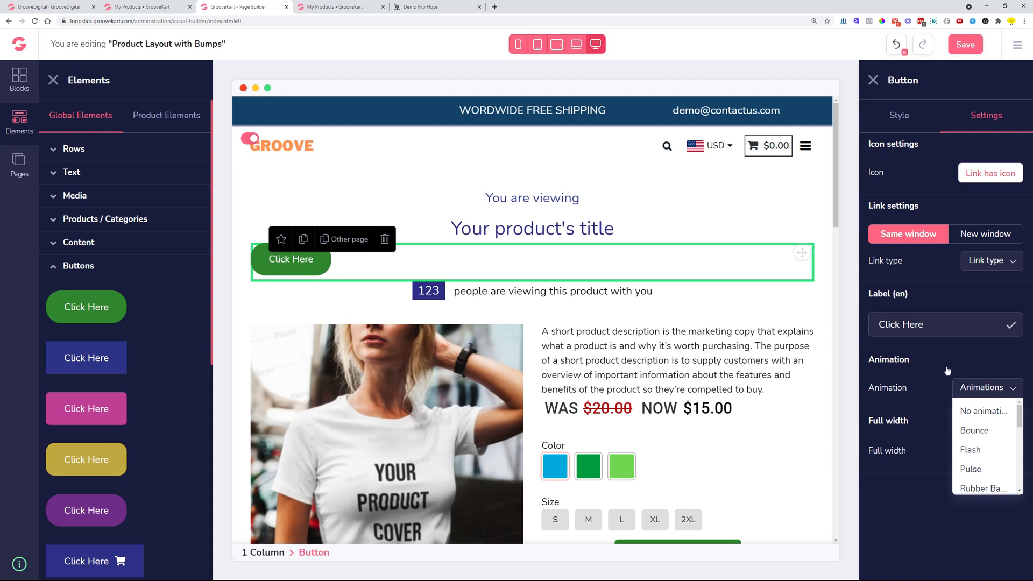
{"action": "mouse_move", "coordinate": [946, 369]}
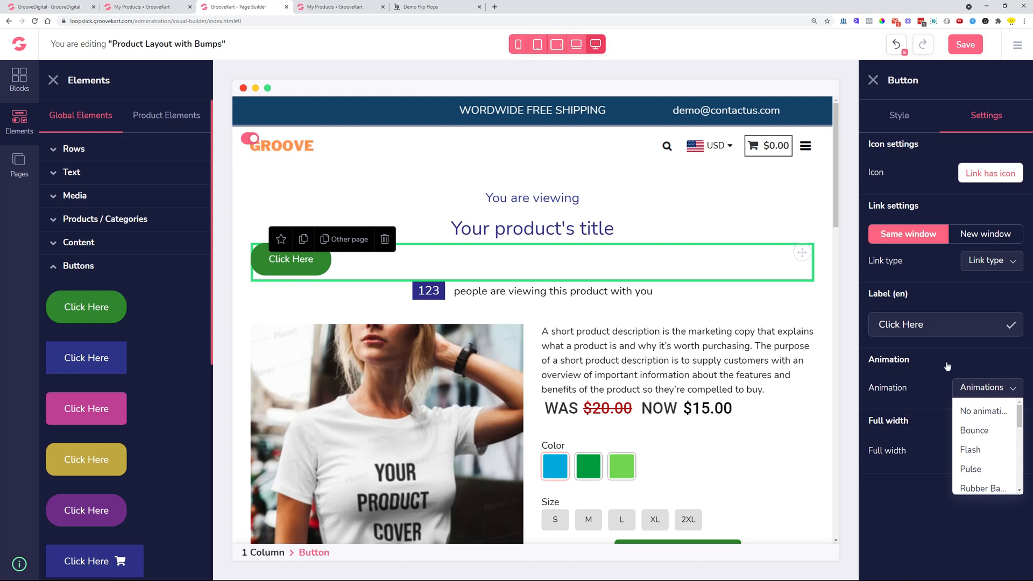
{"action": "mouse_move", "coordinate": [834, 354]}
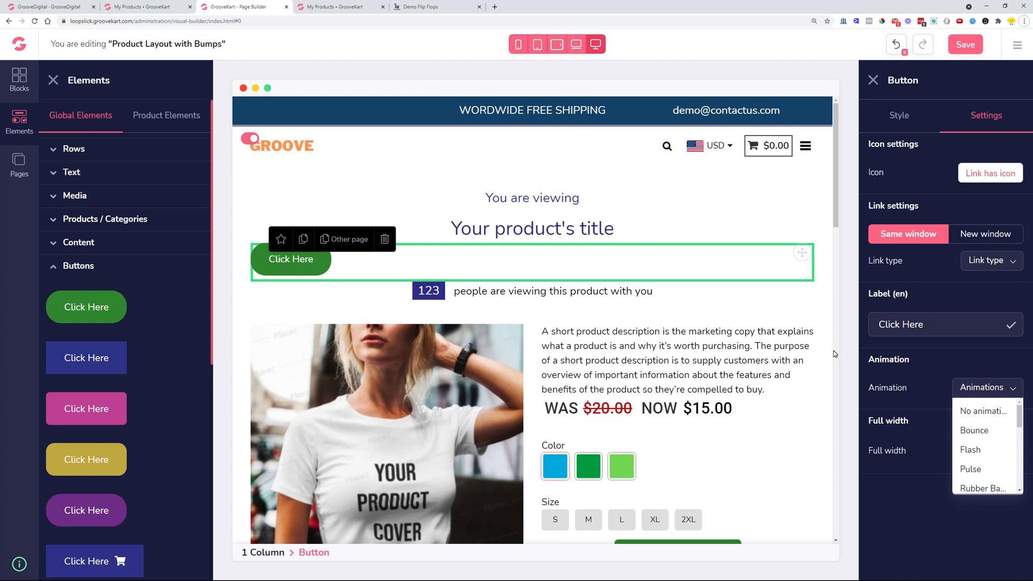
{"action": "mouse_move", "coordinate": [491, 152]}
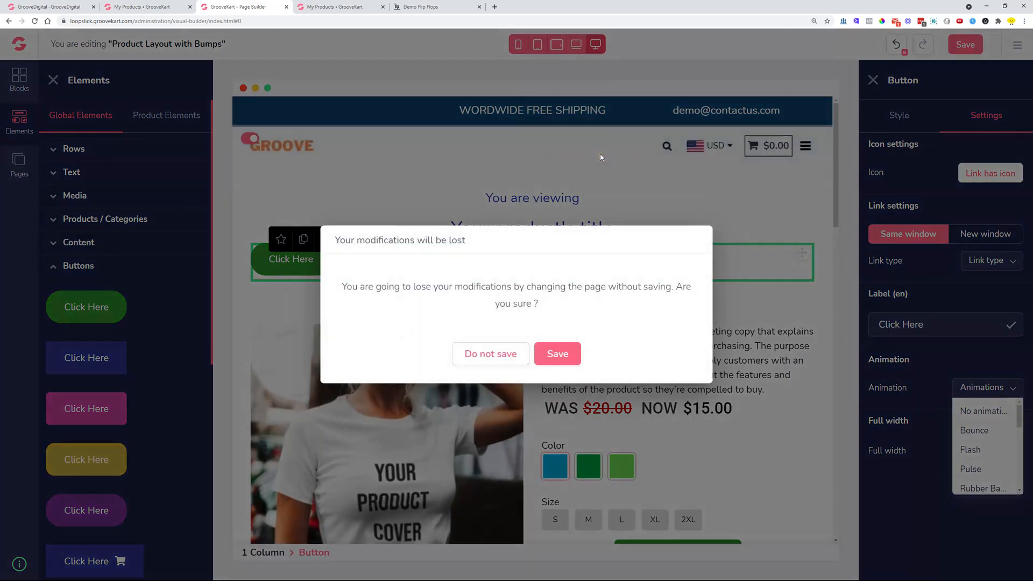
- Load the Flyout Cart layout and browse its Flyout Cart Elements
{"action": "left_click", "coordinate": [491, 354]}
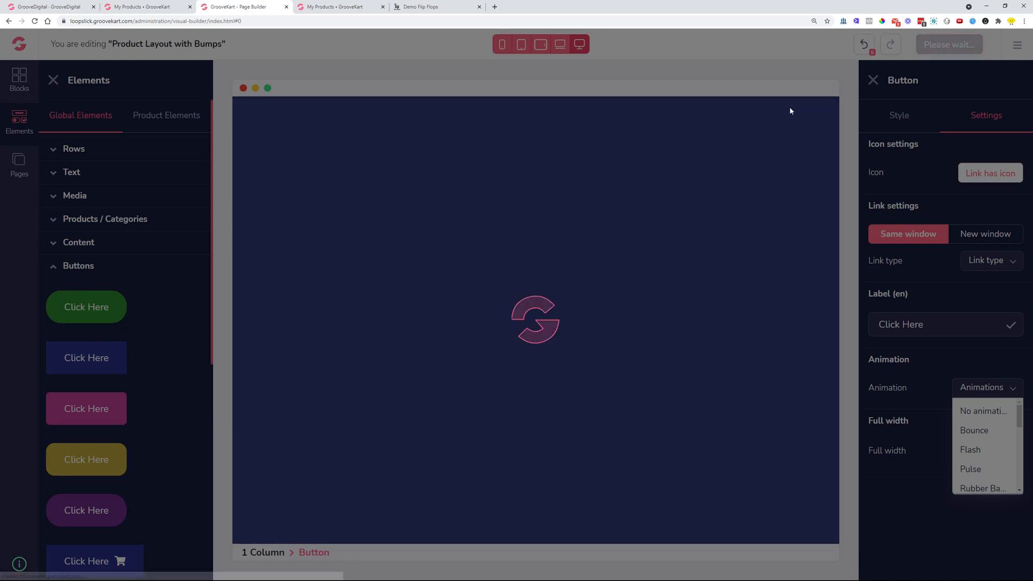
{"action": "left_click", "coordinate": [873, 79]}
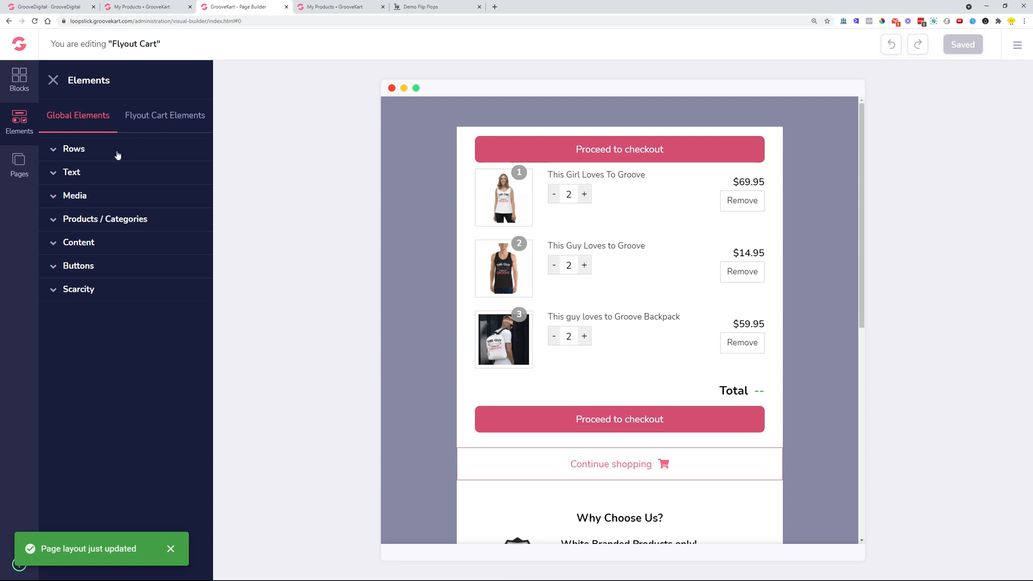
{"action": "left_click", "coordinate": [165, 115]}
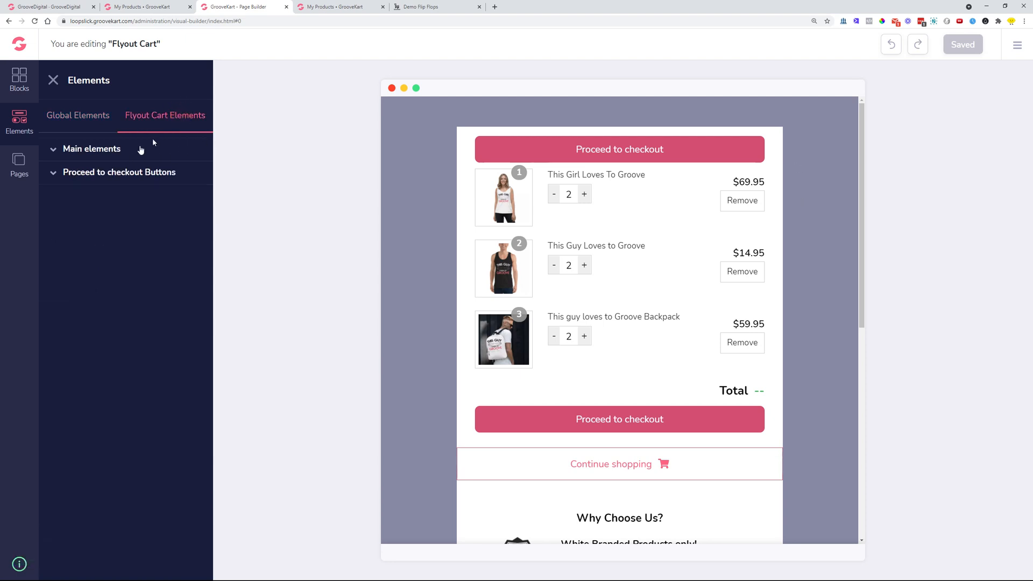
{"action": "left_click", "coordinate": [91, 148]}
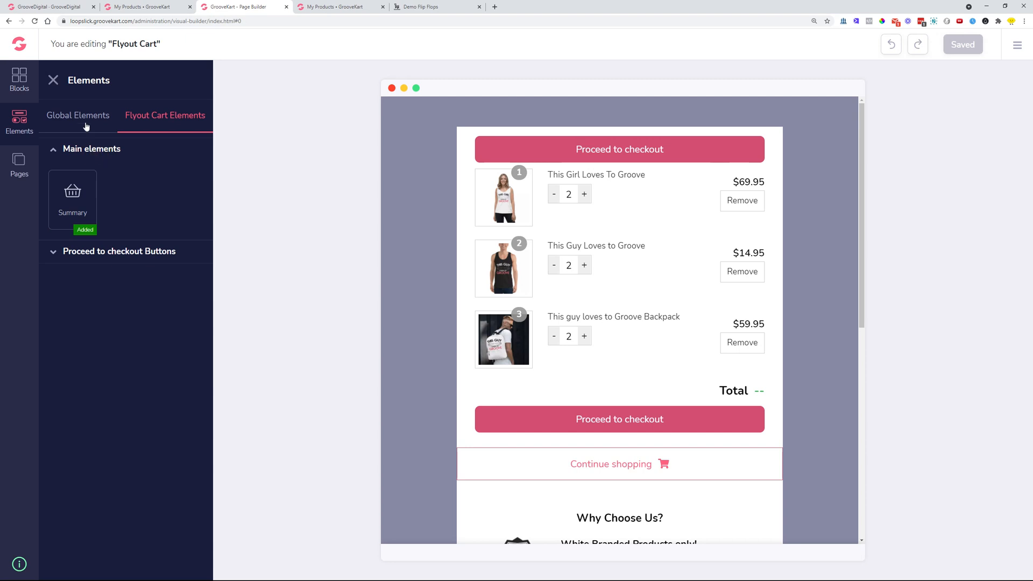
- Browse Global Elements (Content, Scarcity) and add a progress bar above Proceed to checkout
{"action": "left_click", "coordinate": [78, 115]}
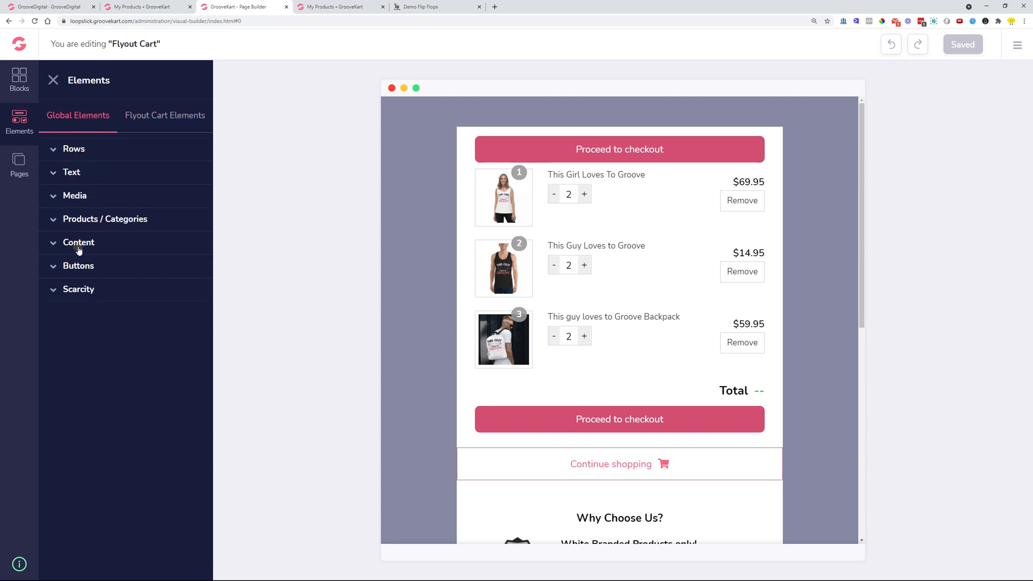
{"action": "left_click", "coordinate": [79, 242]}
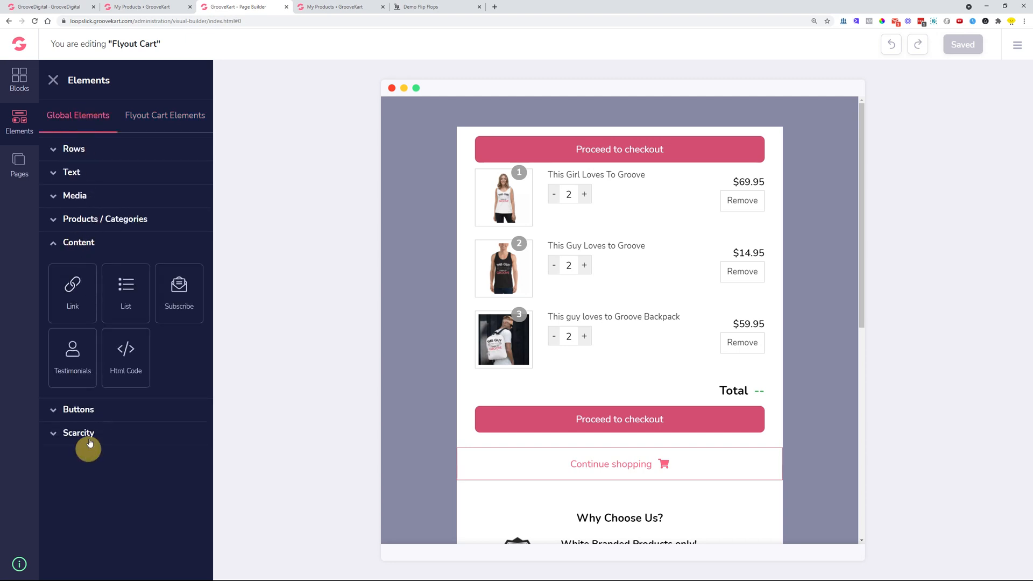
{"action": "left_click", "coordinate": [78, 432]}
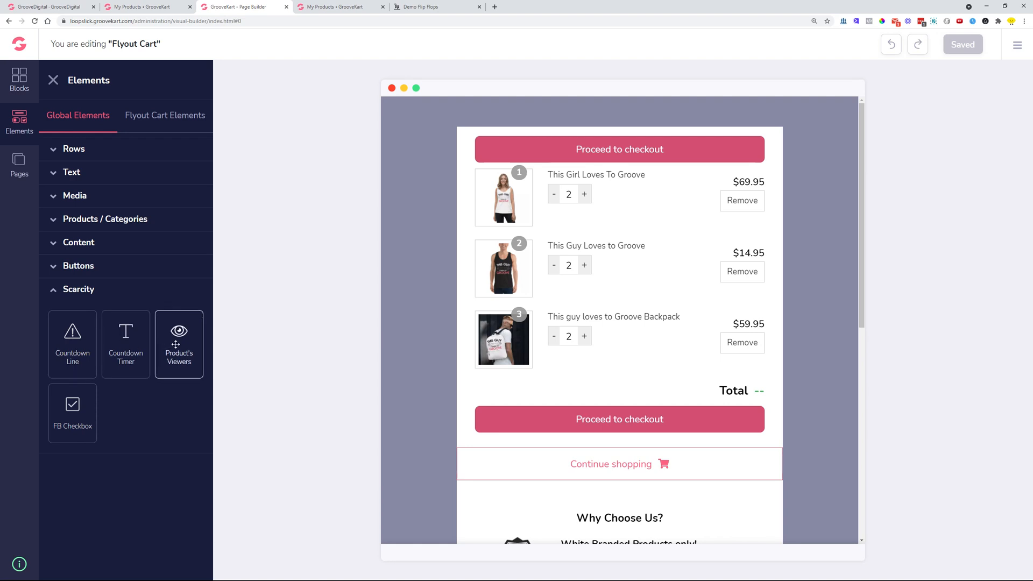
{"action": "mouse_move", "coordinate": [72, 344]}
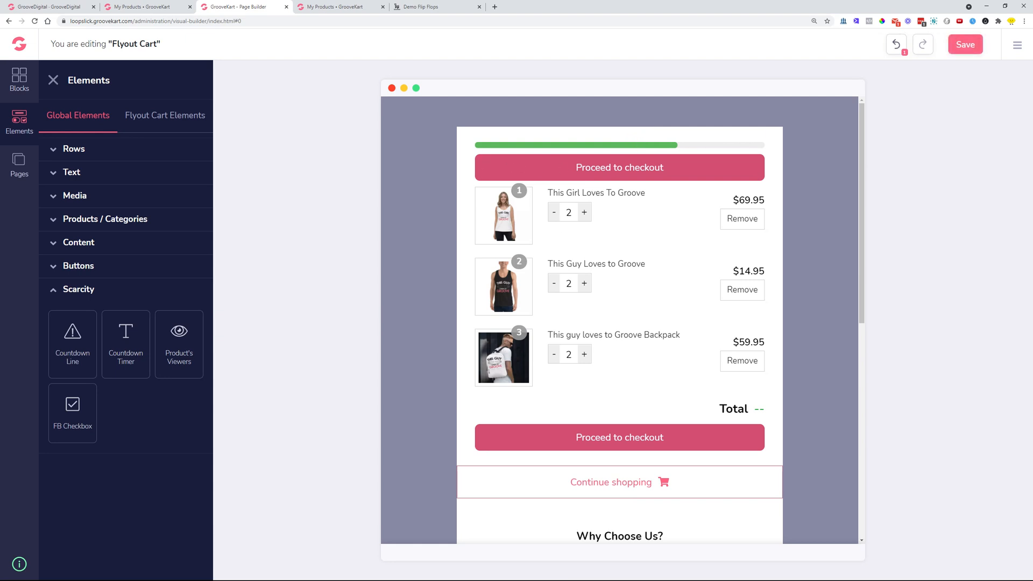
{"action": "mouse_move", "coordinate": [378, 312]}
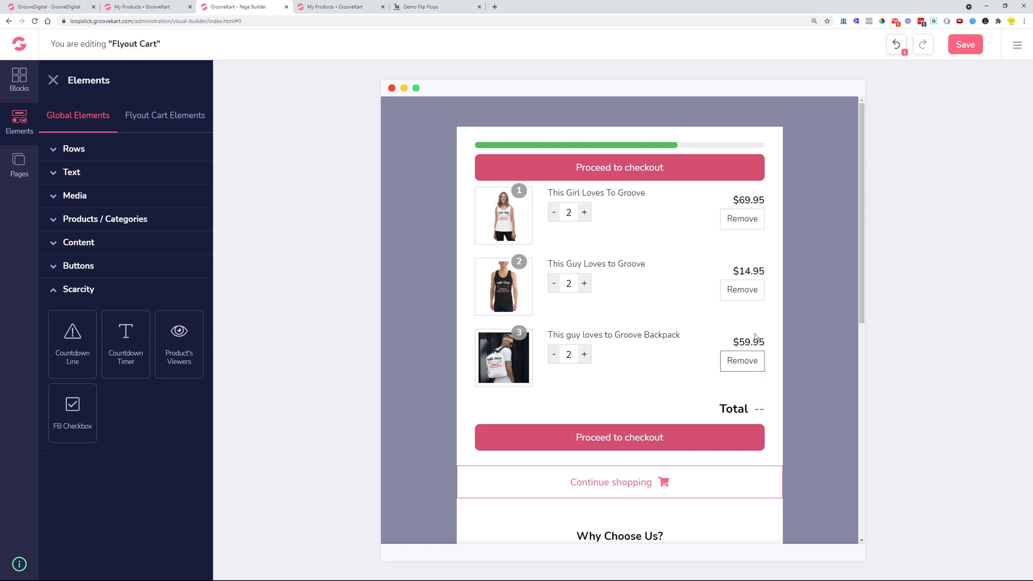
{"action": "mouse_move", "coordinate": [952, 299]}
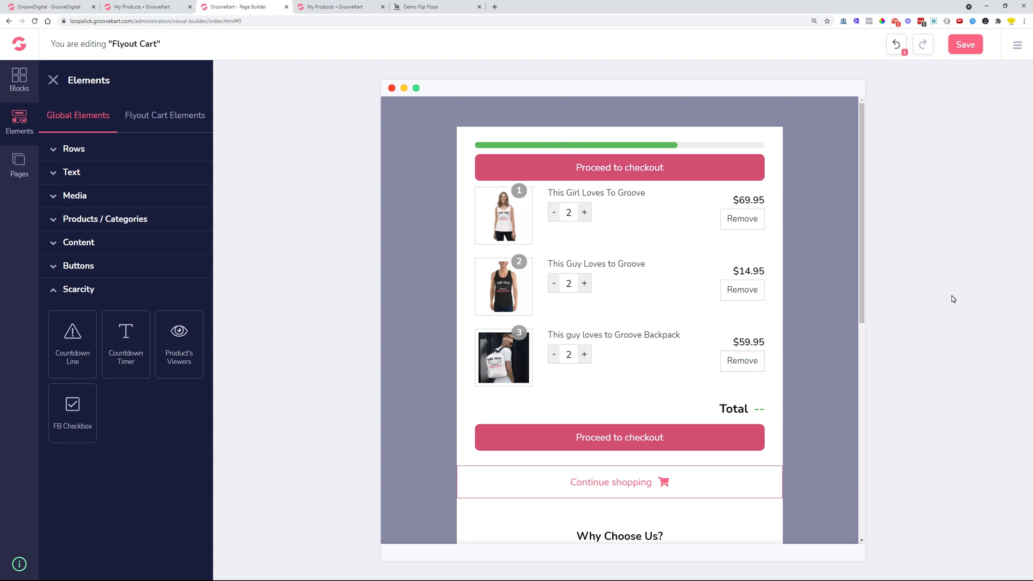
{"action": "mouse_move", "coordinate": [991, 353]}
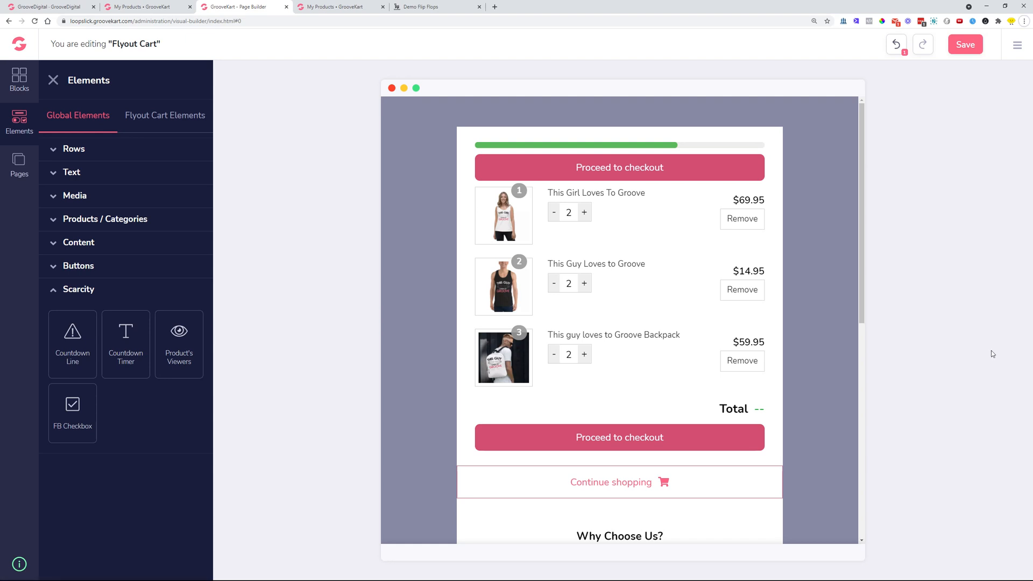
{"action": "left_click", "coordinate": [20, 162]}
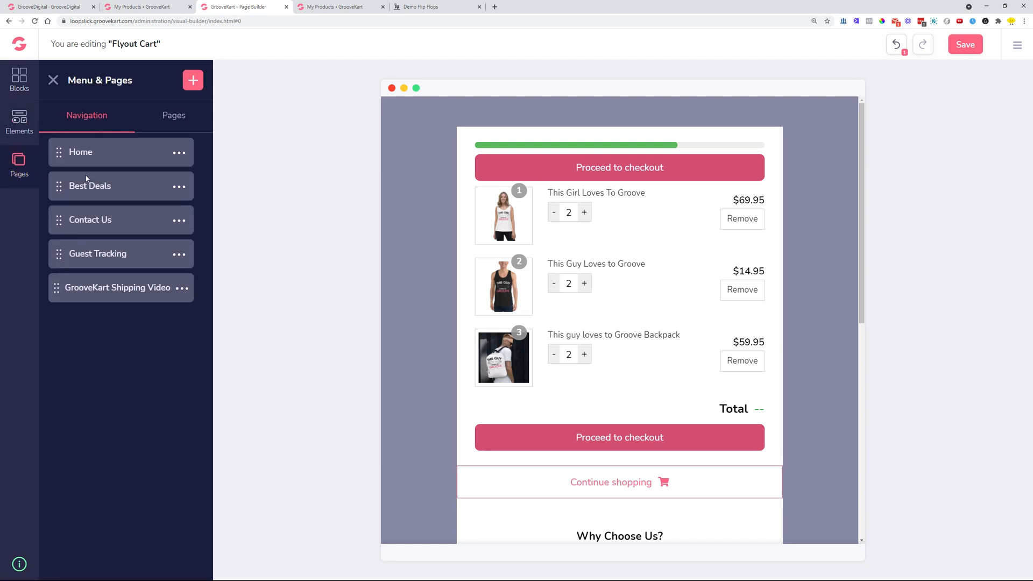
- Load the Homepage and locate the Weekly Clearance banner's Image style settings
{"action": "left_click", "coordinate": [173, 115]}
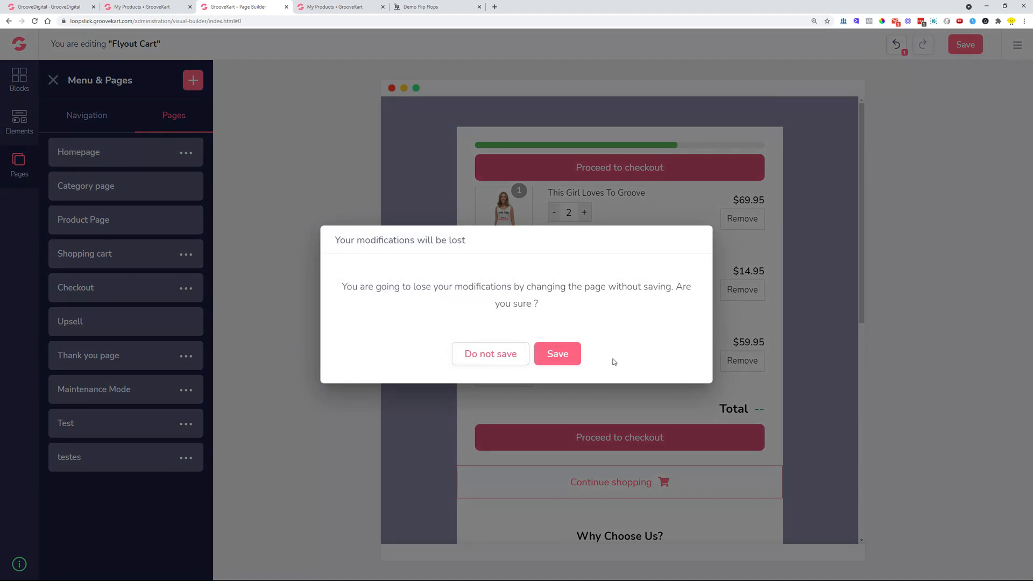
{"action": "left_click", "coordinate": [491, 353]}
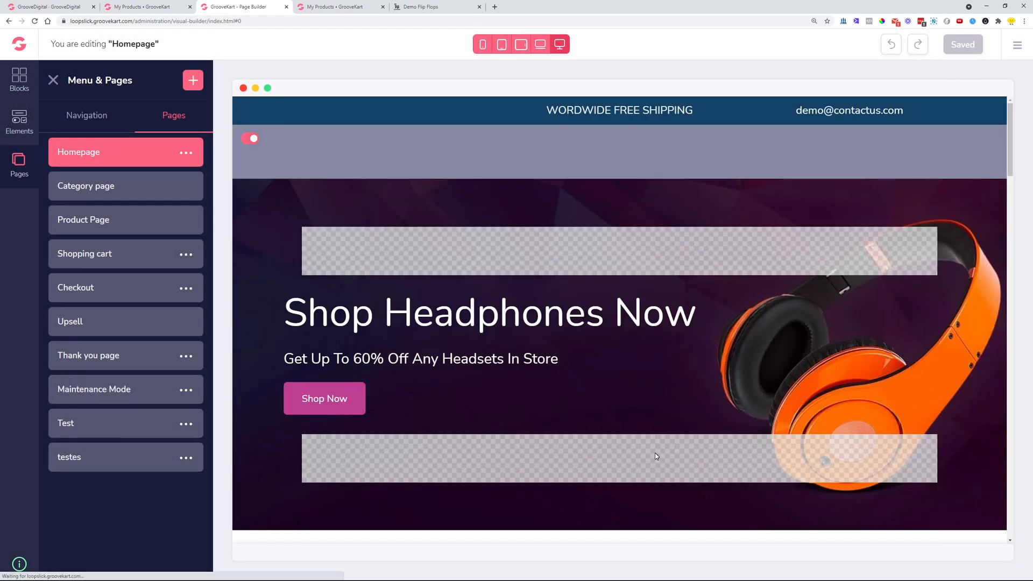
{"action": "scroll", "scroll_direction": "down", "scroll_amount": 3}
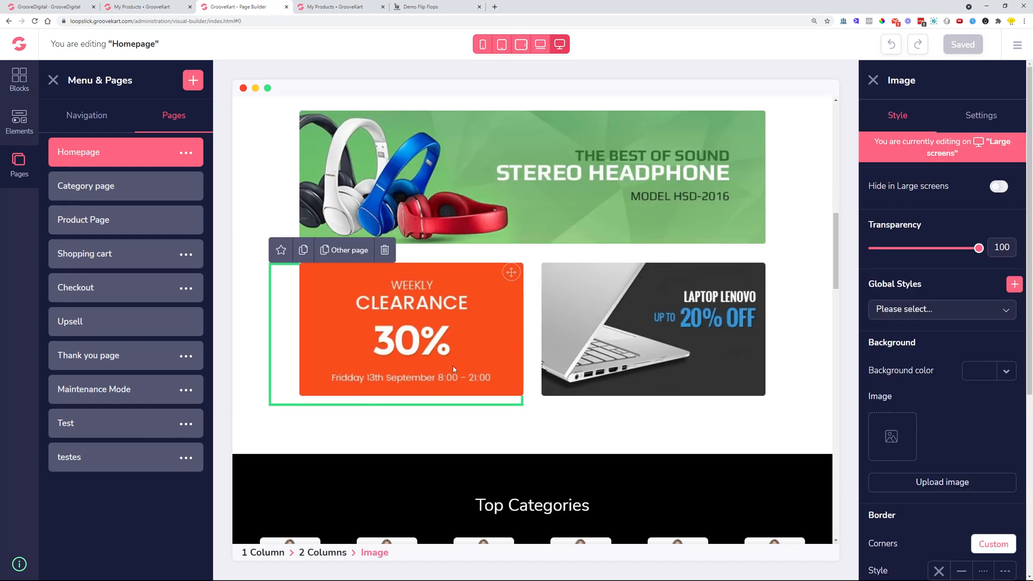
{"action": "mouse_move", "coordinate": [363, 298]}
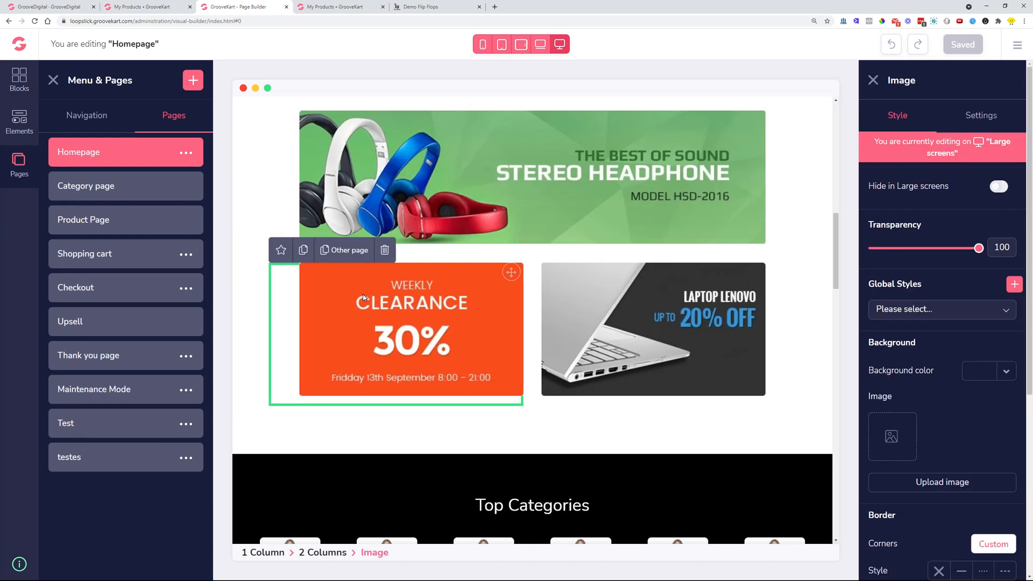
{"action": "scroll", "scroll_direction": "down", "scroll_amount": 3}
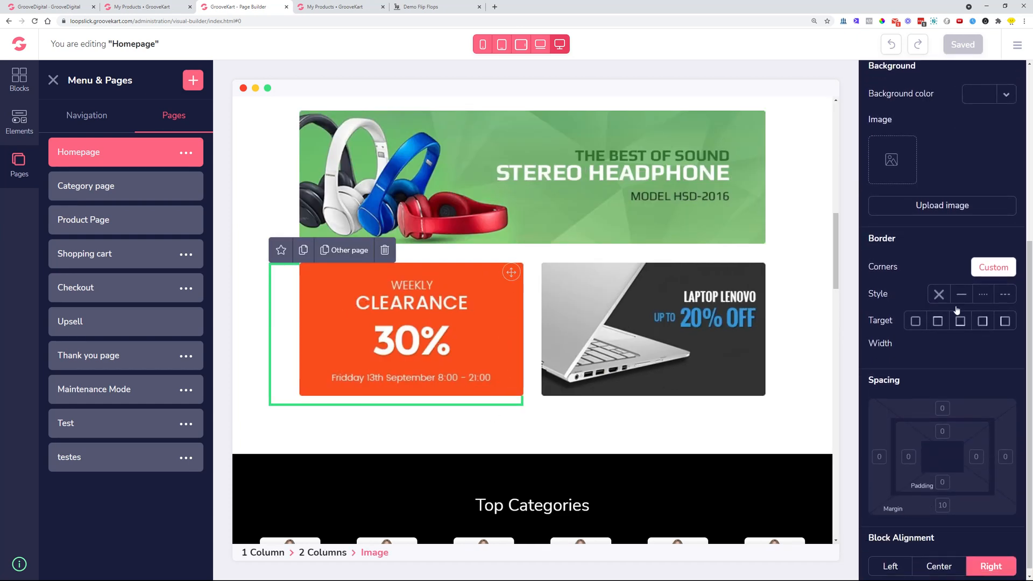
- Centre the clearance banner via Block Alignment and show the global elements list
{"action": "left_click", "coordinate": [938, 566]}
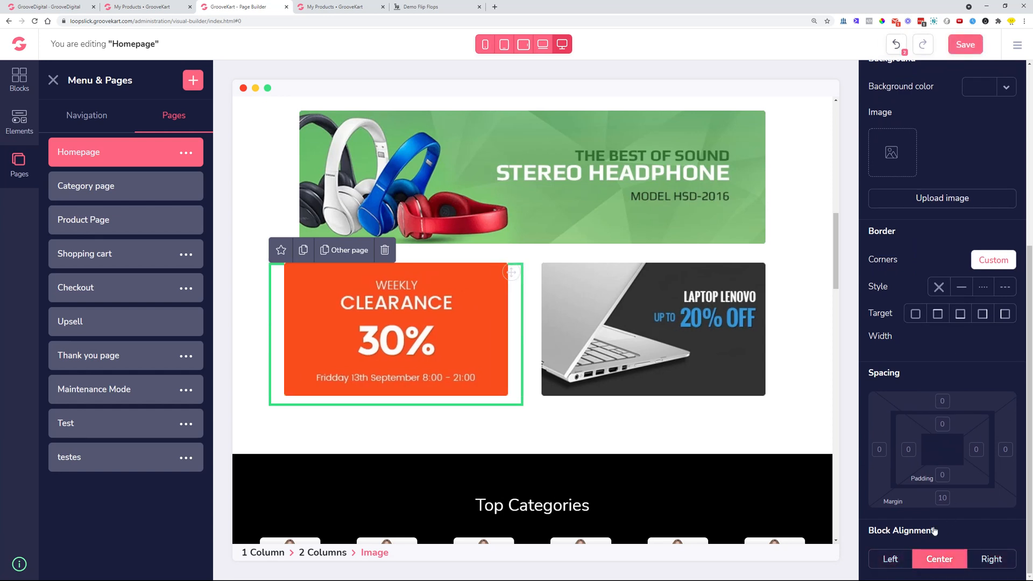
{"action": "mouse_move", "coordinate": [377, 265]}
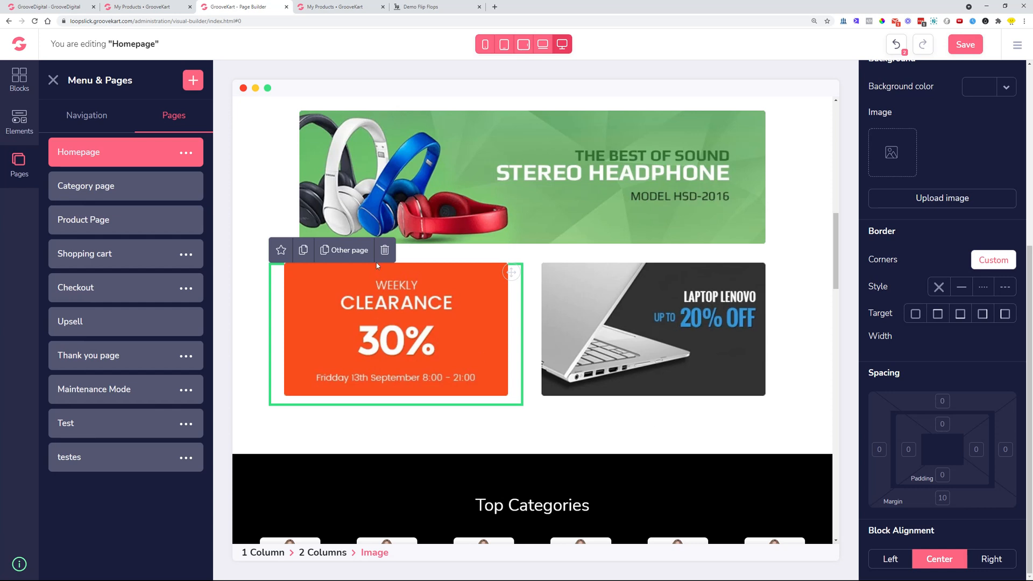
{"action": "mouse_move", "coordinate": [45, 139]}
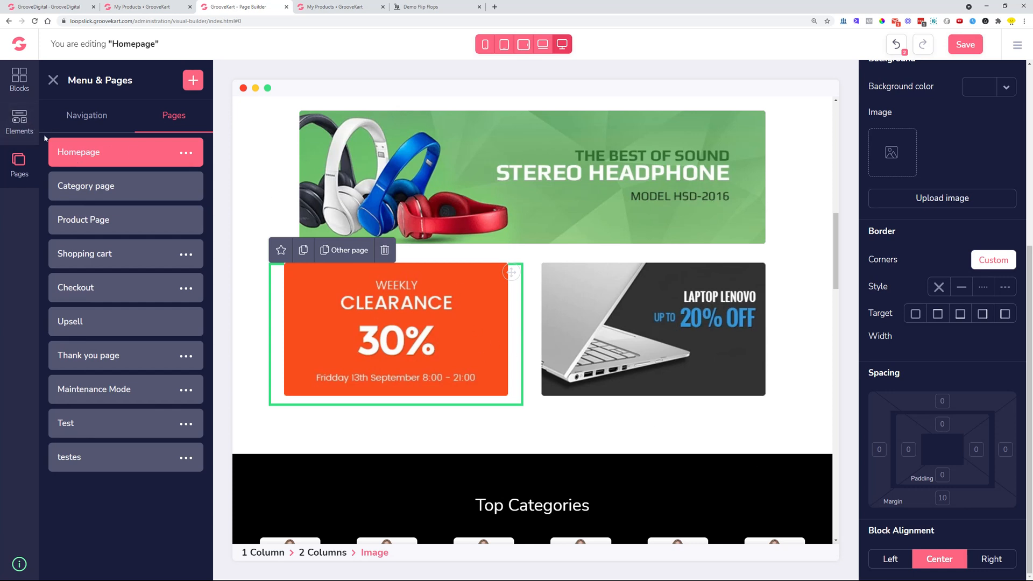
{"action": "left_click", "coordinate": [20, 122]}
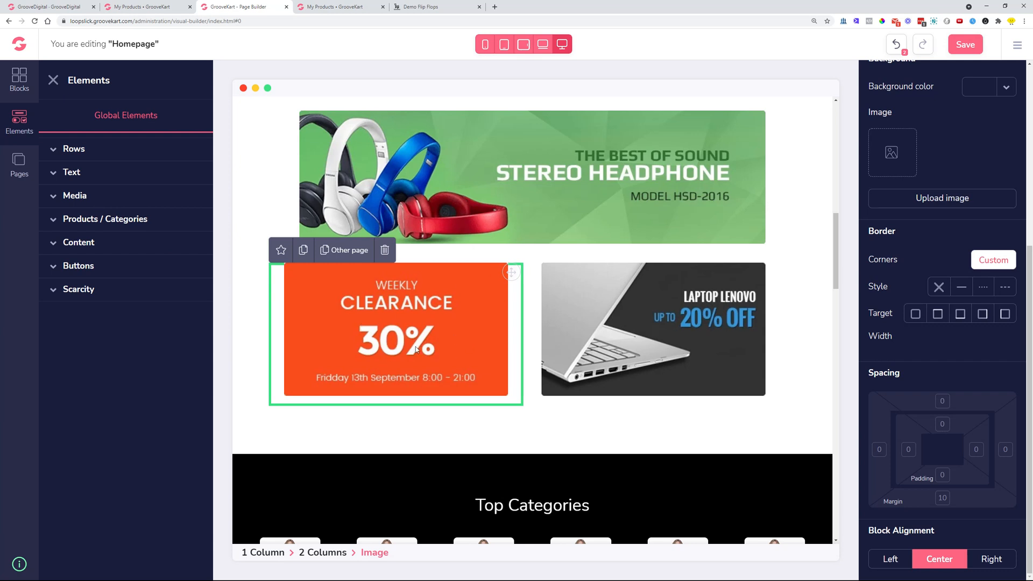
{"action": "mouse_move", "coordinate": [397, 310]}
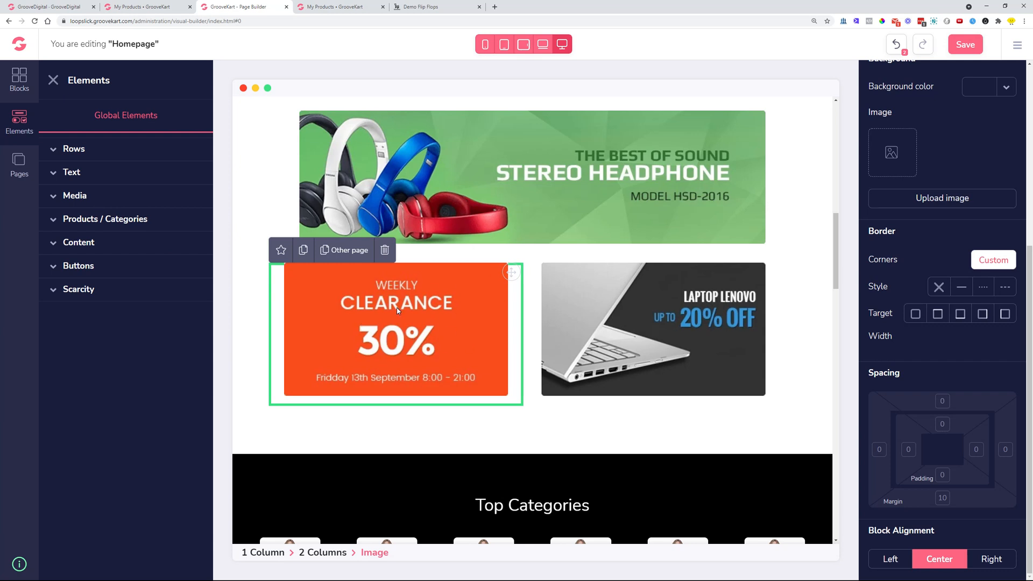
{"action": "mouse_move", "coordinate": [480, 321]}
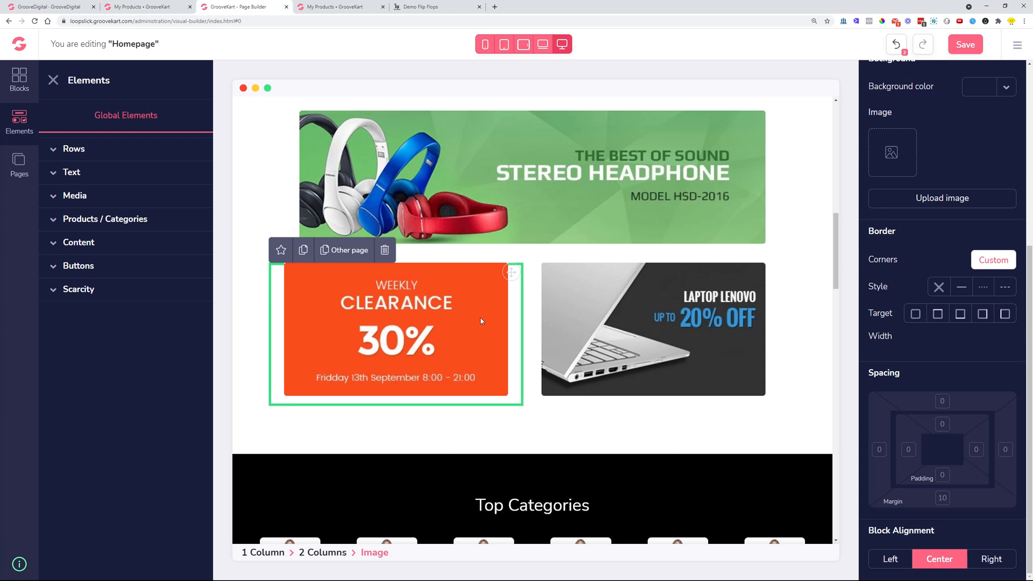
{"action": "mouse_move", "coordinate": [852, 433]}
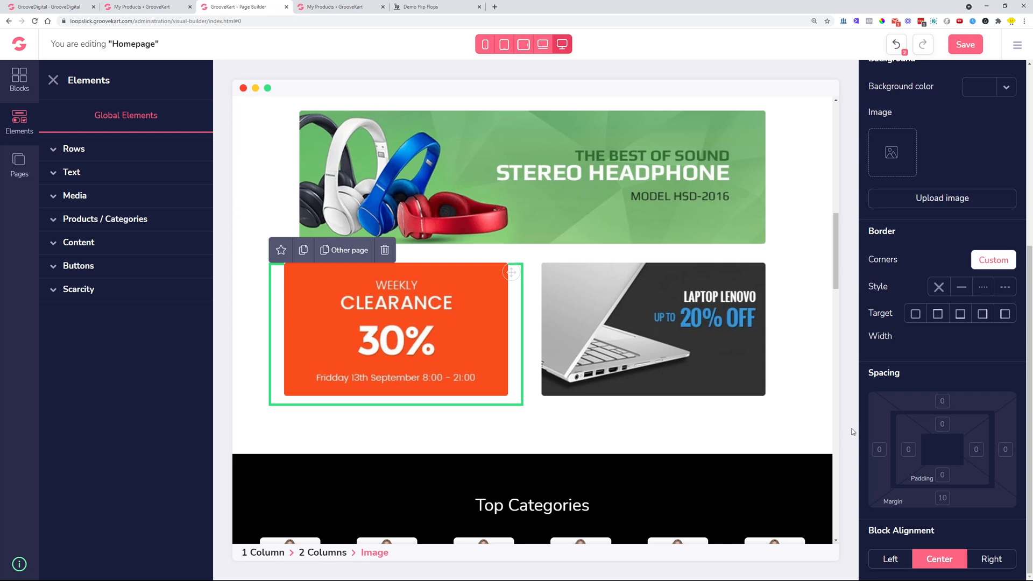
{"action": "left_click", "coordinate": [889, 558]}
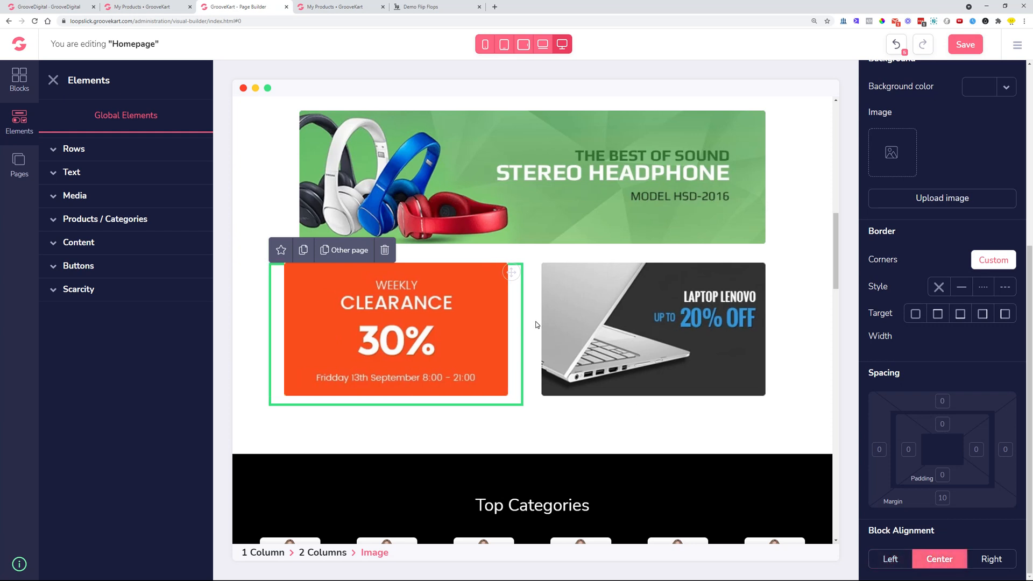
{"action": "mouse_move", "coordinate": [140, 179]}
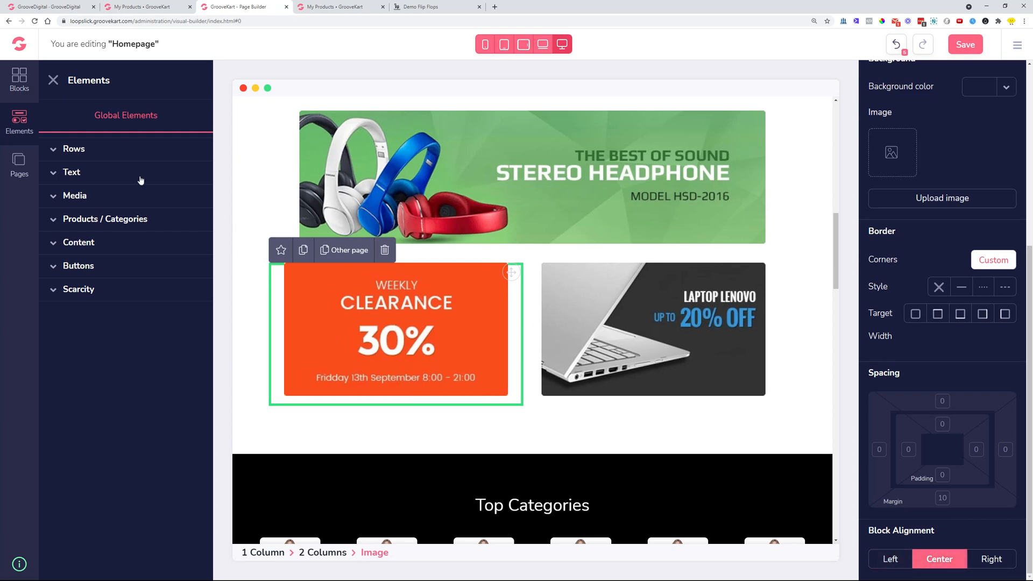
{"action": "mouse_move", "coordinate": [606, 258]}
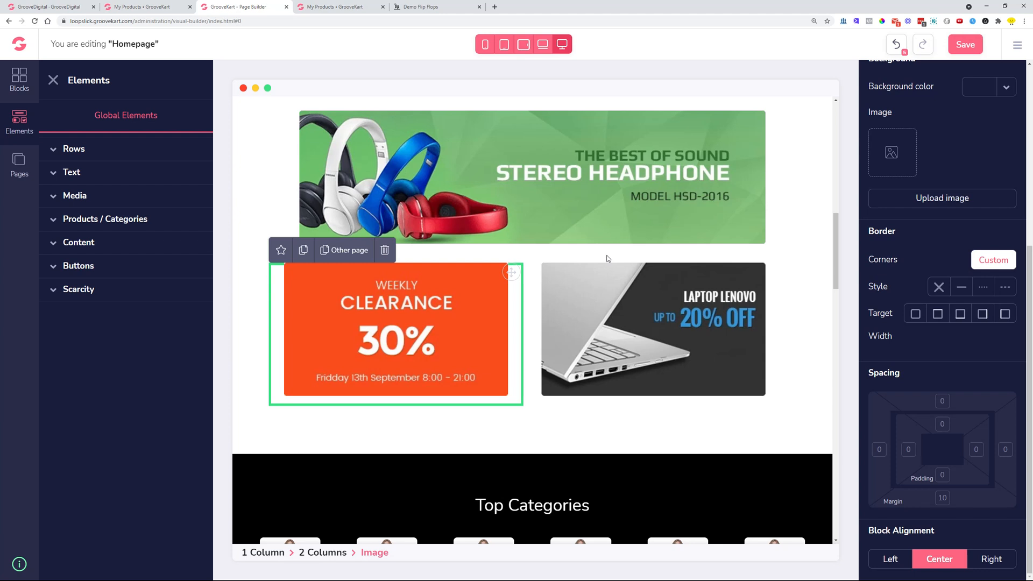
{"action": "mouse_move", "coordinate": [526, 265]}
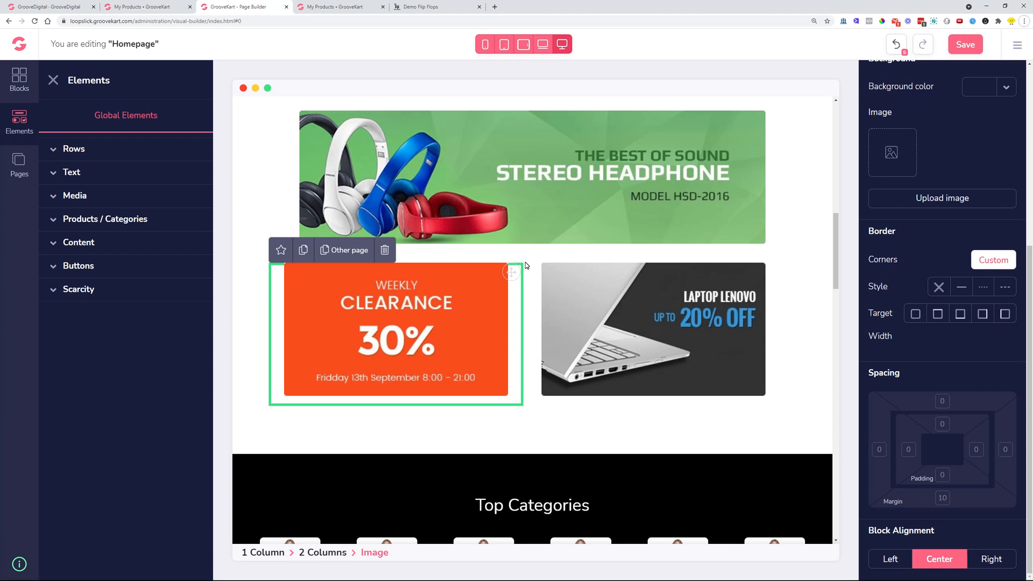
{"action": "mouse_move", "coordinate": [44, 37]}
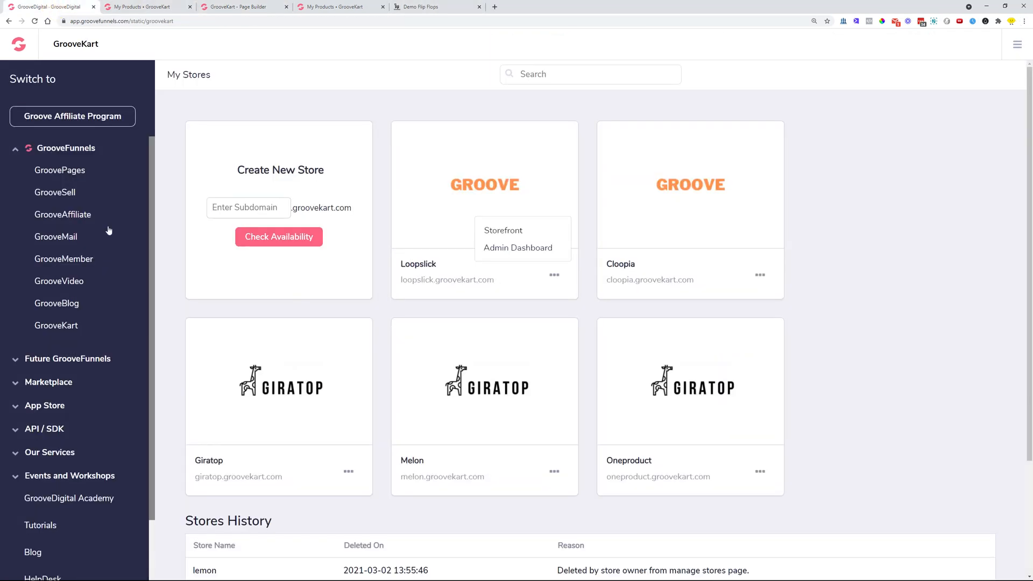
- Reach the App manager via My Products, Settings and Apps, listing the Shopify Migration Tool
{"action": "left_click", "coordinate": [517, 248]}
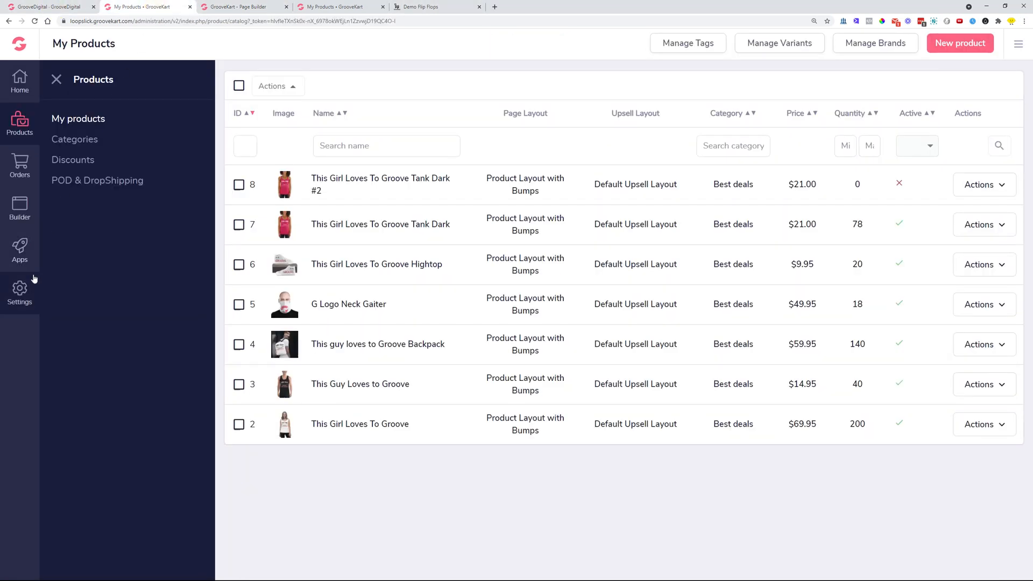
{"action": "left_click", "coordinate": [19, 295]}
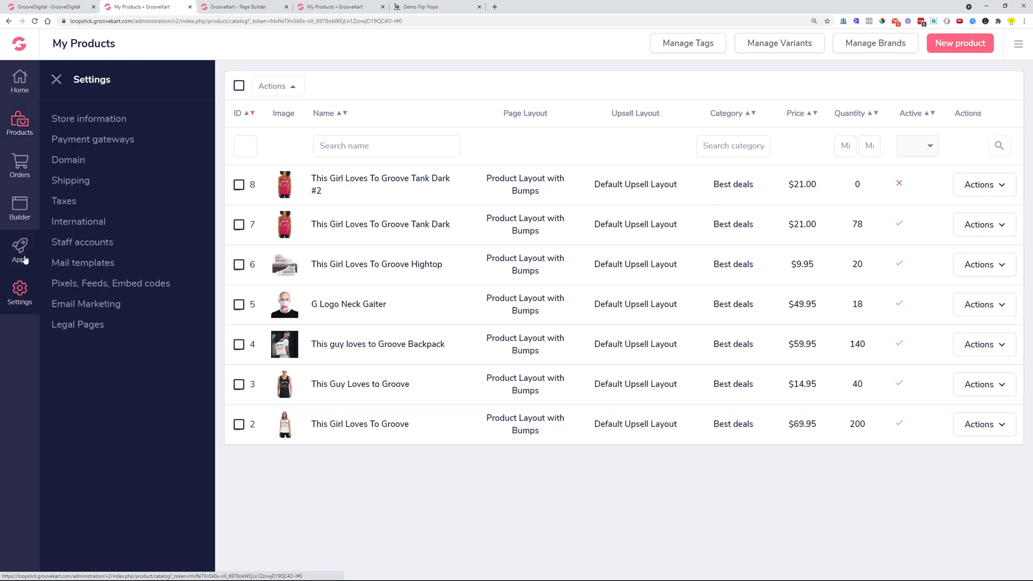
{"action": "left_click", "coordinate": [20, 251]}
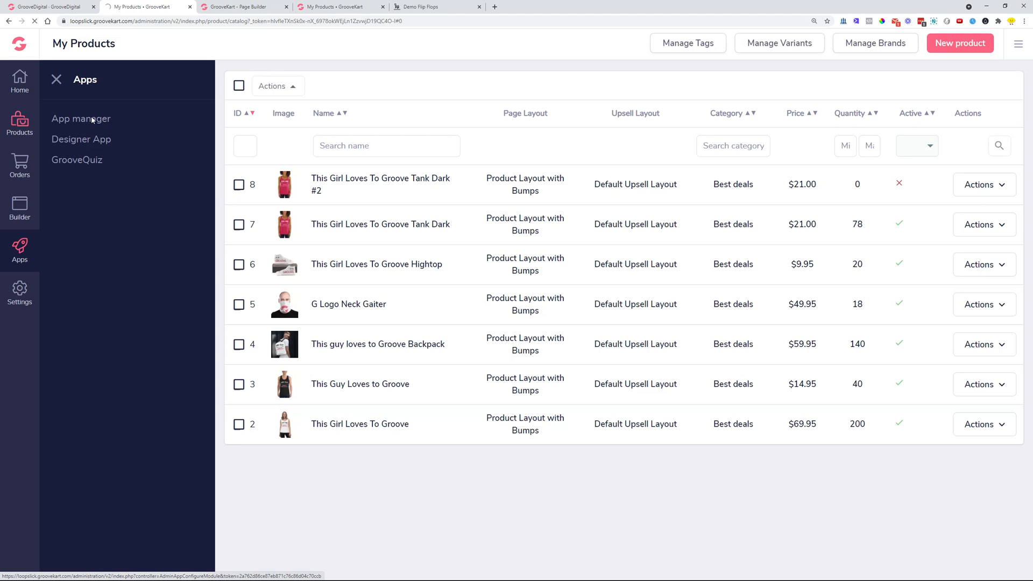
{"action": "left_click", "coordinate": [81, 118]}
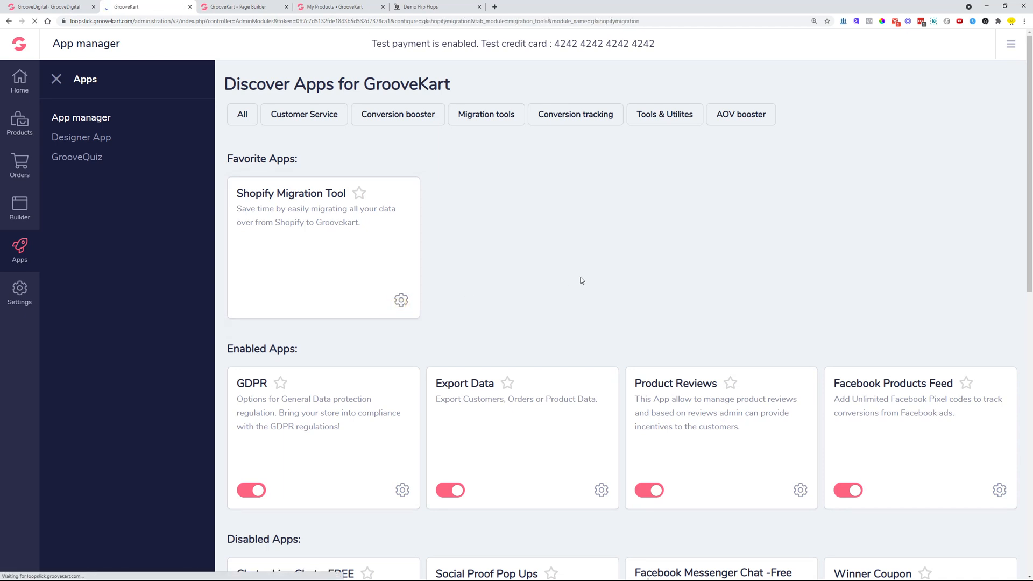
- View the Shopify Migration Tool's connection form, then return to the Analytics dashboard
{"action": "left_click", "coordinate": [400, 300]}
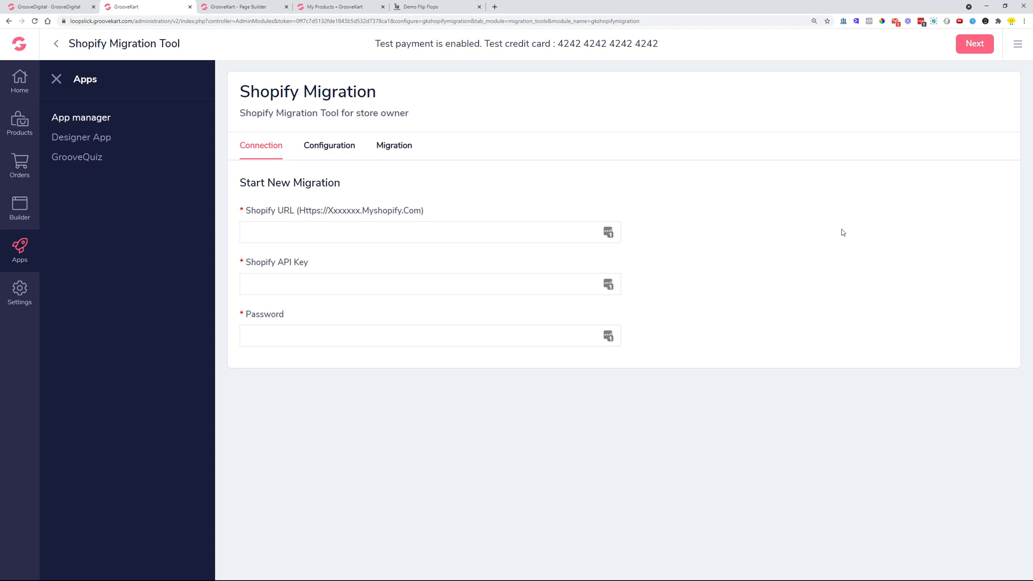
{"action": "mouse_move", "coordinate": [828, 252]}
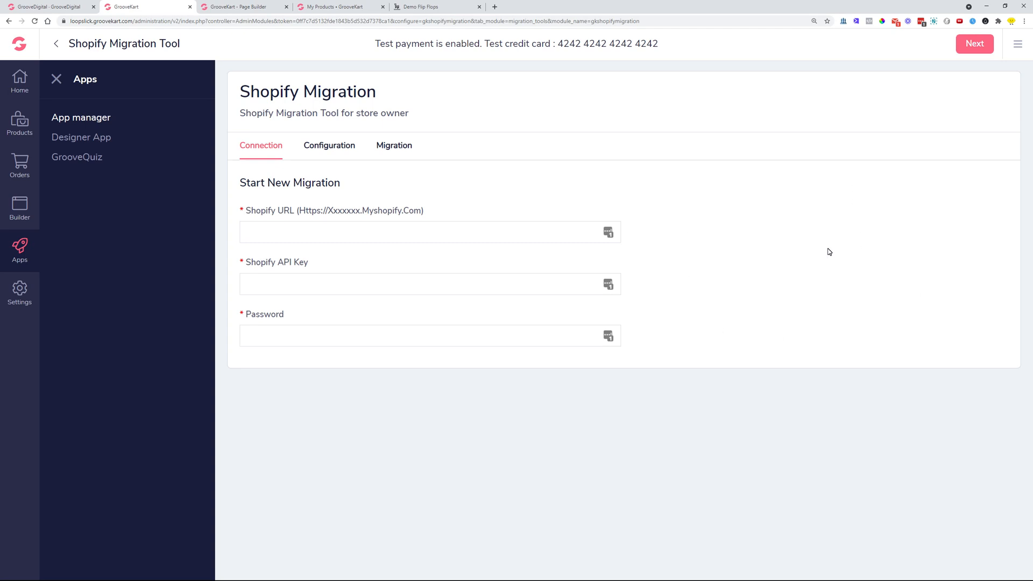
{"action": "mouse_move", "coordinate": [797, 214]}
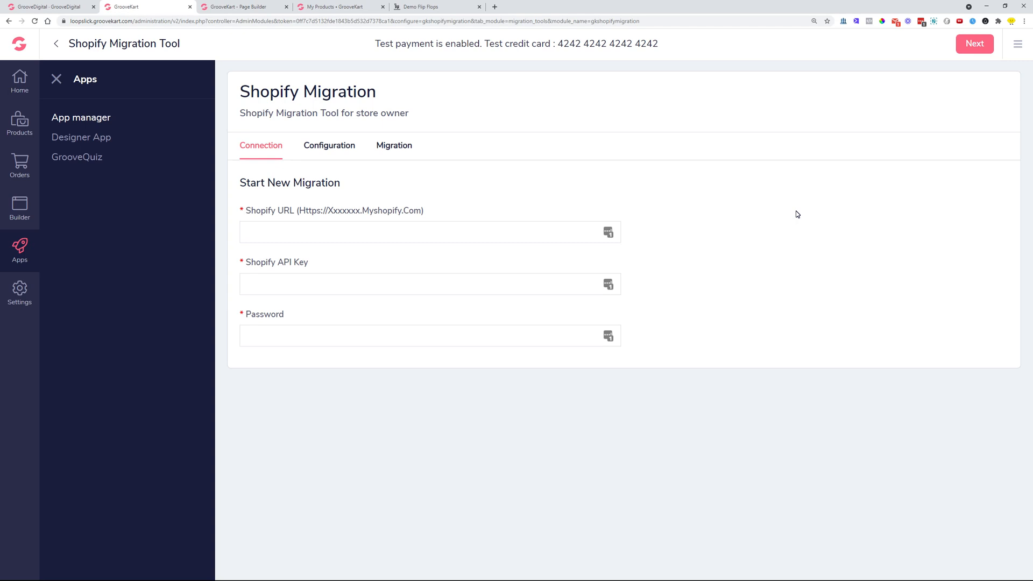
{"action": "mouse_move", "coordinate": [19, 125]}
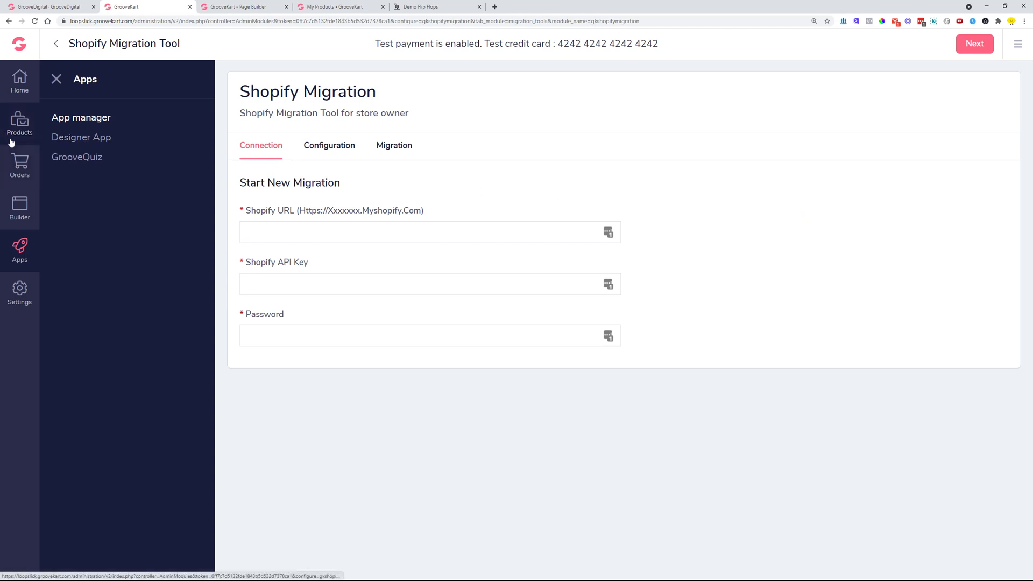
{"action": "mouse_move", "coordinate": [479, 197]}
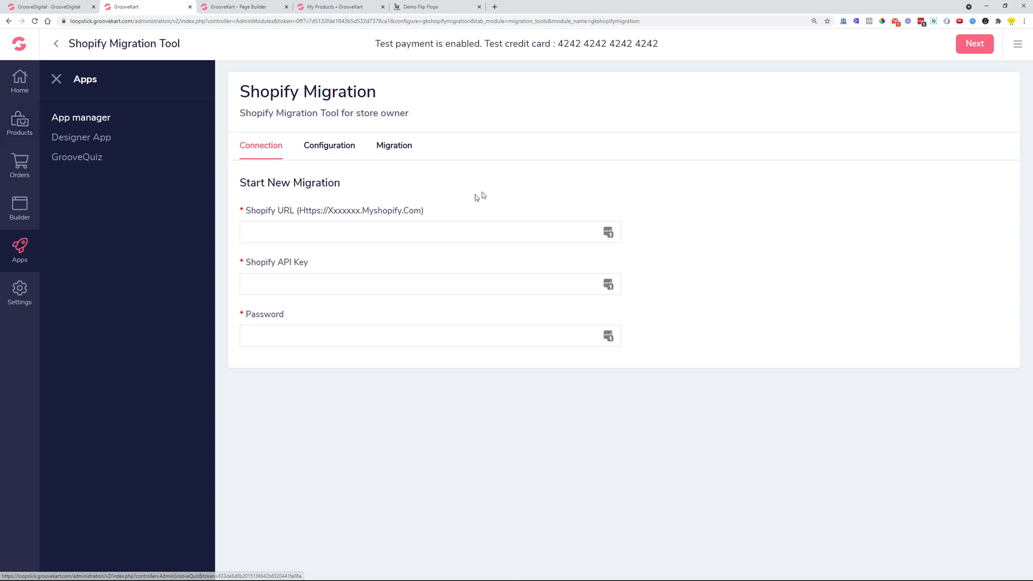
{"action": "mouse_move", "coordinate": [438, 211]}
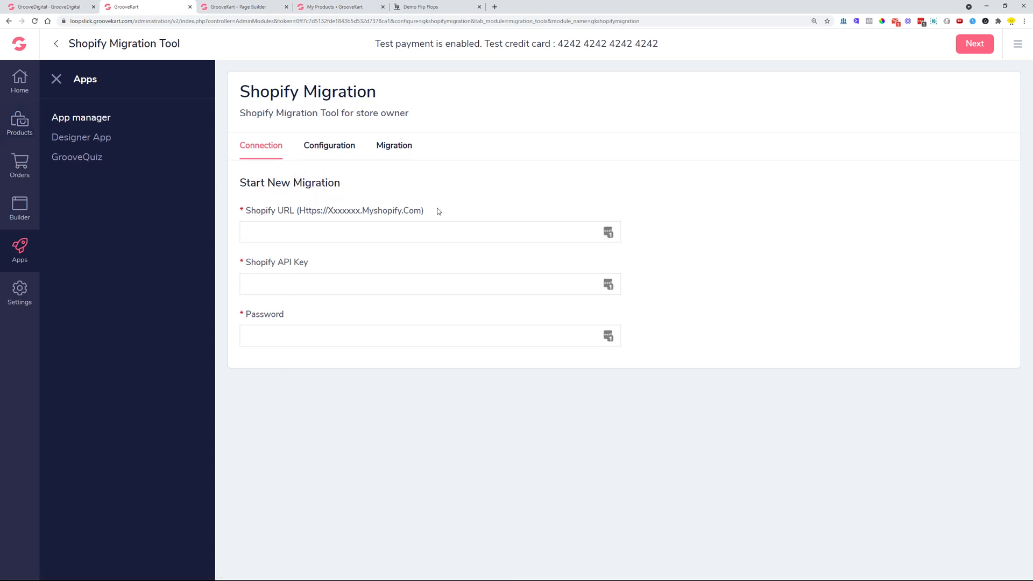
{"action": "mouse_move", "coordinate": [737, 211]}
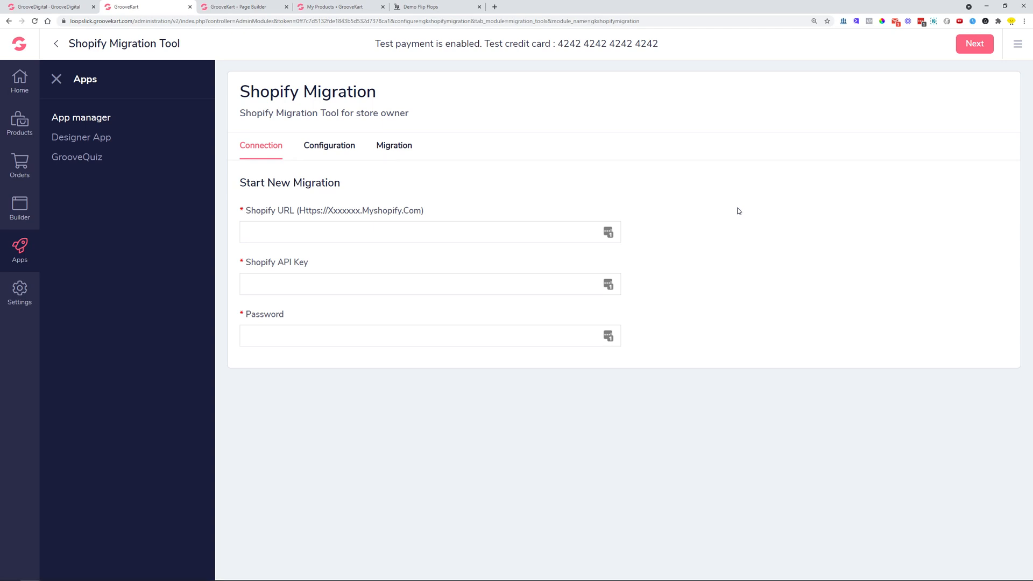
{"action": "mouse_move", "coordinate": [19, 82]}
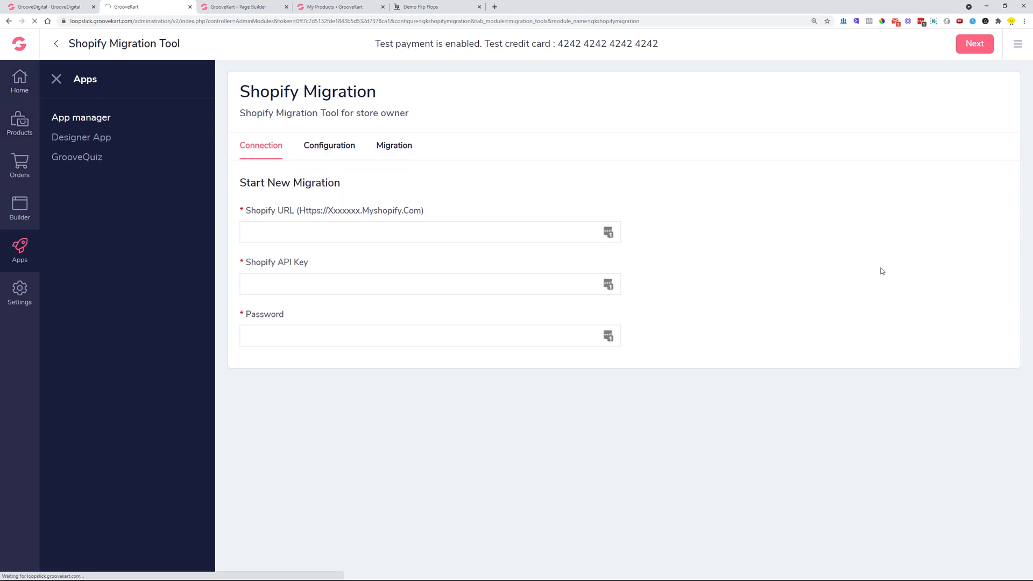
{"action": "left_click", "coordinate": [19, 79]}
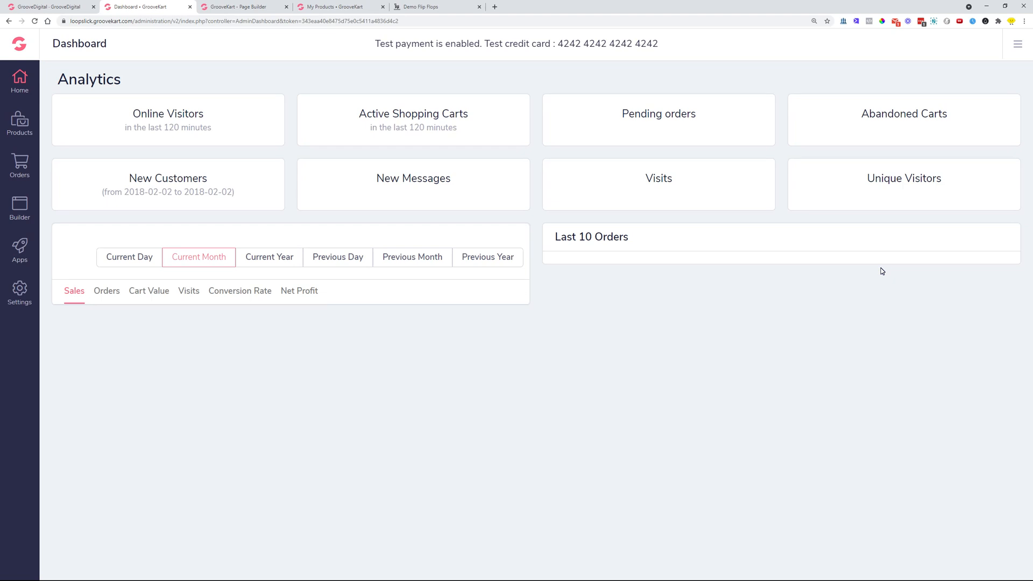